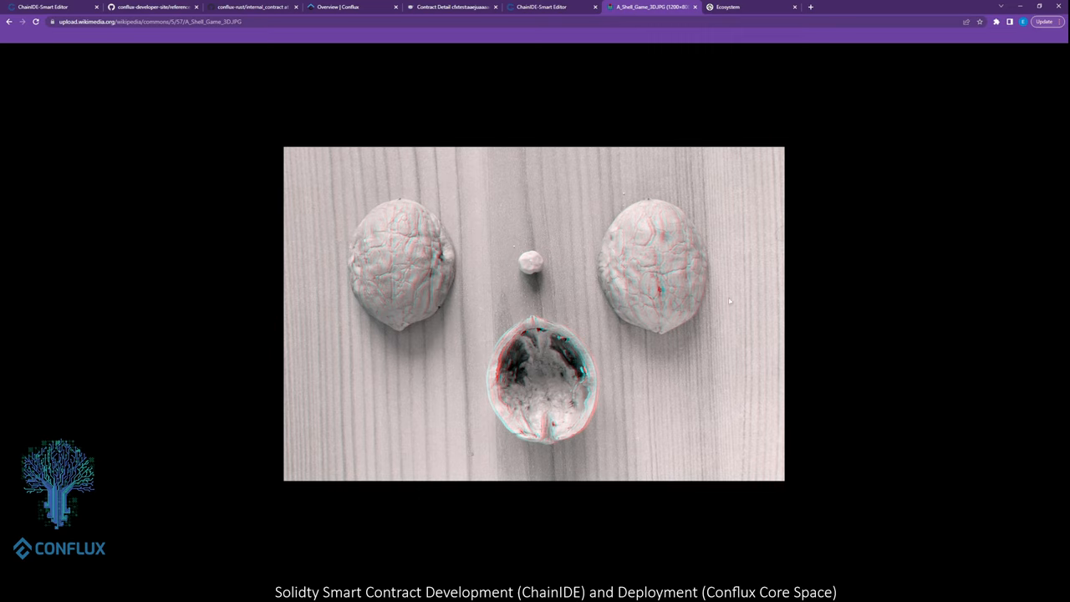
mouse_move(783, 237)
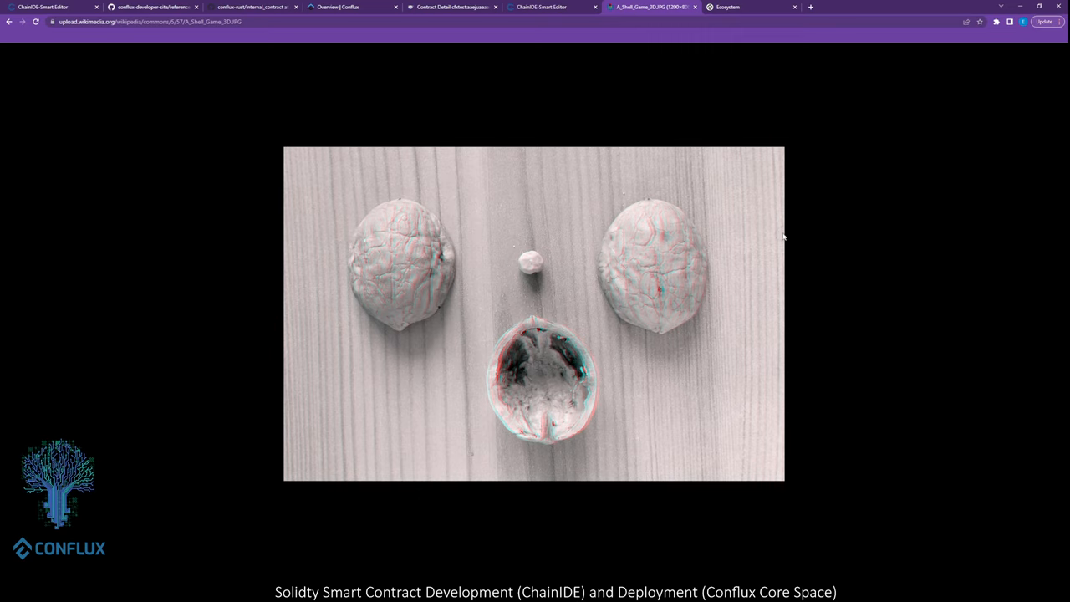
mouse_move(832, 247)
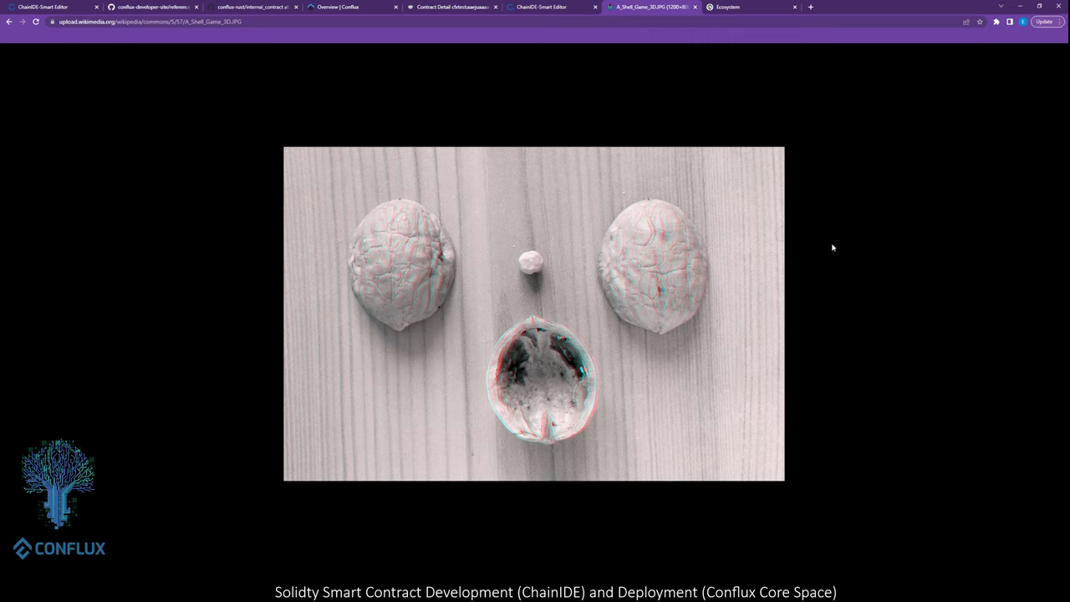
mouse_move(828, 247)
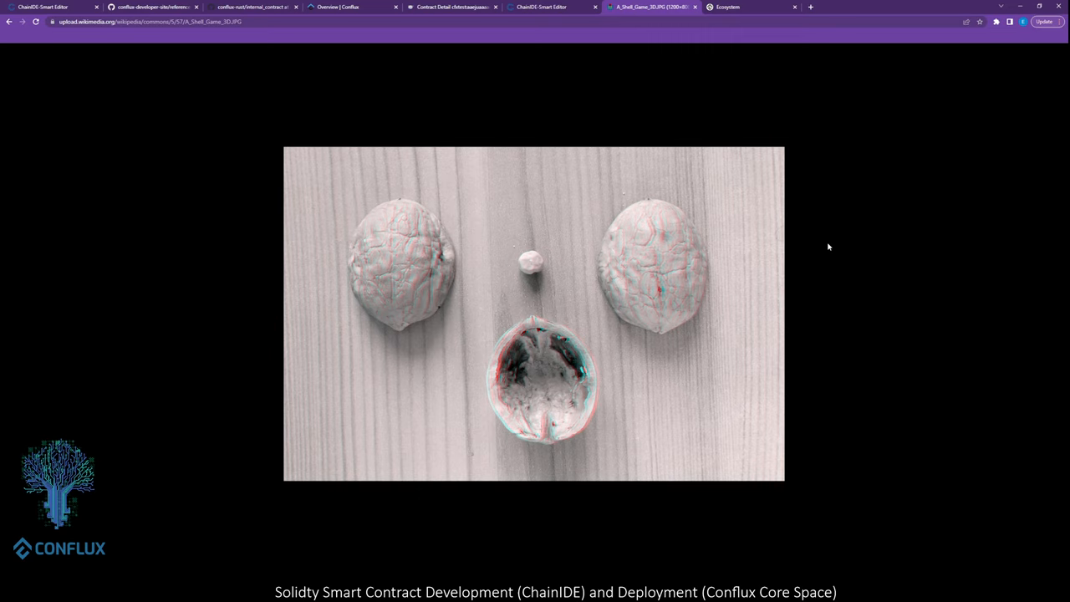
mouse_move(720, 290)
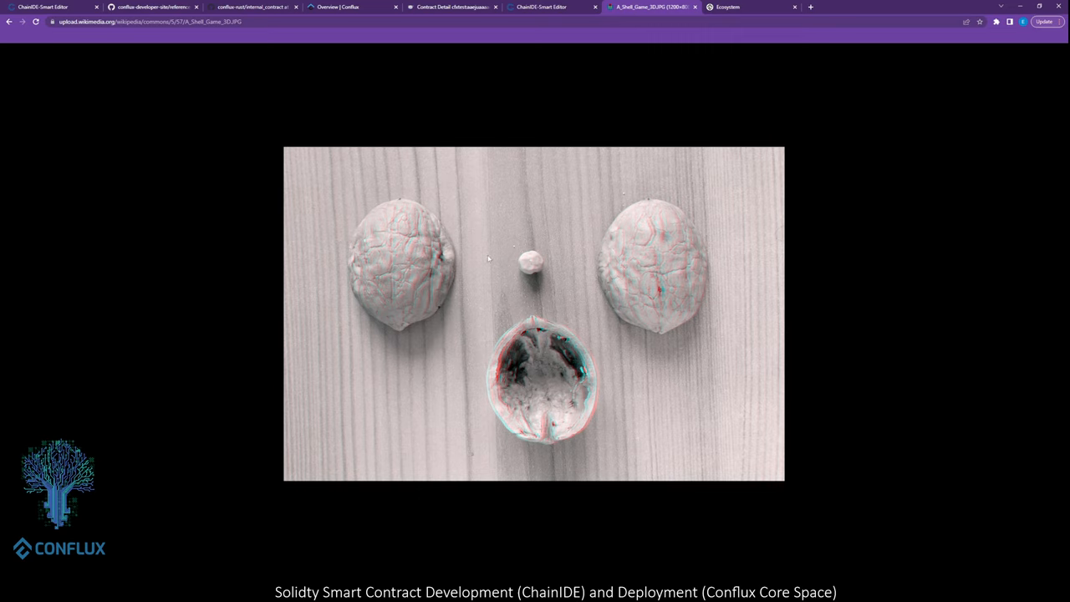
mouse_move(907, 243)
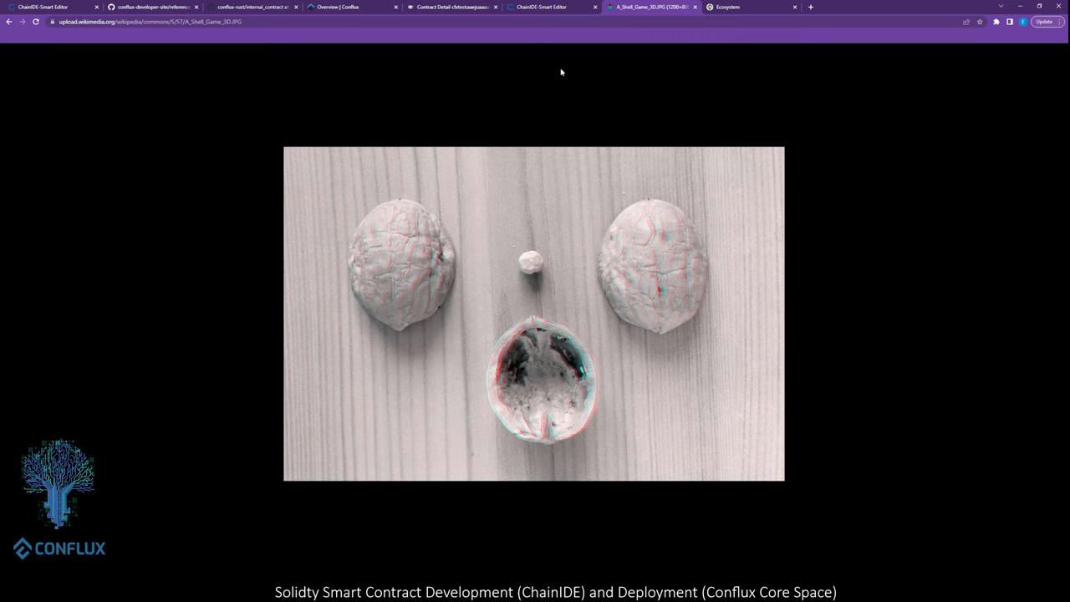
mouse_move(552, 38)
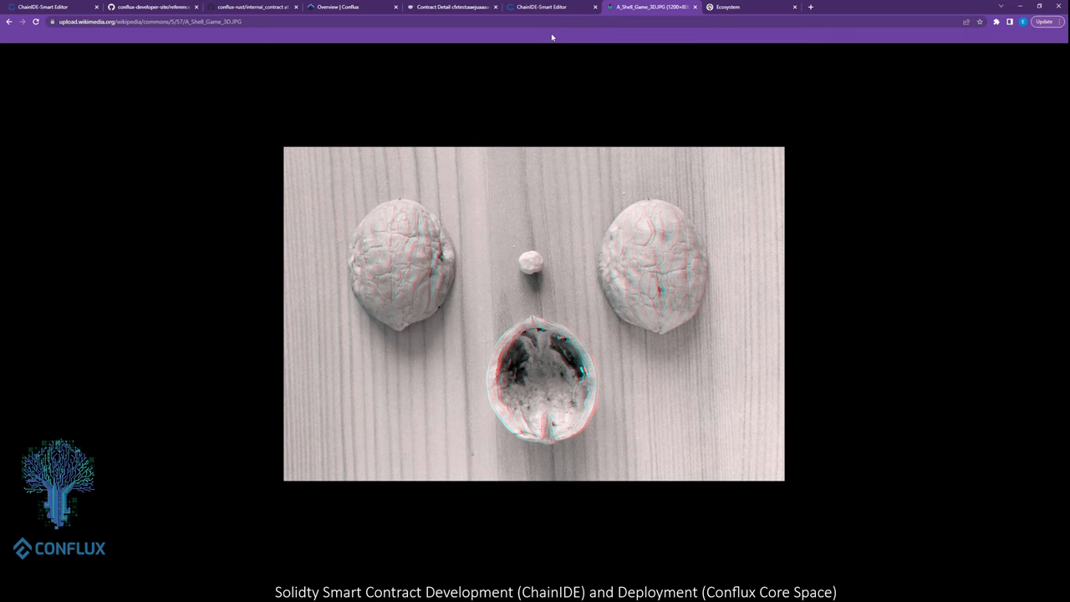
mouse_move(540, 82)
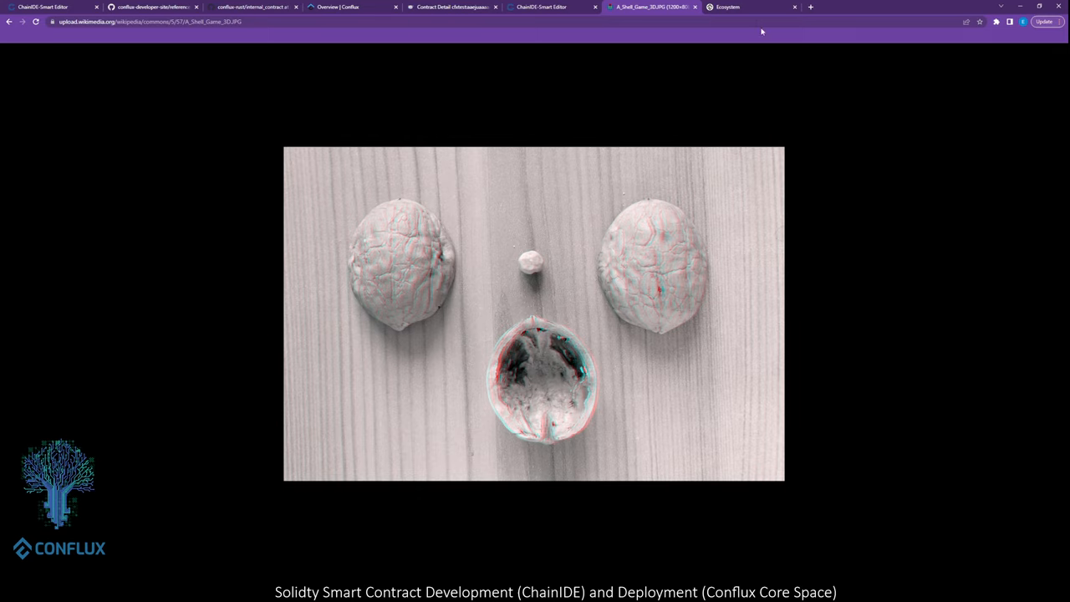
- View the Conflux ecosystem page, briefly open the Conflux Scan explorer, then close it
click(744, 7)
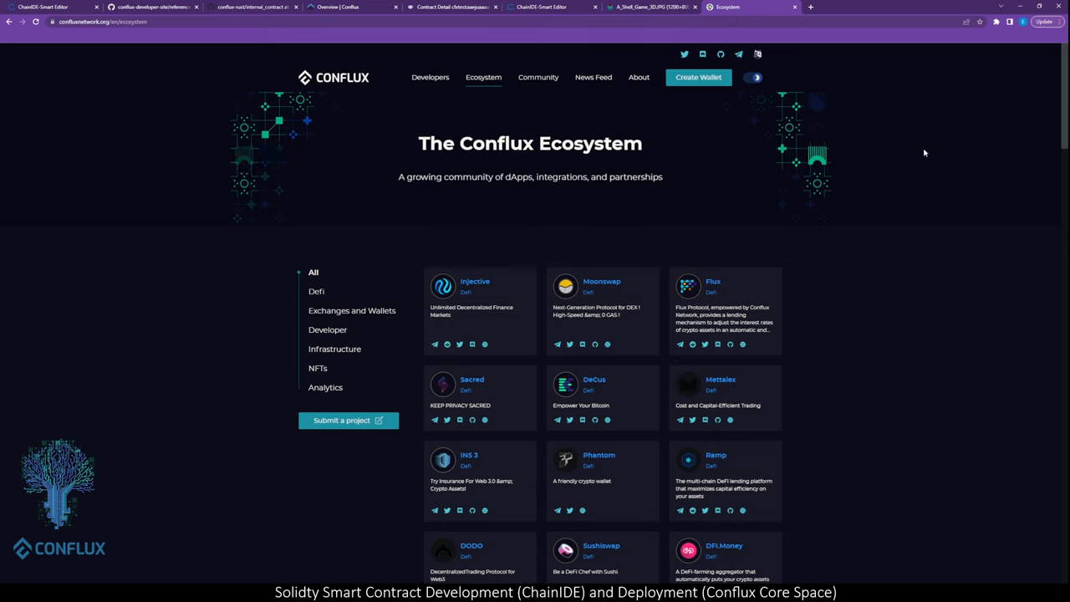
mouse_move(338, 149)
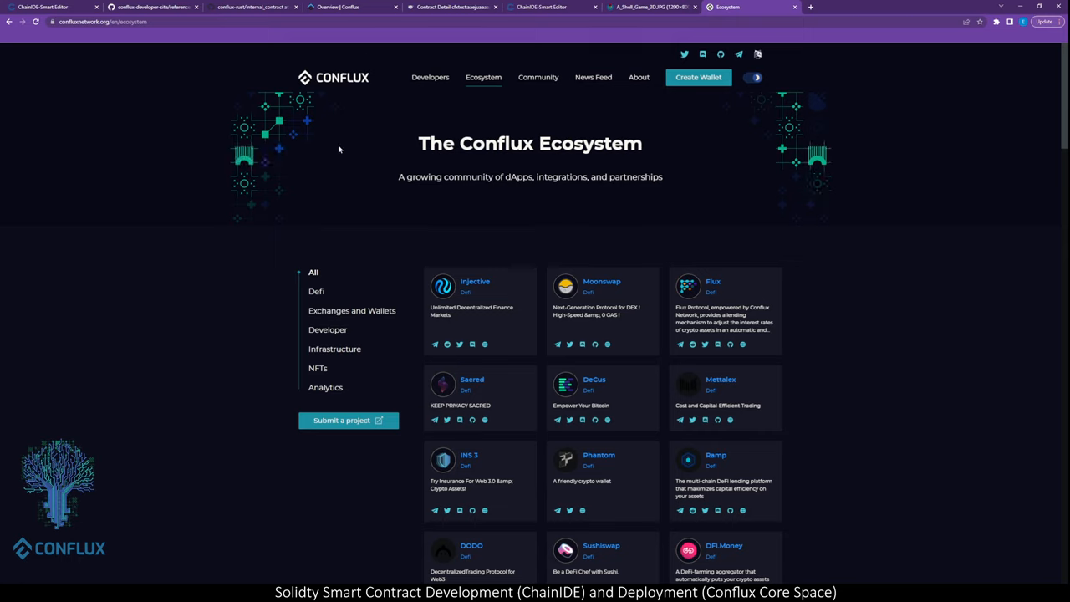
mouse_move(781, 133)
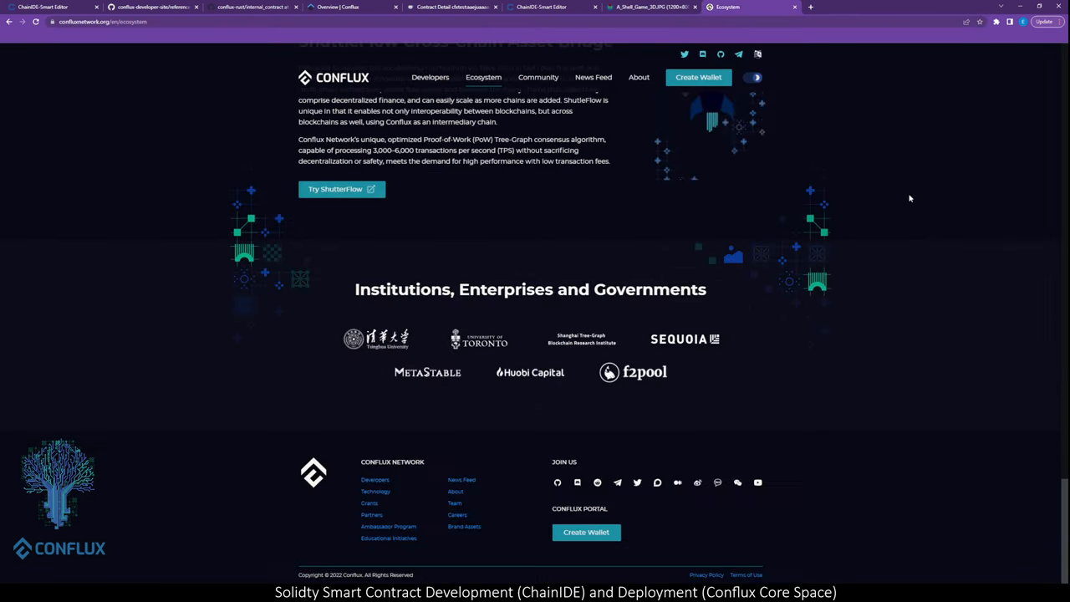
scroll(up, 3)
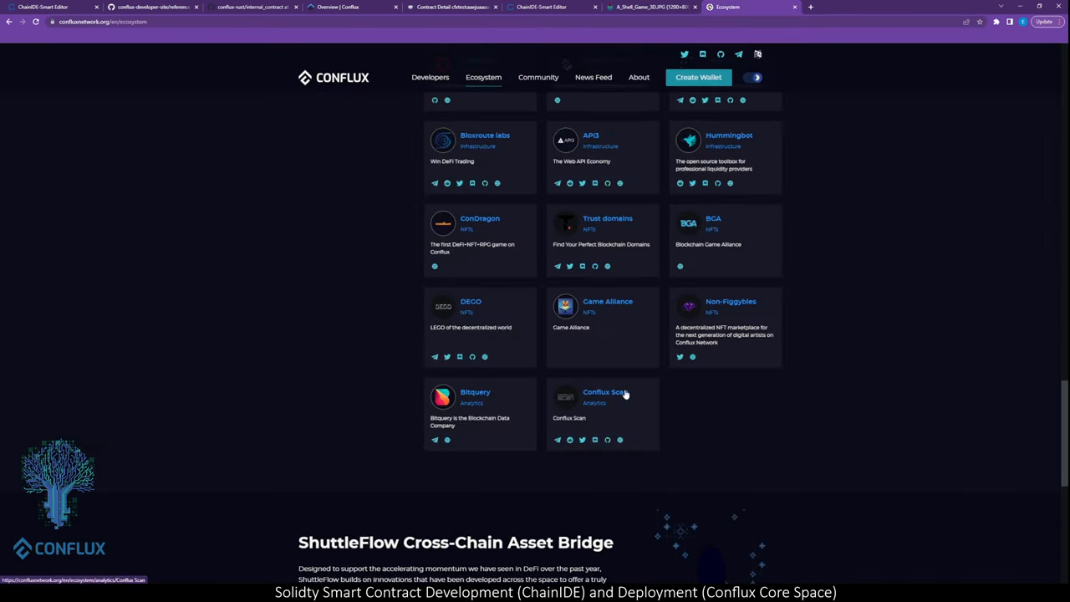
click(604, 391)
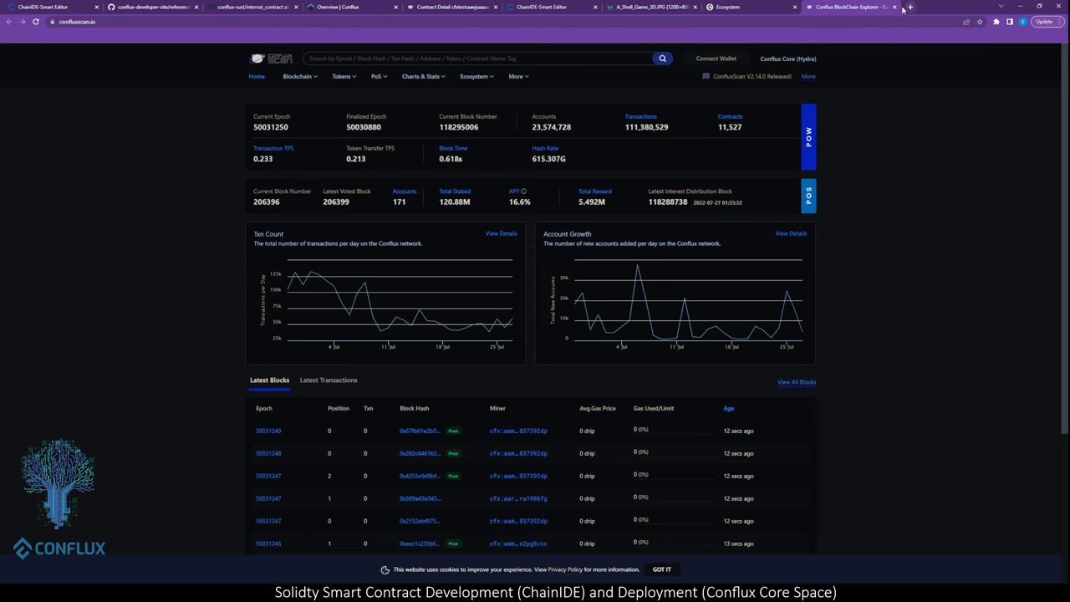
click(727, 7)
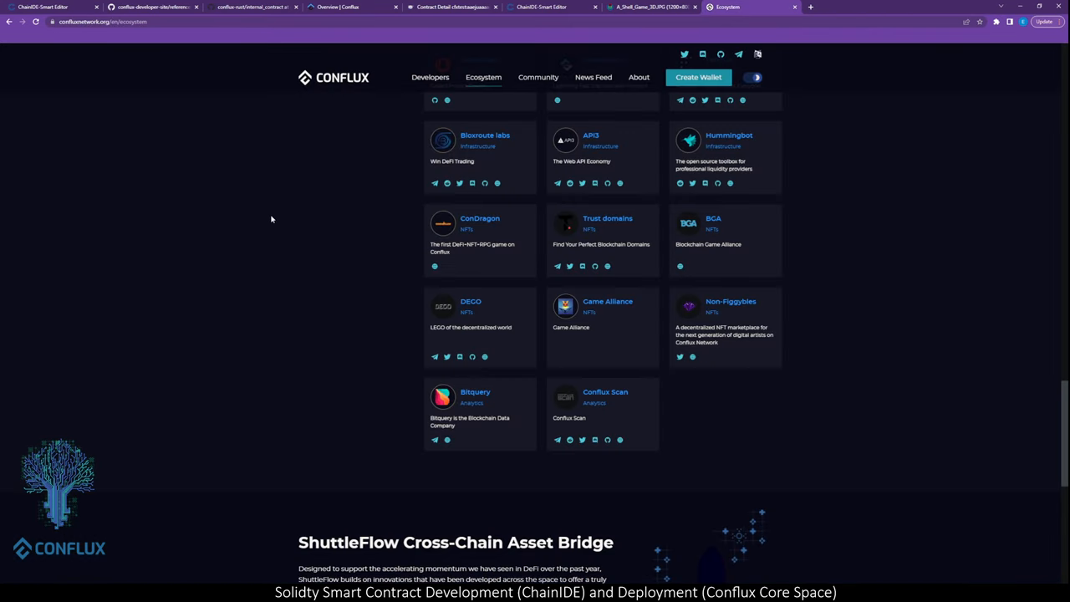
- In ShellgameV2's Shellgame.sol, highlight the range variable and the constructor for review
click(542, 7)
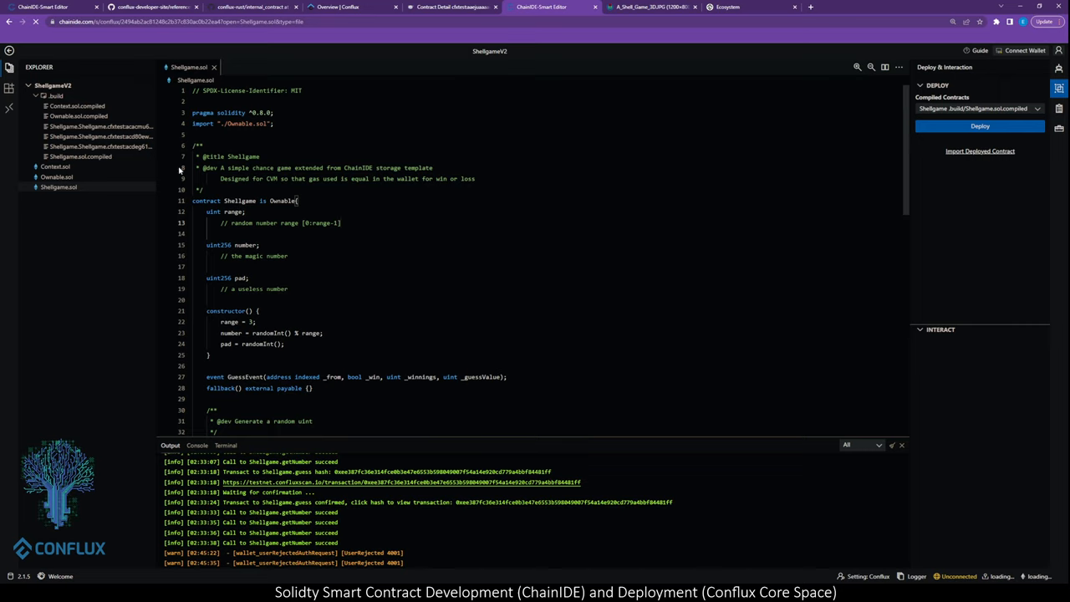
mouse_move(178, 171)
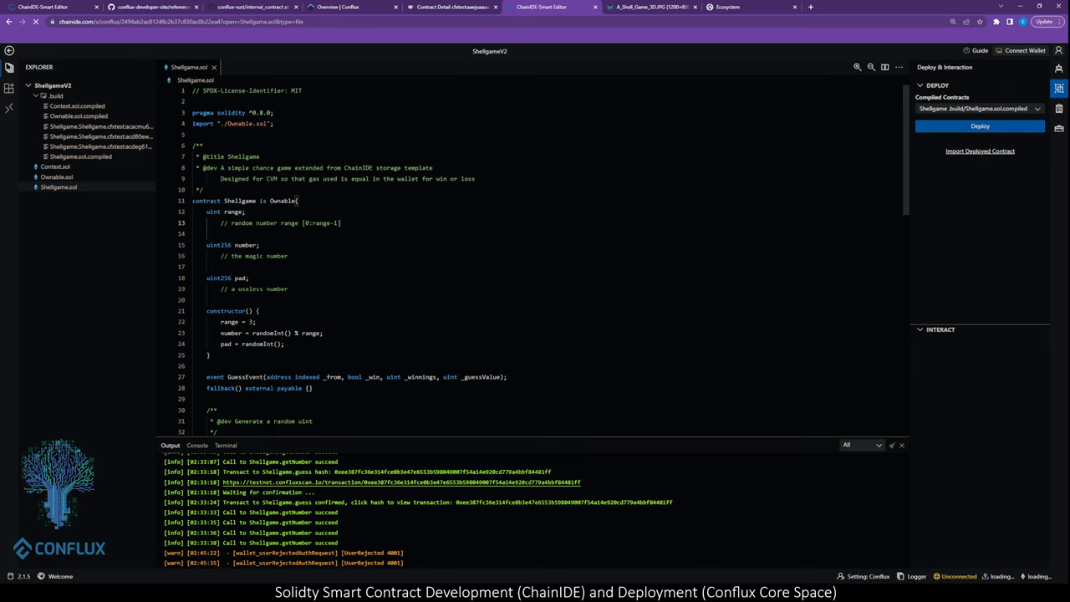
double_click(240, 201)
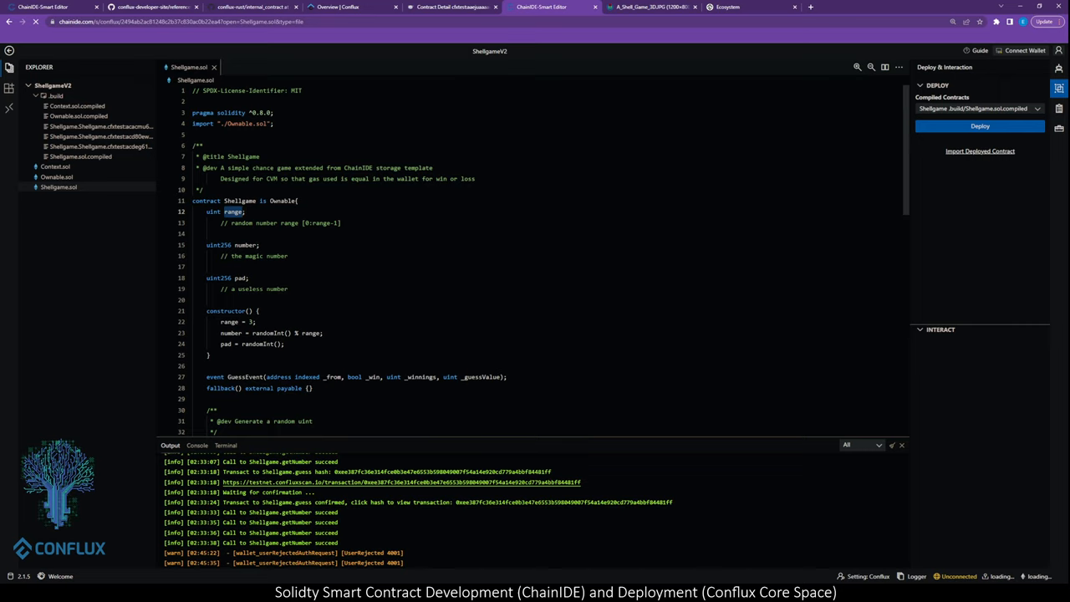
double_click(245, 245)
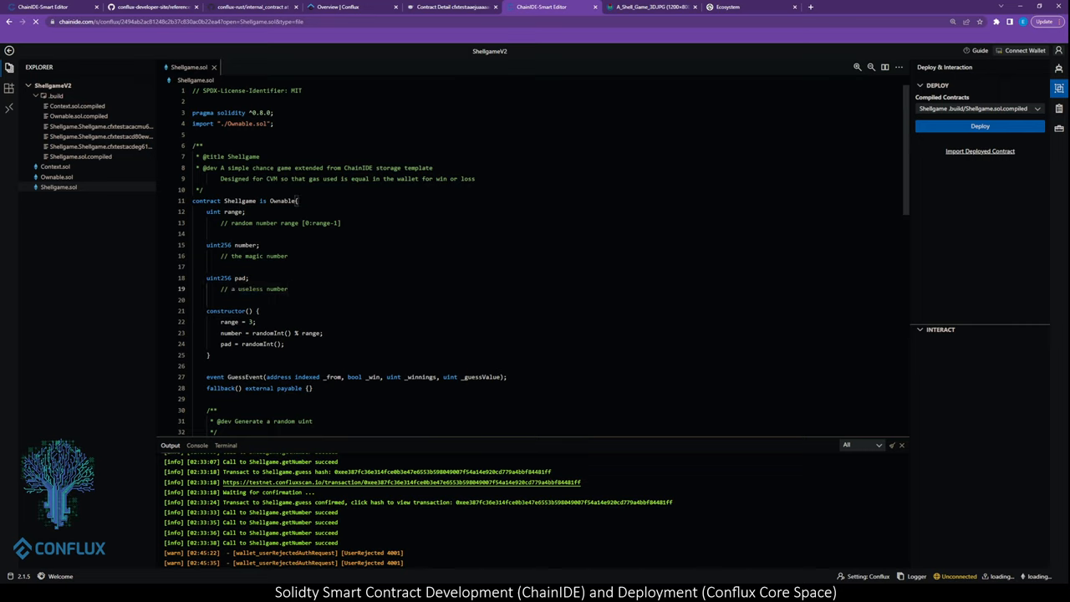
double_click(225, 310)
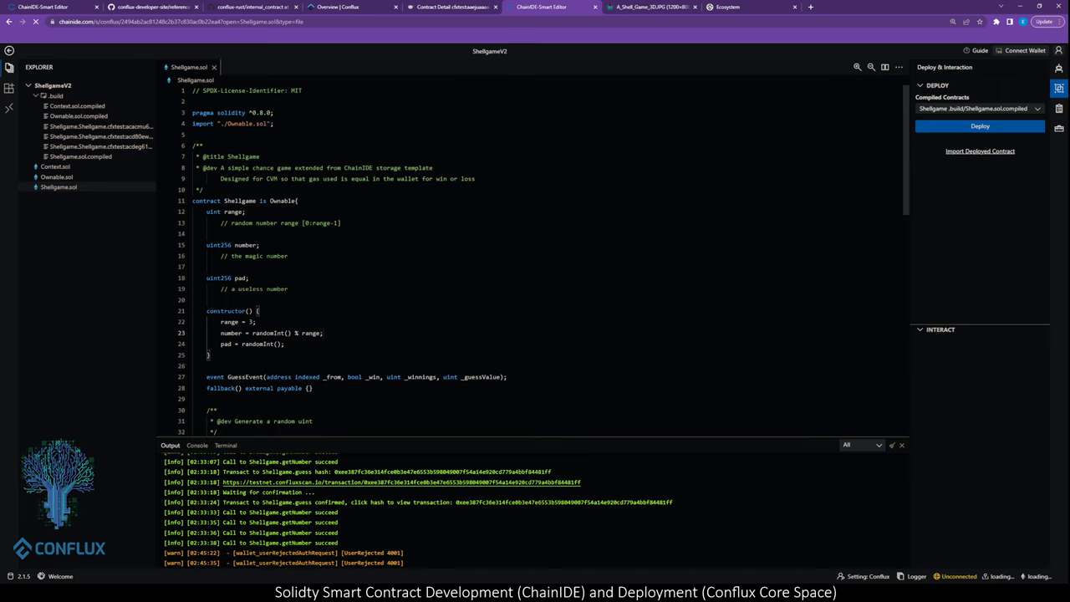
scroll(down, 3)
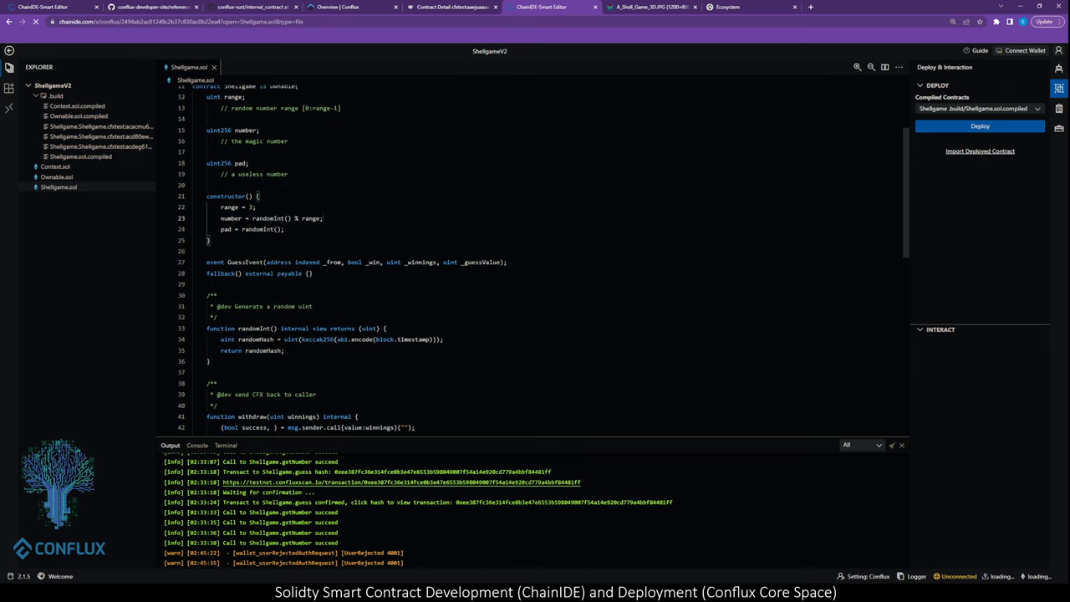
double_click(245, 262)
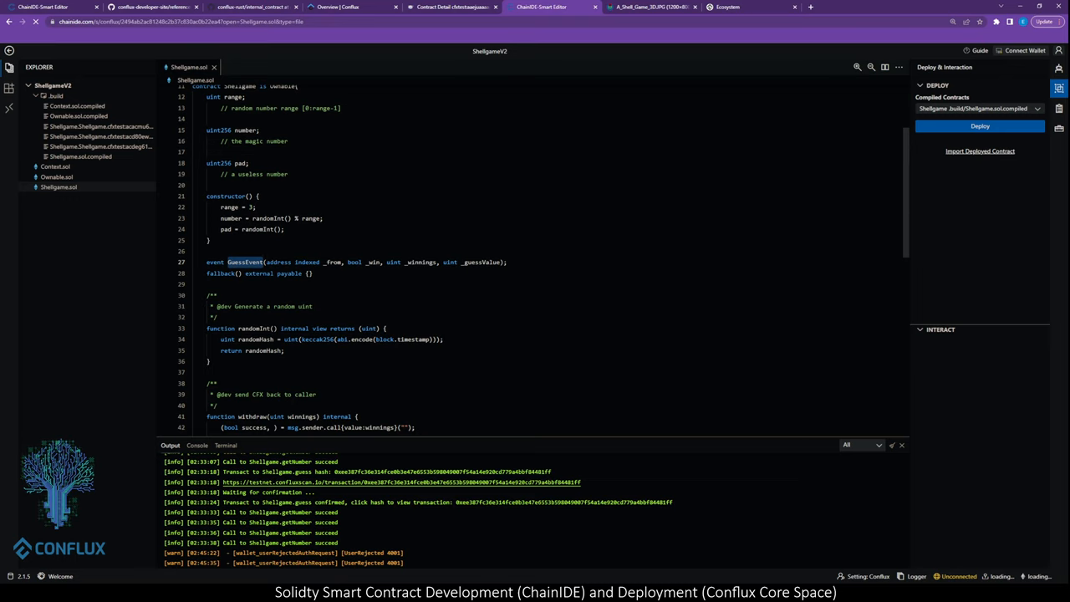
scroll(down, 3)
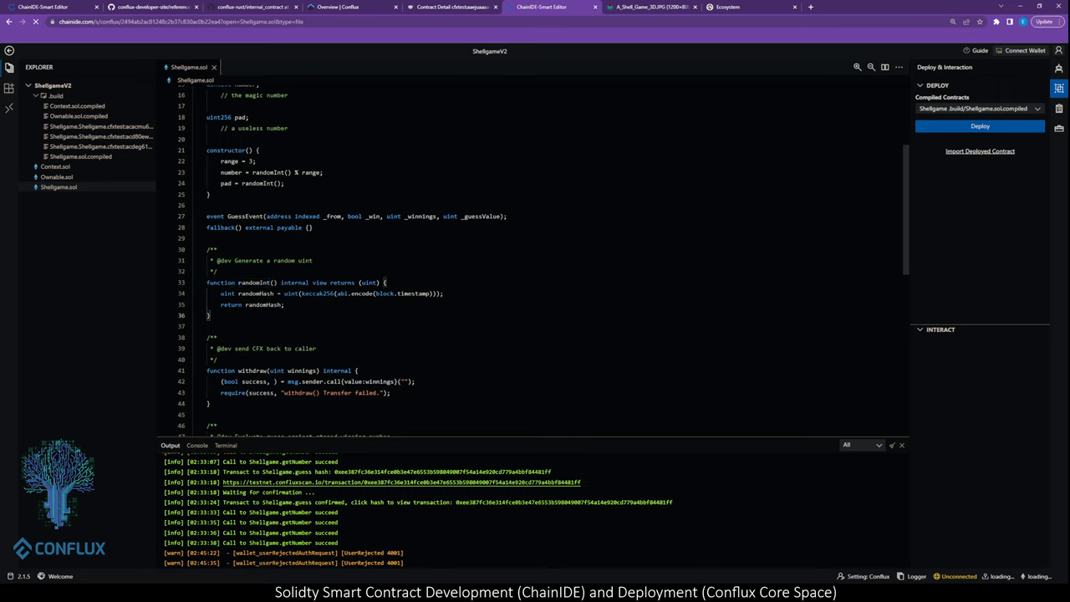
scroll(down, 3)
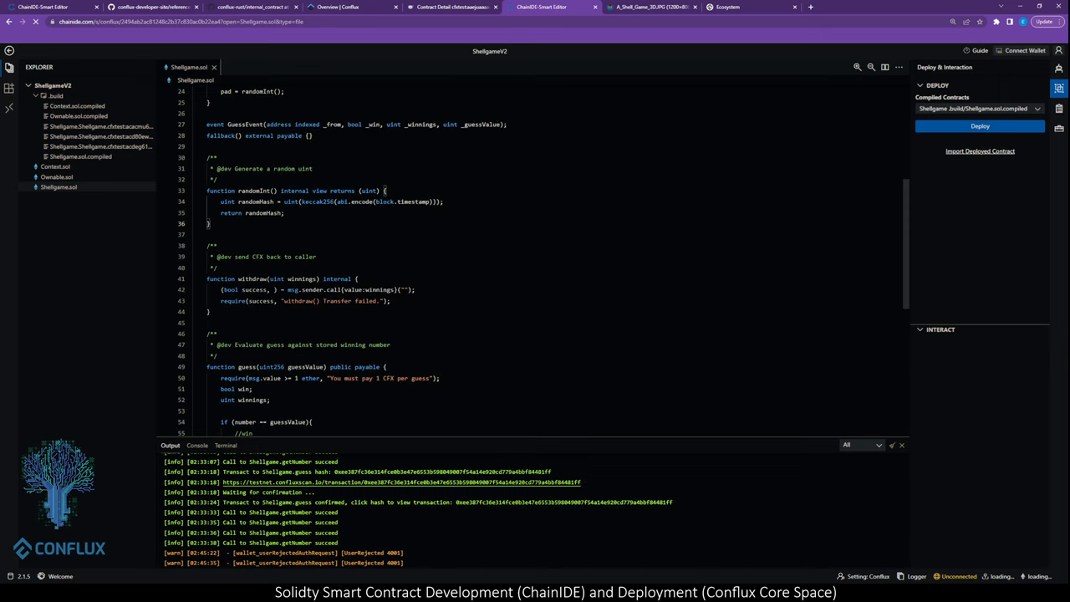
double_click(253, 278)
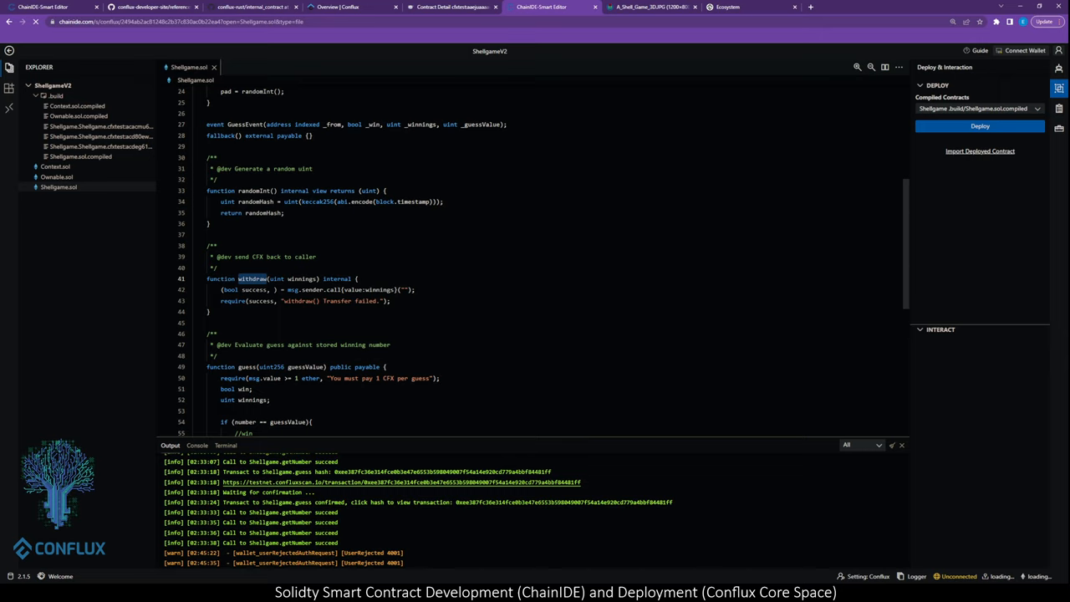
scroll(down, 3)
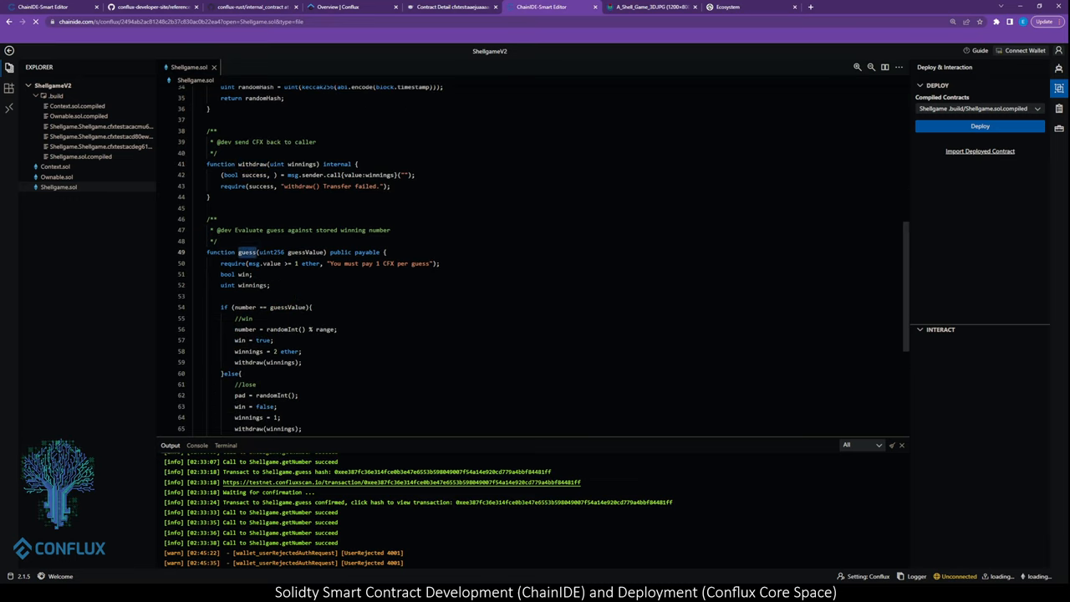
scroll(down, 3)
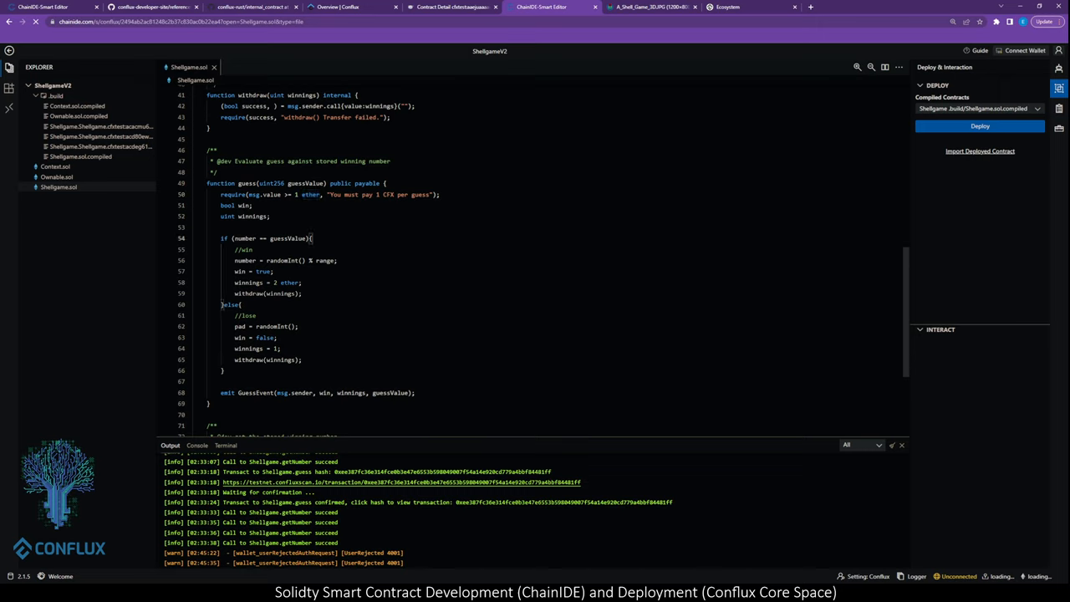
scroll(down, 3)
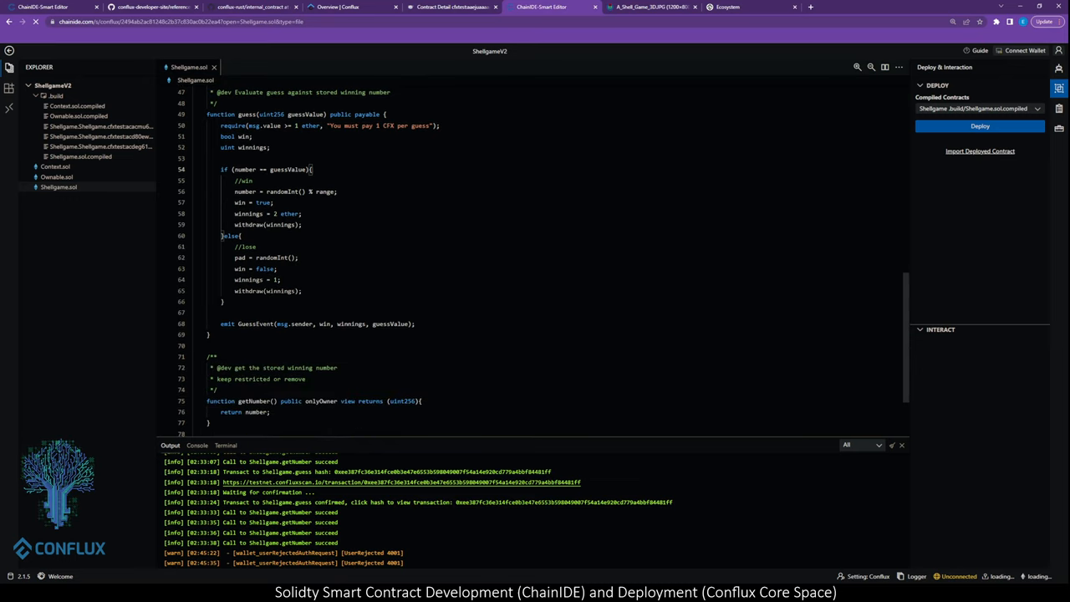
double_click(287, 168)
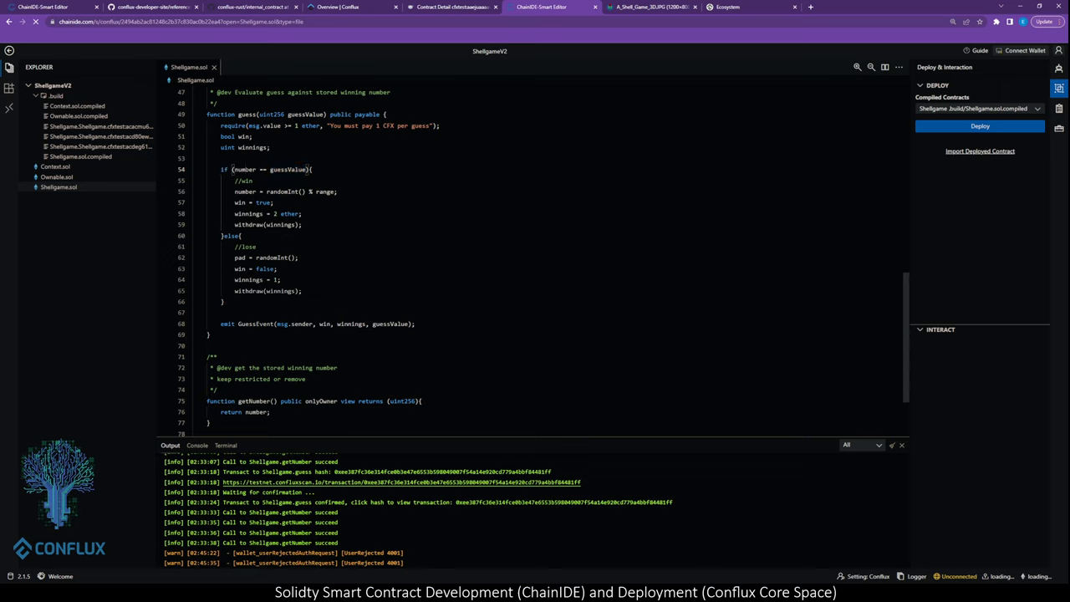
double_click(244, 169)
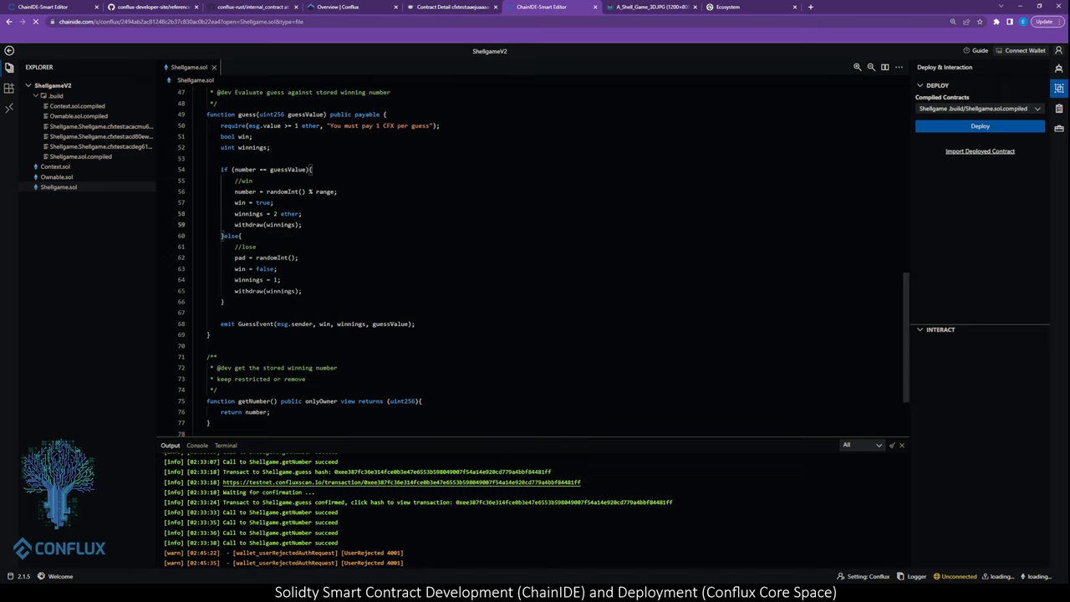
double_click(249, 224)
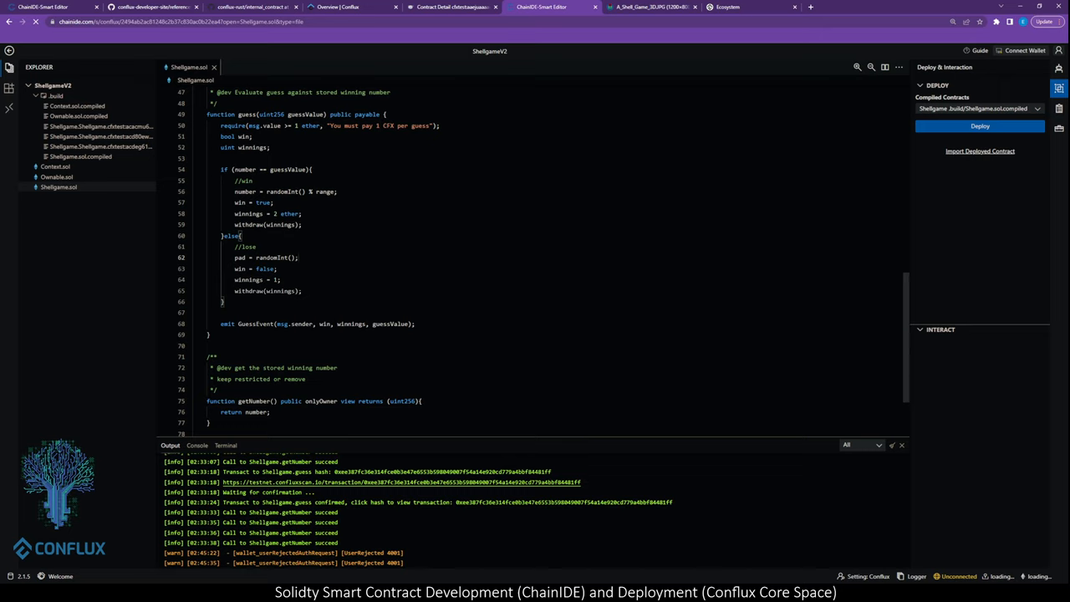
double_click(282, 191)
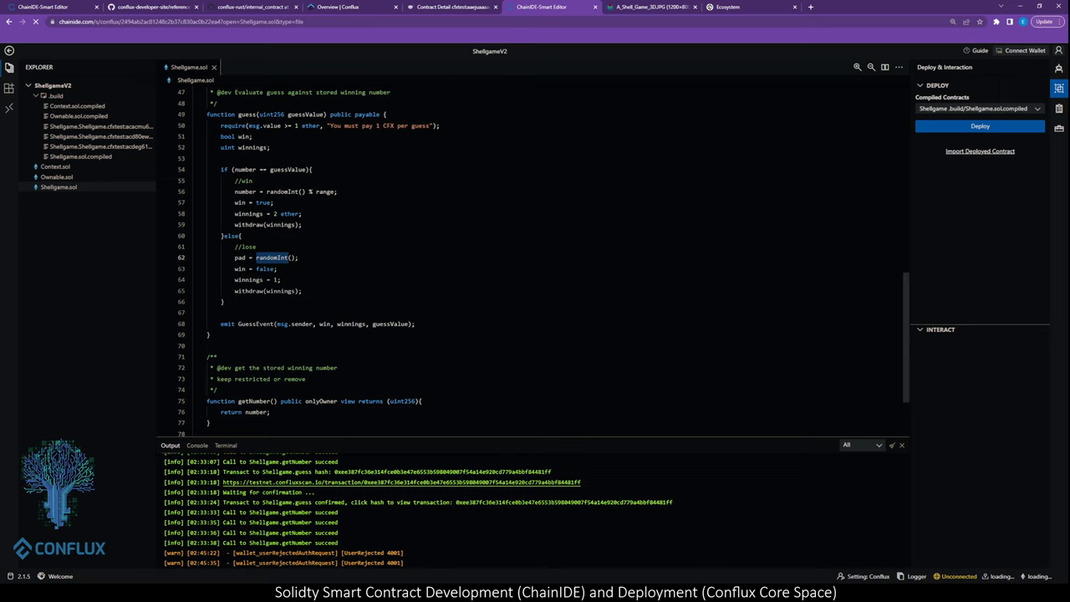
double_click(263, 268)
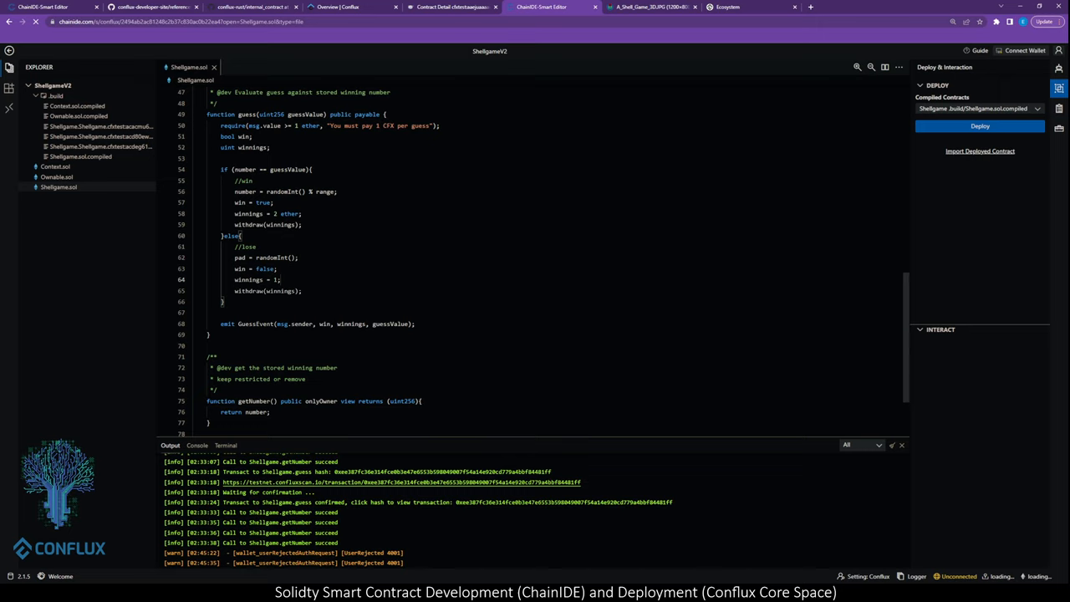
double_click(248, 290)
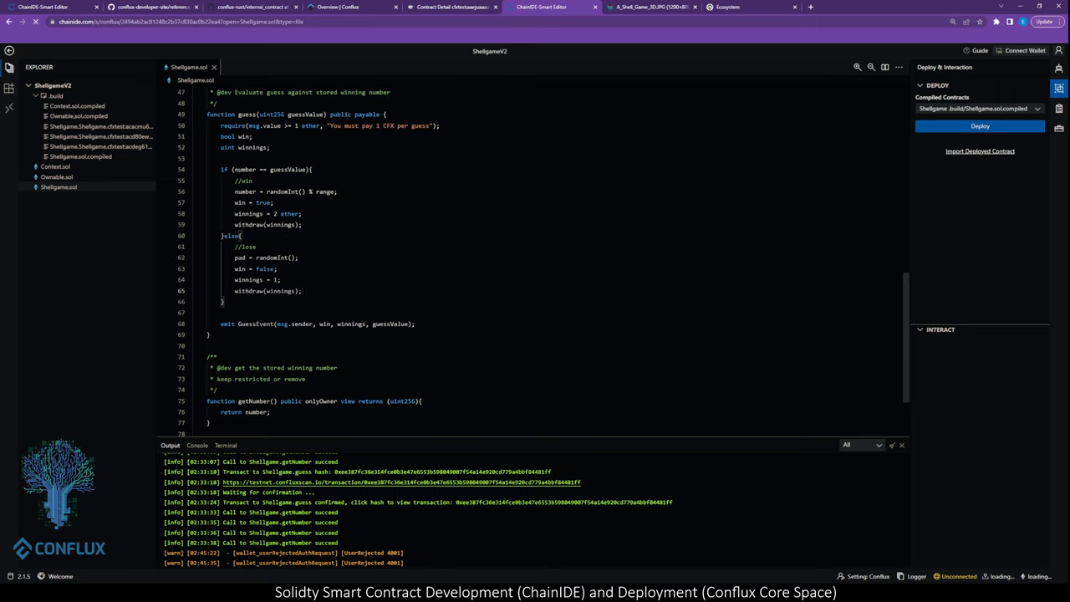
drag(234, 258, 302, 291)
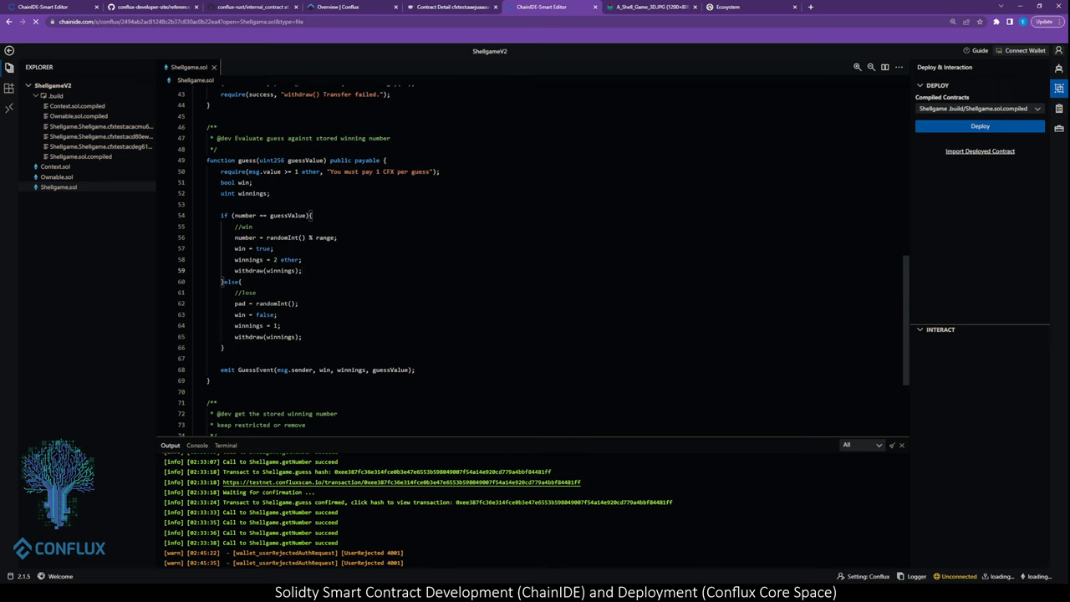
drag(234, 303, 303, 336)
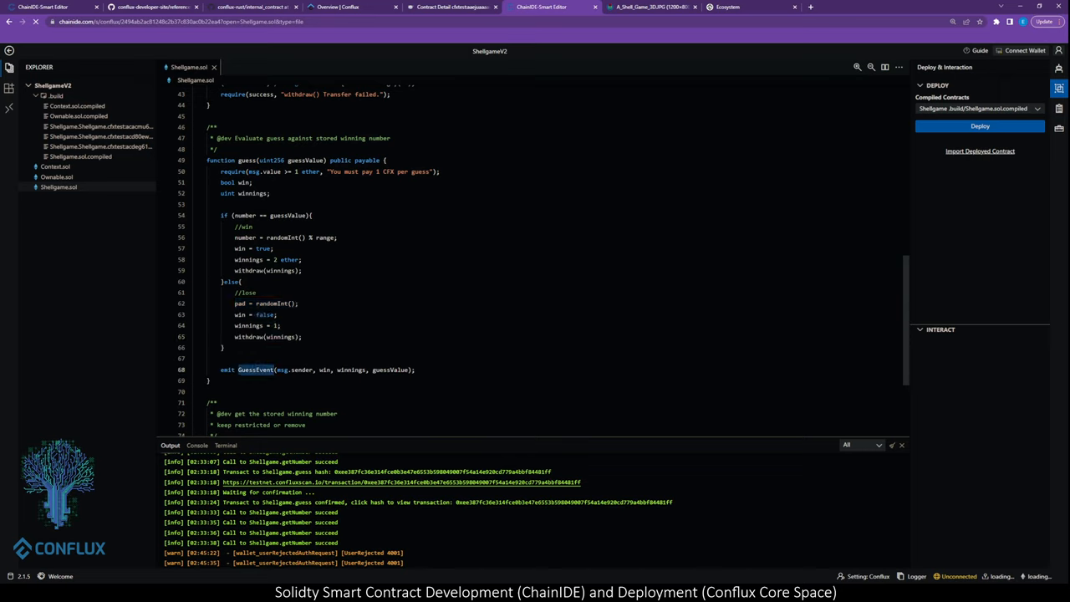
double_click(300, 370)
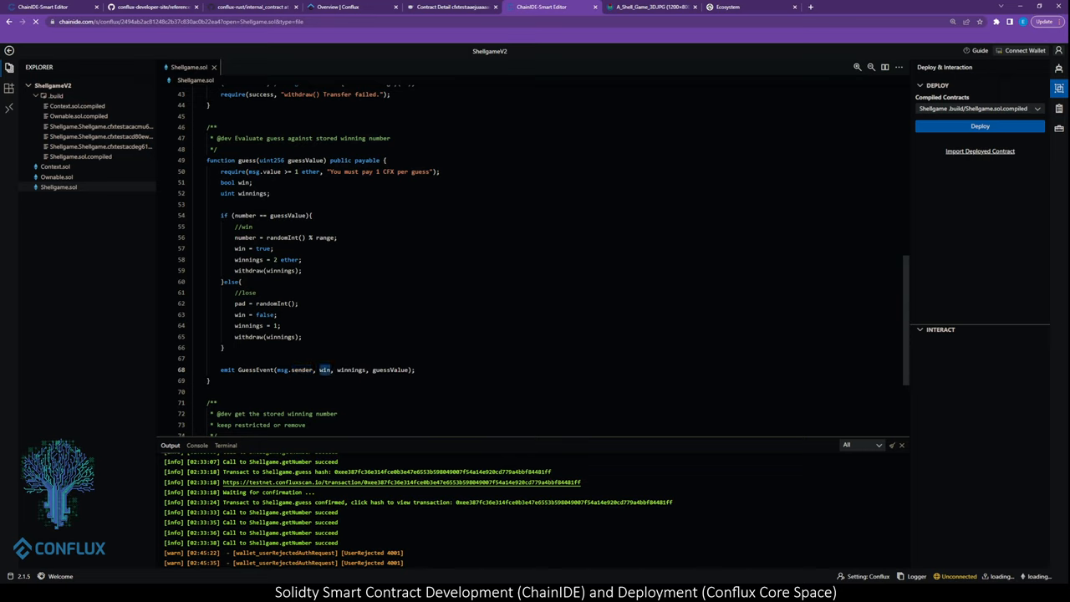
double_click(350, 369)
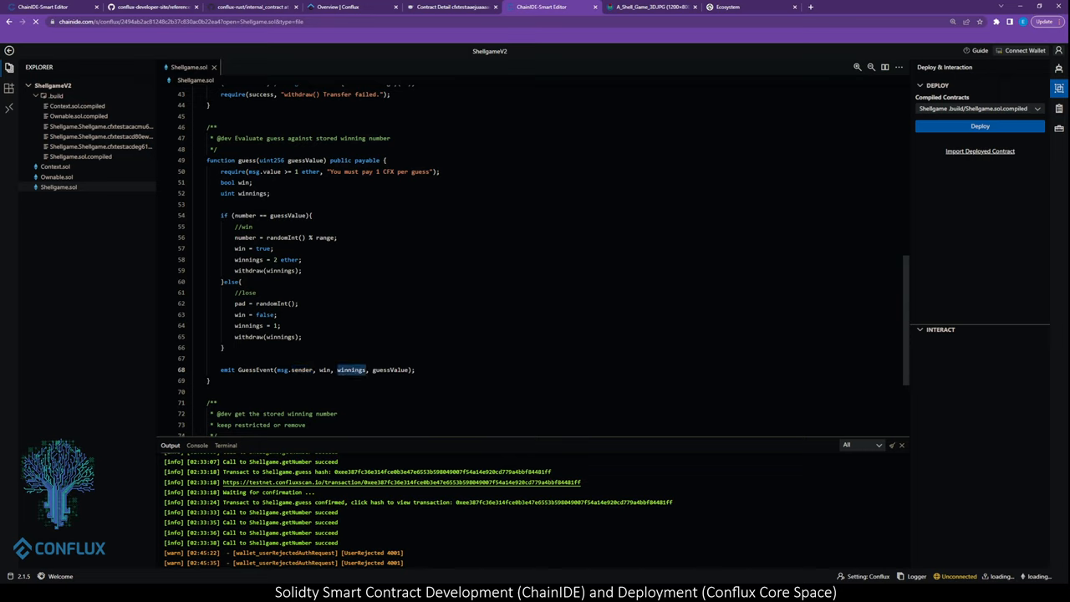
double_click(389, 370)
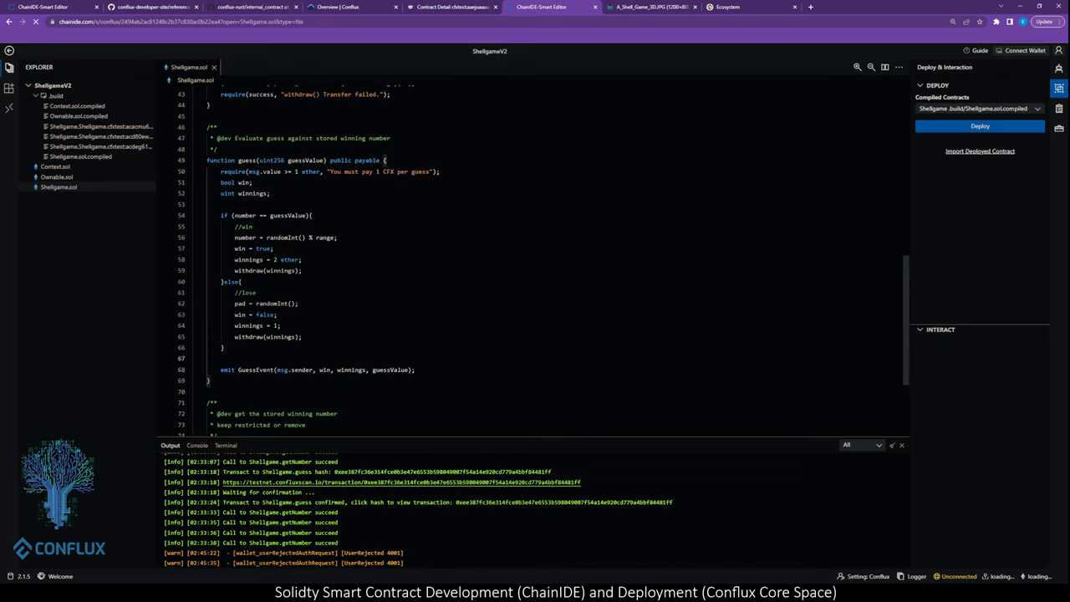
scroll(down, 3)
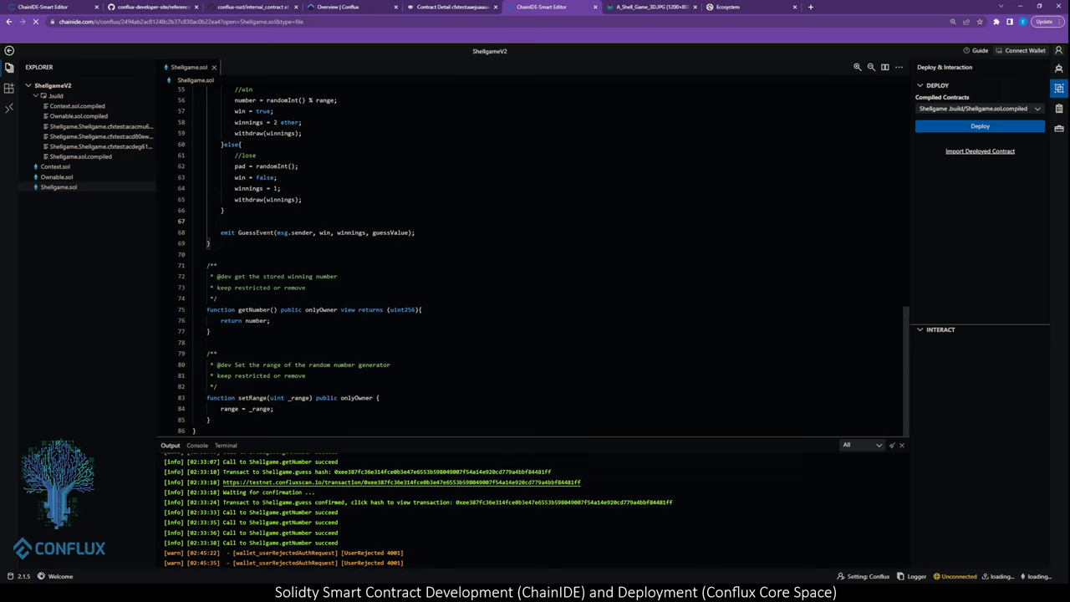
double_click(319, 309)
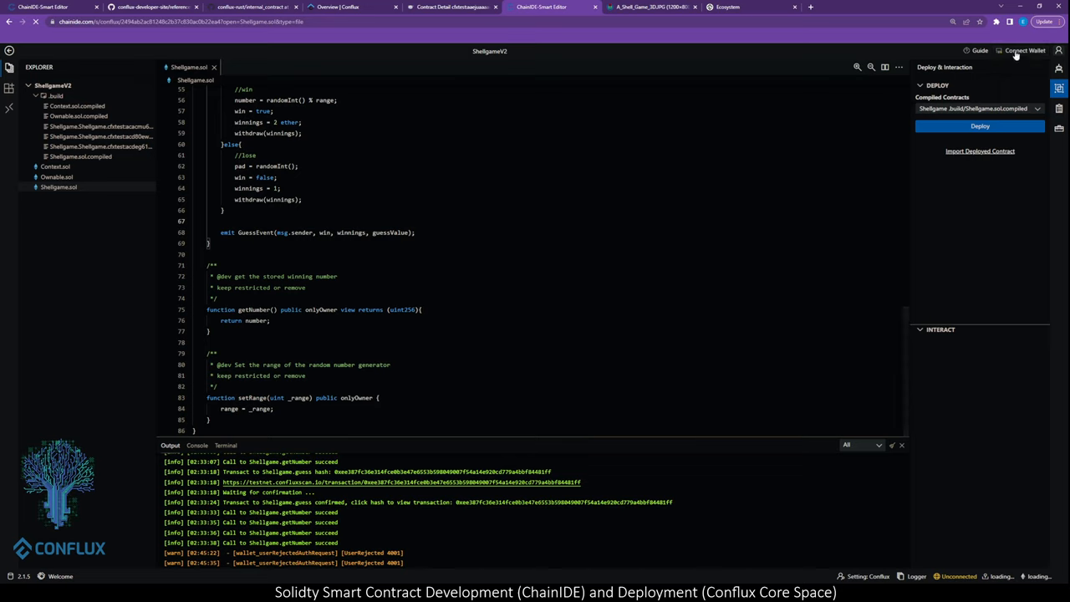
- Connect ChainIDE to Fluent Wallet (Conflux Core)
click(1024, 51)
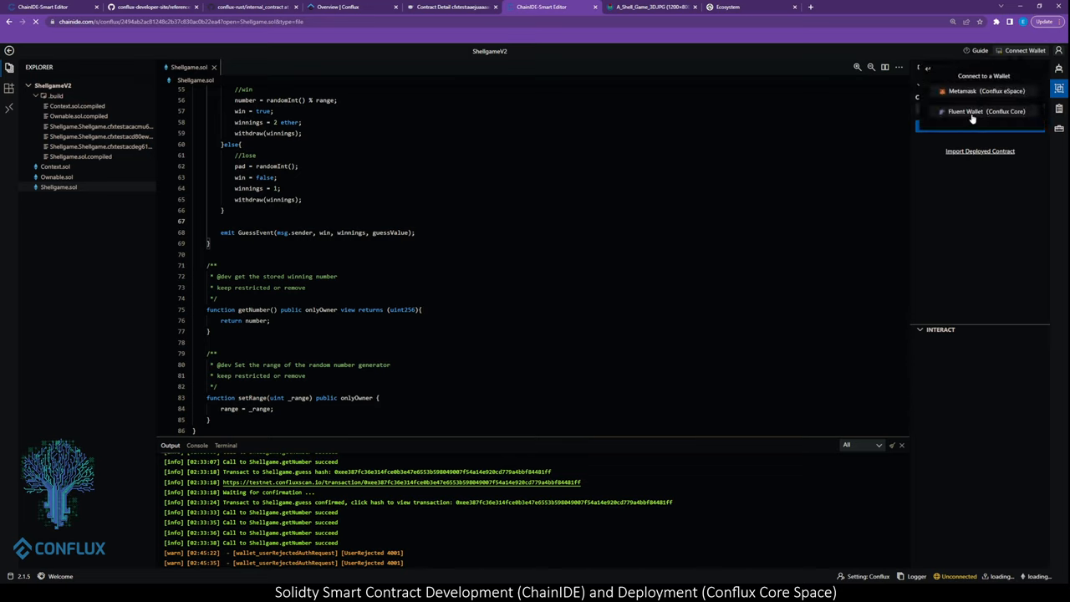
click(970, 111)
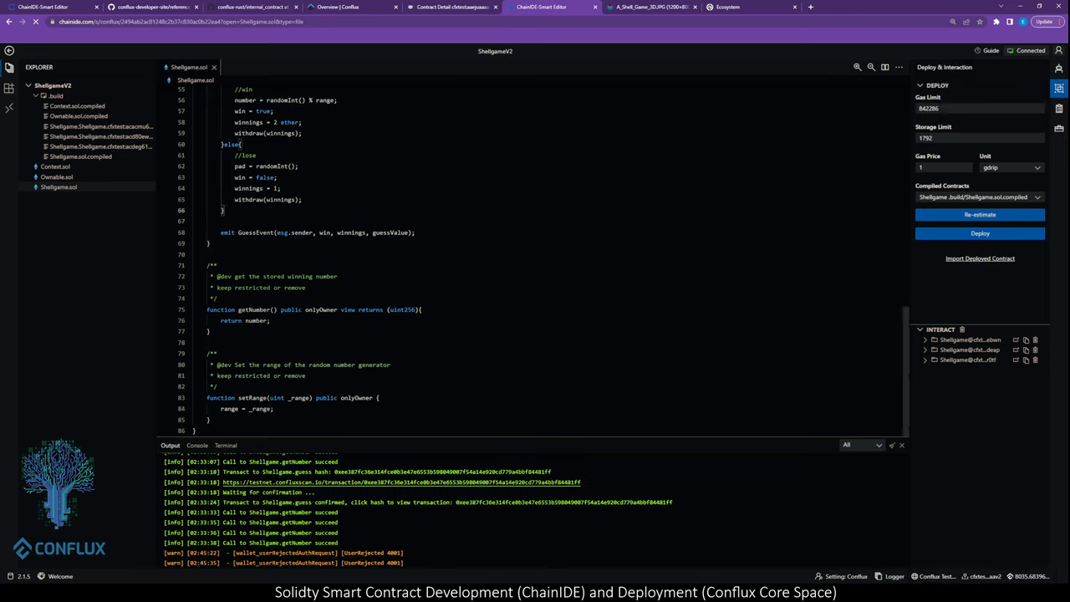
- Recompile Shellgame.sol and start deploying it from Deploy & Interaction
click(1057, 70)
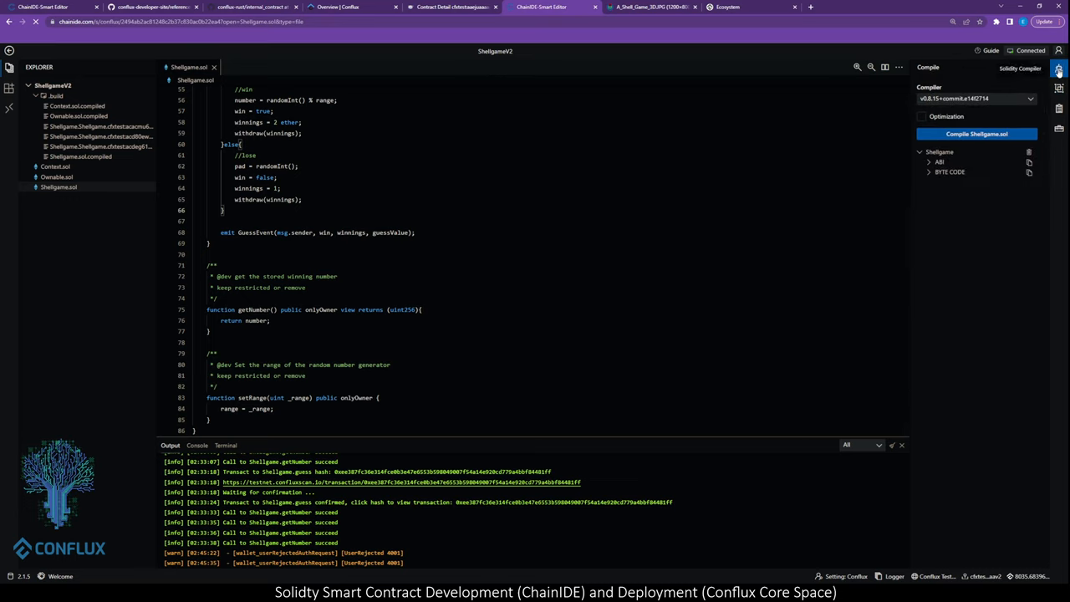
click(977, 134)
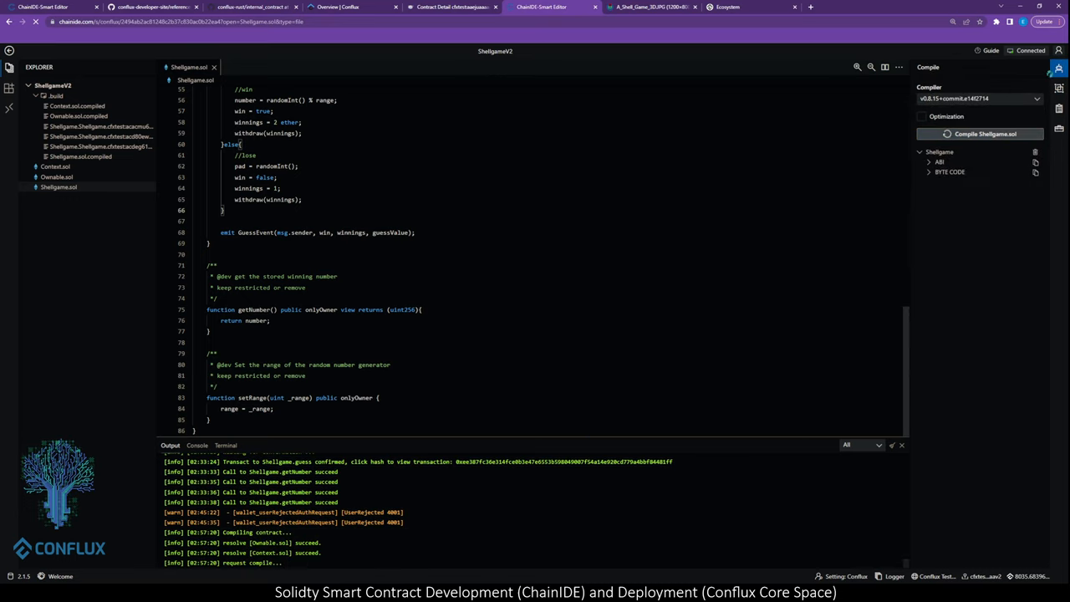
click(980, 134)
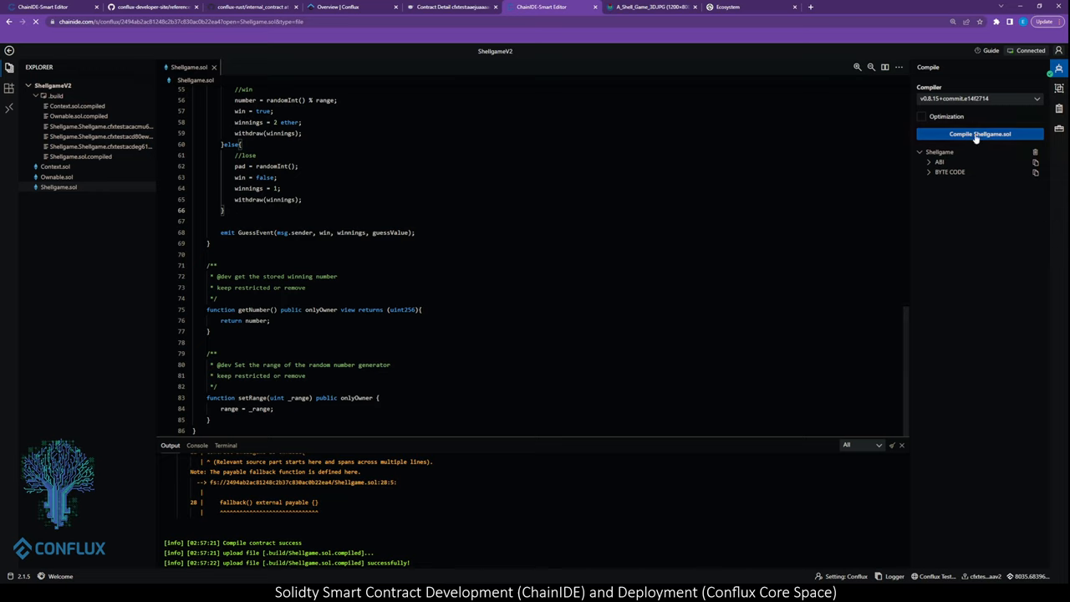
click(1058, 88)
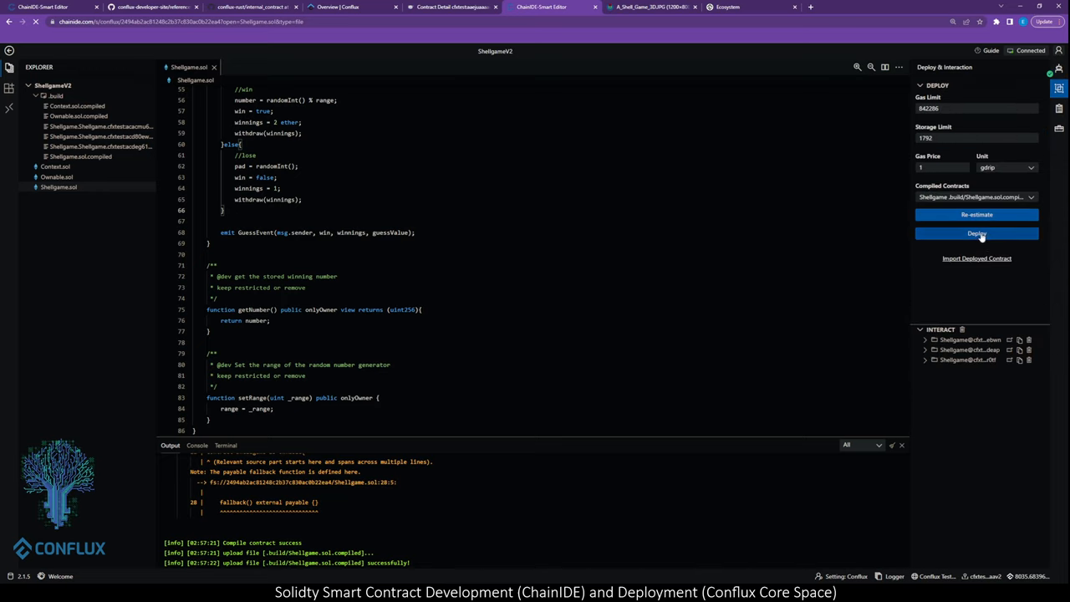
click(976, 233)
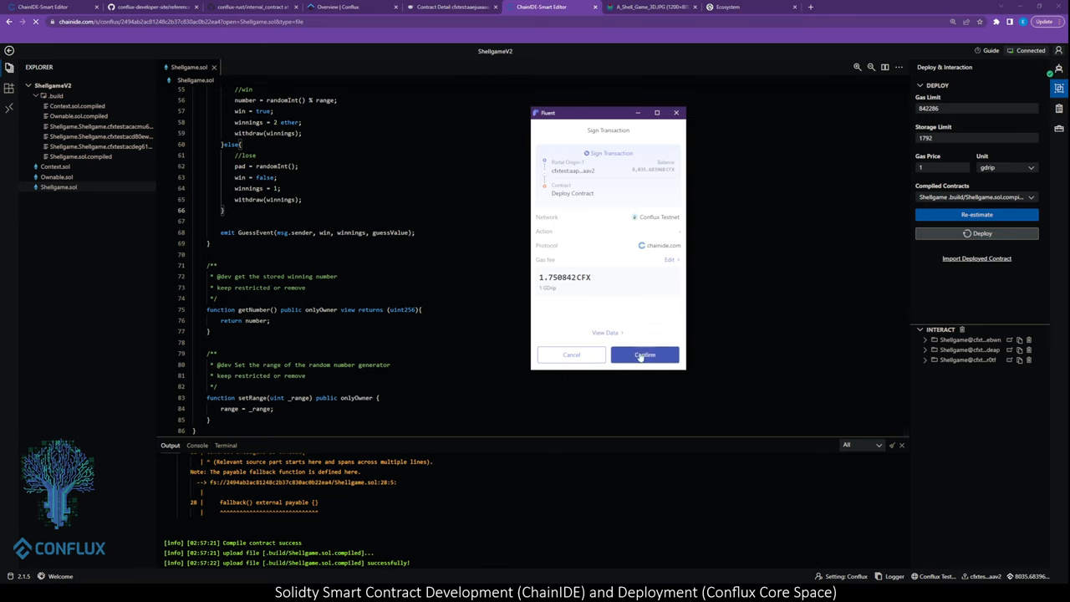
- Confirm the Shellgame deployment in the Fluent Sign Transaction window
click(644, 355)
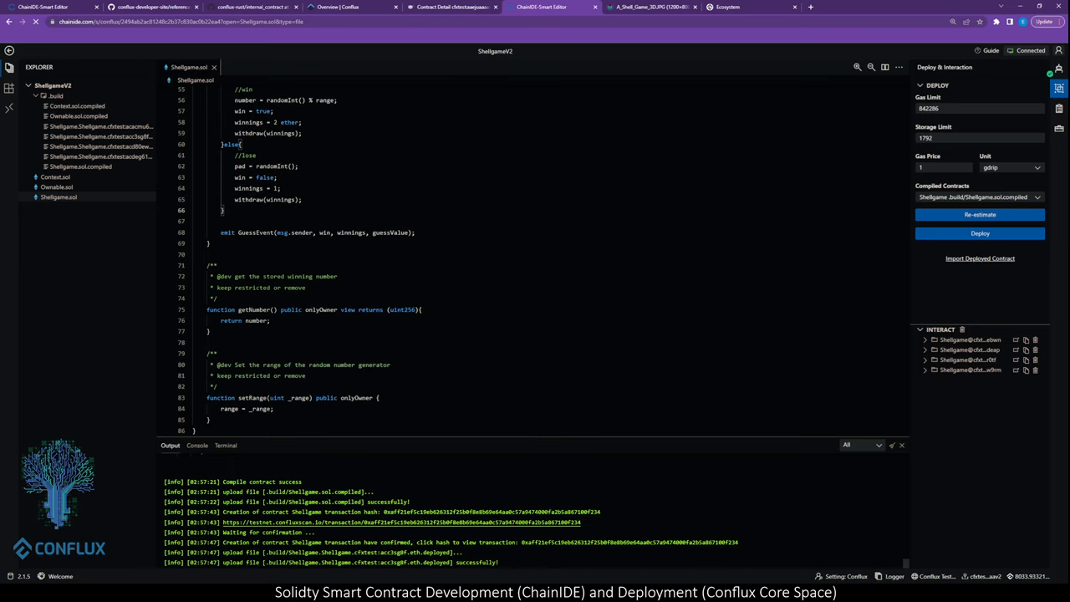
mouse_move(921, 430)
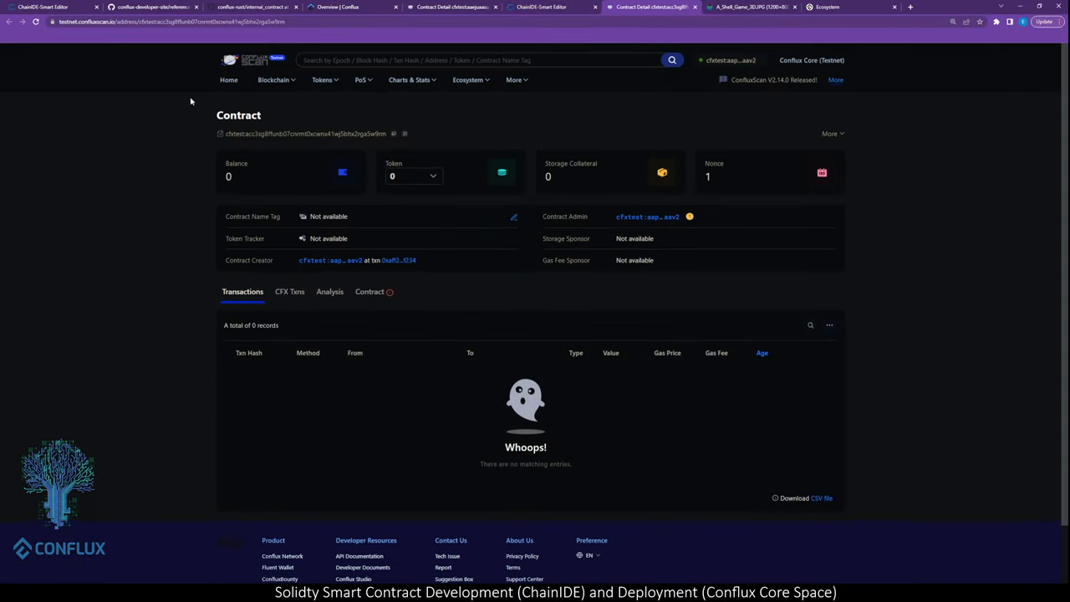
mouse_move(246, 122)
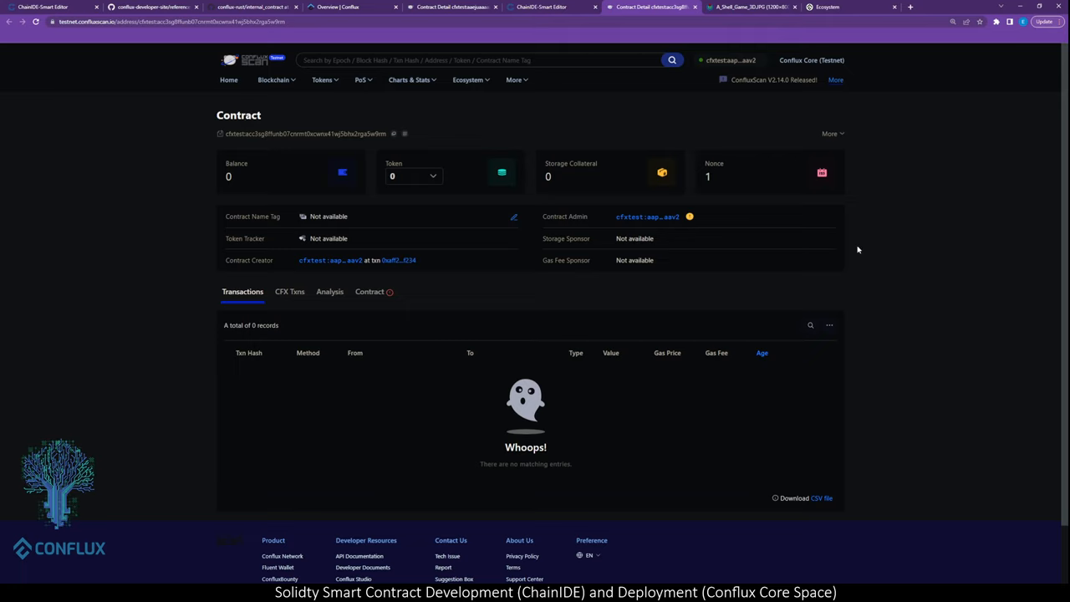
mouse_move(350, 105)
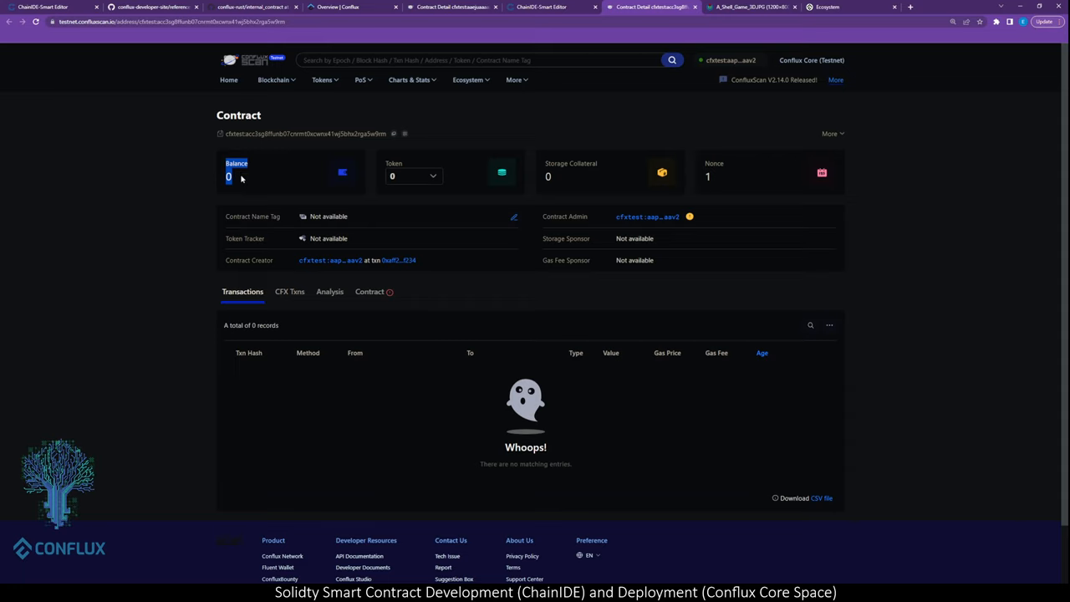
mouse_move(405, 182)
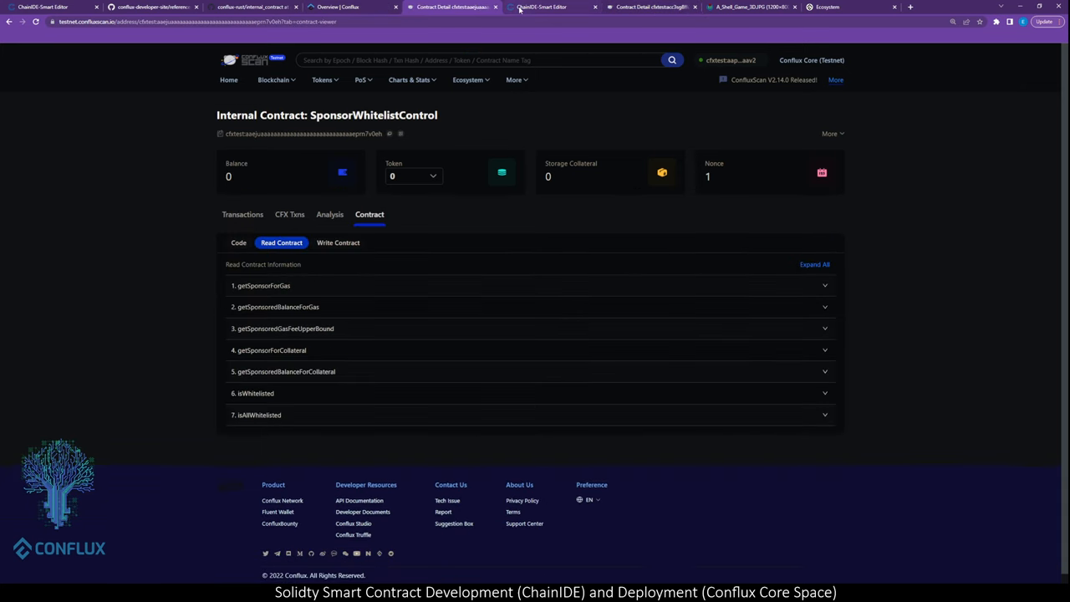
- Call getNumber on the newest Shellgame instance, which returns 1
click(544, 6)
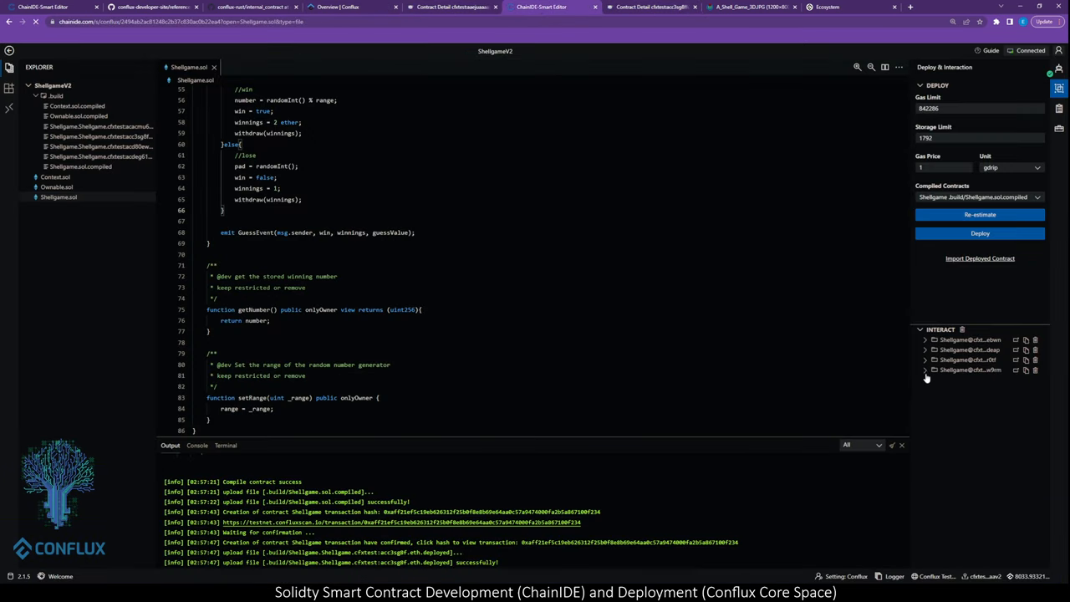
click(925, 369)
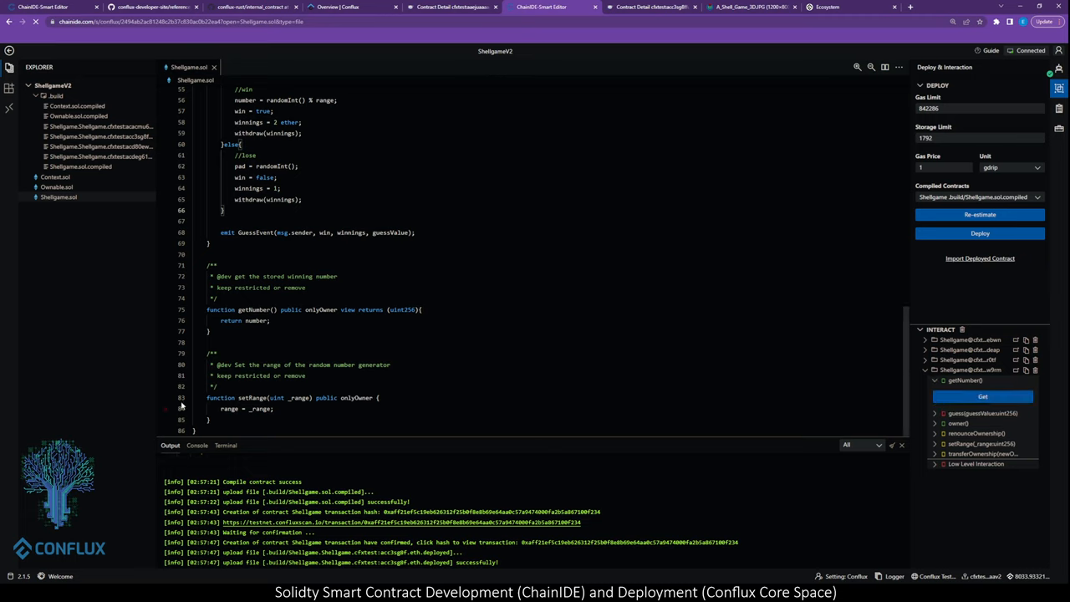
click(983, 396)
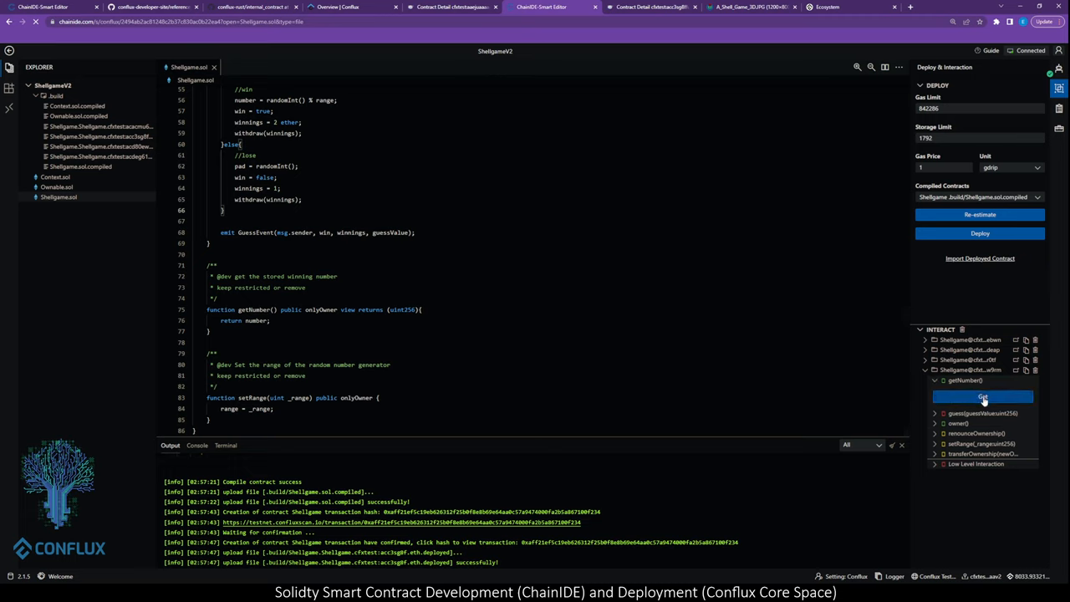
click(982, 396)
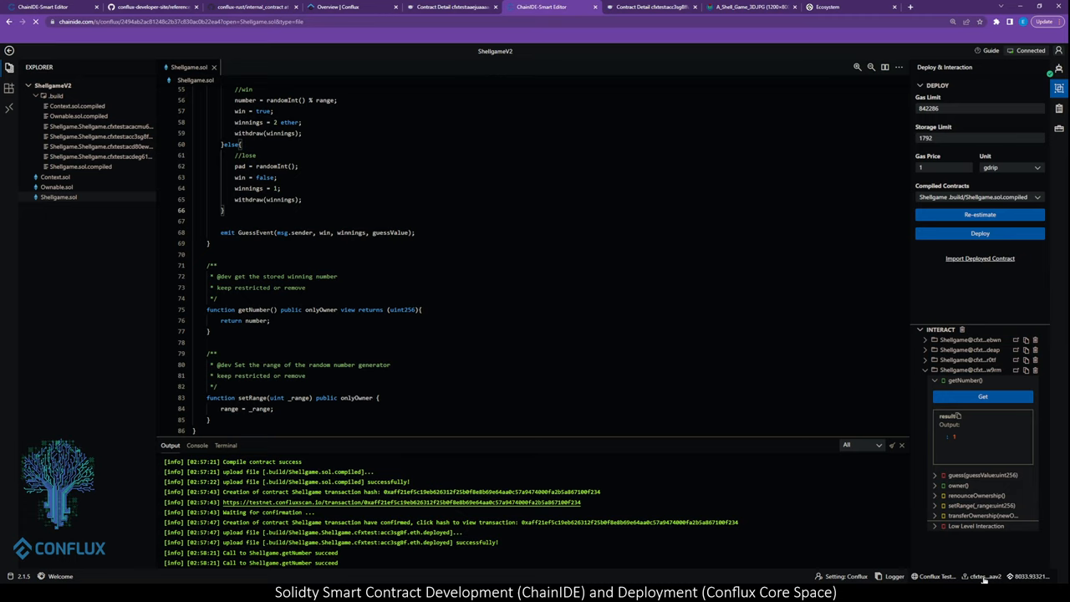
mouse_move(936, 481)
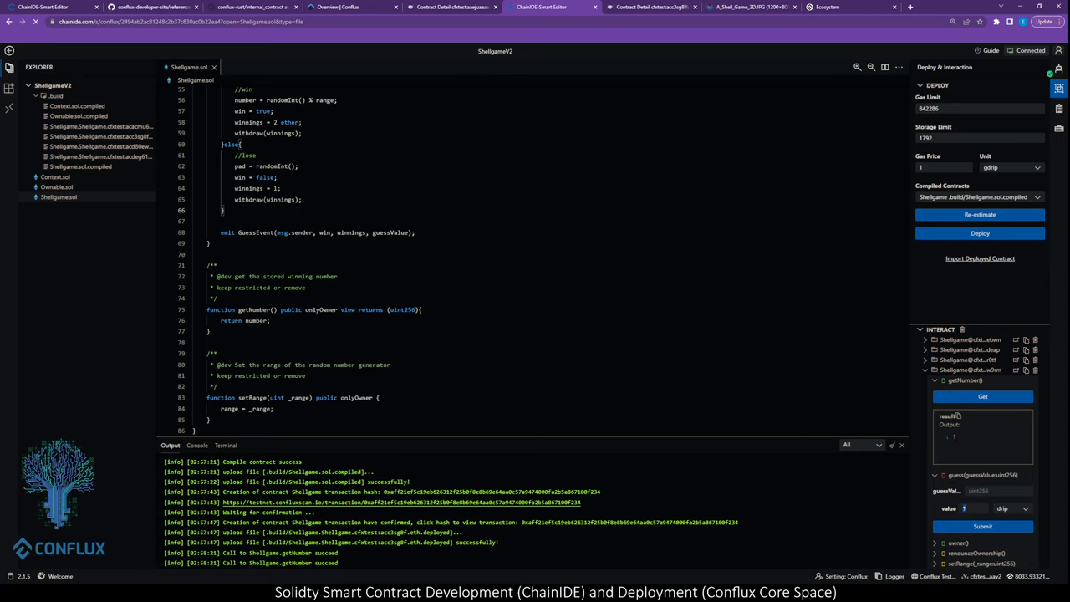
- Submit a guess of 0 with 3 CFX and confirm it in Fluent
click(1011, 508)
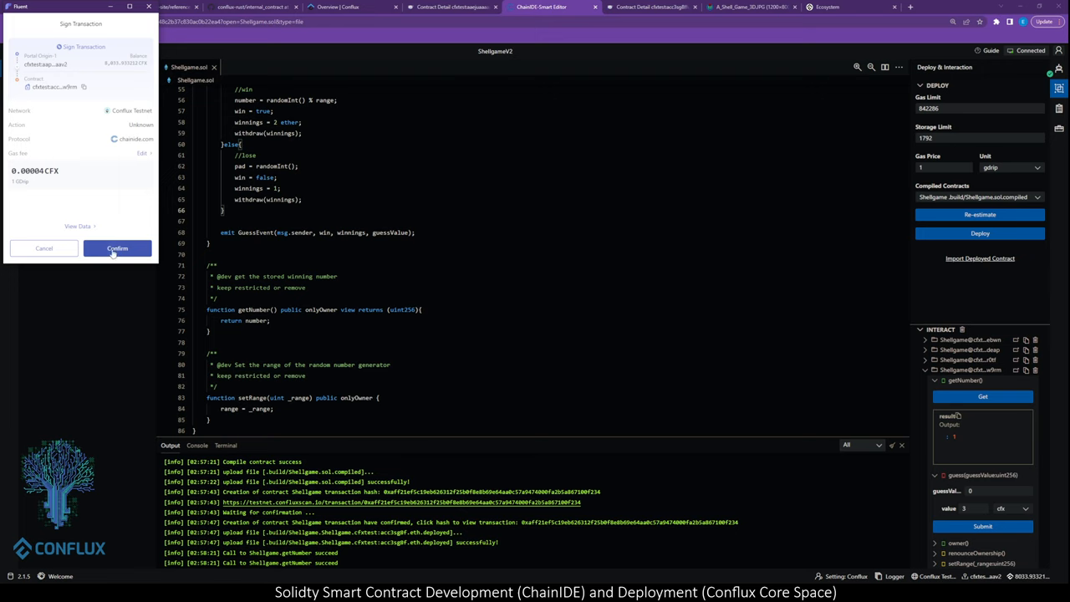
click(117, 248)
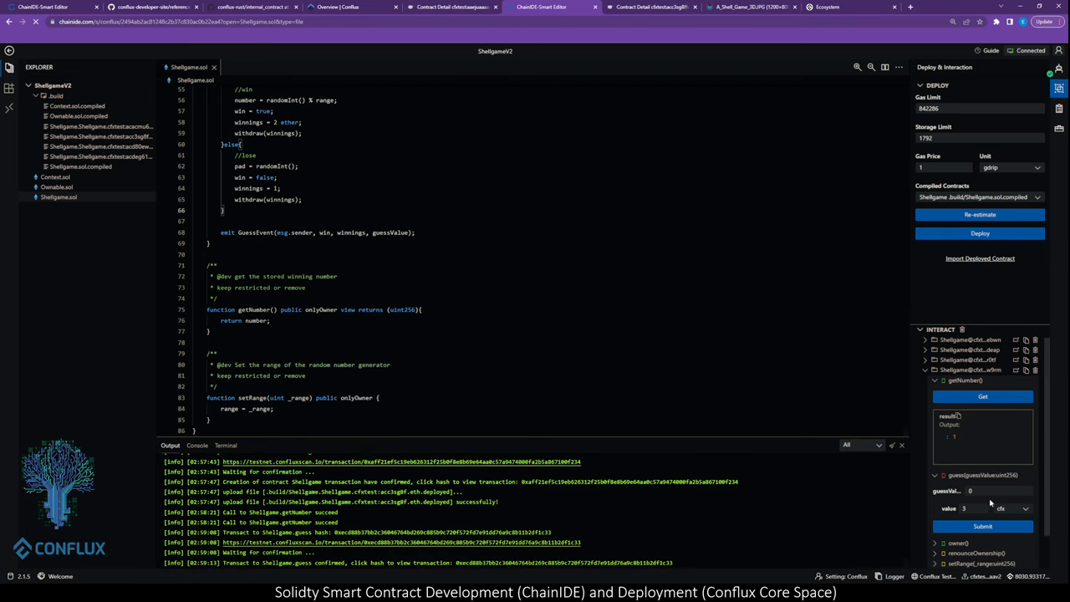
click(982, 490)
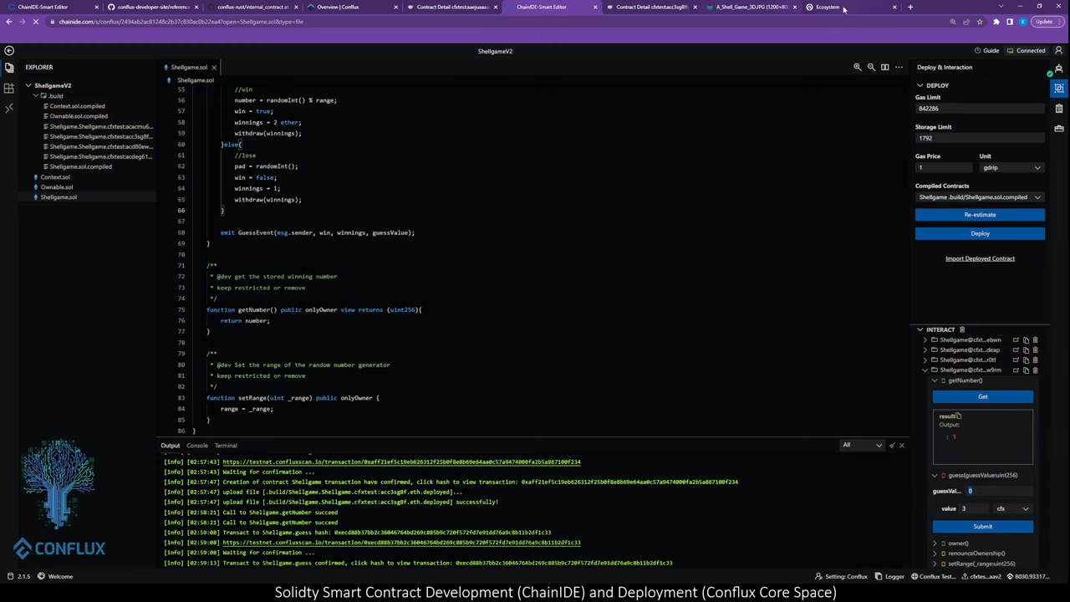
- Check the contract's 2.999 CFX balance on ConfluxScan, then return to ChainIDE
click(648, 7)
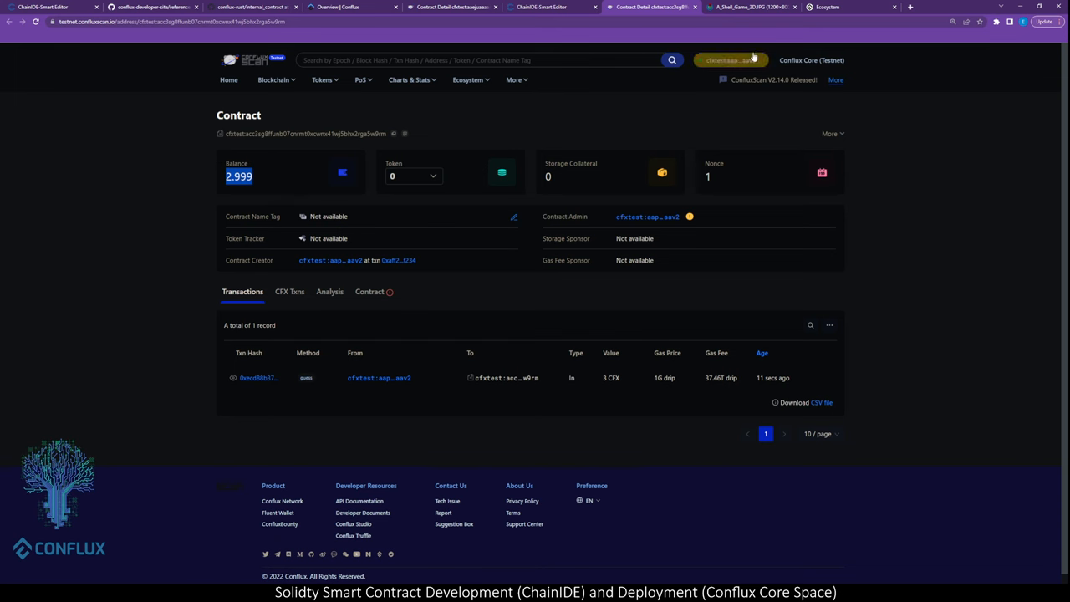
click(541, 7)
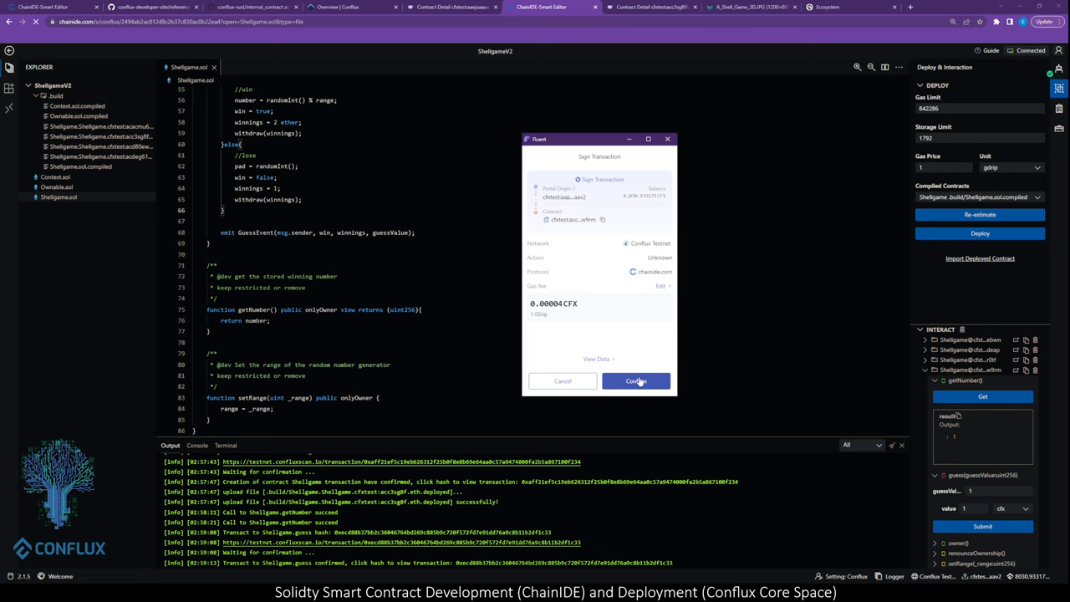
- Approve the second guess (1, with 1 CFX) in Fluent
click(635, 381)
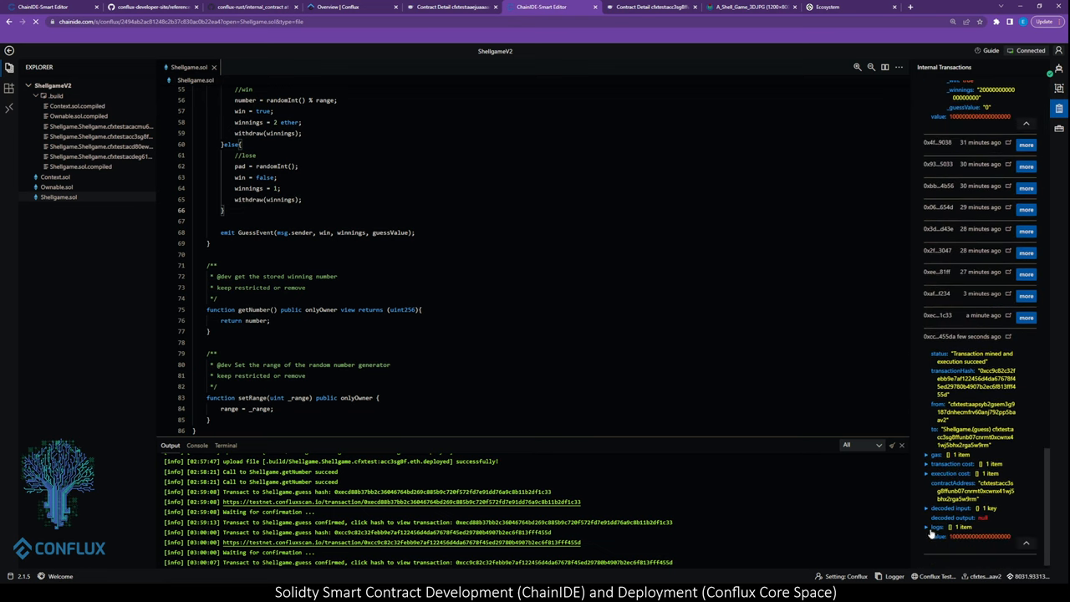
- Expand the second guess's GuessEvent log: win true, winnings 2 CFX, guessValue 1
click(936, 527)
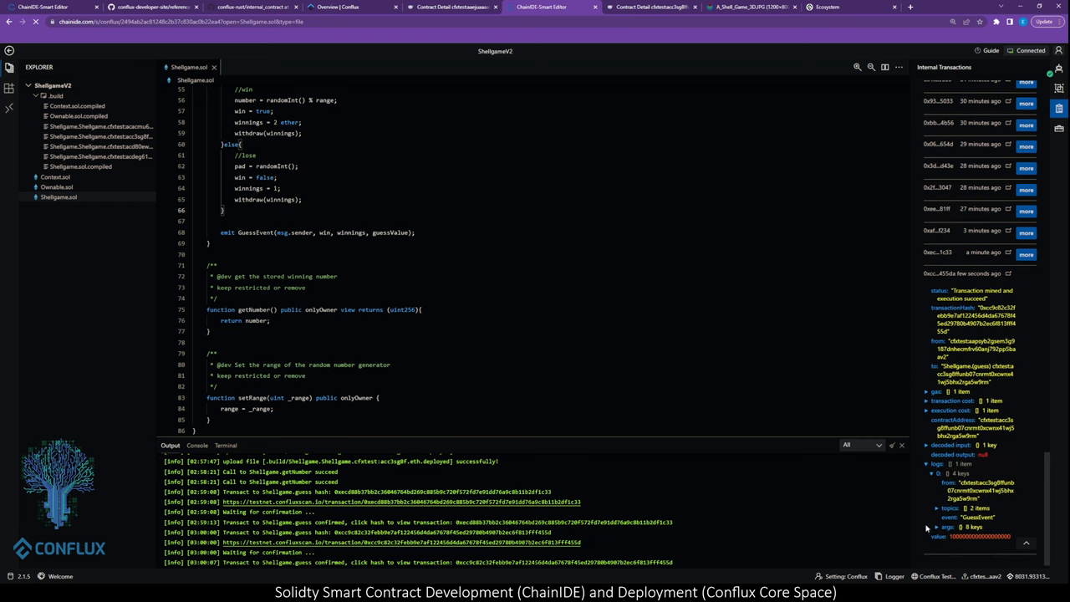
click(938, 526)
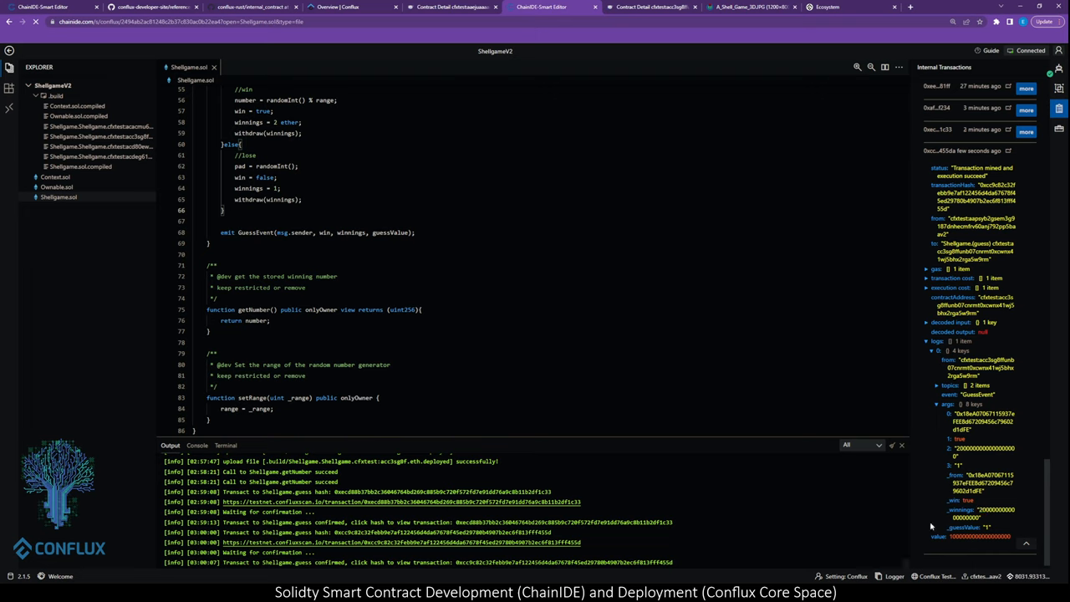
mouse_move(988, 491)
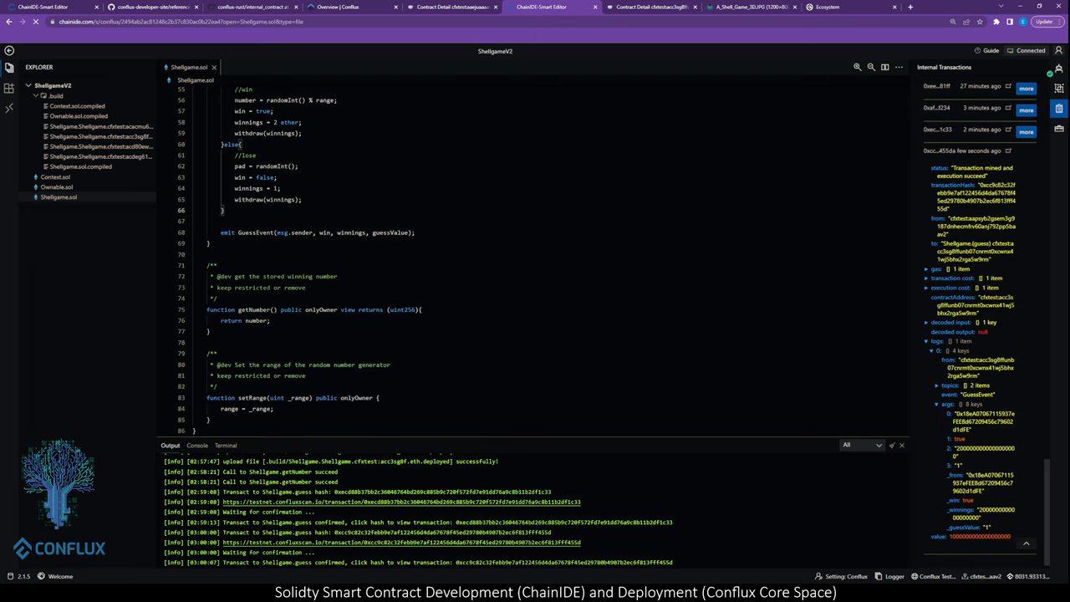
mouse_move(948, 516)
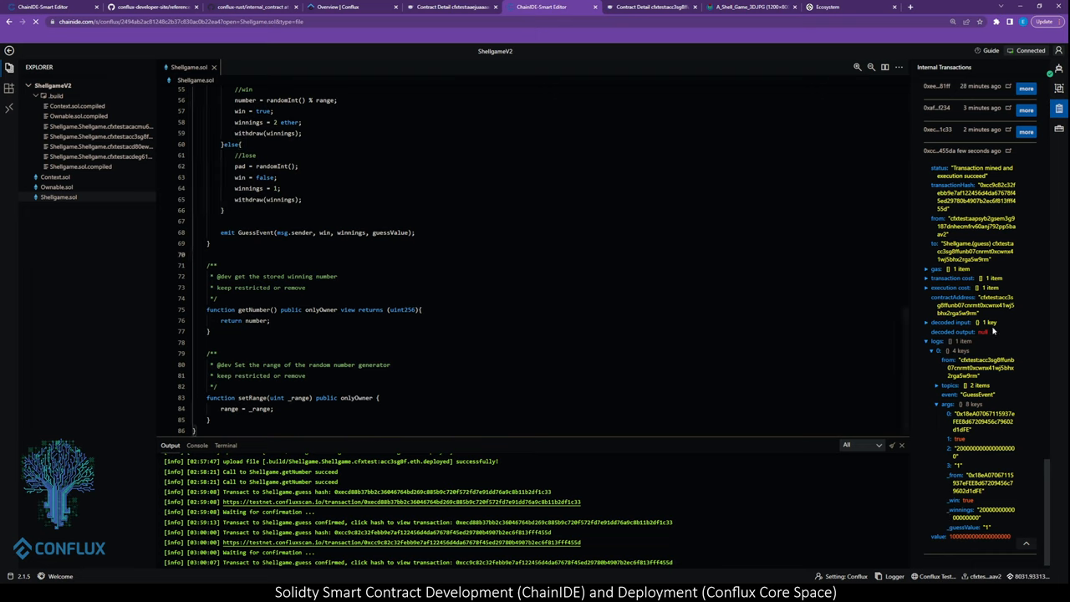
- Query the deployed Shellgame contract's getNumber() and owner() in Deploy & Interaction
click(1058, 88)
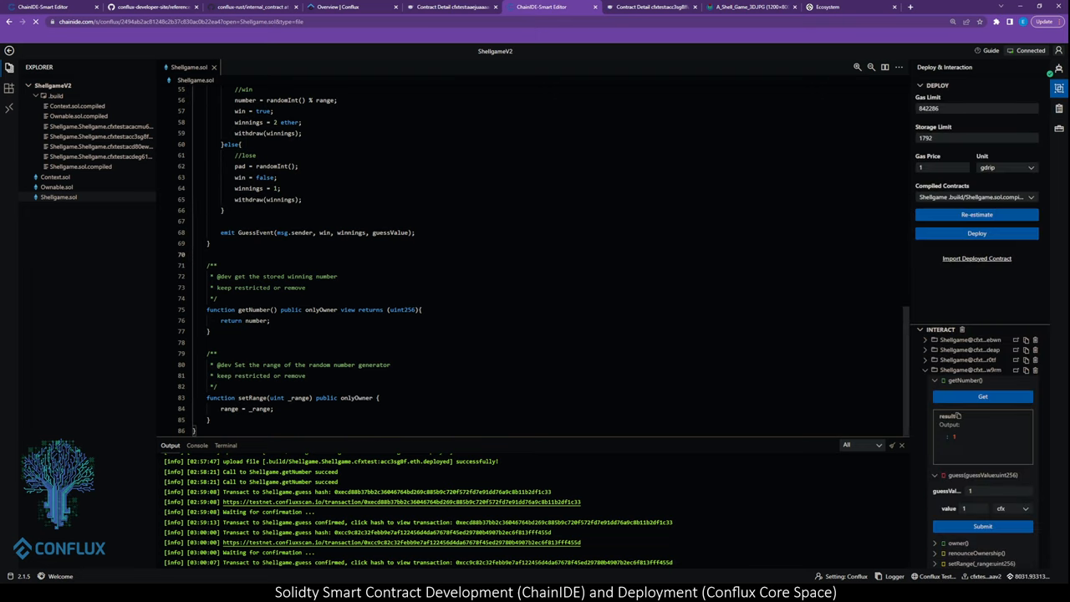
scroll(up, 3)
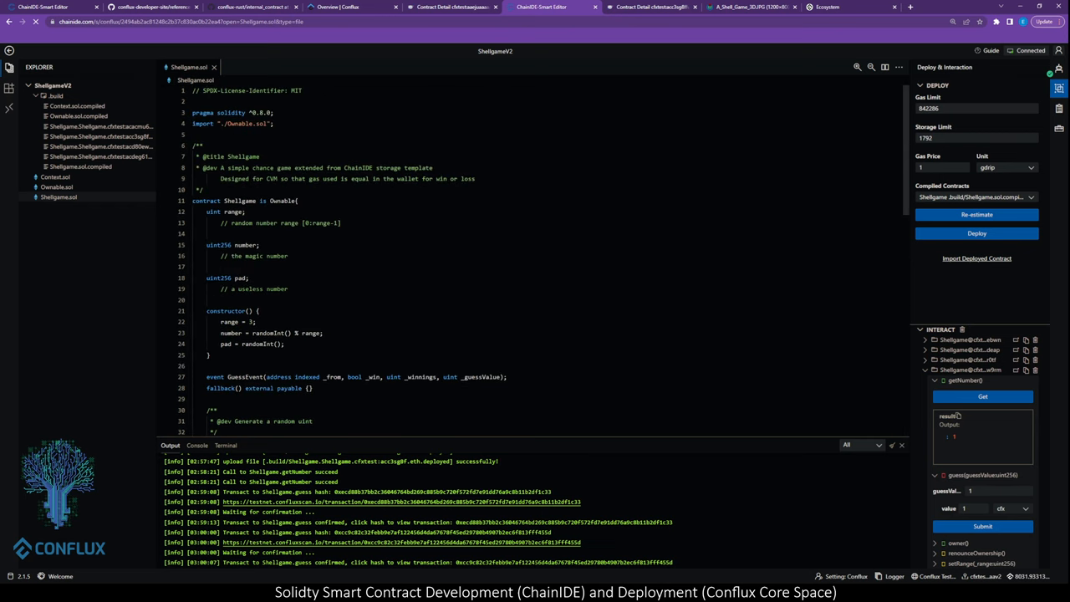
click(983, 396)
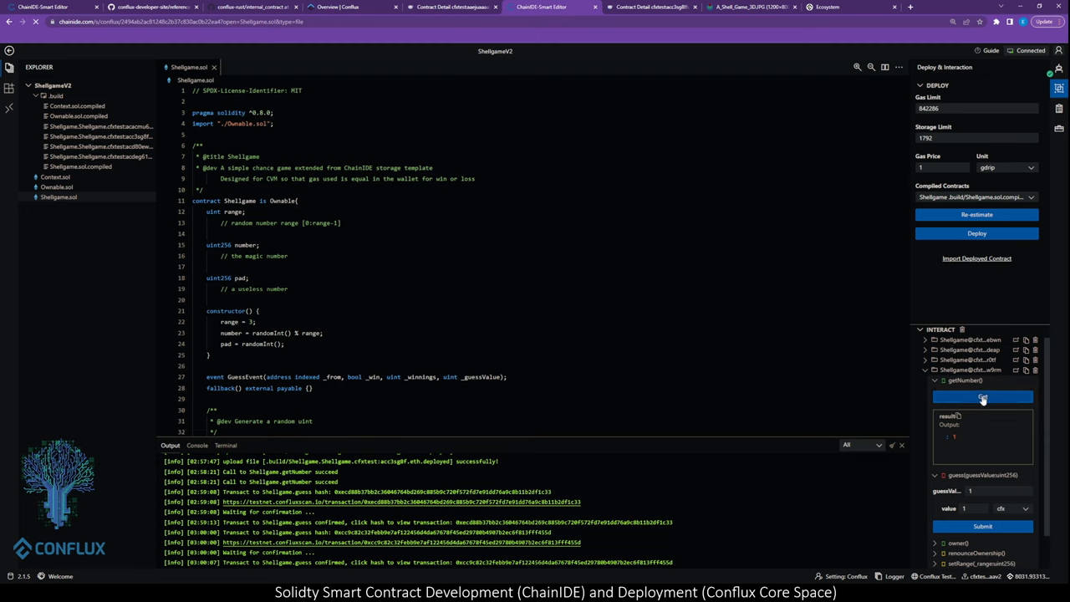
click(982, 396)
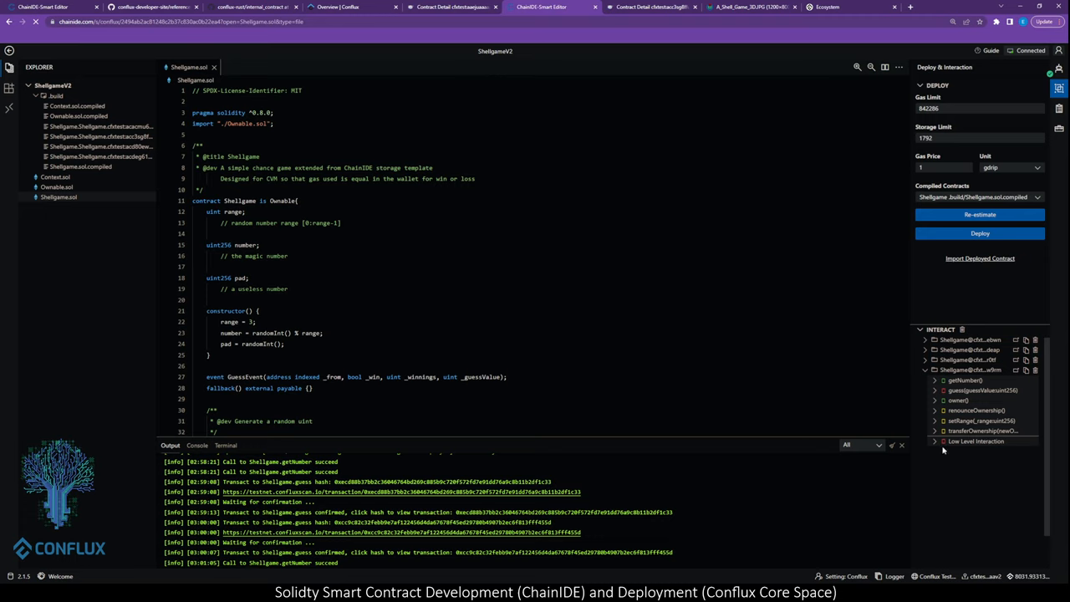
mouse_move(962, 409)
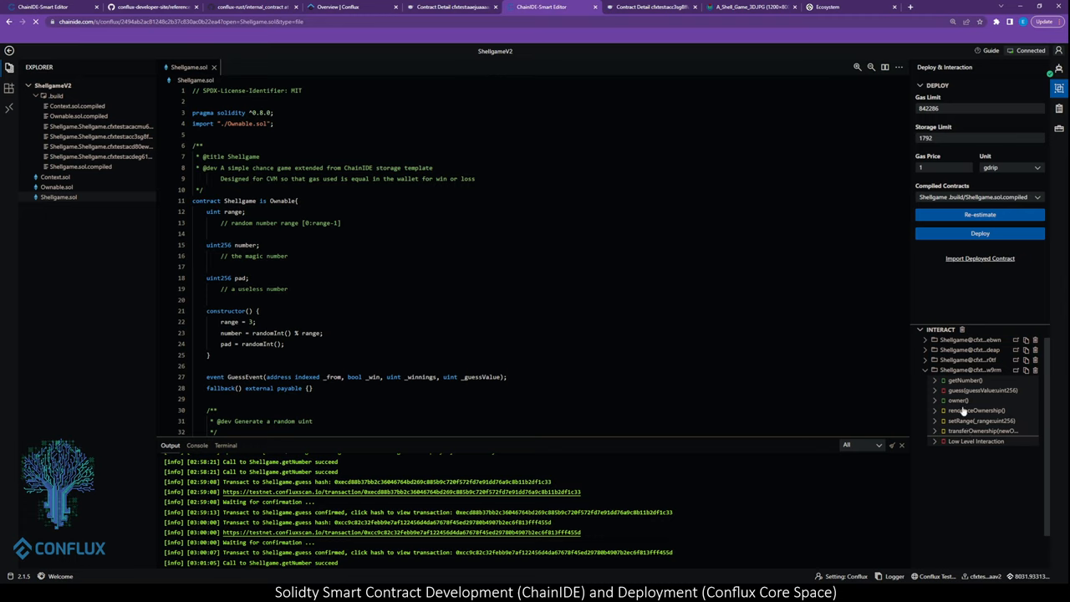
mouse_move(967, 411)
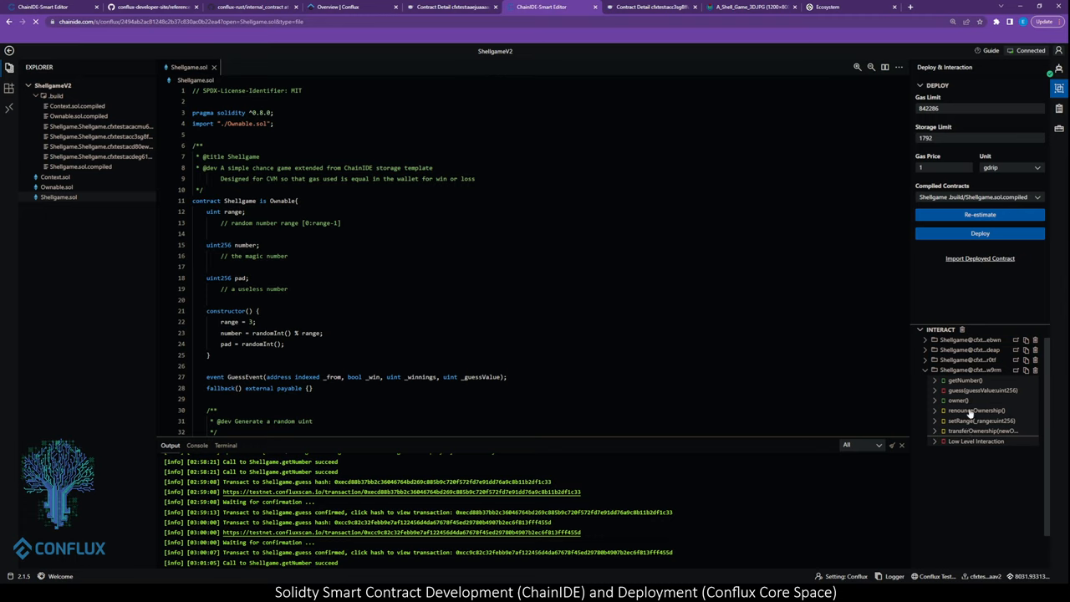
mouse_move(969, 413)
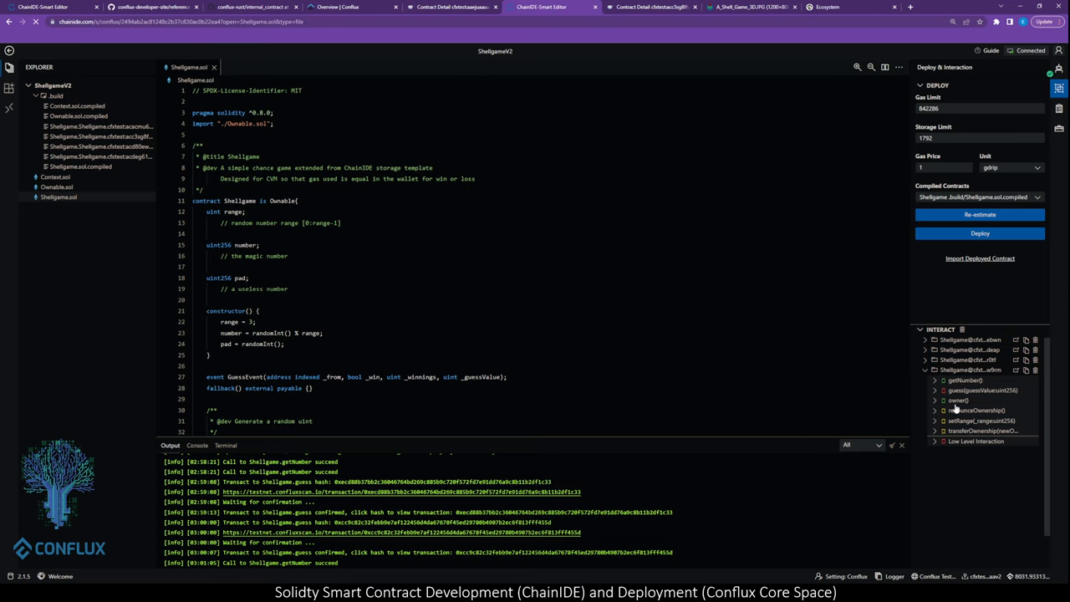
click(957, 400)
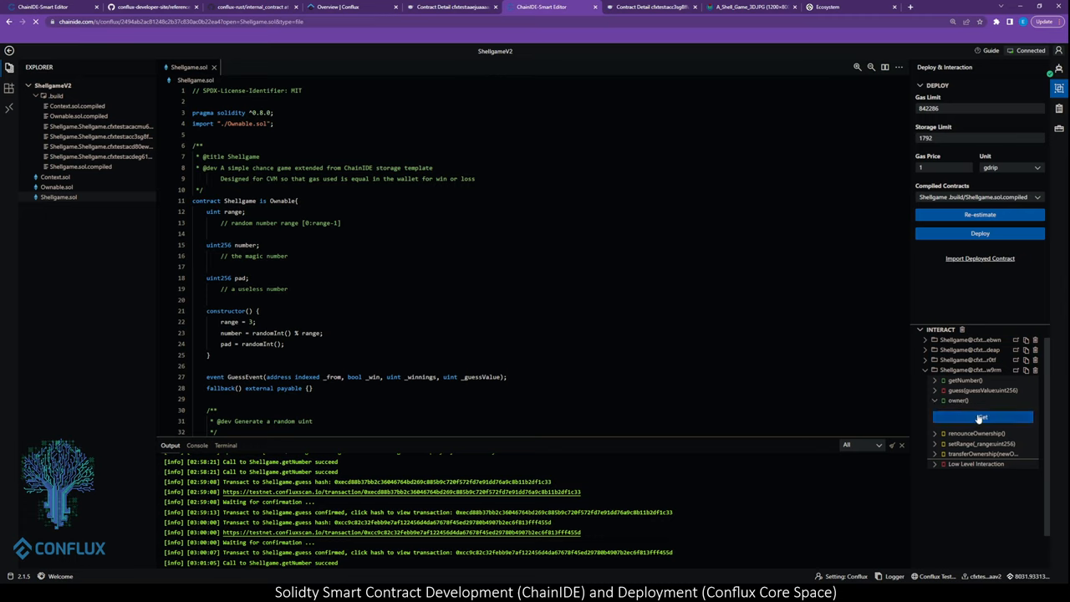
click(982, 416)
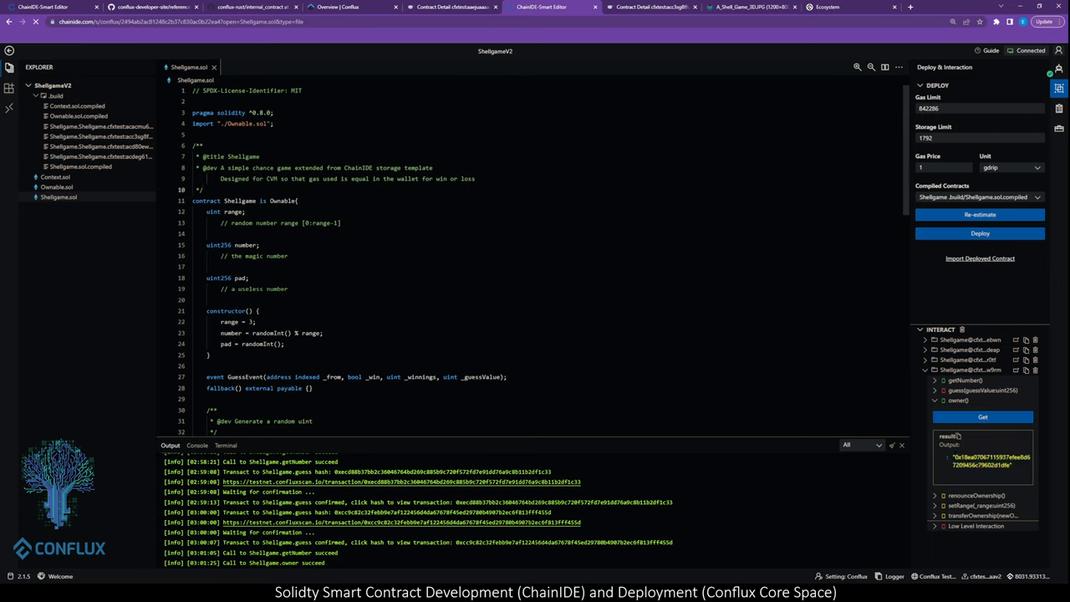
- Open Ownable.sol and Context.sol, then highlight getNumber's onlyOwner modifier in Shellgame.sol
triple_click(232, 122)
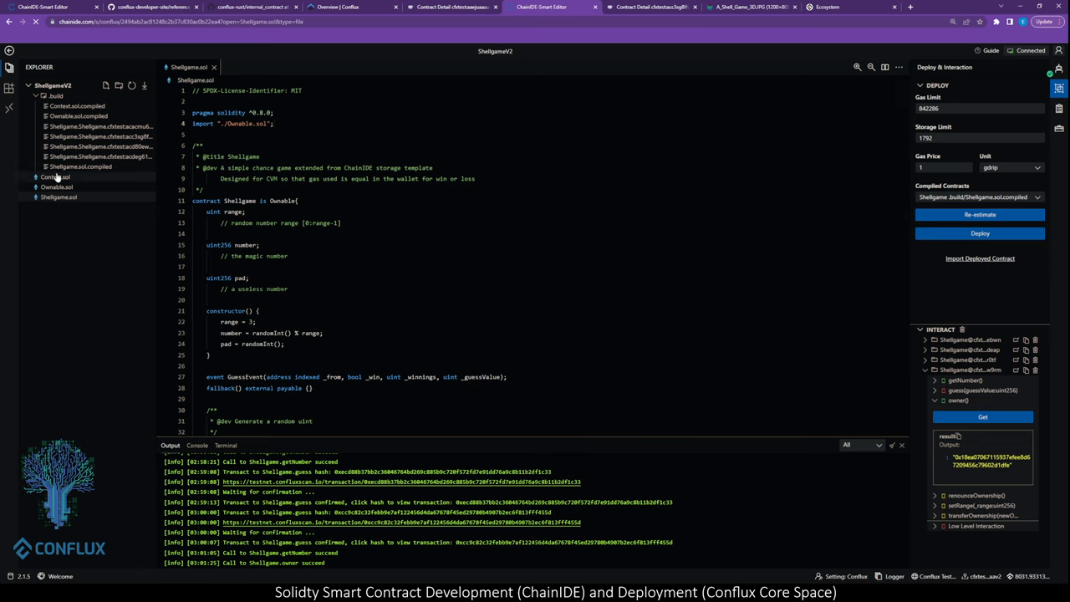
click(56, 186)
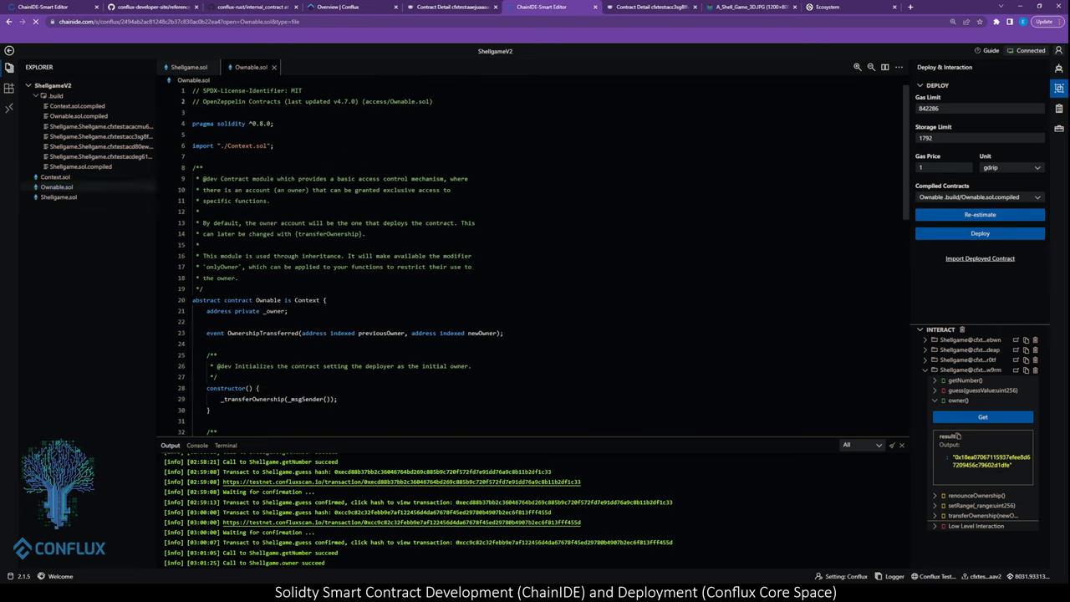
double_click(223, 101)
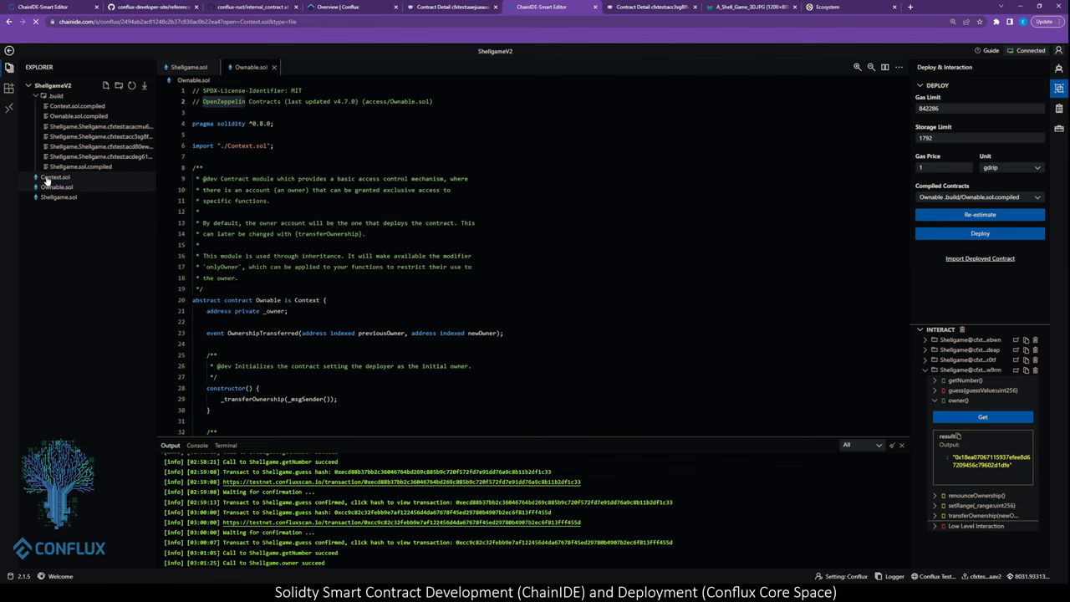
click(58, 196)
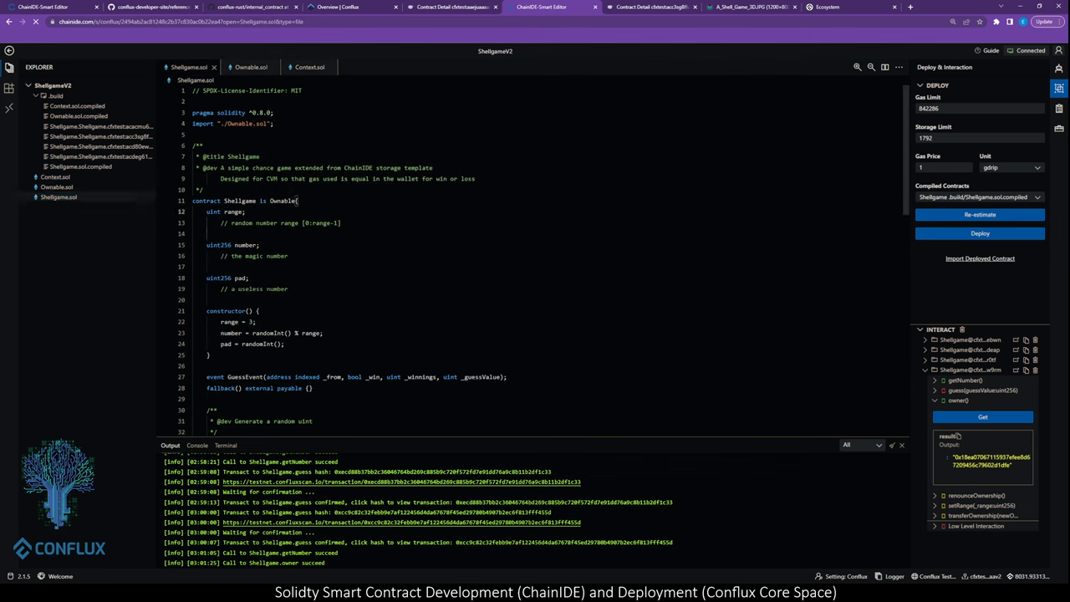
scroll(down, 3)
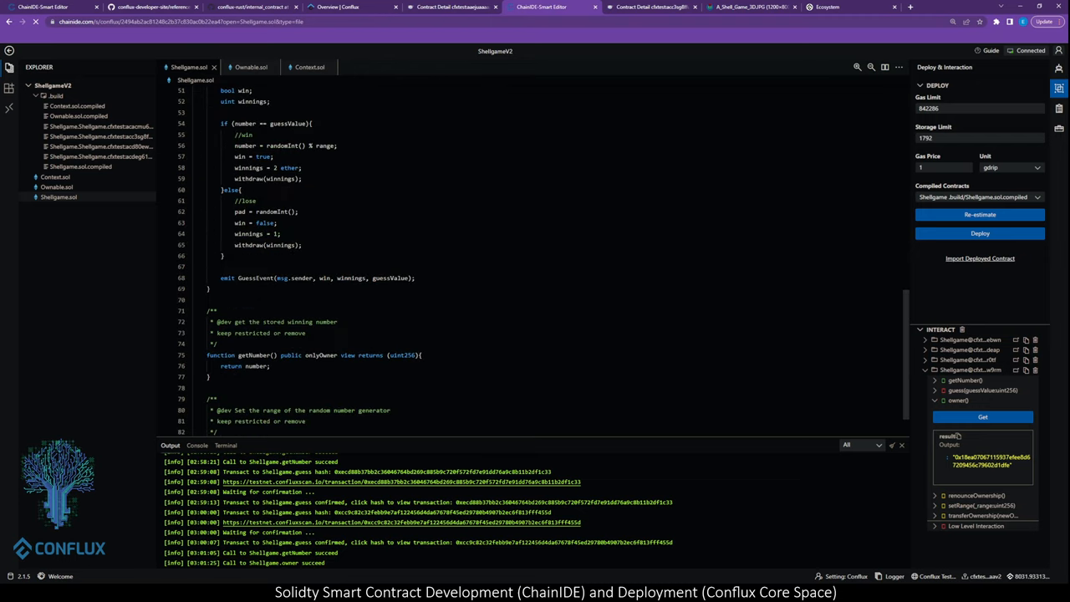
double_click(319, 354)
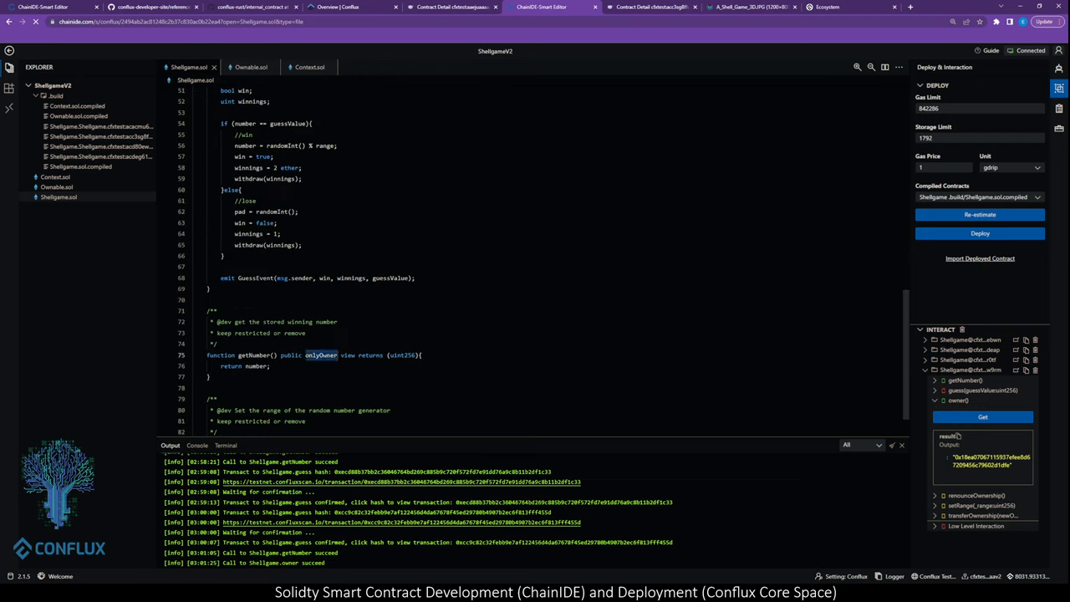
mouse_move(123, 353)
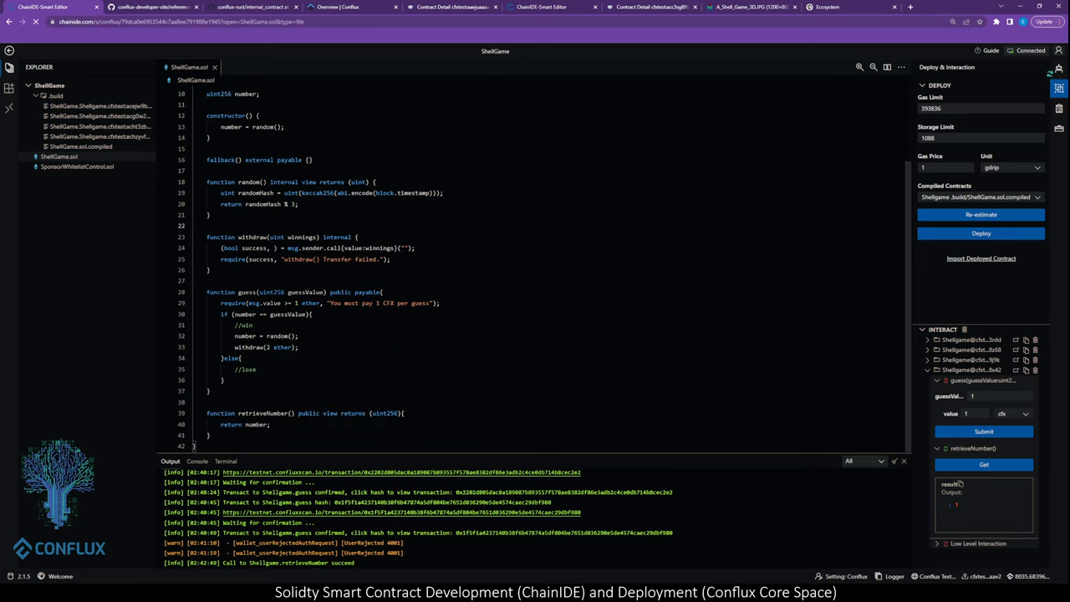
- Submit a guess of 0 with 1 CFX on the old ShellGame contract and answer the wallet
double_click(286, 314)
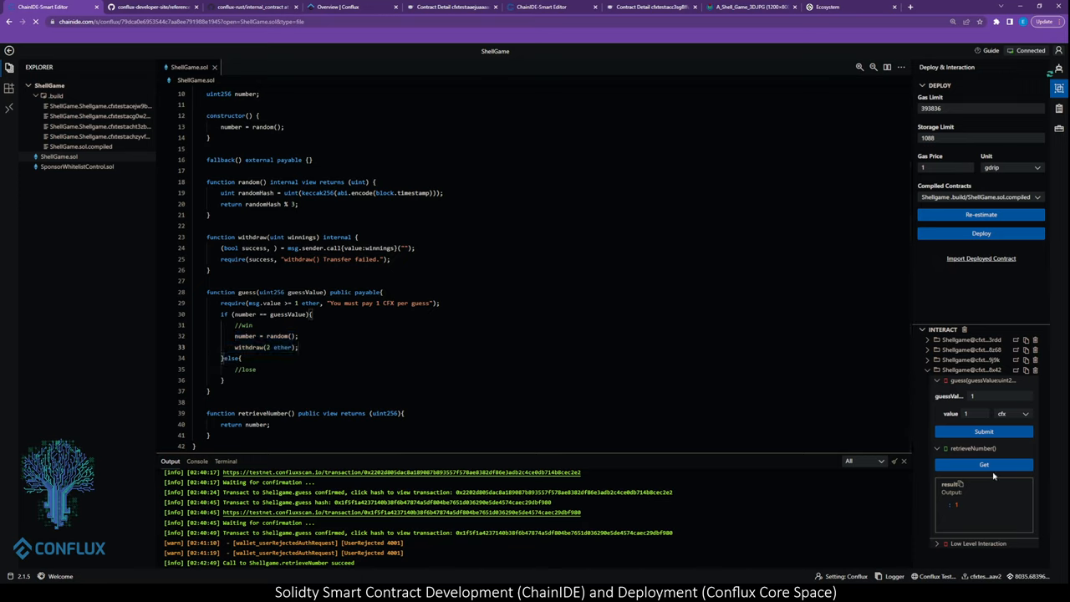
mouse_move(948, 517)
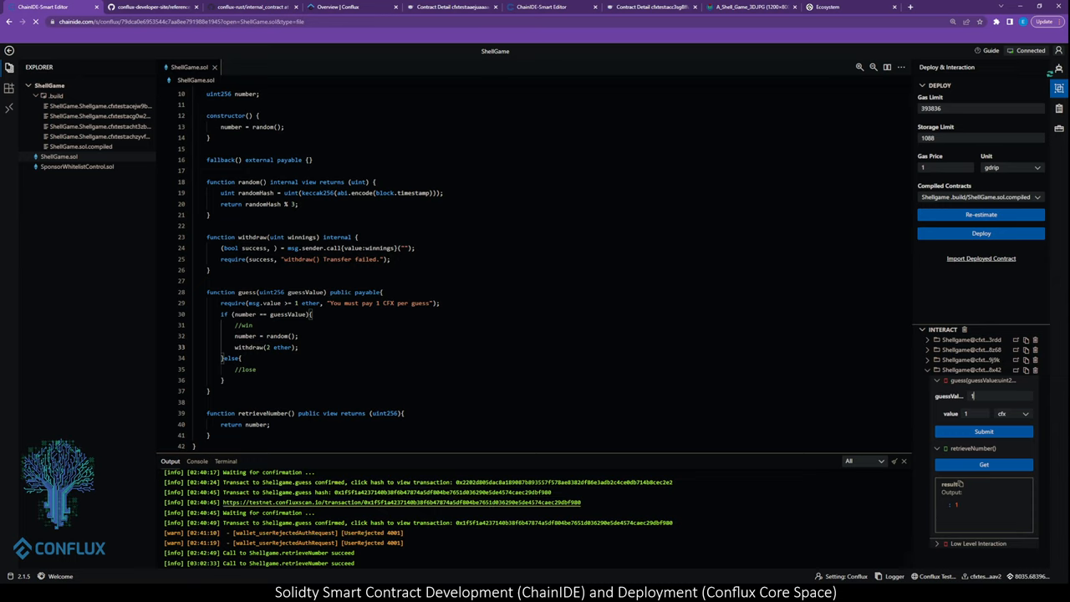
click(984, 432)
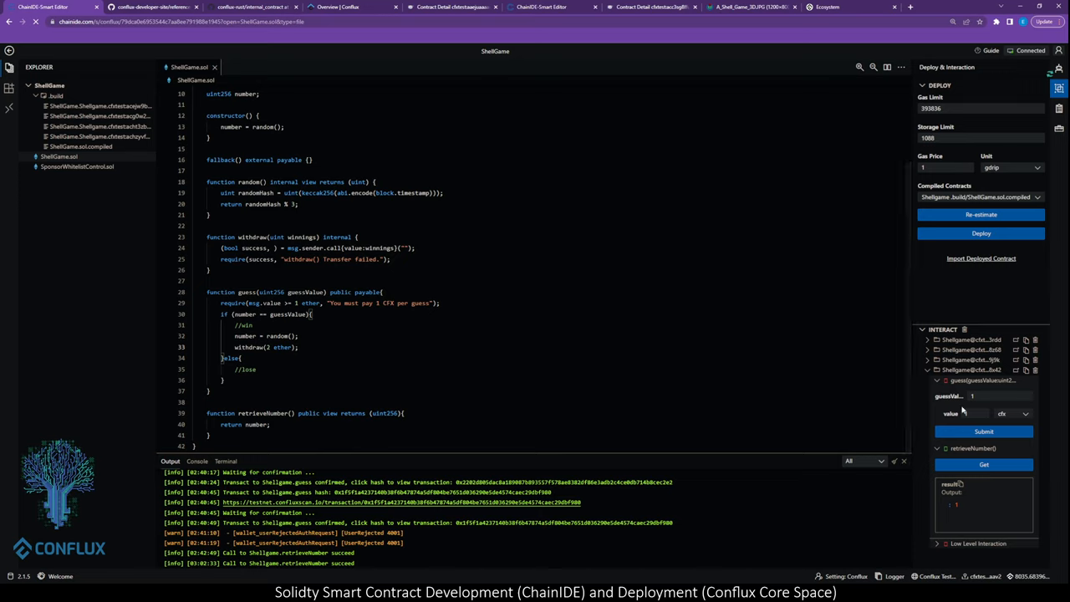
click(983, 431)
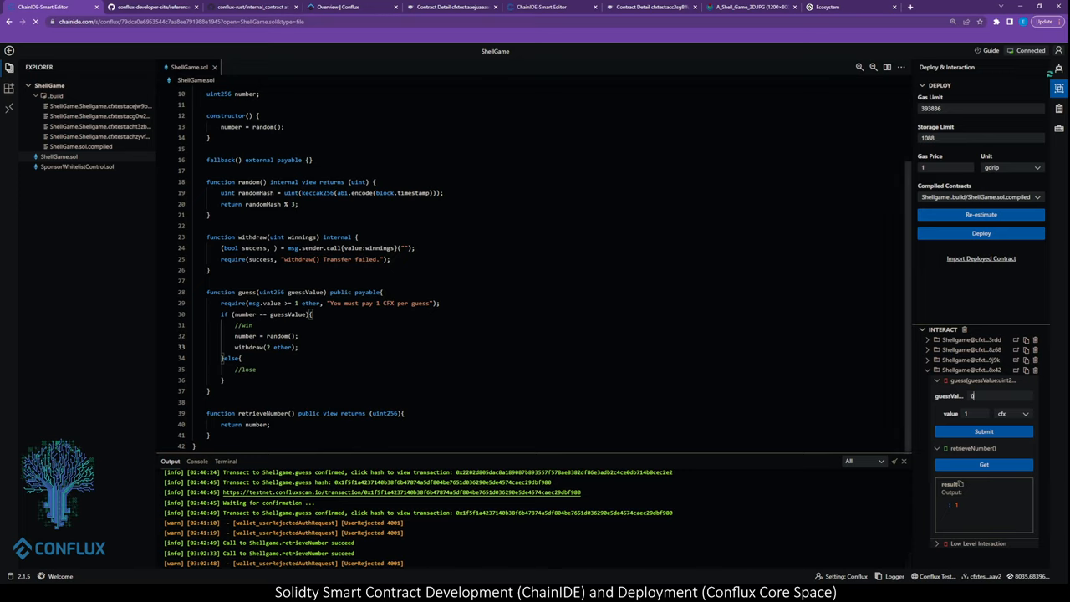
text(0)
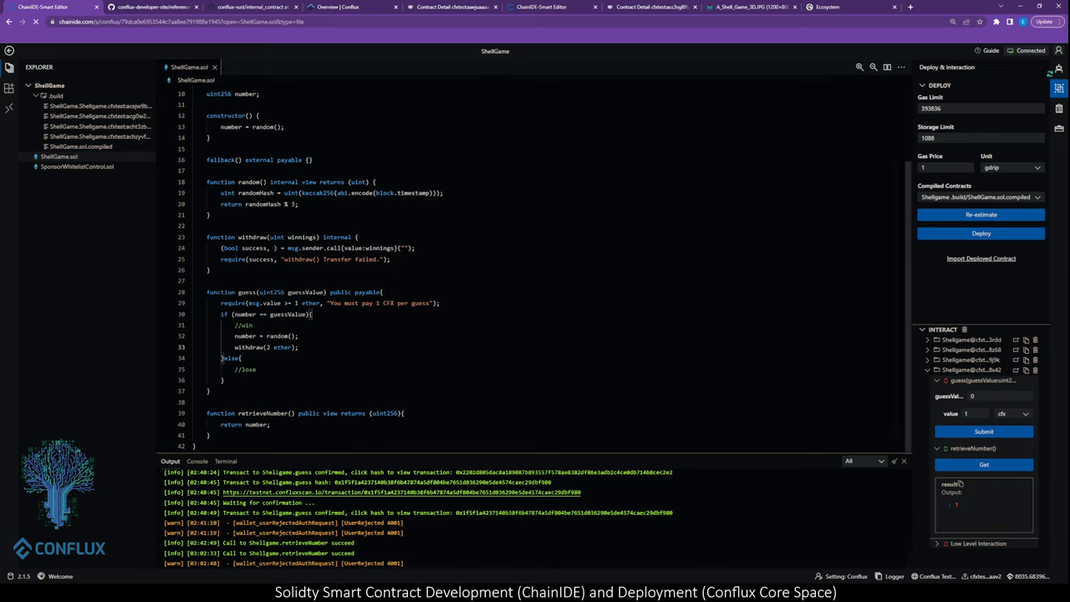
click(982, 432)
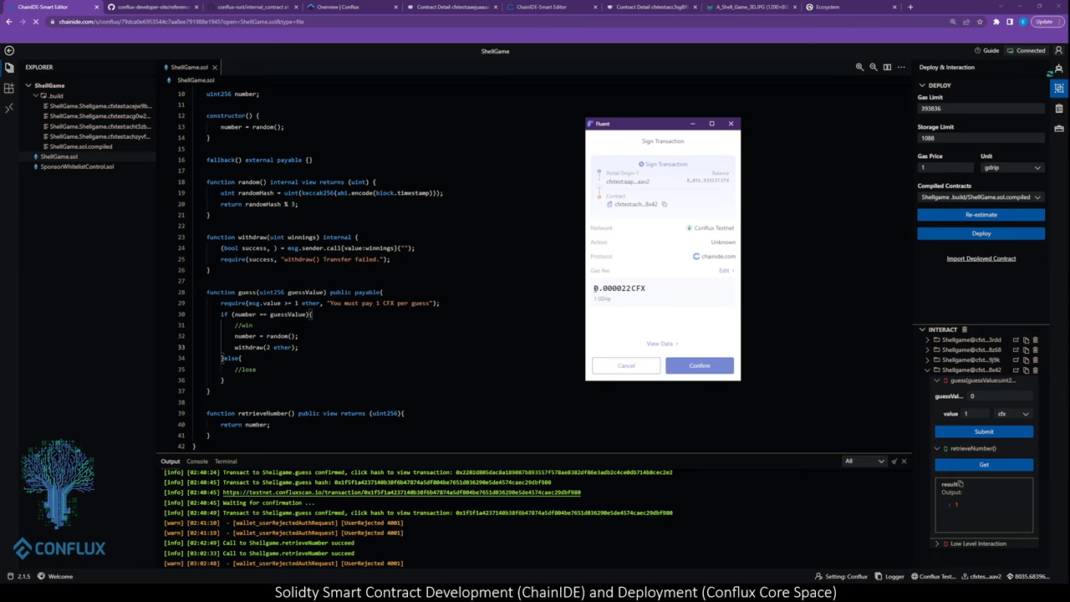
mouse_move(629, 312)
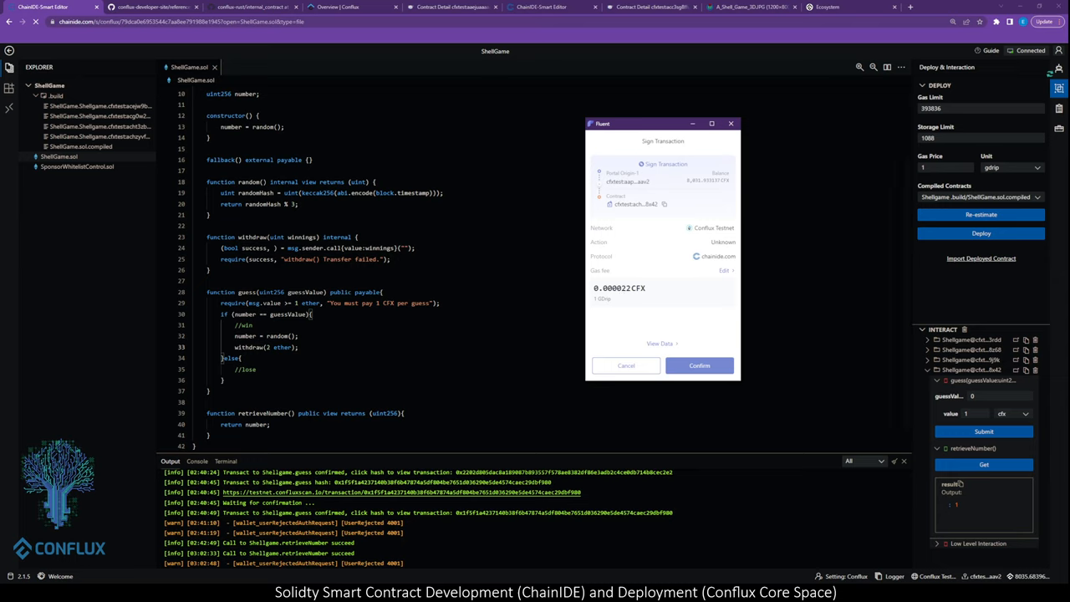
click(625, 365)
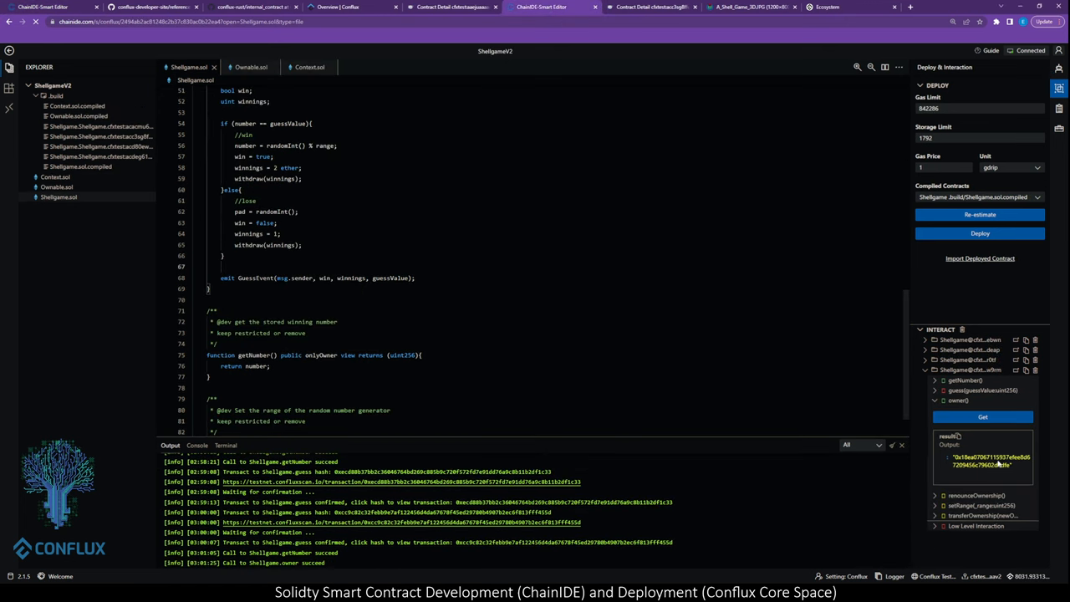
mouse_move(1058, 109)
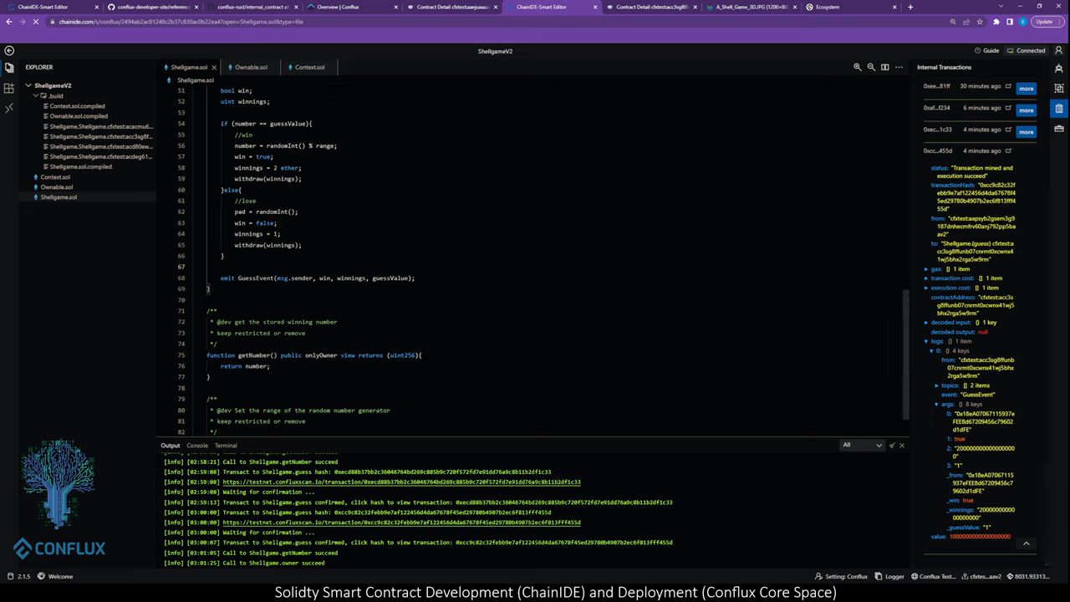
- Highlight ShellgameV2's GuessEvent, then bring up the contract's ConfluxScan page
double_click(254, 277)
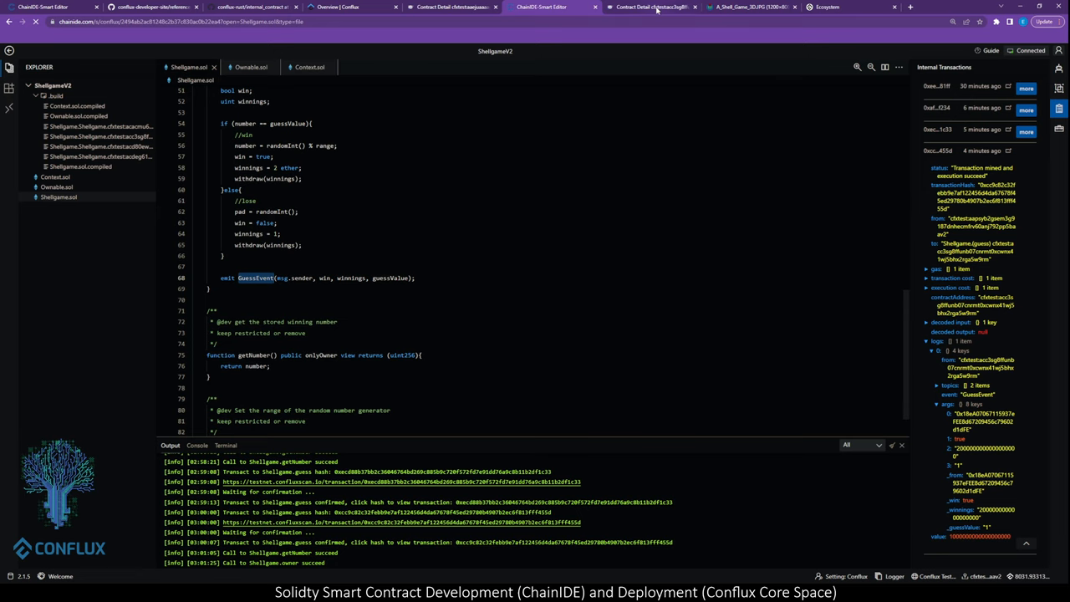
click(652, 7)
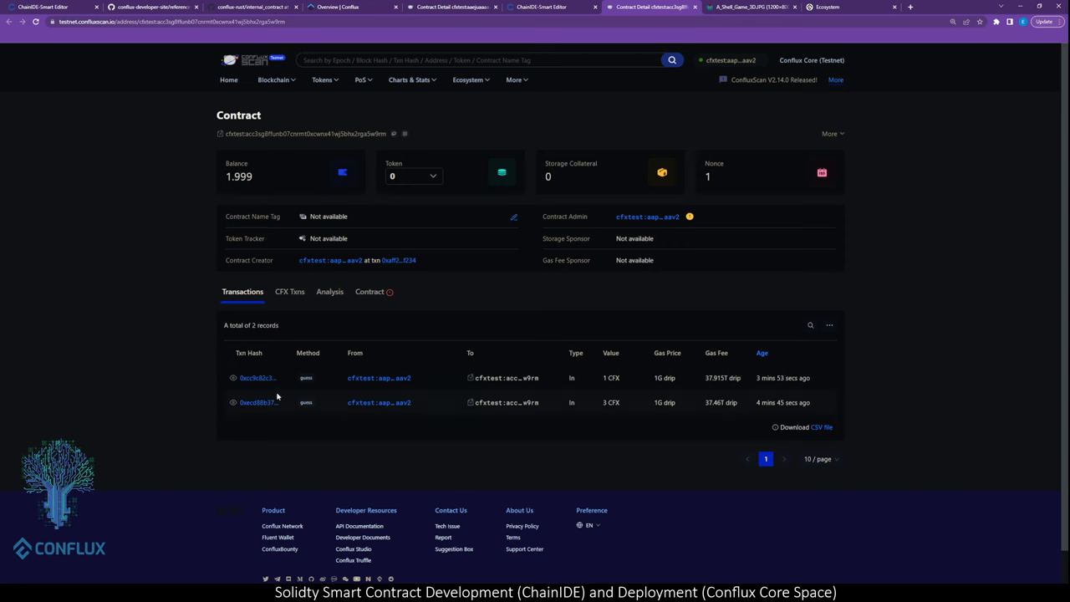
click(257, 377)
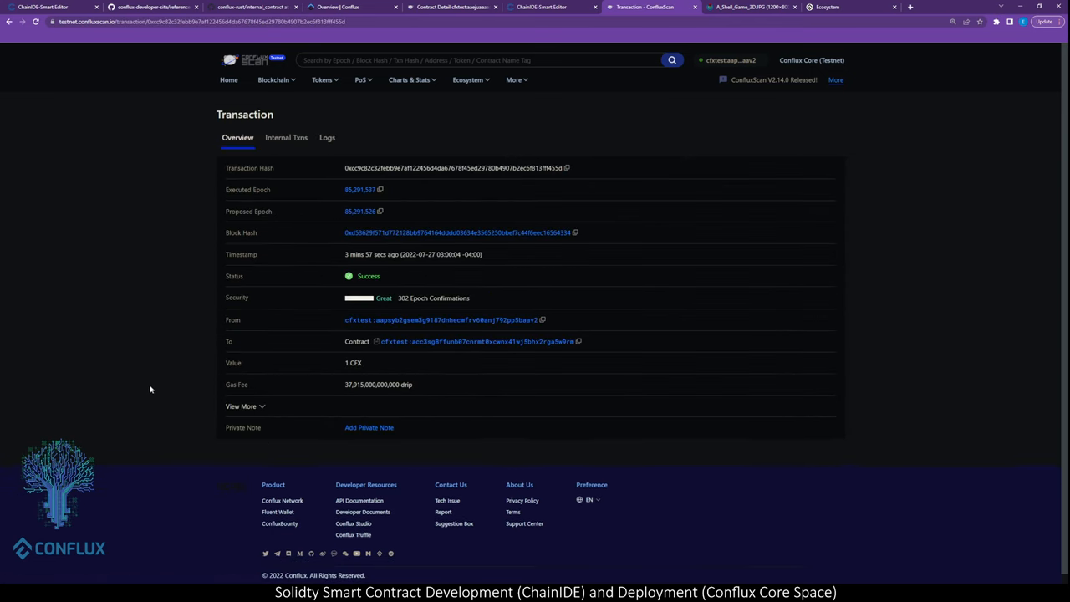
mouse_move(268, 389)
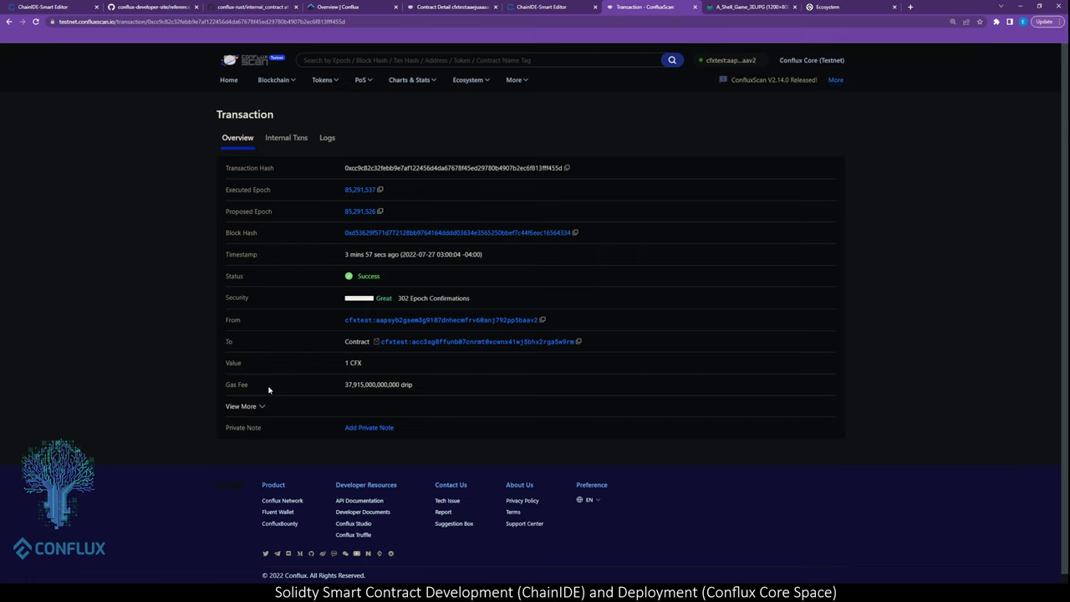
click(286, 137)
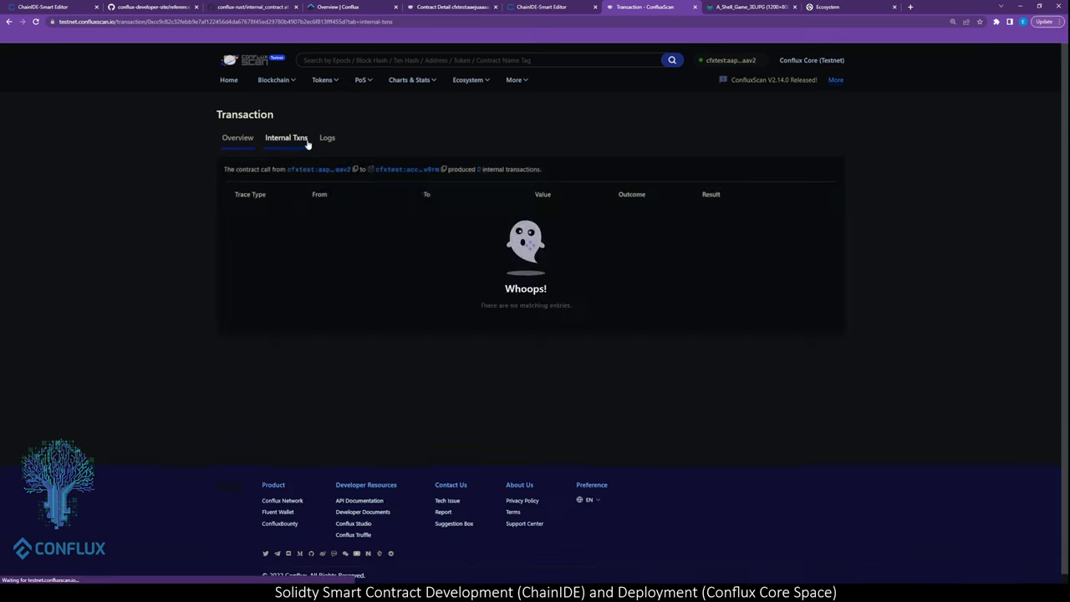
click(327, 137)
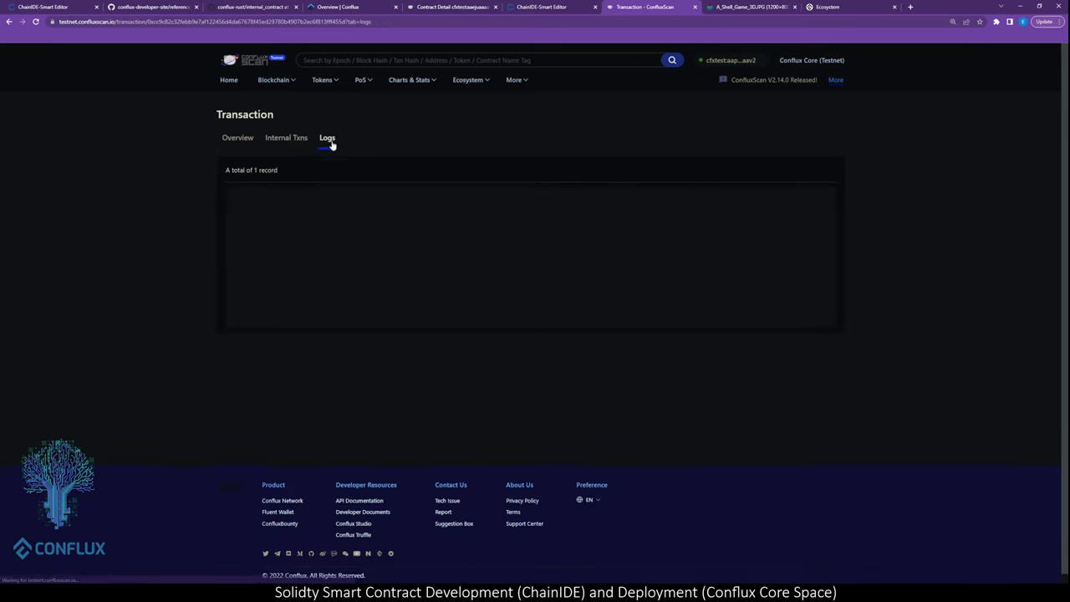
click(327, 137)
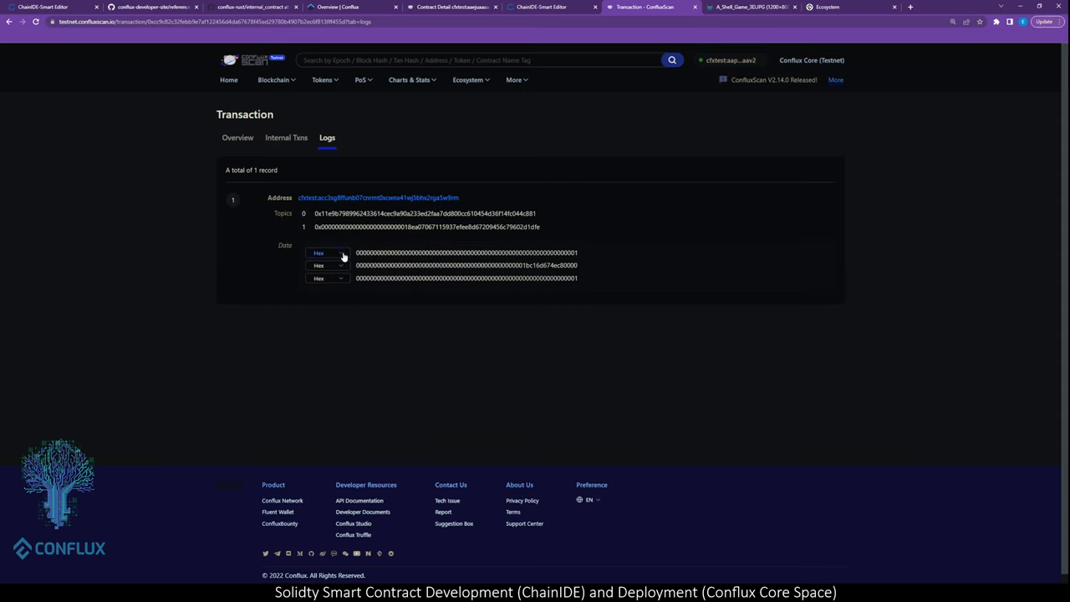
click(326, 253)
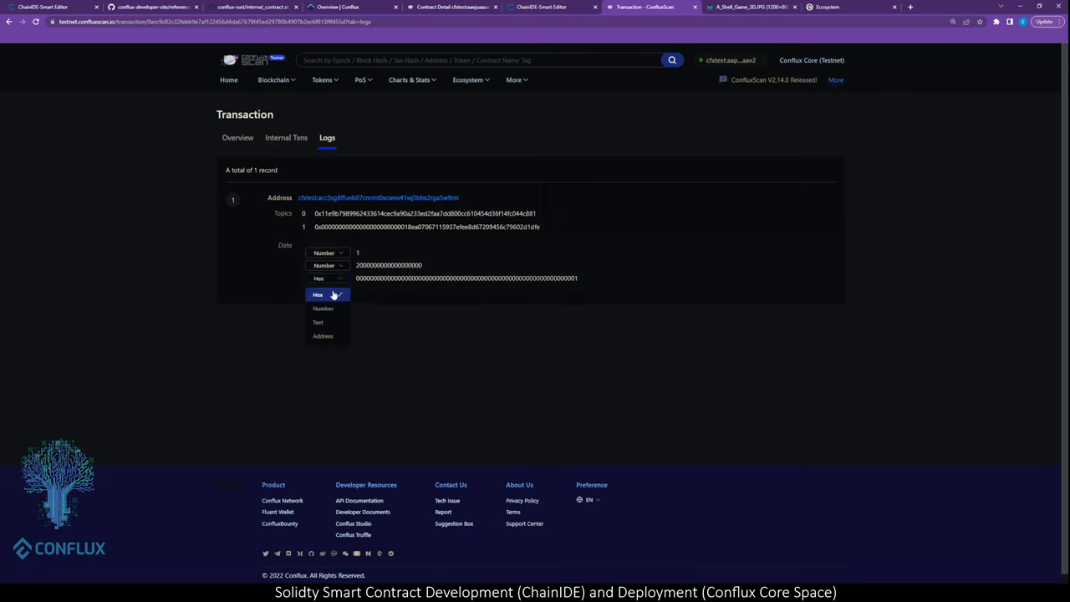
click(324, 309)
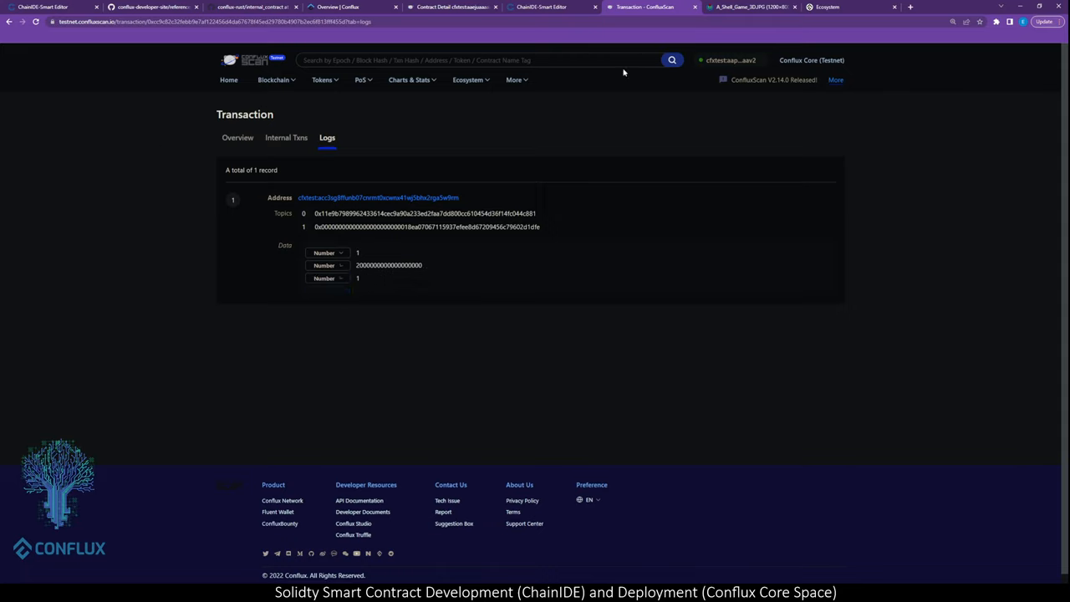
click(451, 6)
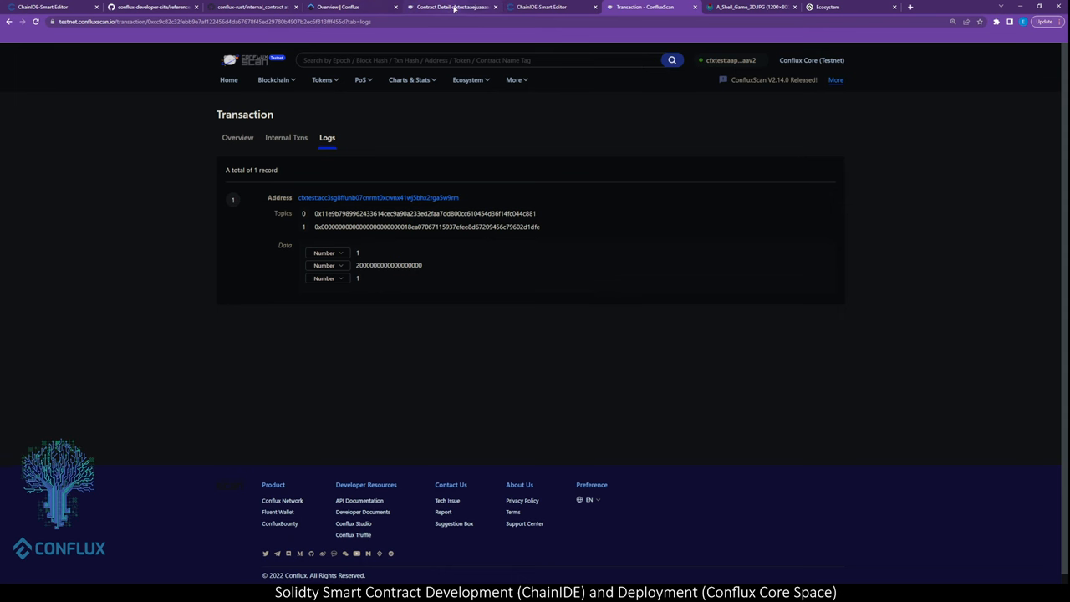
click(541, 7)
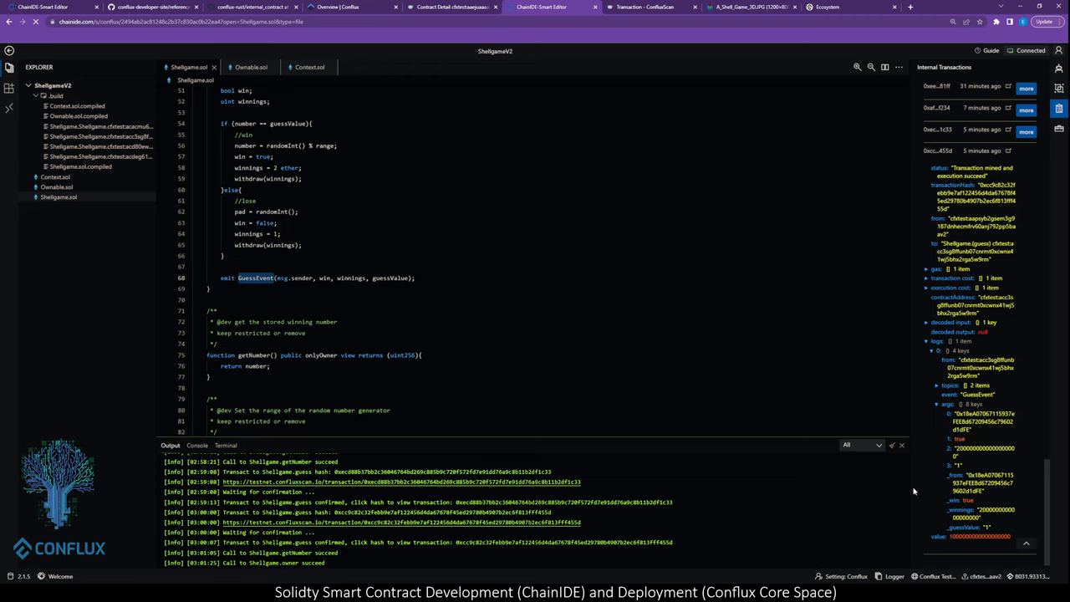
- Return to the V2 contract's detail page and view its unverified Contract section
click(643, 6)
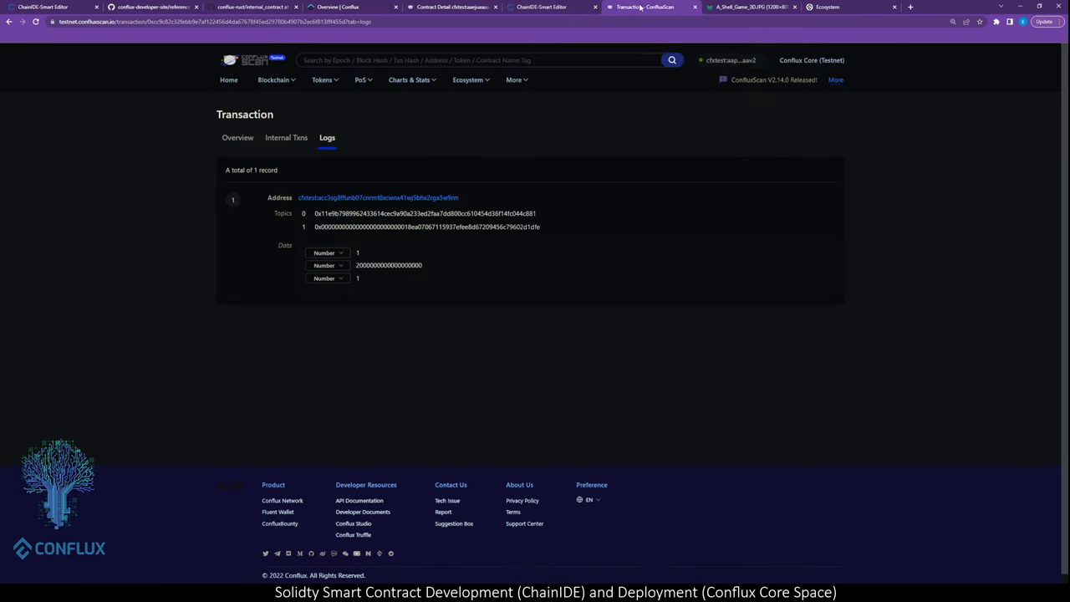
mouse_move(292, 157)
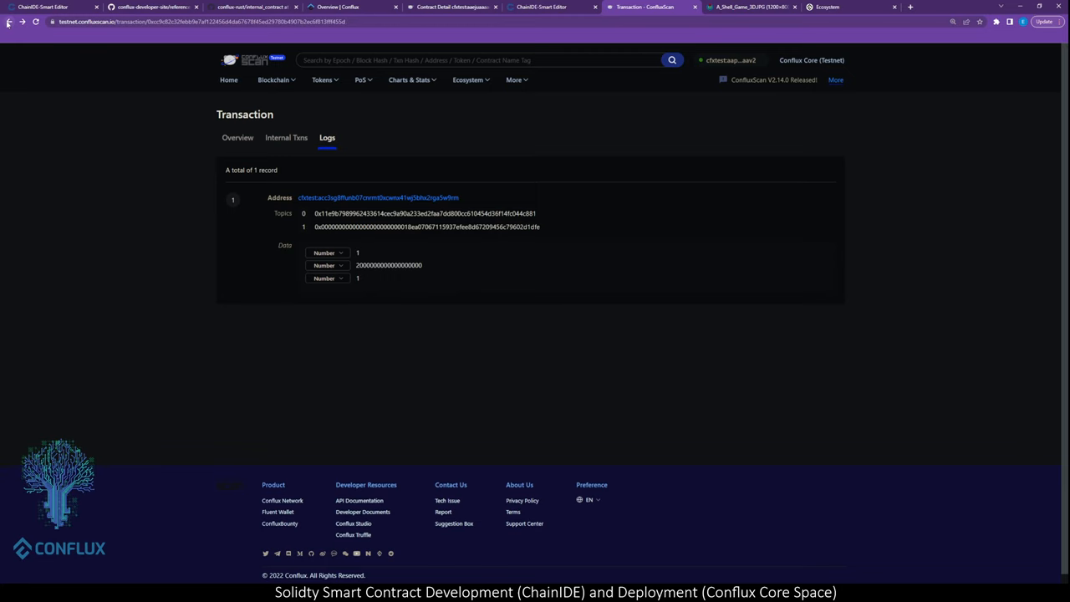
click(378, 197)
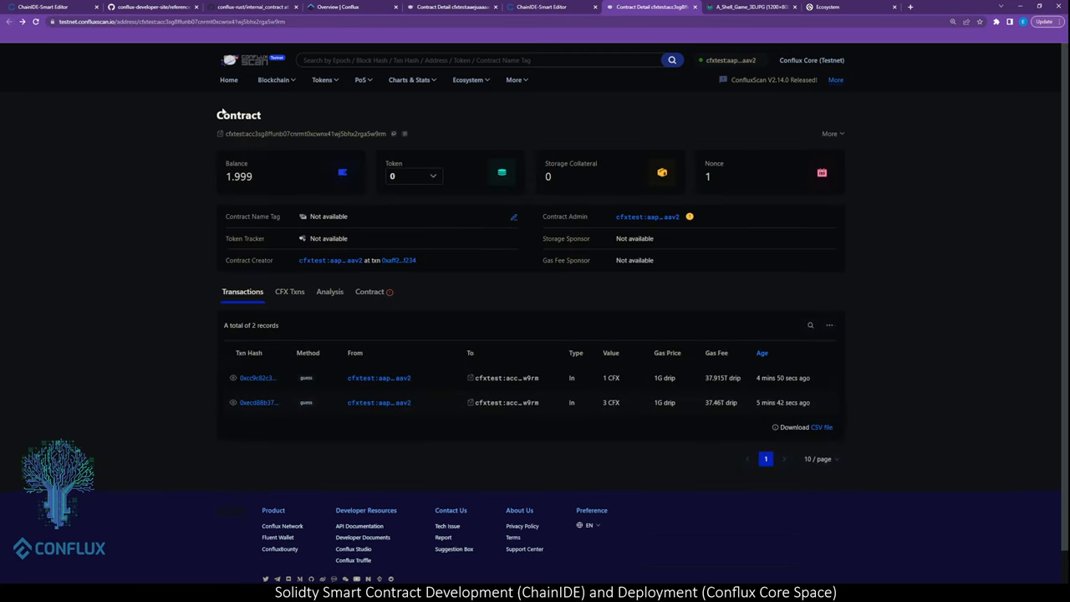
mouse_move(378, 398)
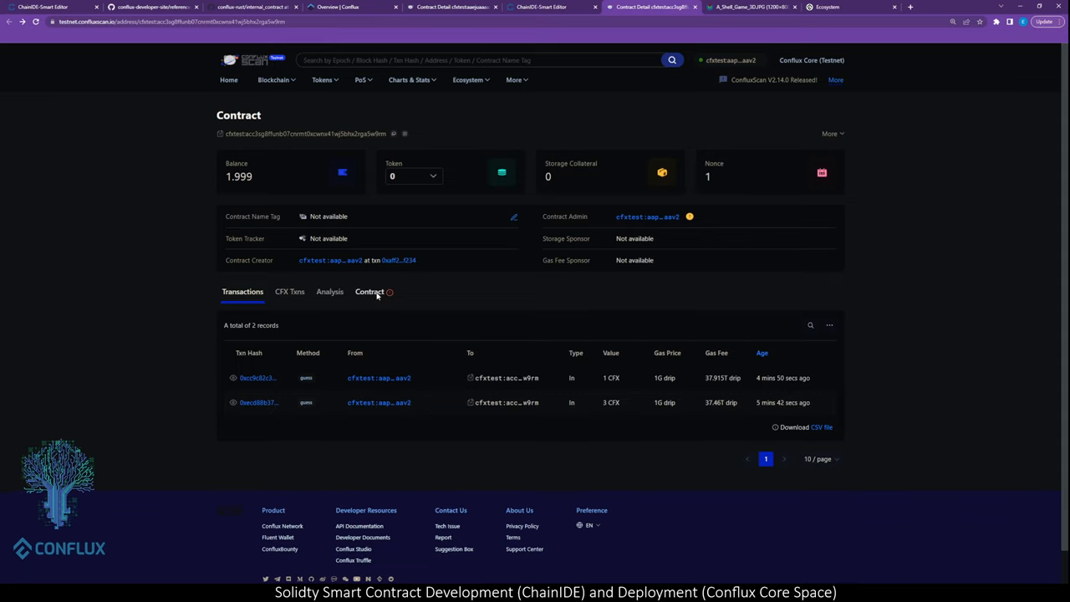
click(368, 290)
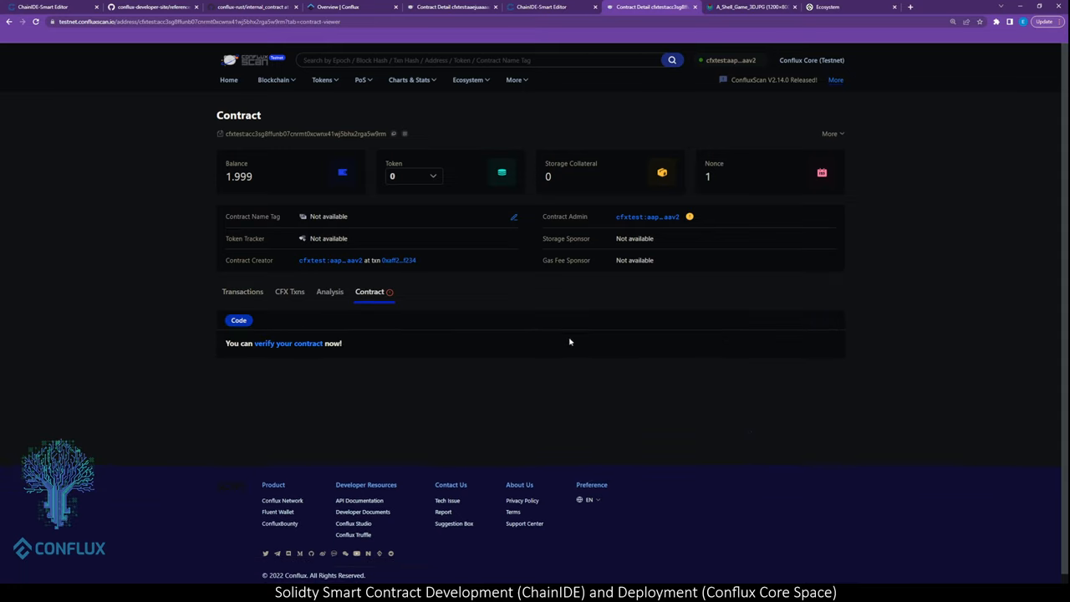
- Fill the verification form: name Shellgame, MIT License, compiler v0.8.15+commit.e14f2714
click(288, 343)
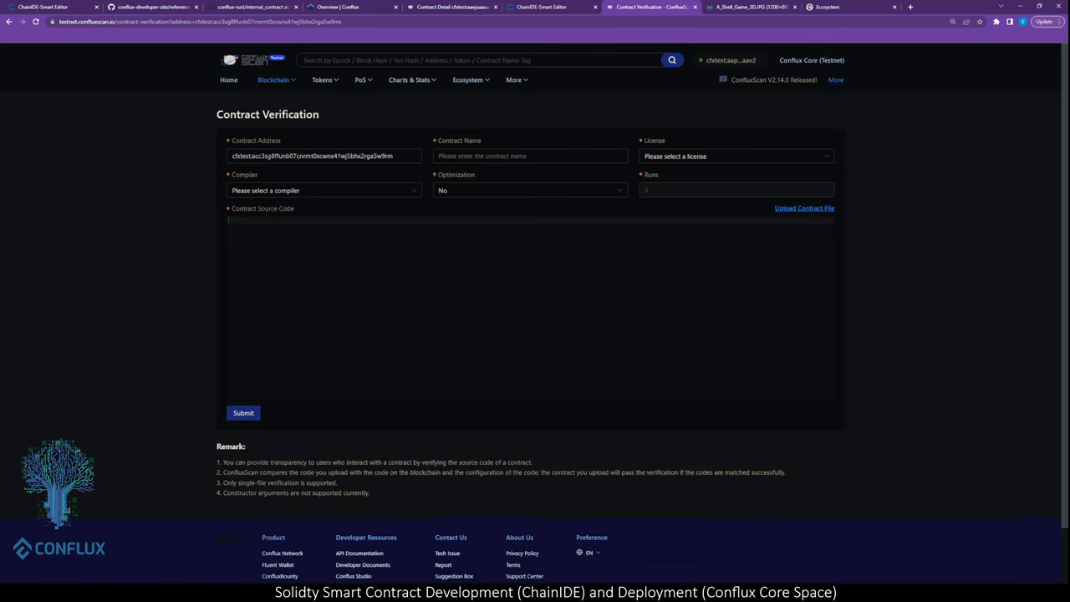
mouse_move(571, 205)
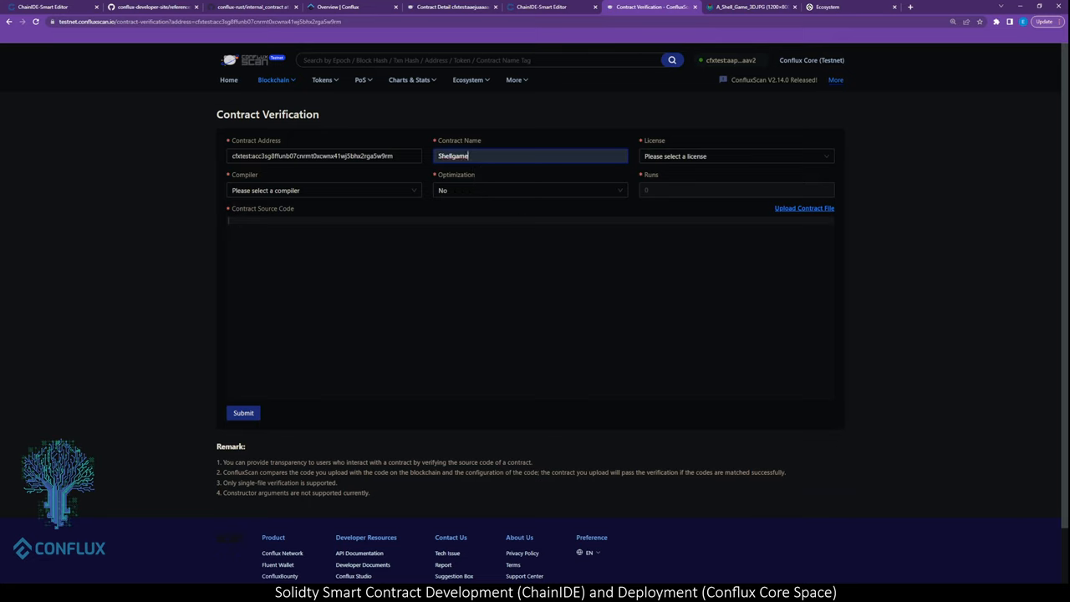
click(736, 156)
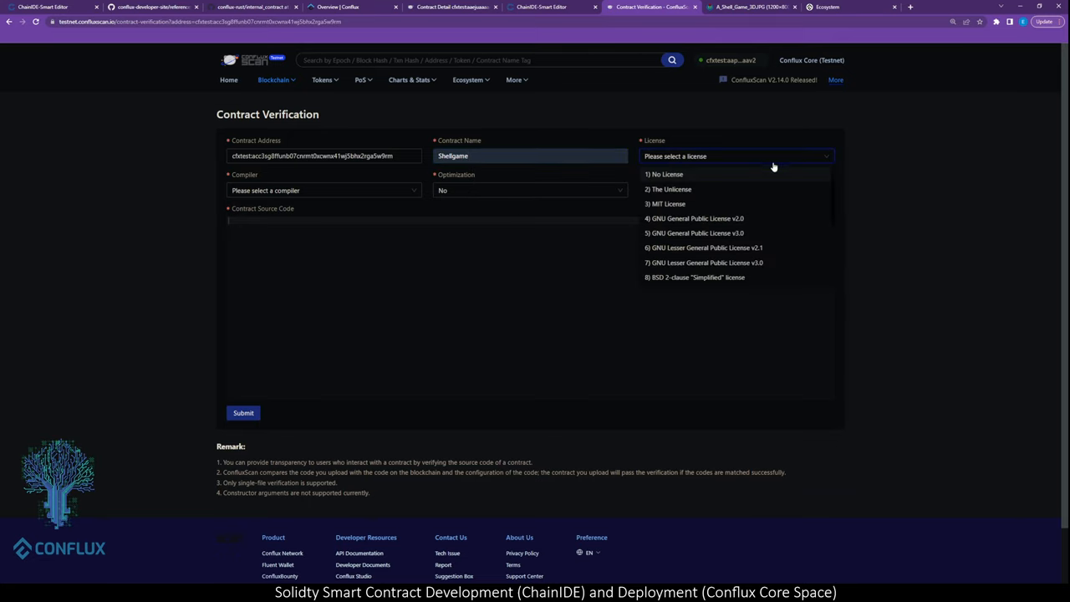
click(665, 203)
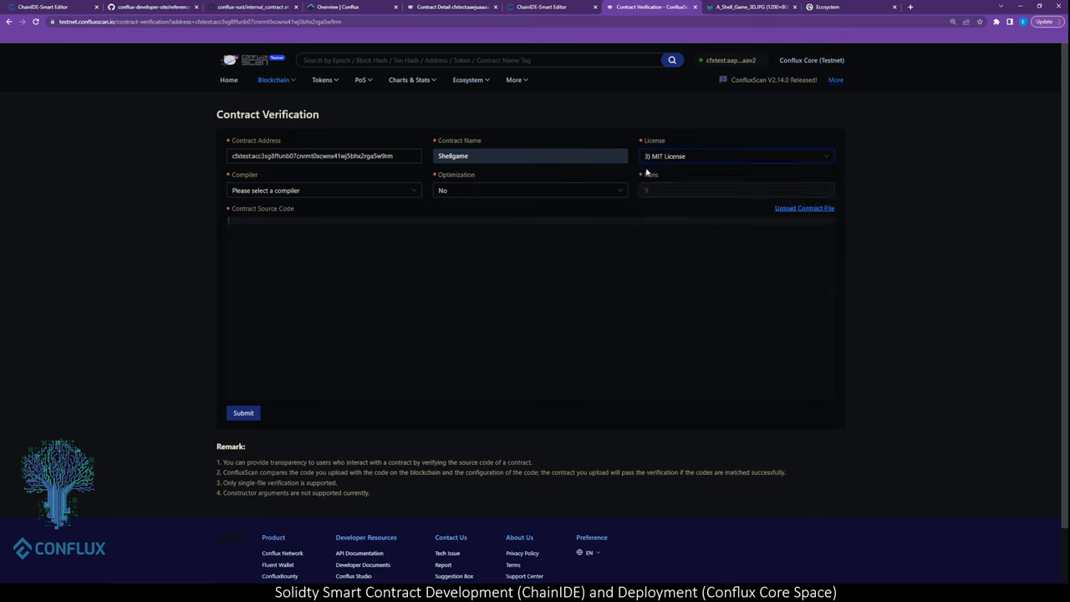
click(542, 7)
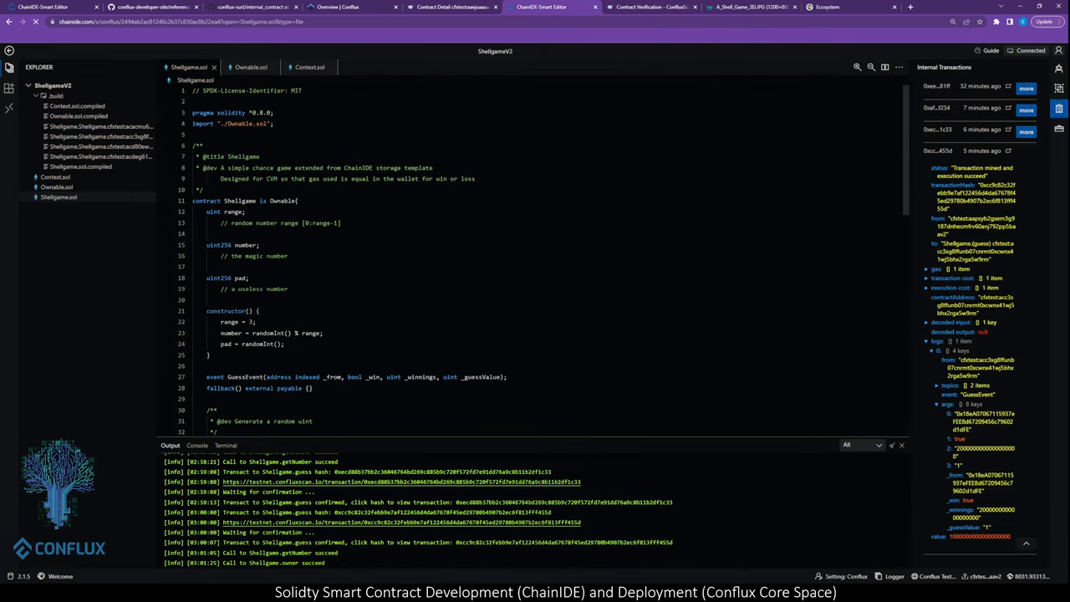
click(654, 7)
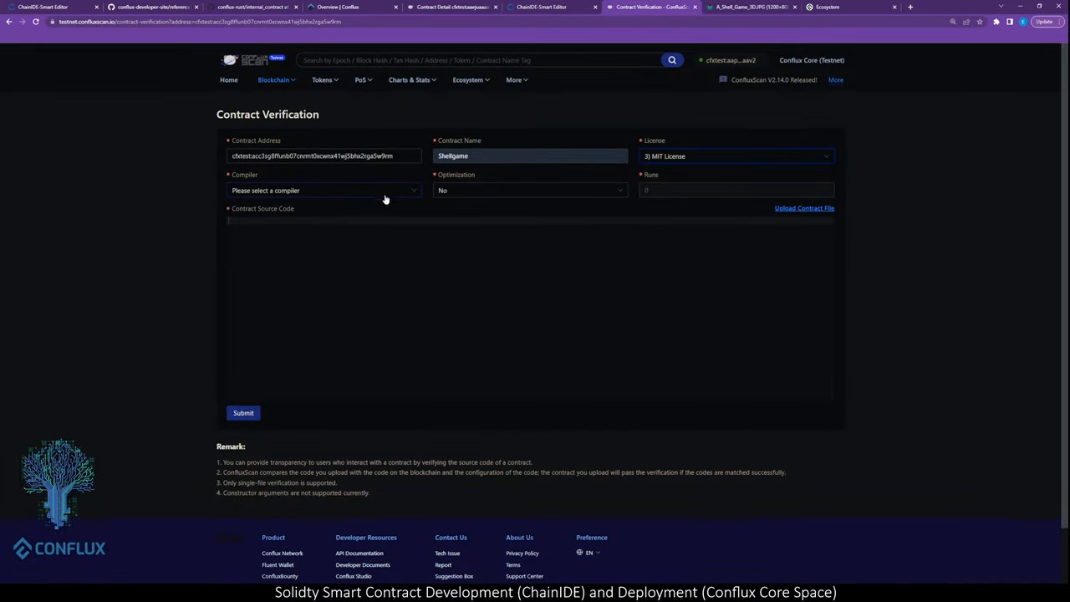
click(324, 189)
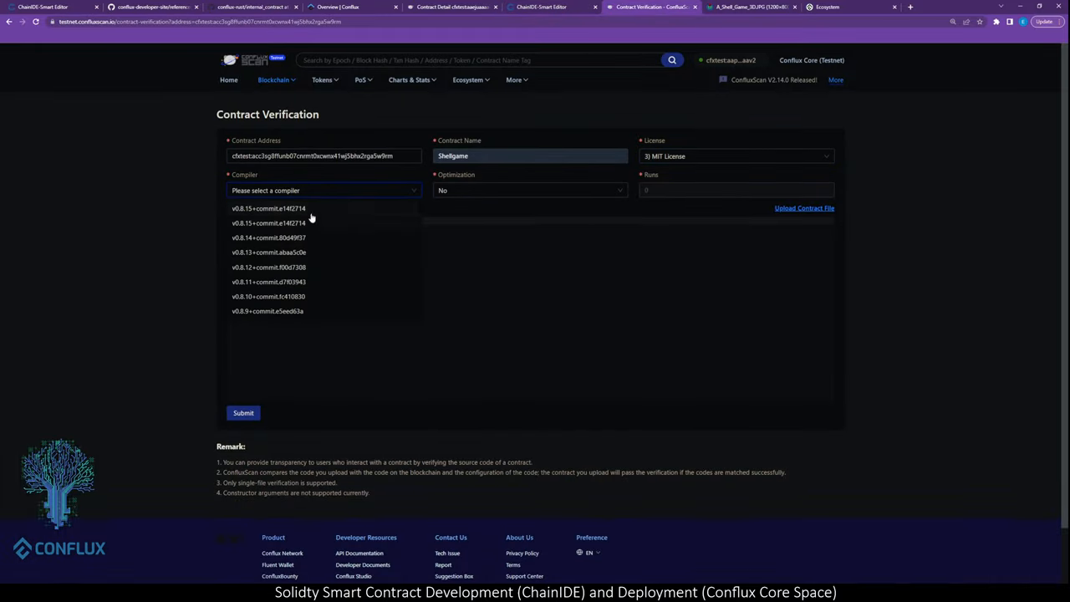
click(268, 208)
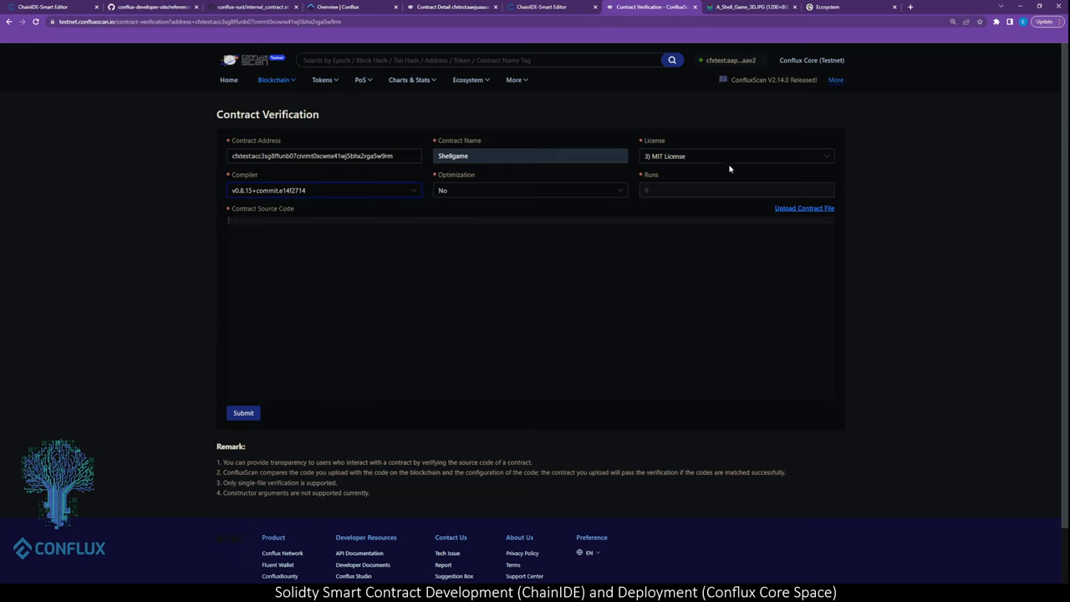
mouse_move(563, 14)
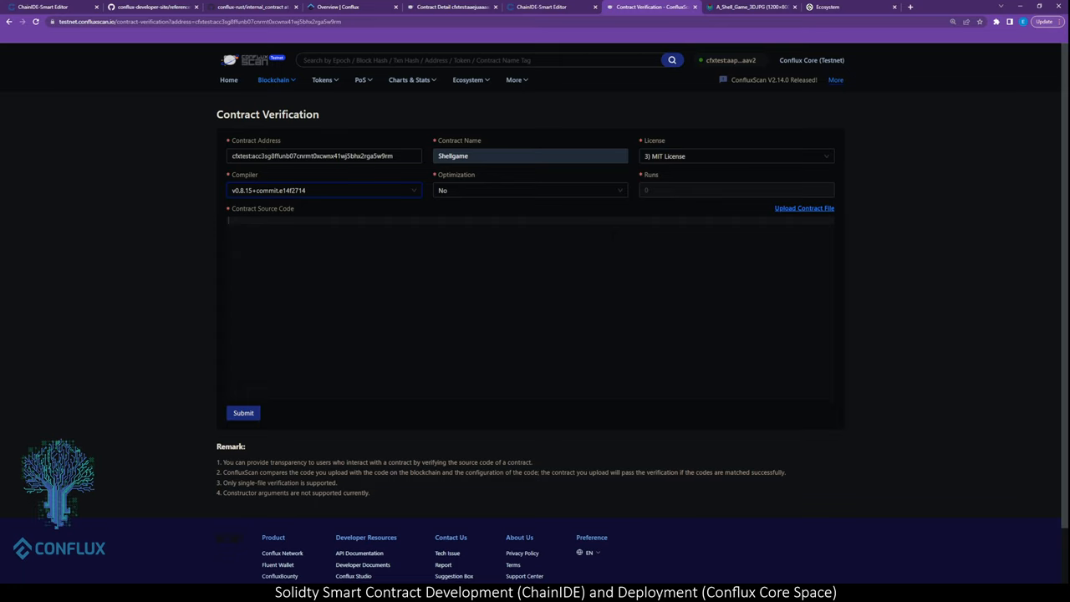
mouse_move(464, 105)
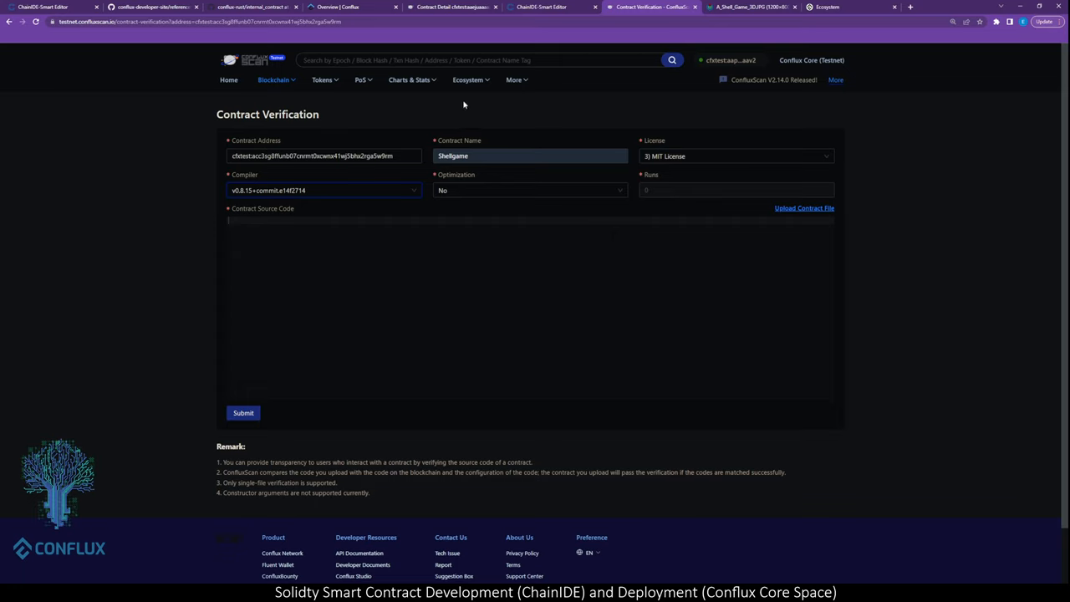
mouse_move(572, 114)
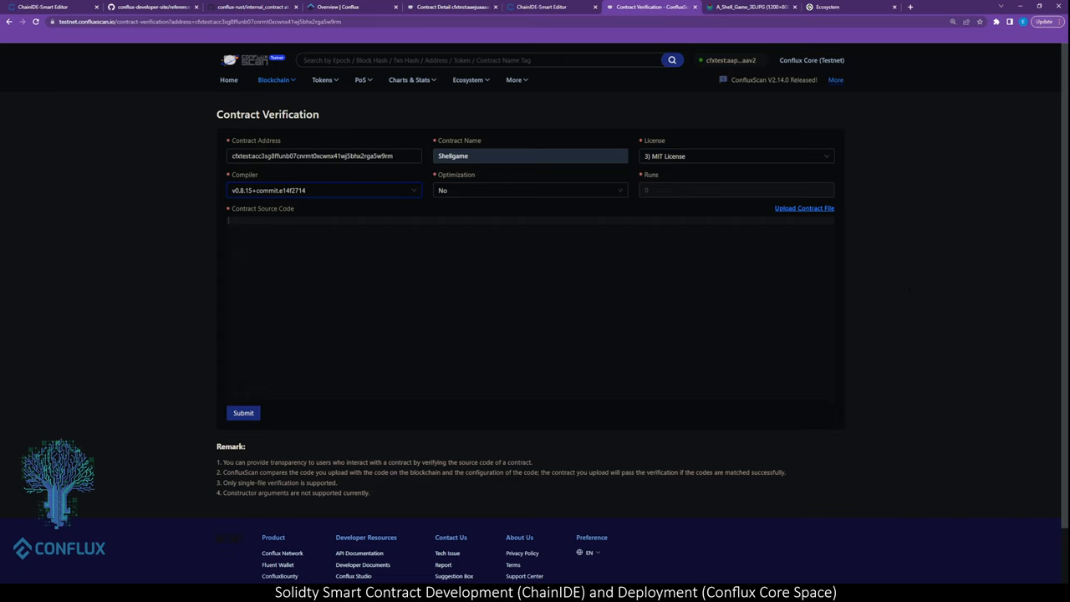
mouse_move(731, 109)
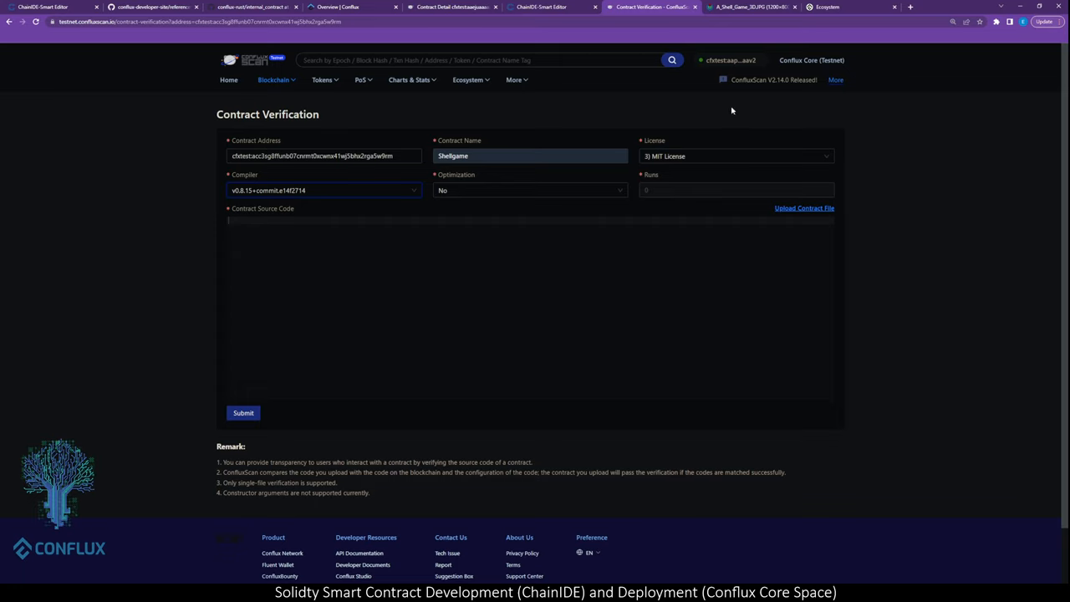
click(542, 6)
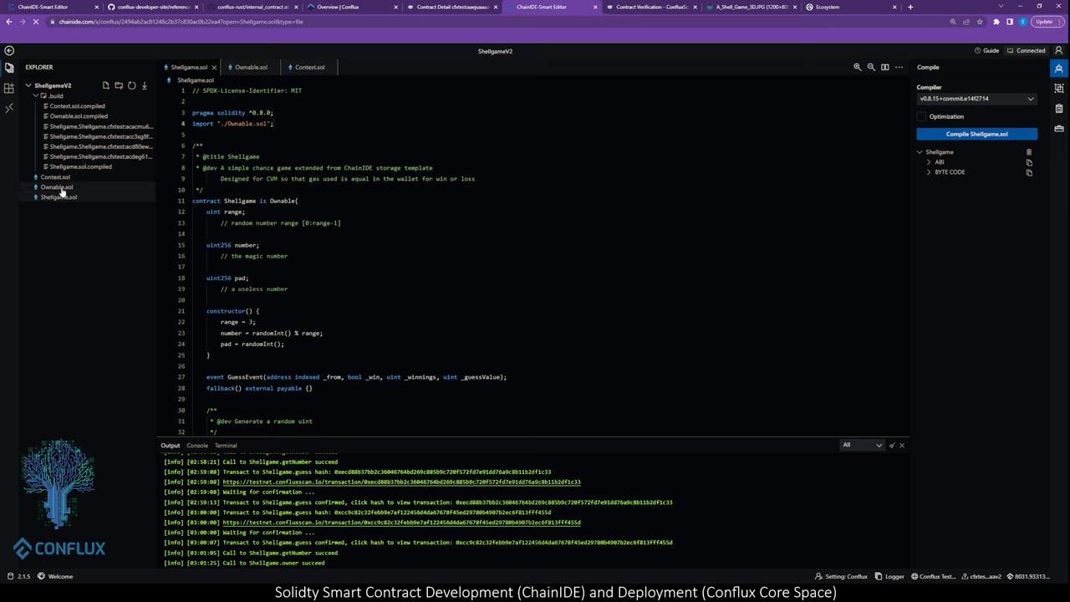
- Flatten Context and Ownable code into Shellgame.sol, commenting out the imports, for the verification form
click(57, 187)
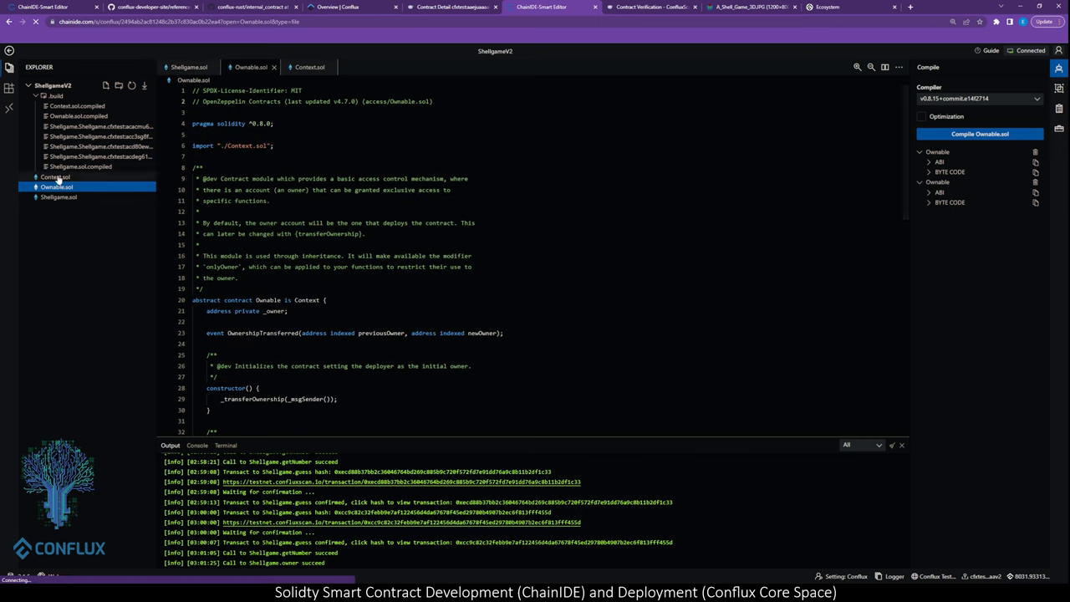
click(55, 176)
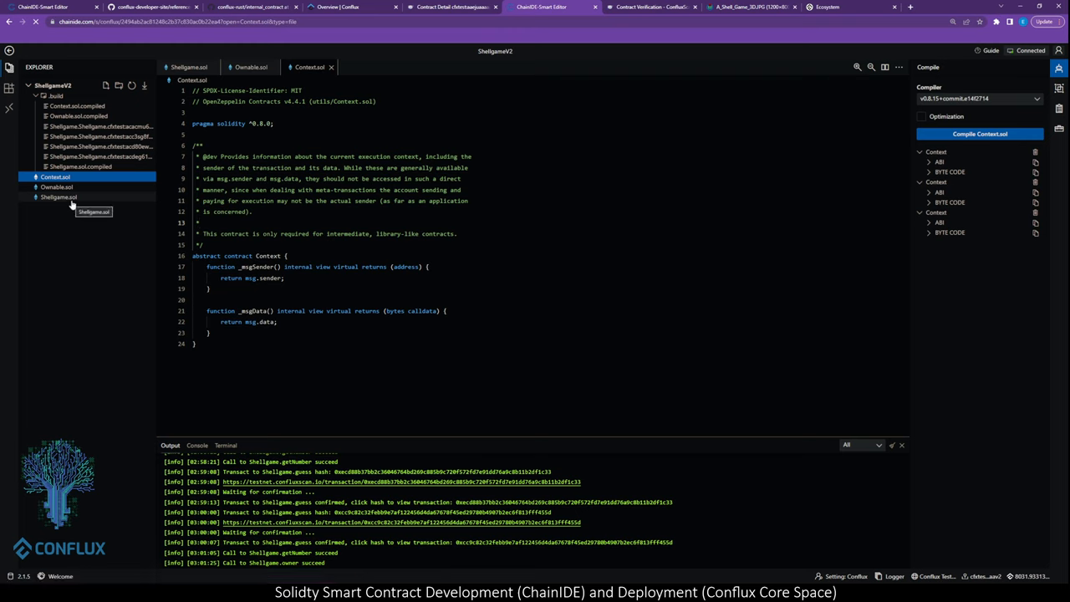
click(58, 197)
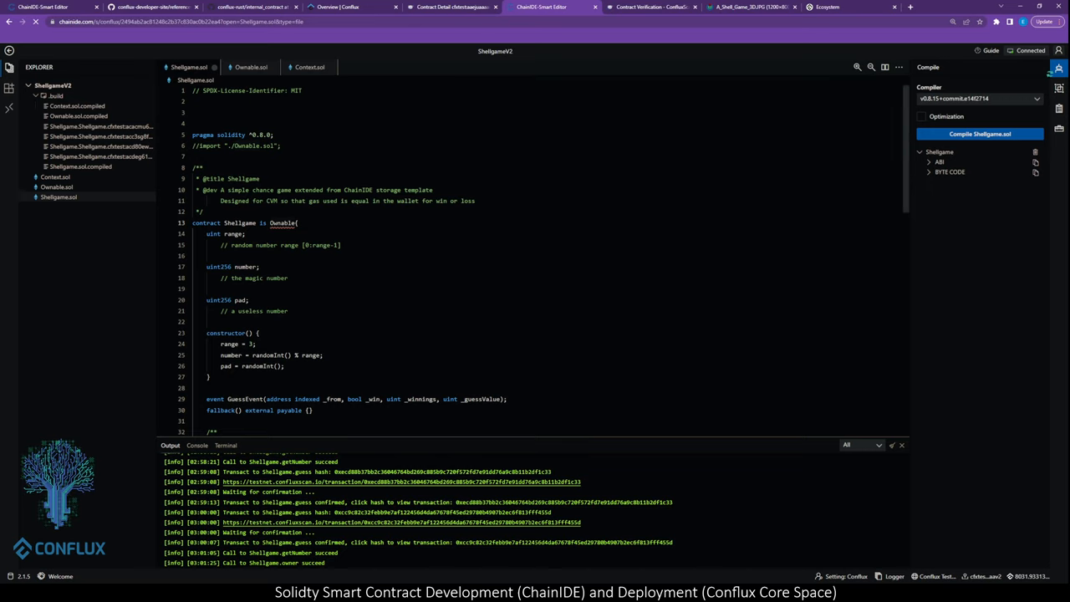
double_click(208, 145)
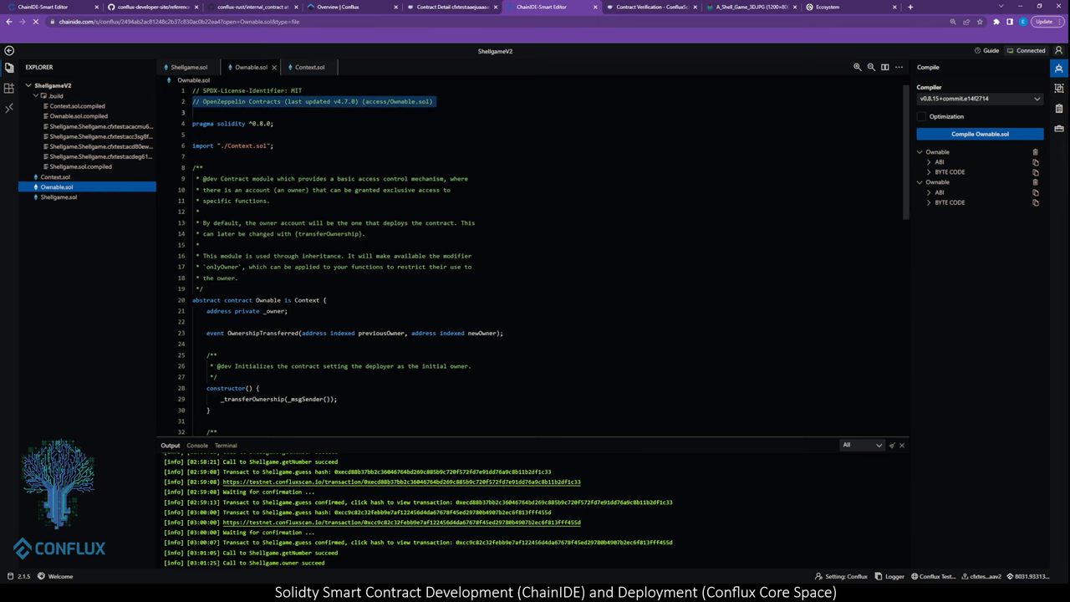
scroll(down, 3)
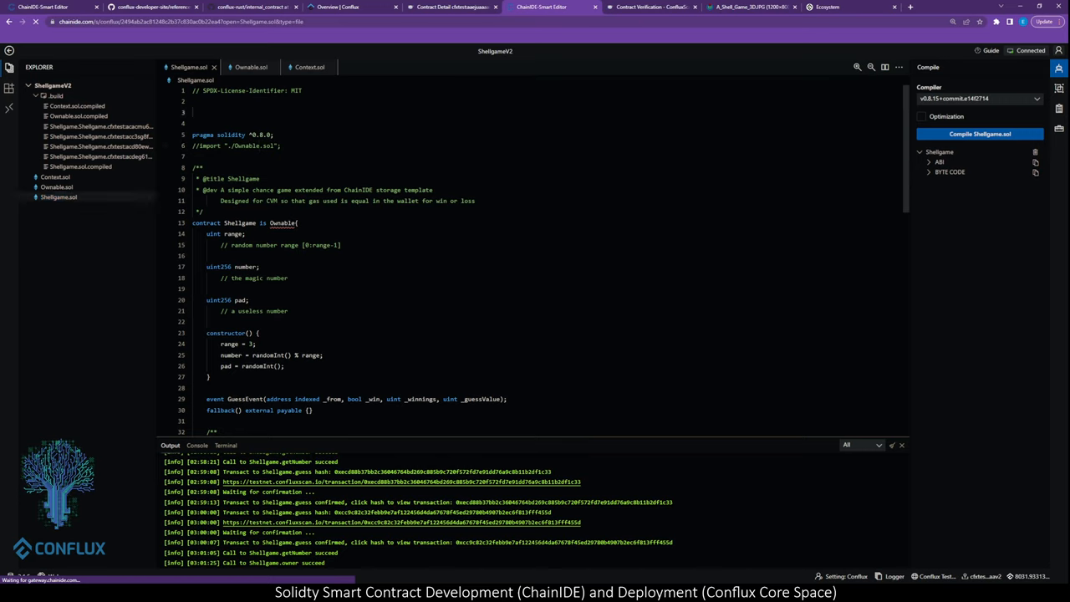
scroll(down, 3)
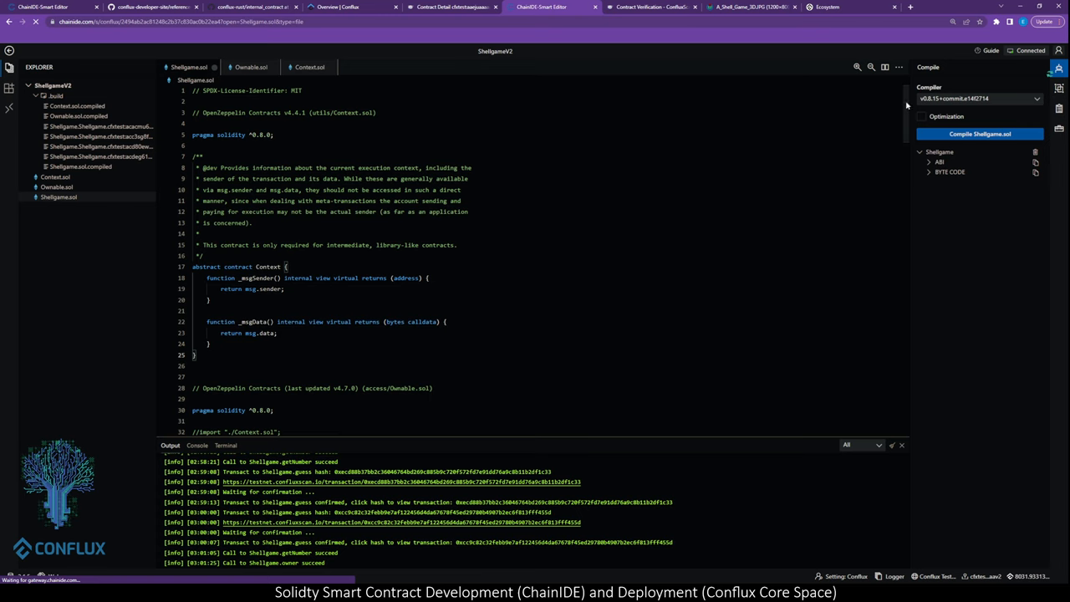
scroll(down, 3)
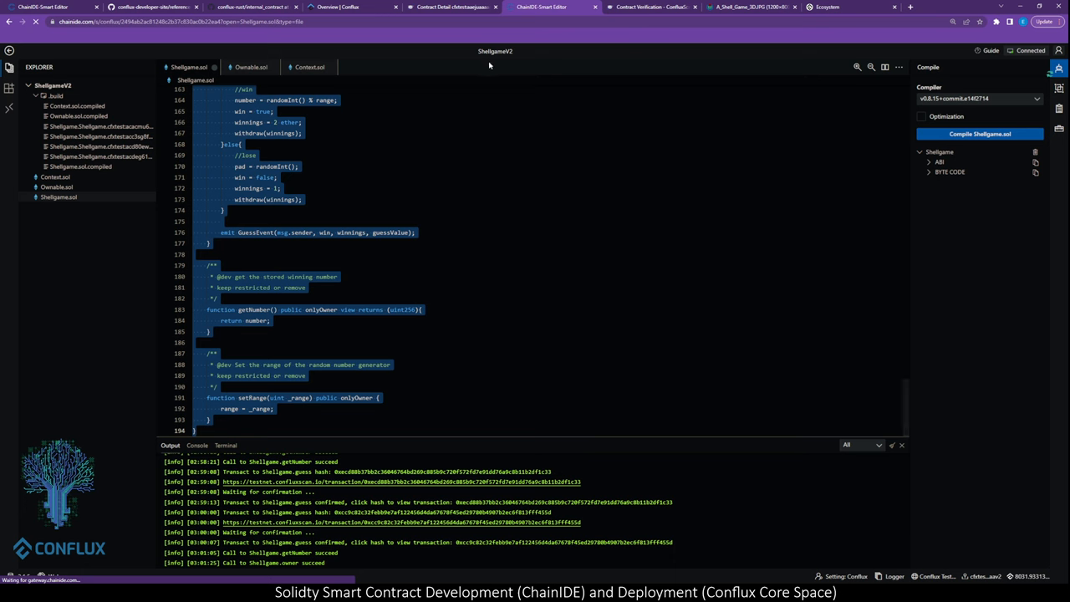
click(653, 7)
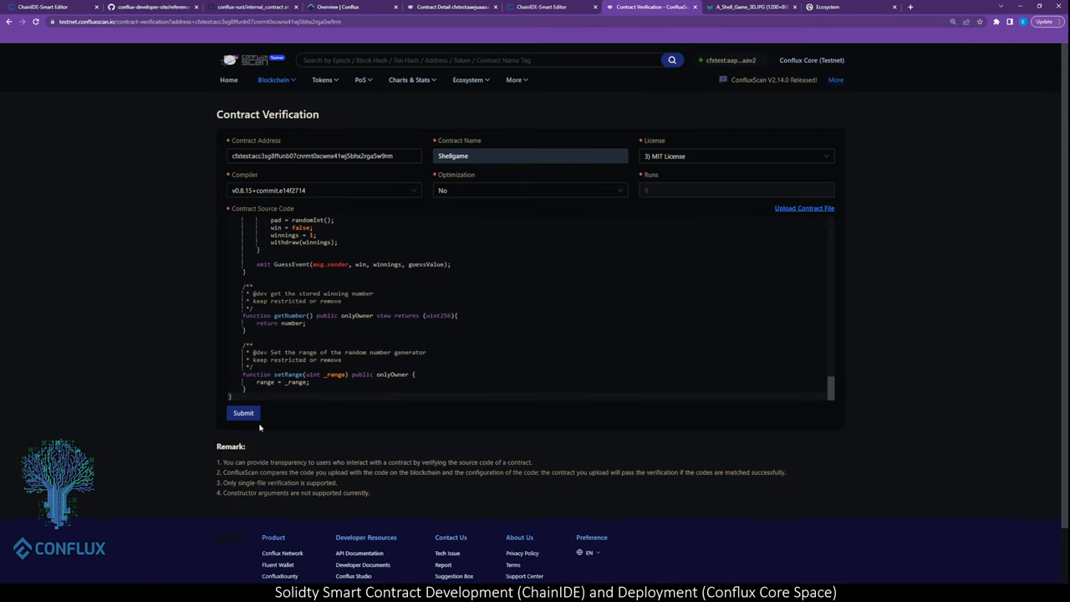
- Submit the flattened Shellgame source for verification and dismiss the success notice
click(243, 412)
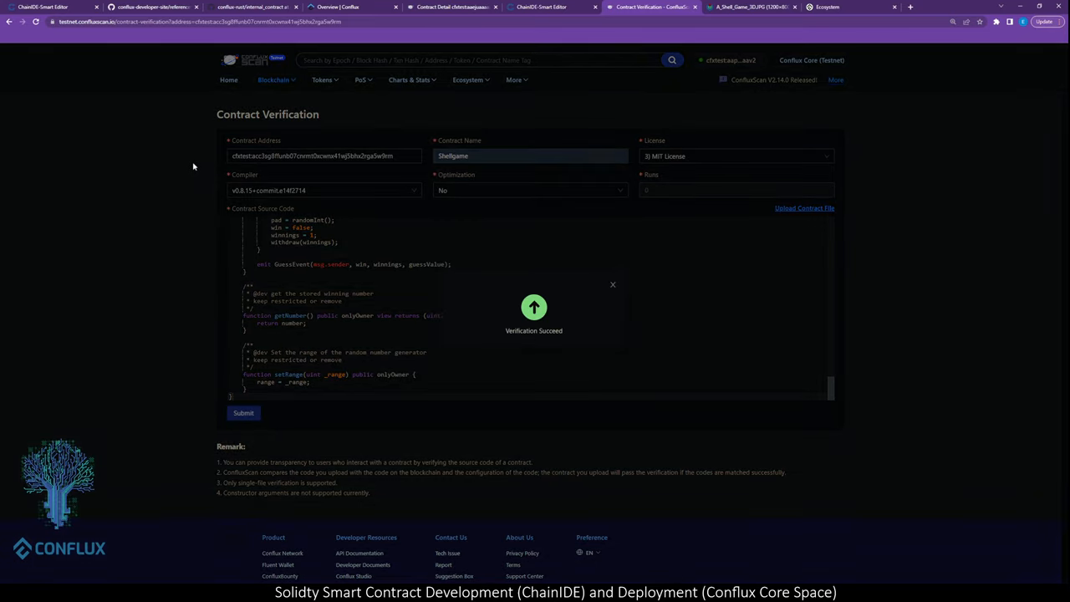
mouse_move(755, 282)
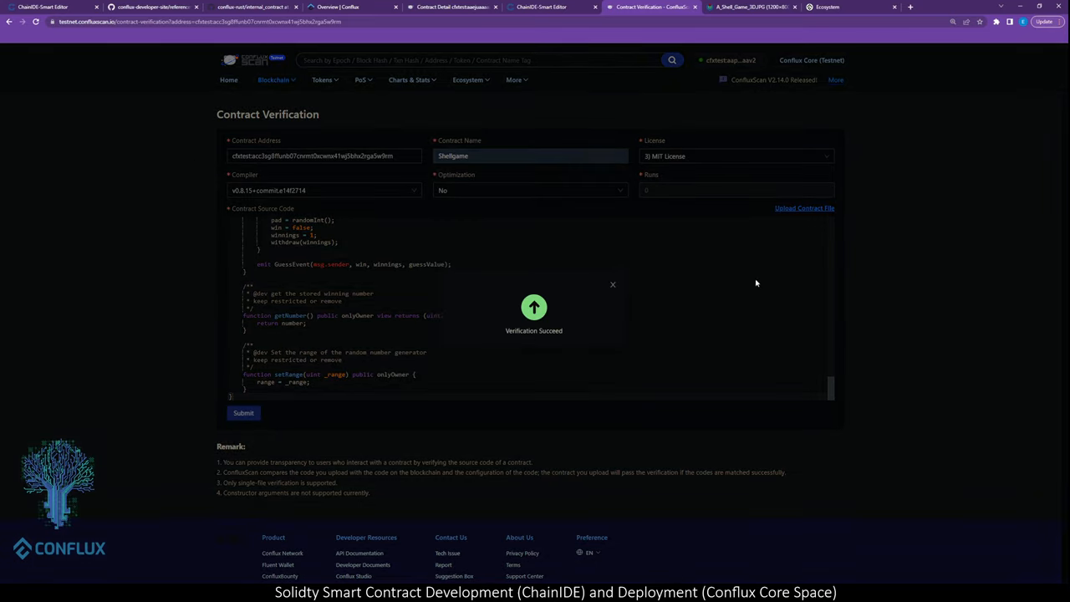
click(613, 284)
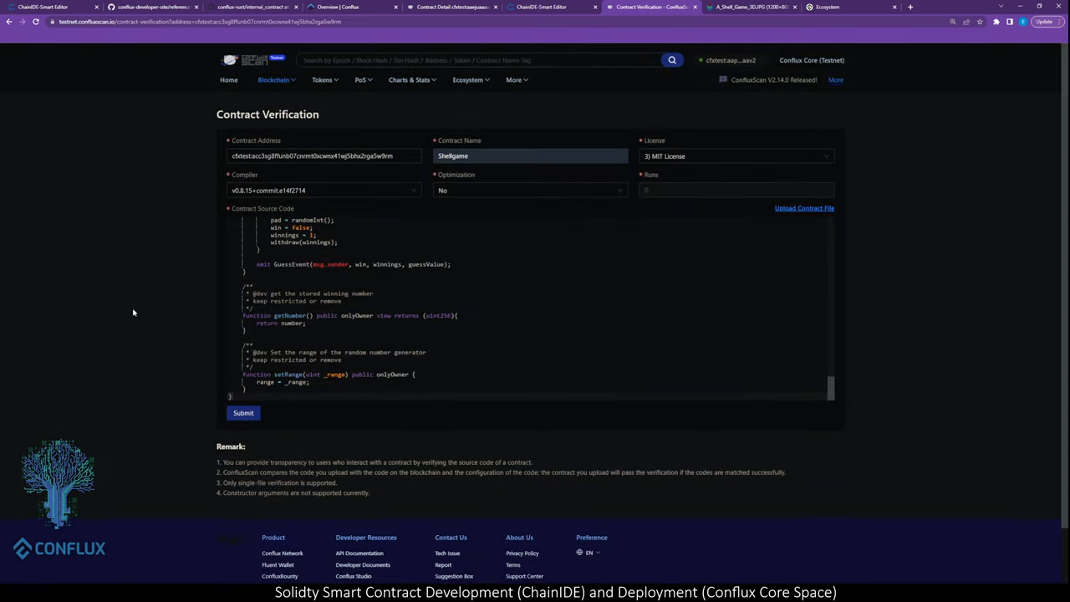
mouse_move(560, 109)
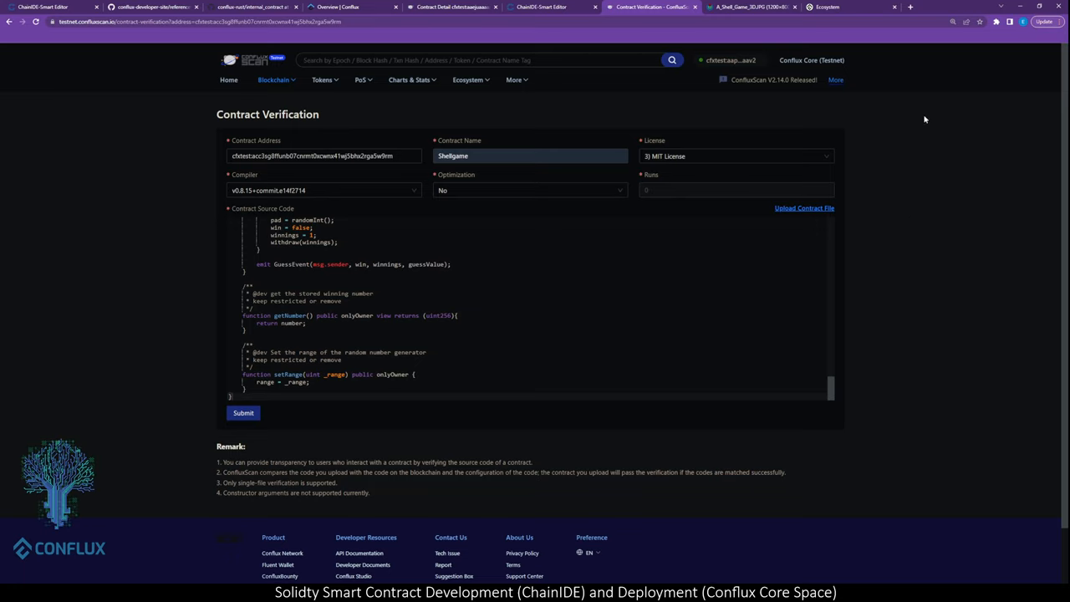
mouse_move(409, 111)
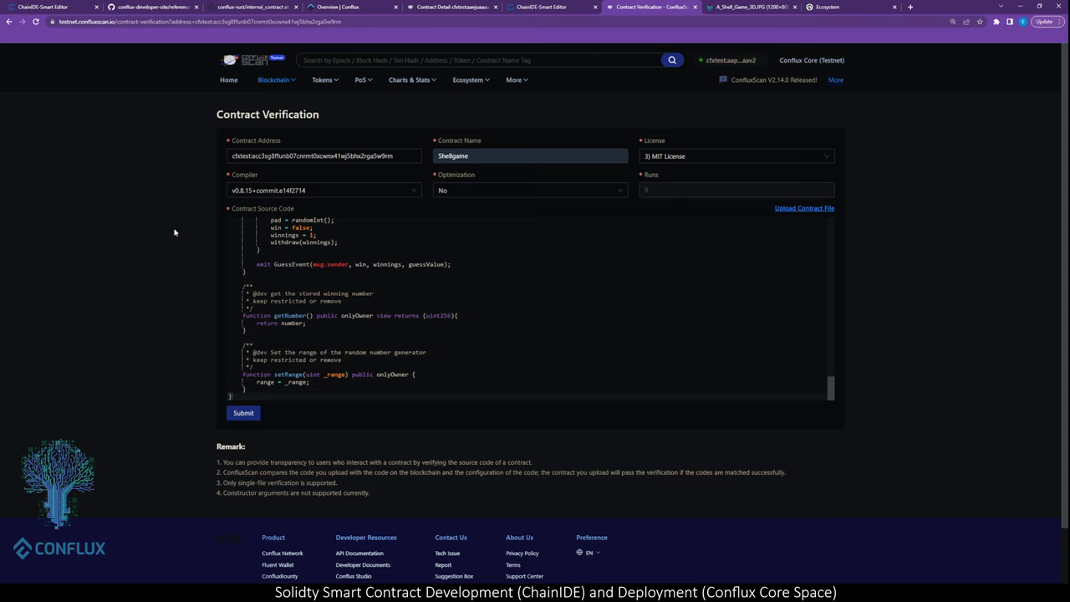
mouse_move(598, 500)
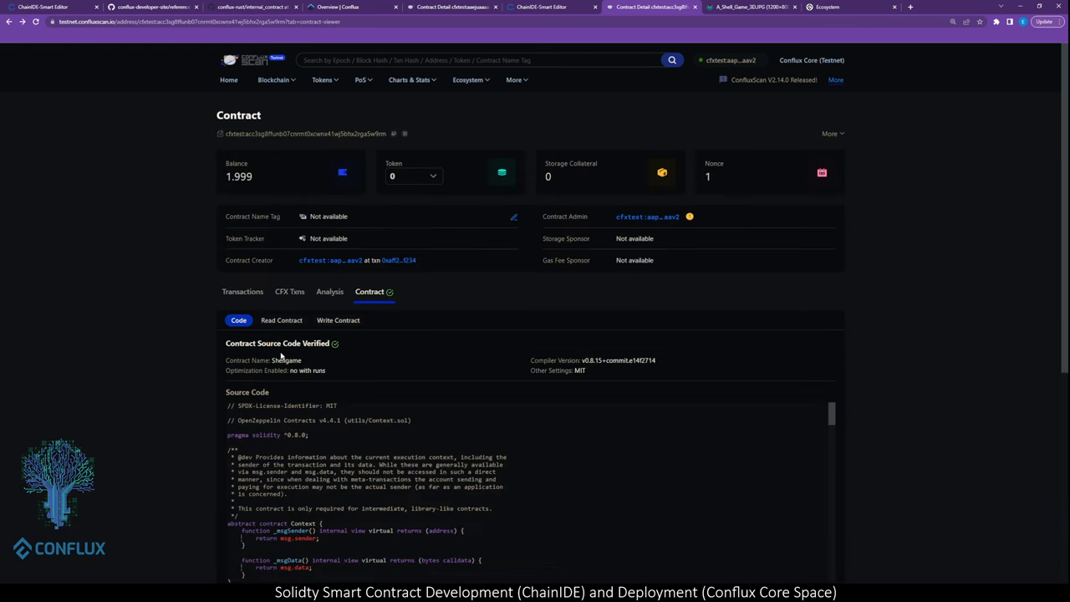
- Browse the verified contract's Read and Write Contract tabs, expanding the guess function
click(282, 320)
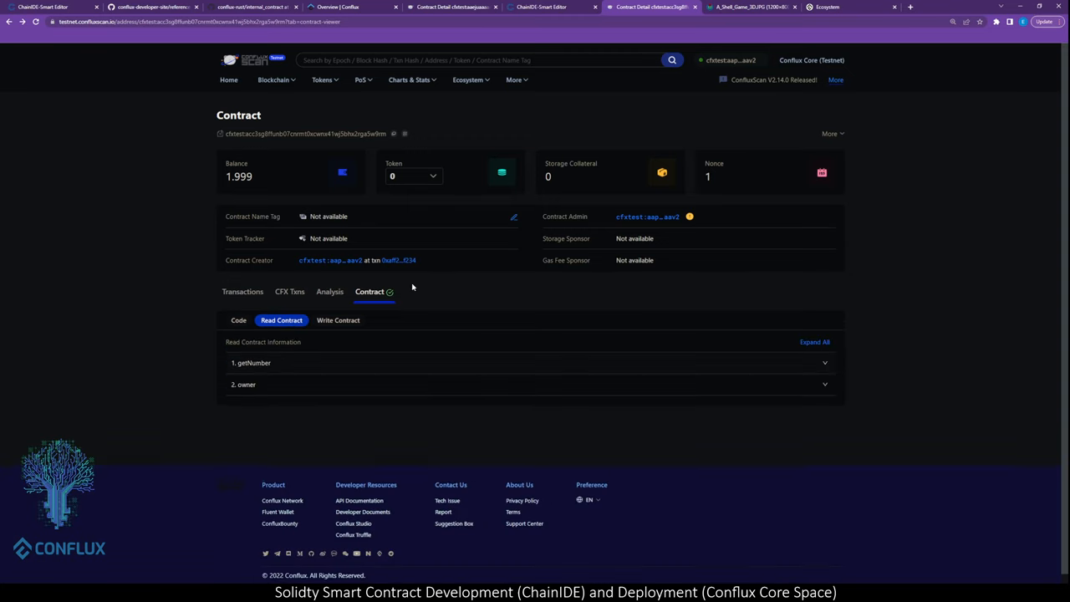
click(338, 320)
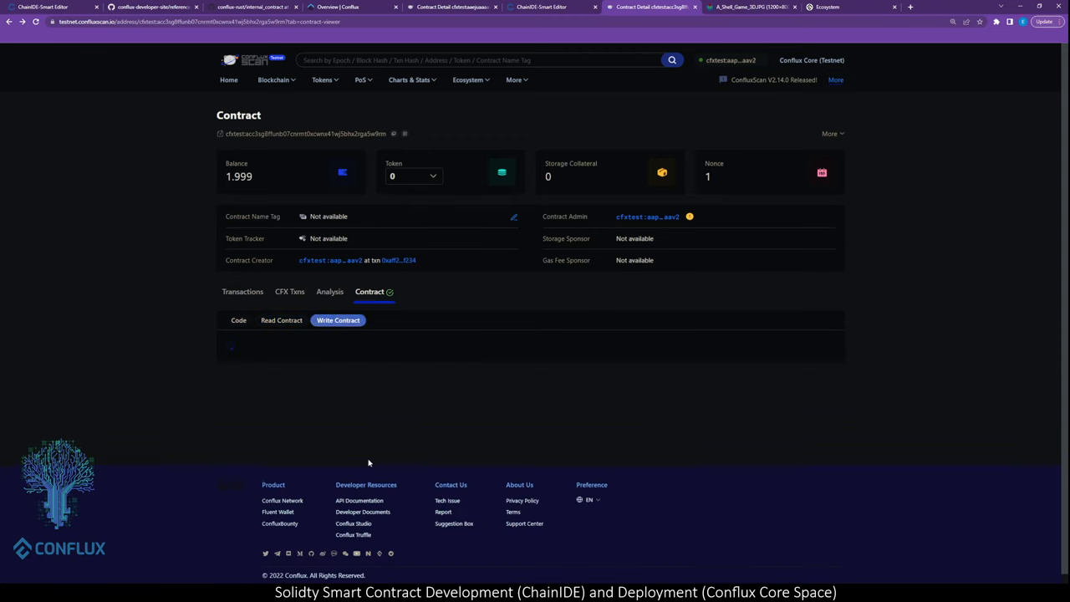
click(338, 320)
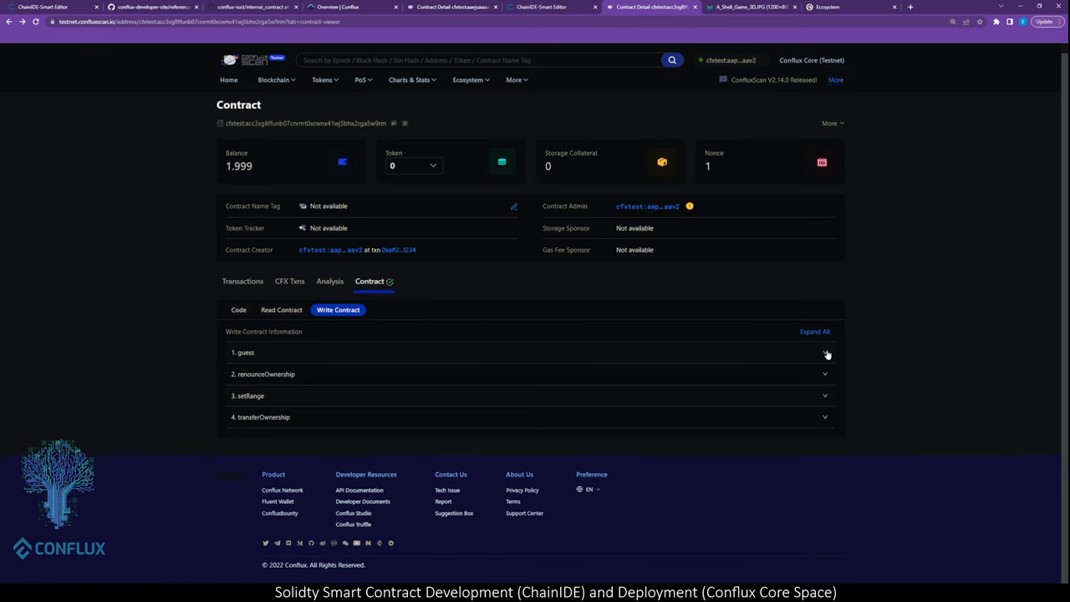
click(242, 352)
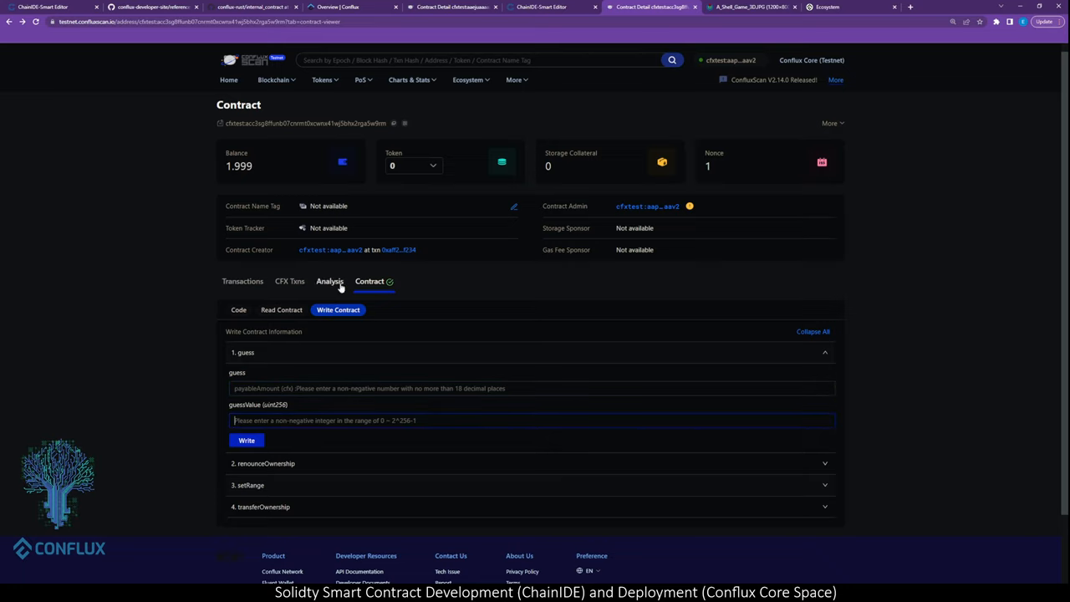
click(281, 309)
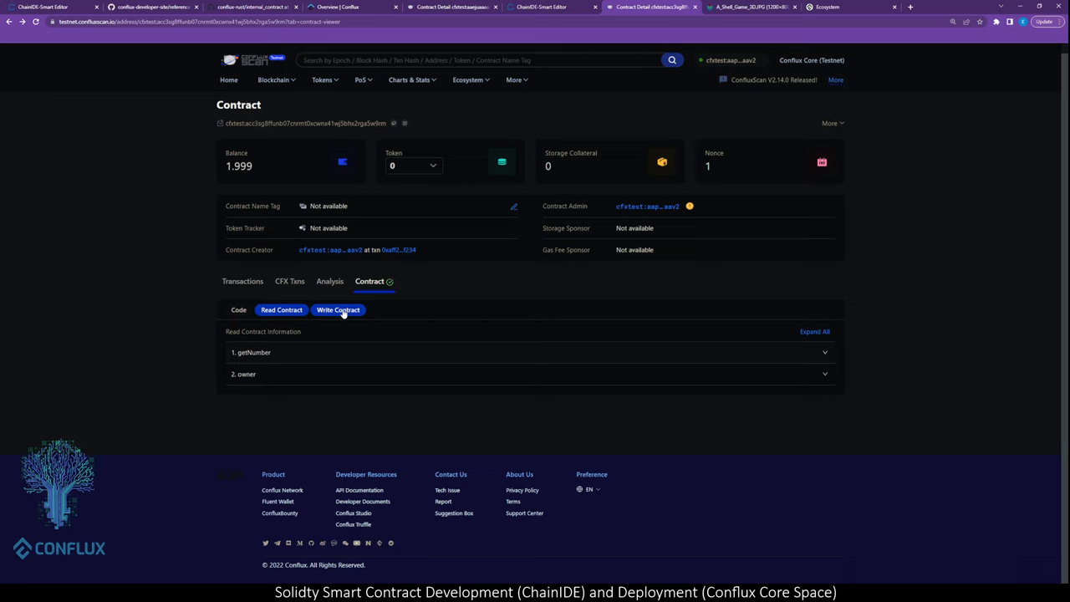
mouse_move(346, 315)
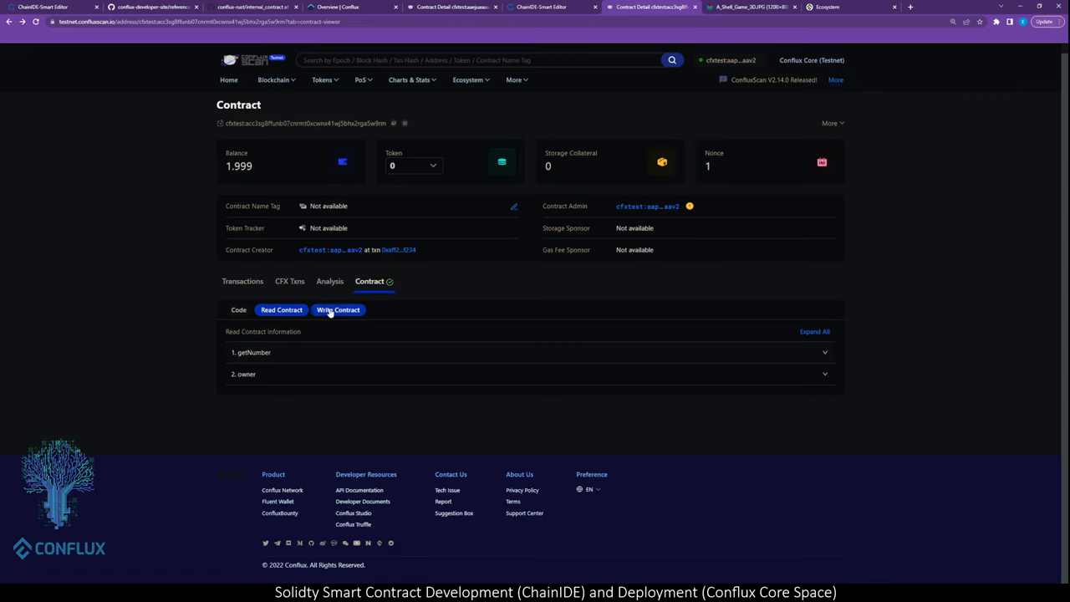
click(338, 309)
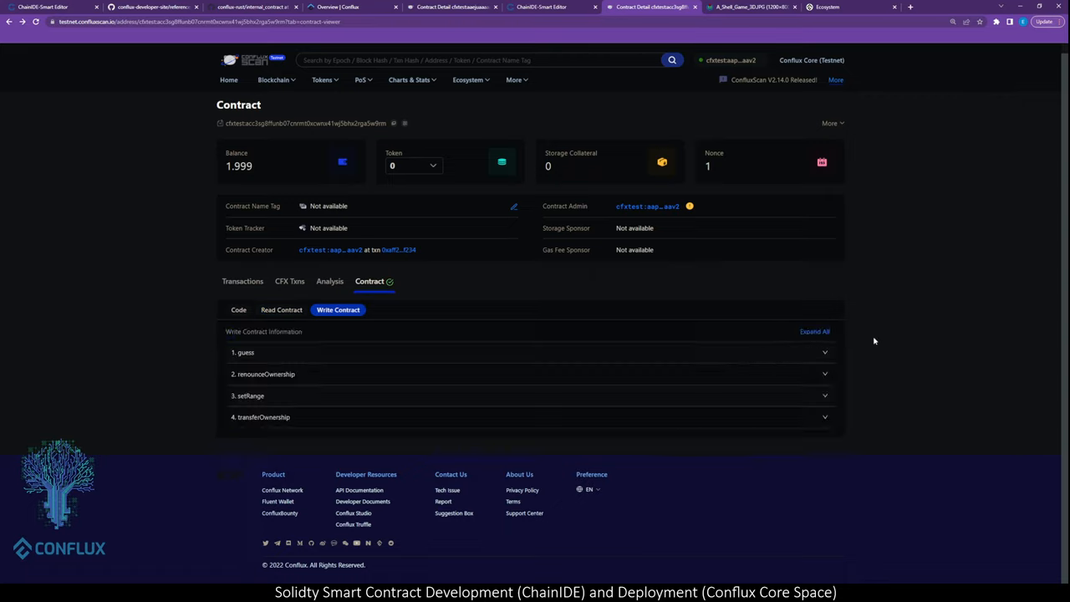
mouse_move(933, 347)
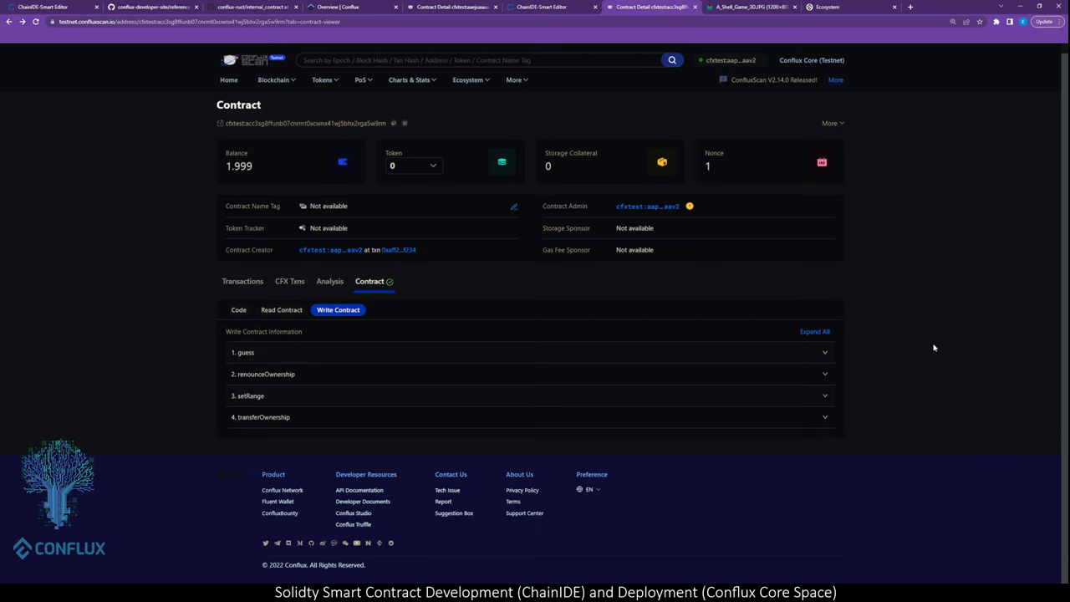
mouse_move(650, 342)
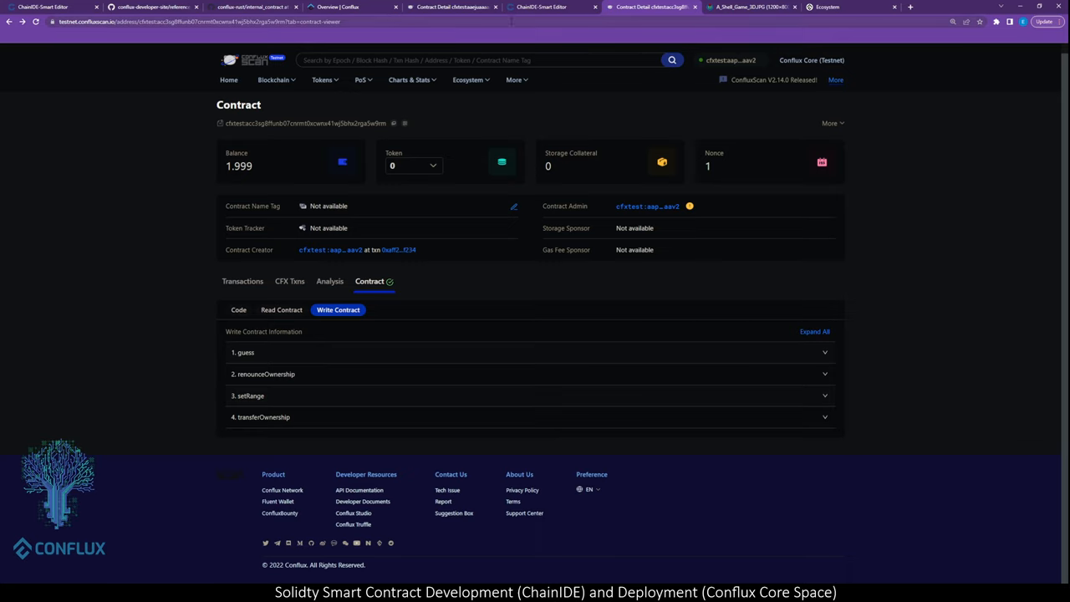
mouse_move(586, 157)
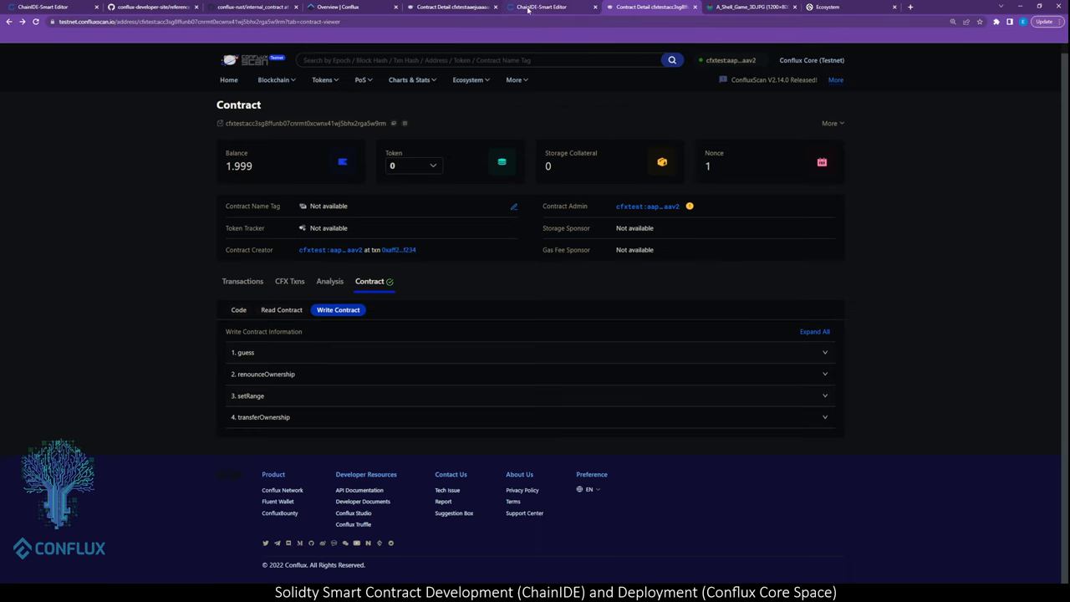
- Return to the Shellgame project in ChainIDE and select the Shellgame contract name
click(542, 6)
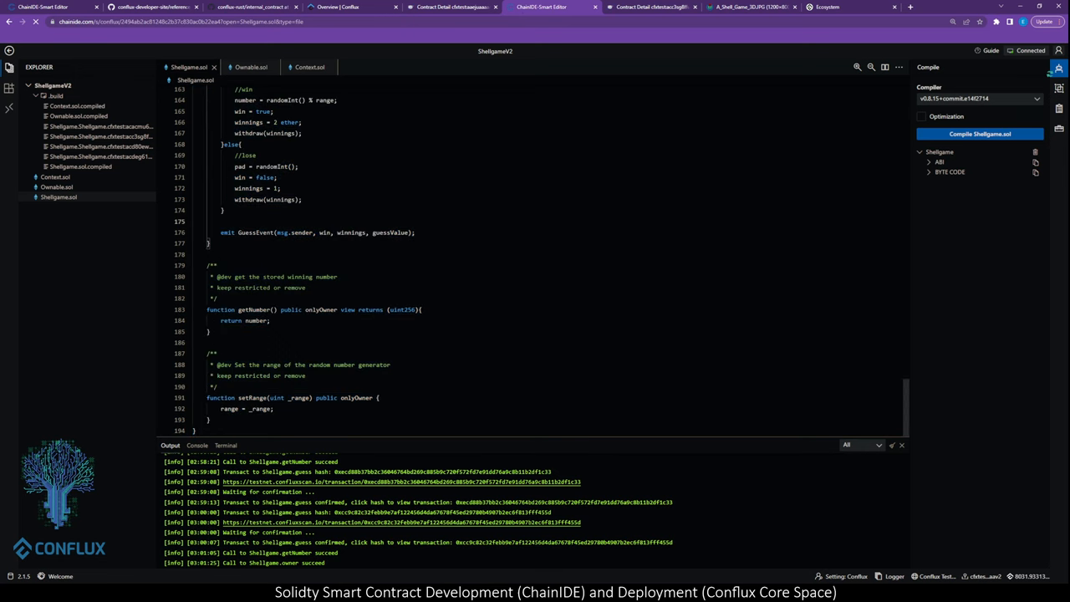
click(251, 67)
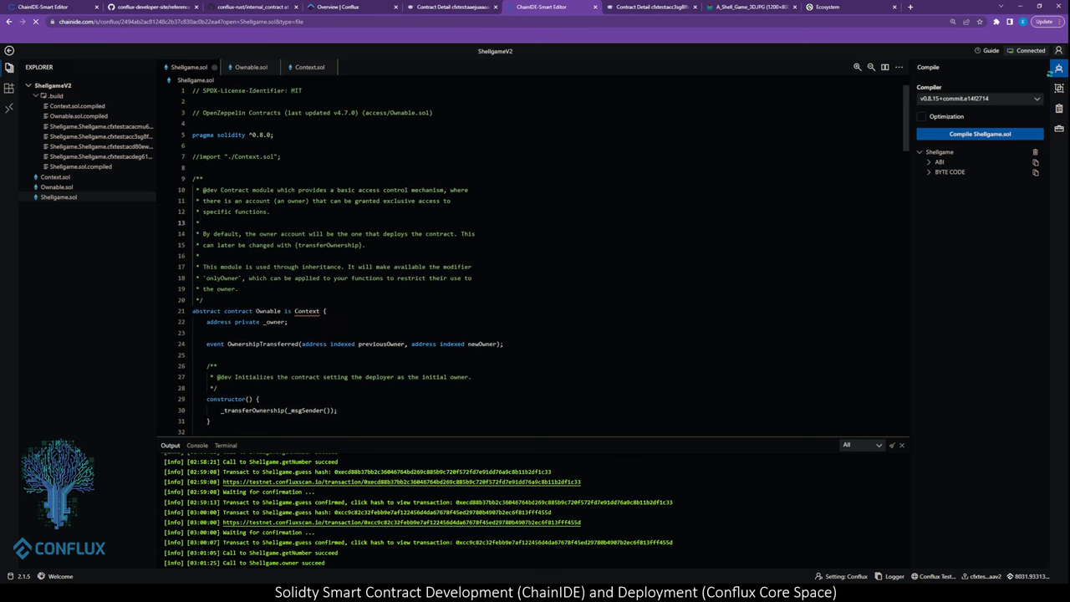
scroll(down, 3)
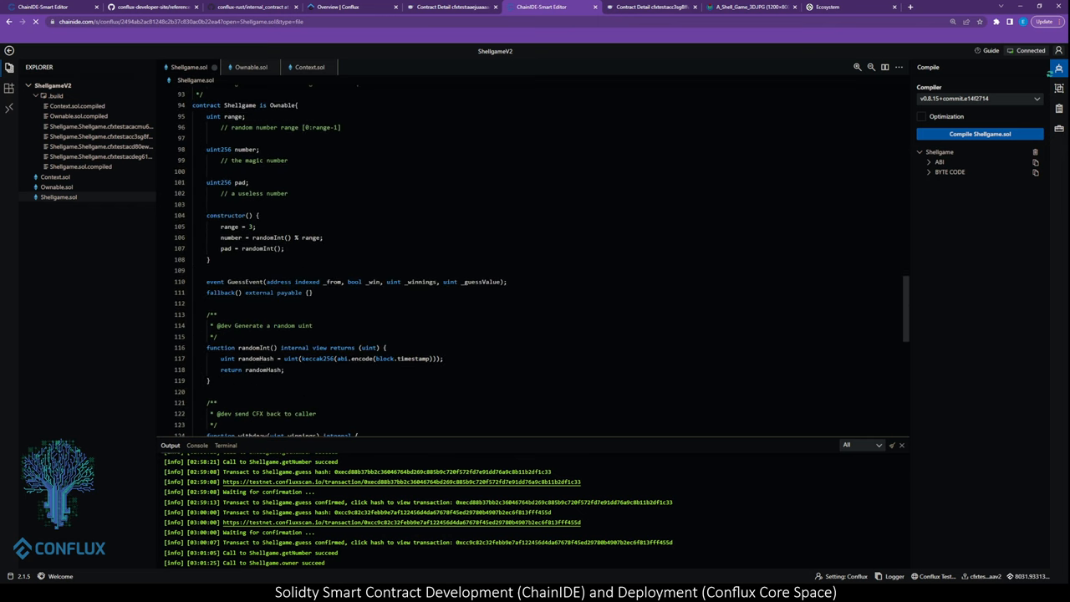
double_click(240, 105)
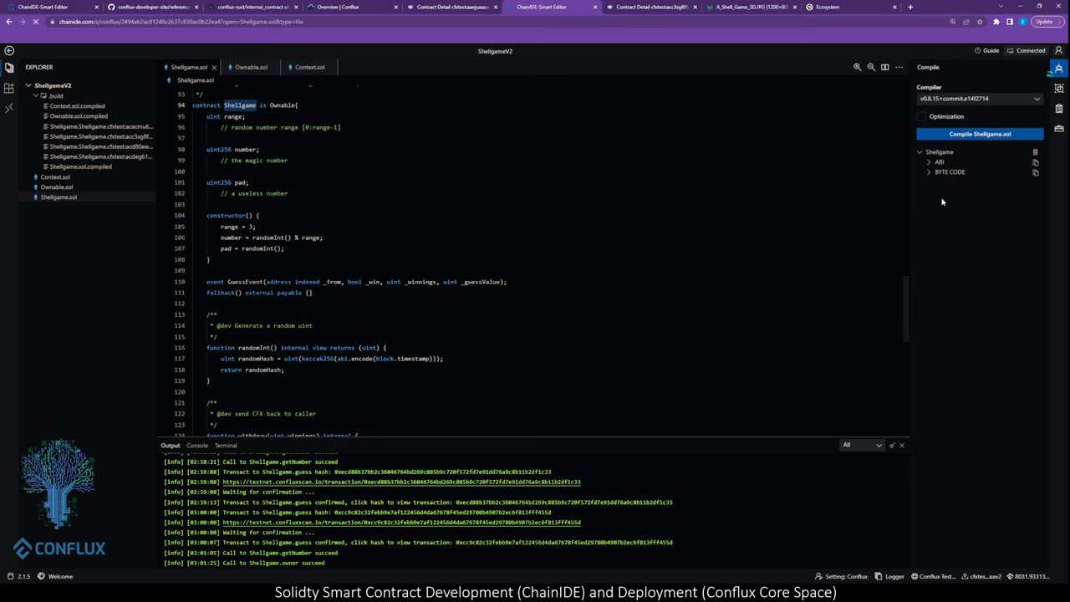
- In Deploy & Interaction, expand the …w9rm Shellgame instance and open its guess function
click(978, 416)
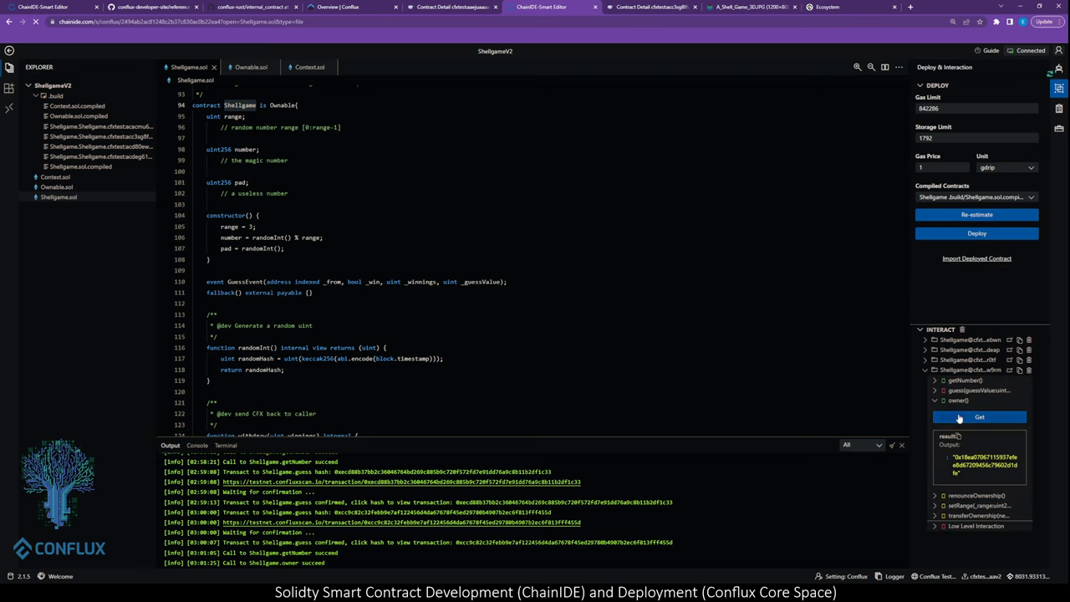
click(956, 400)
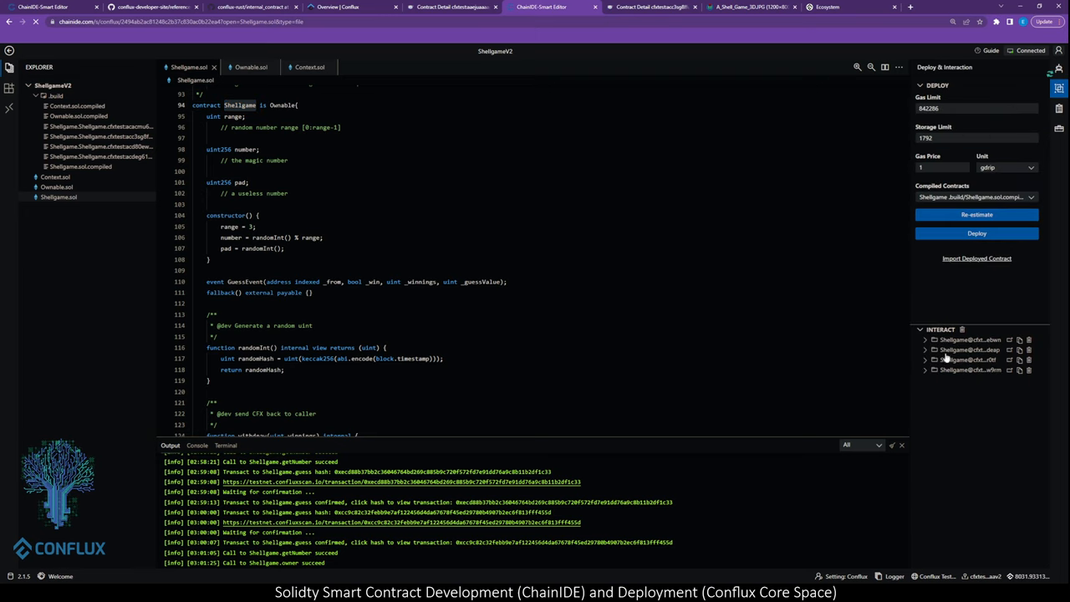
click(979, 417)
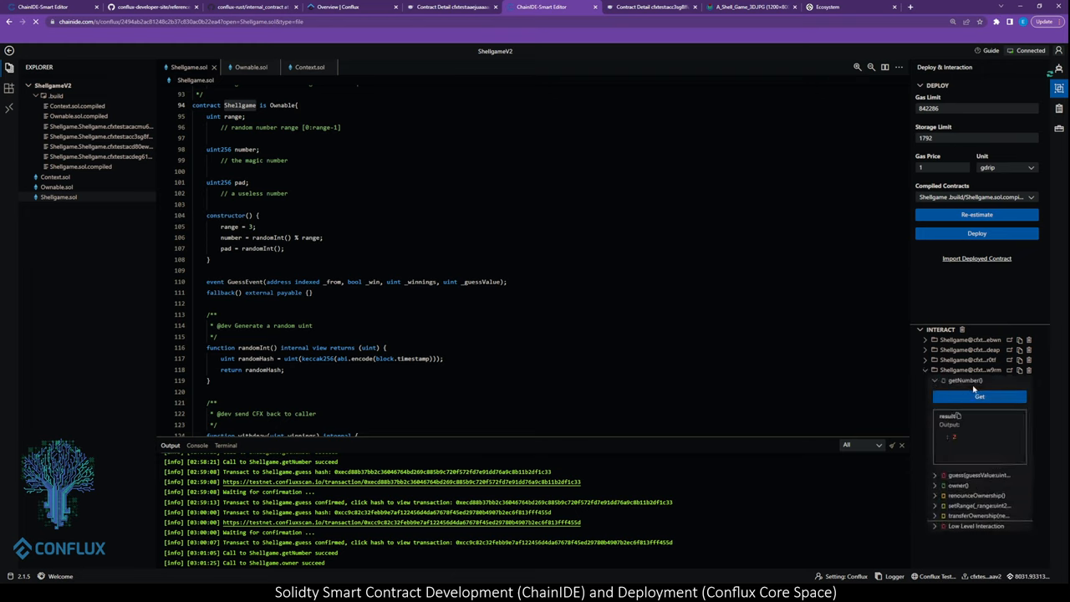
click(977, 390)
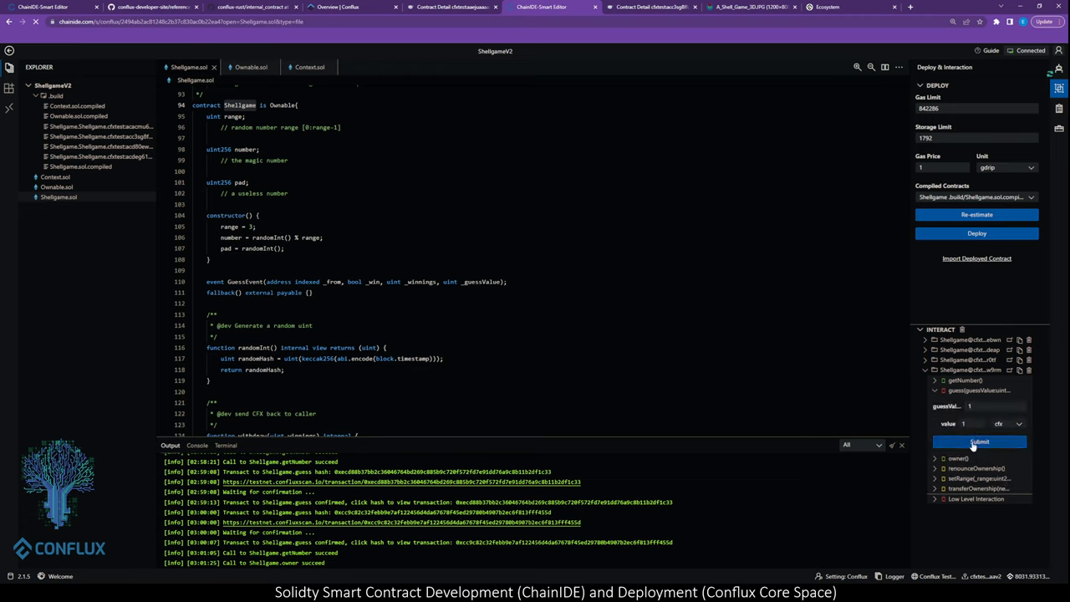
- Submit the guess, review the Fluent gas fee, and cancel the signing request
click(977, 441)
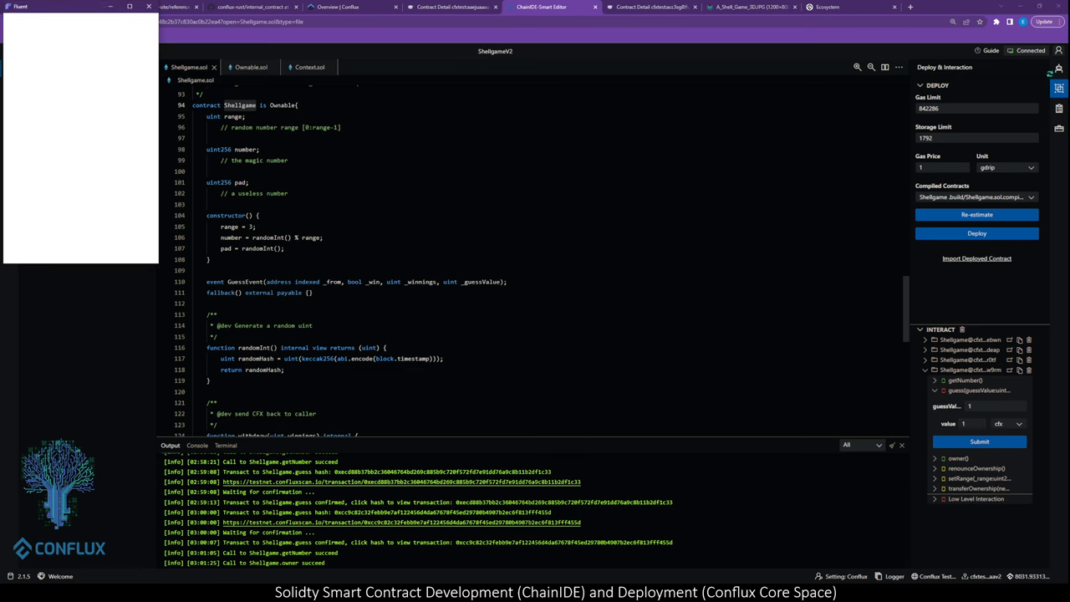
click(979, 442)
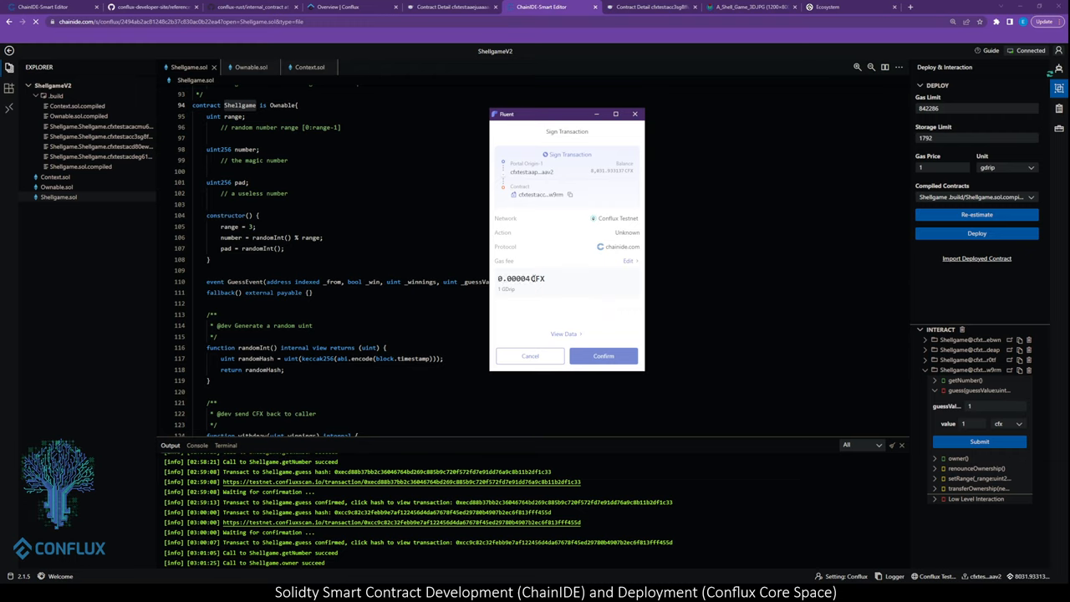
double_click(520, 278)
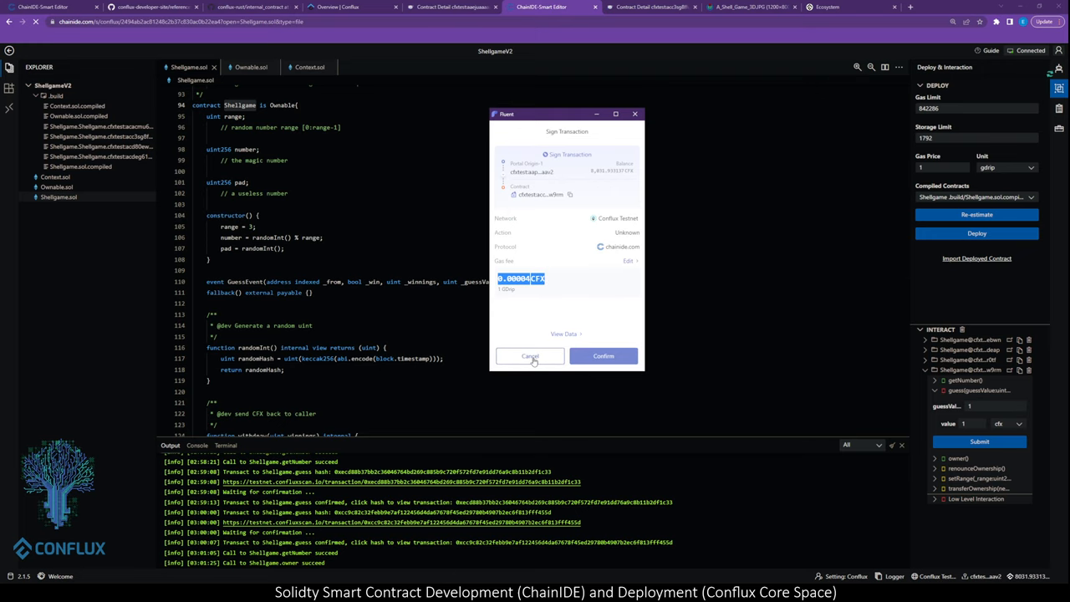
click(530, 356)
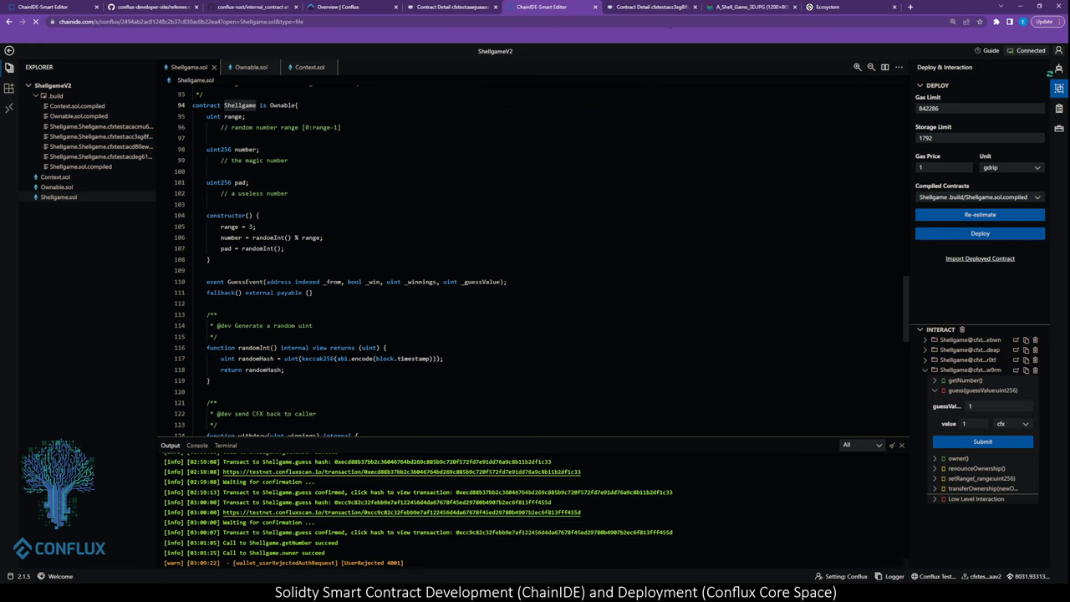
- Switch to the Shellgame contract's ConfluxScan page to check its sponsor fields
click(651, 7)
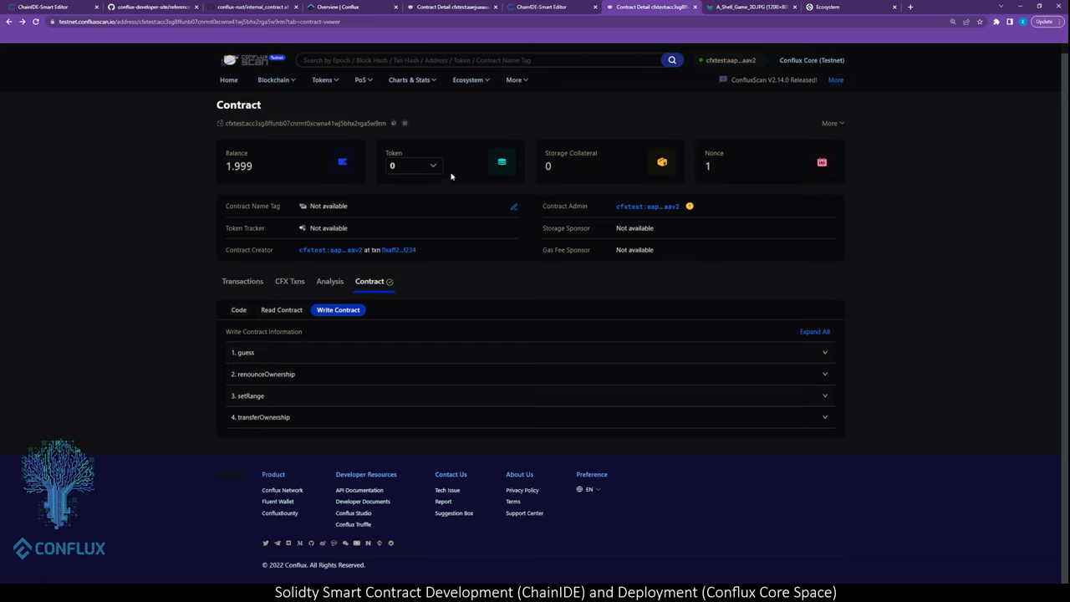
mouse_move(393, 123)
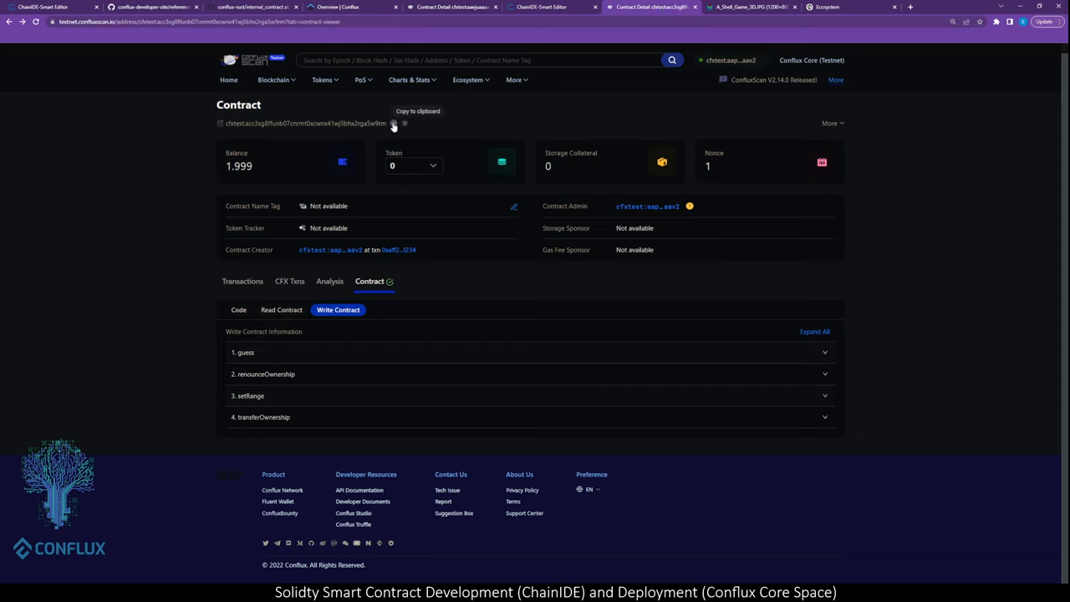
mouse_move(237, 125)
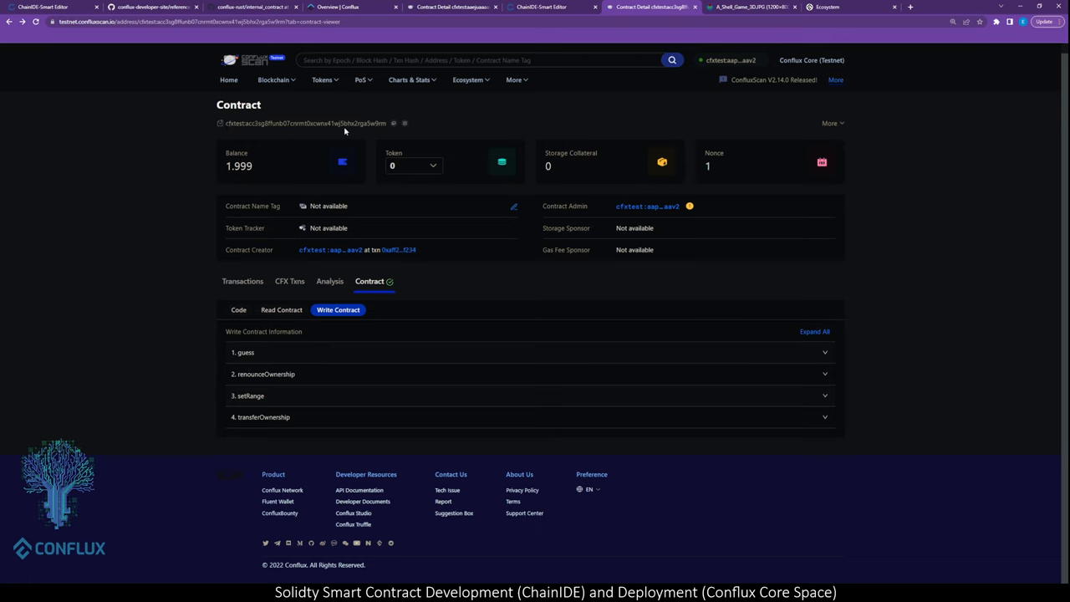
mouse_move(236, 111)
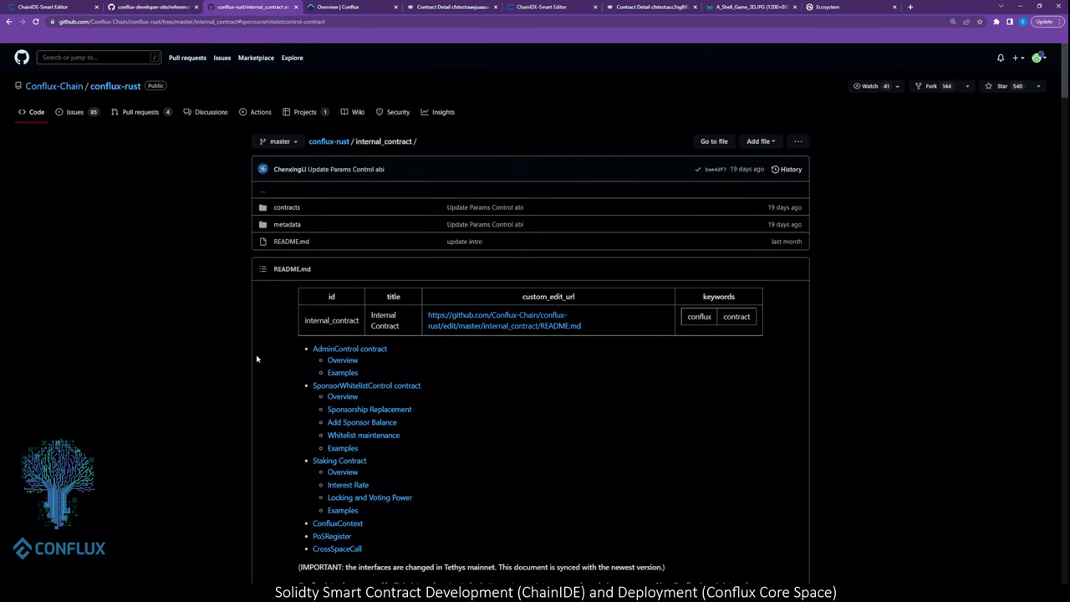
- Scroll the conflux-rust internal_contract README down to the built-in contract address list
scroll(down, 3)
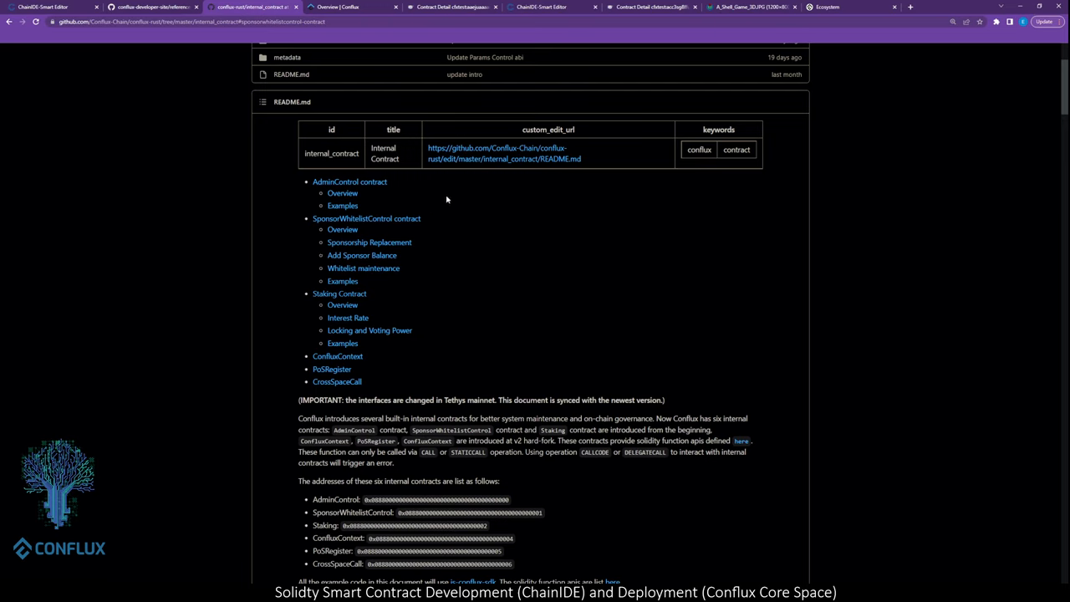
mouse_move(465, 271)
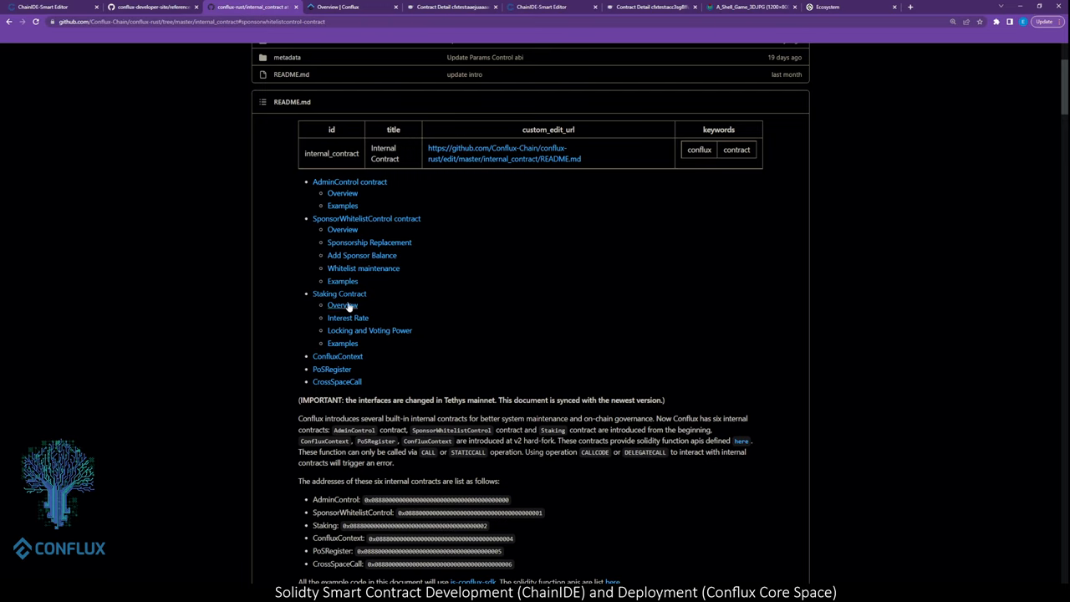
mouse_move(280, 264)
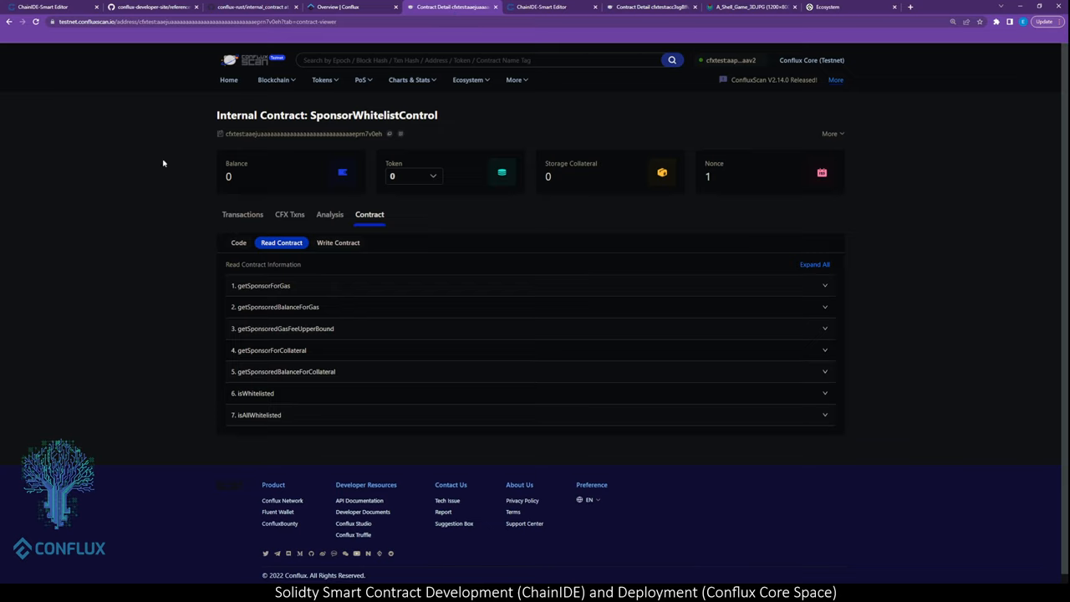
mouse_move(361, 123)
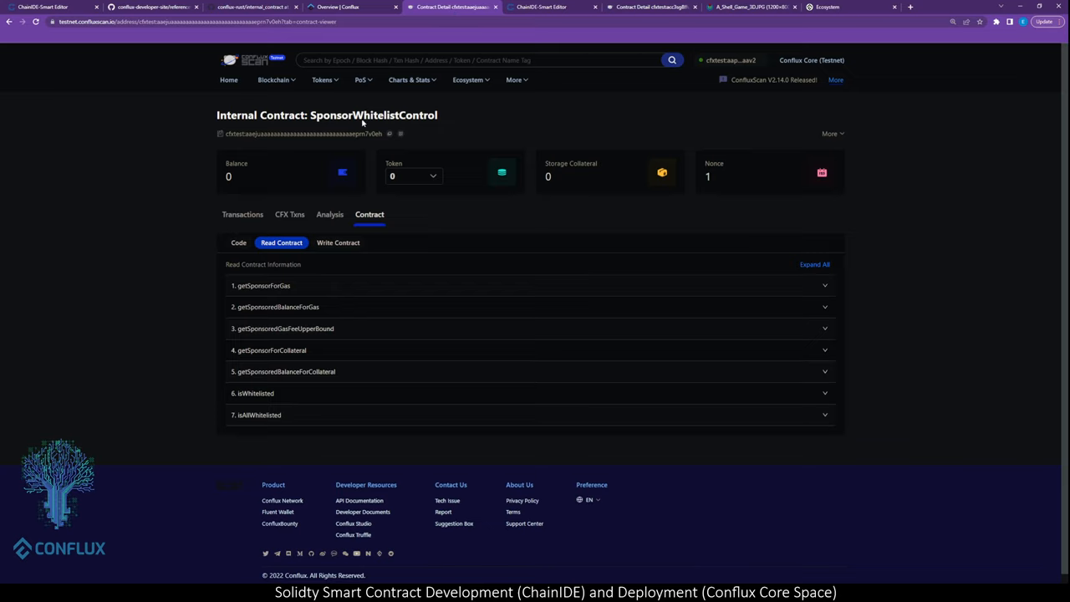
mouse_move(499, 120)
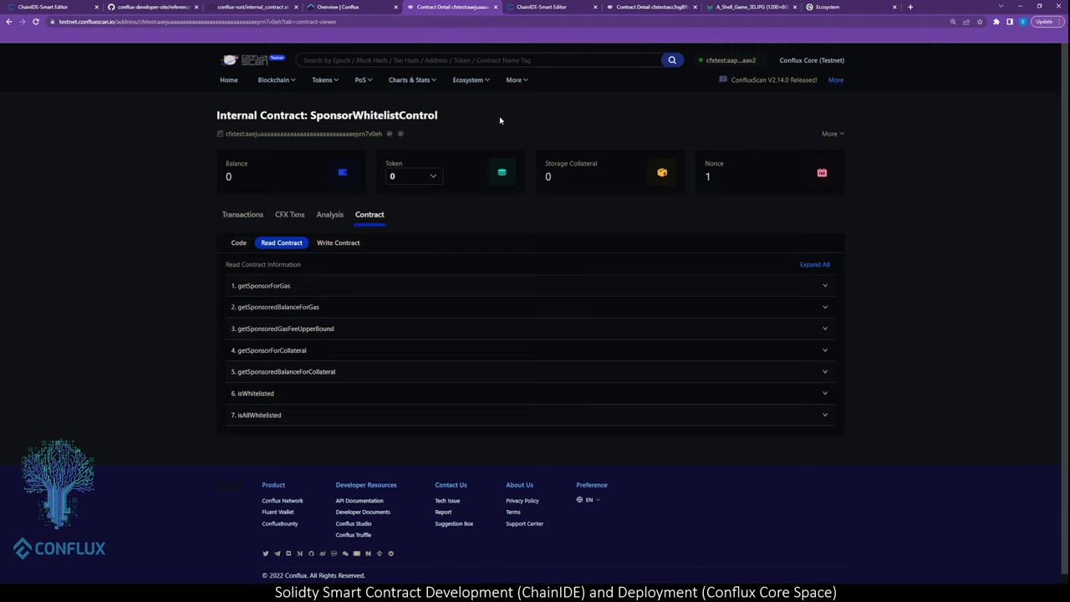
mouse_move(626, 165)
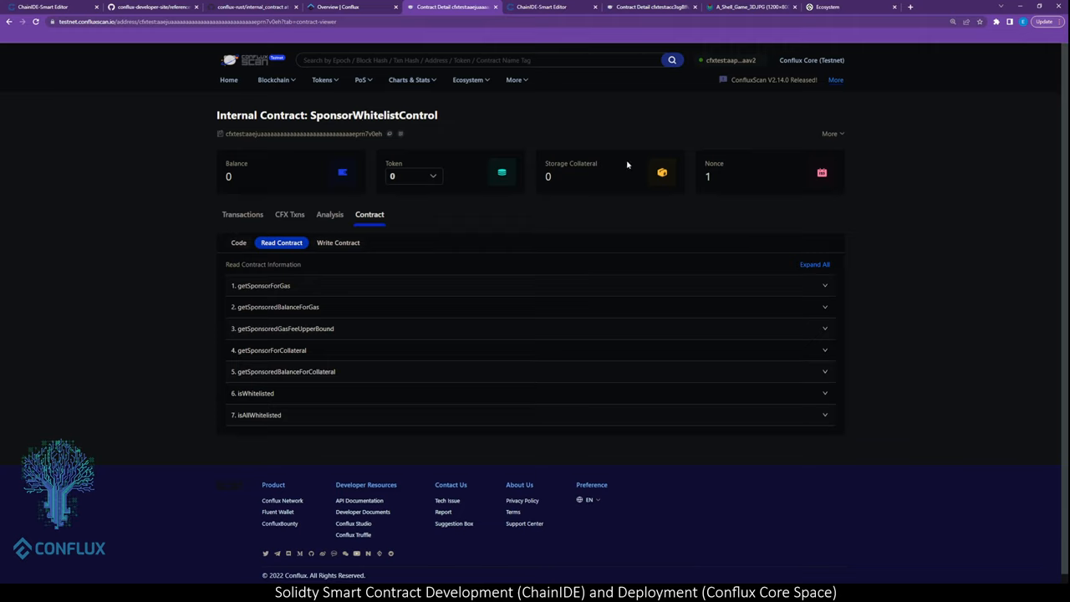
mouse_move(123, 361)
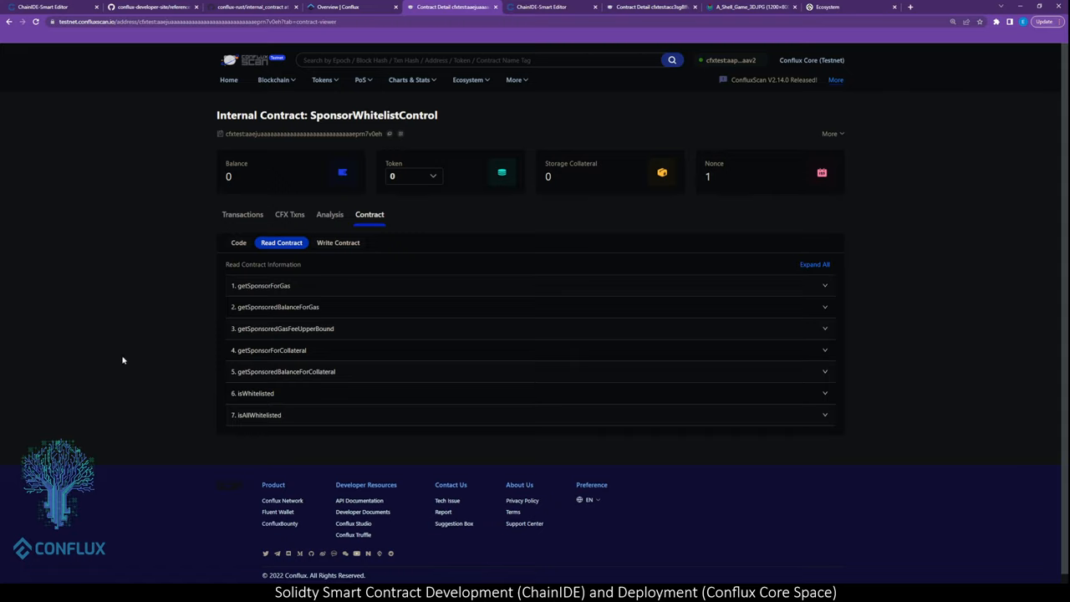
mouse_move(175, 293)
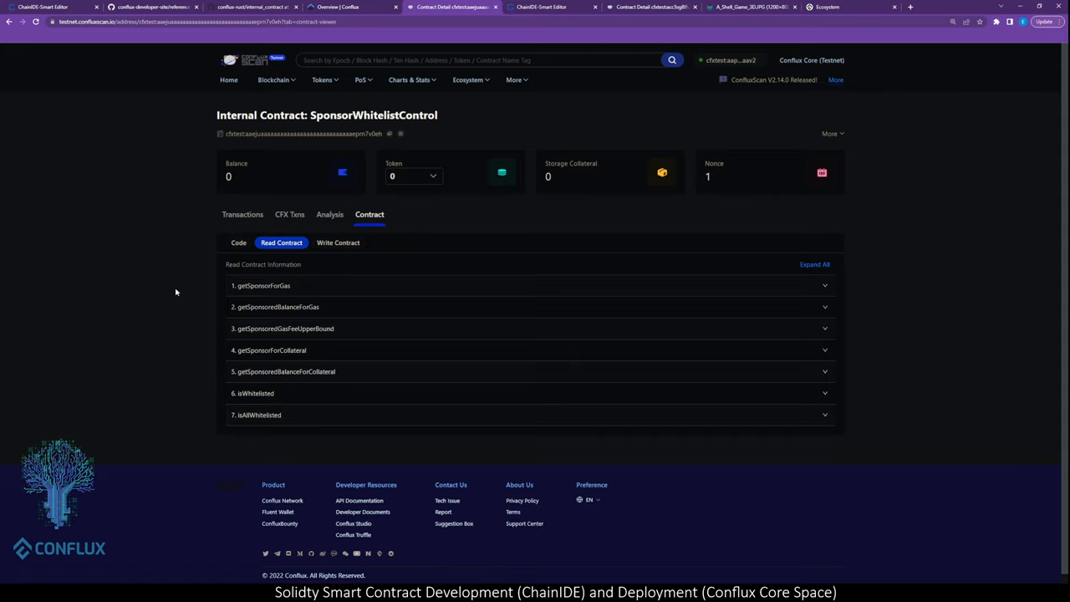
- Show SponsorWhitelistControl's write functions and expand setSponsorForGas
click(337, 242)
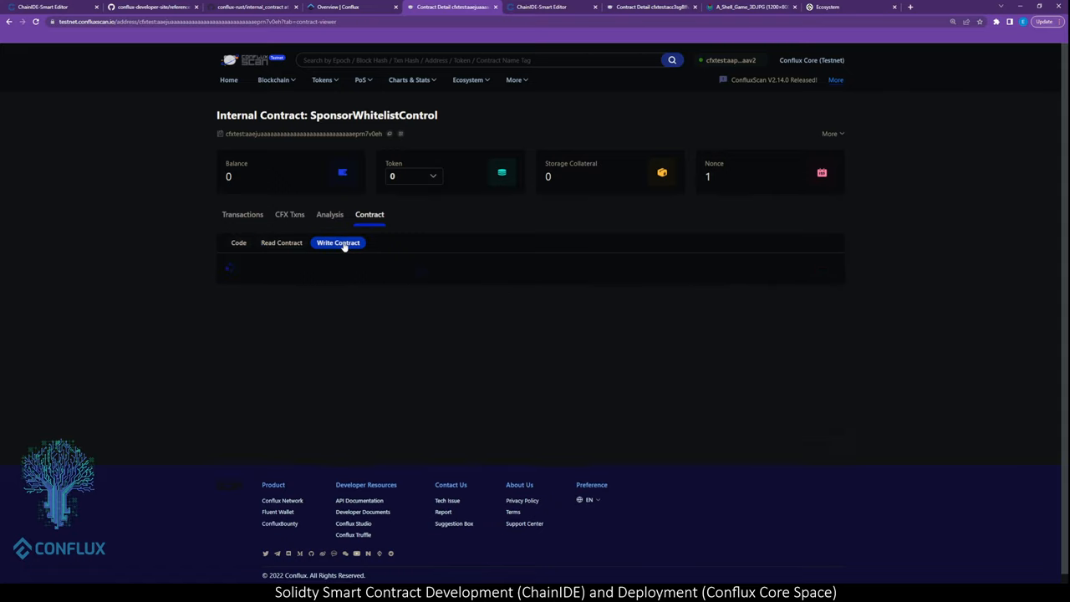
click(337, 242)
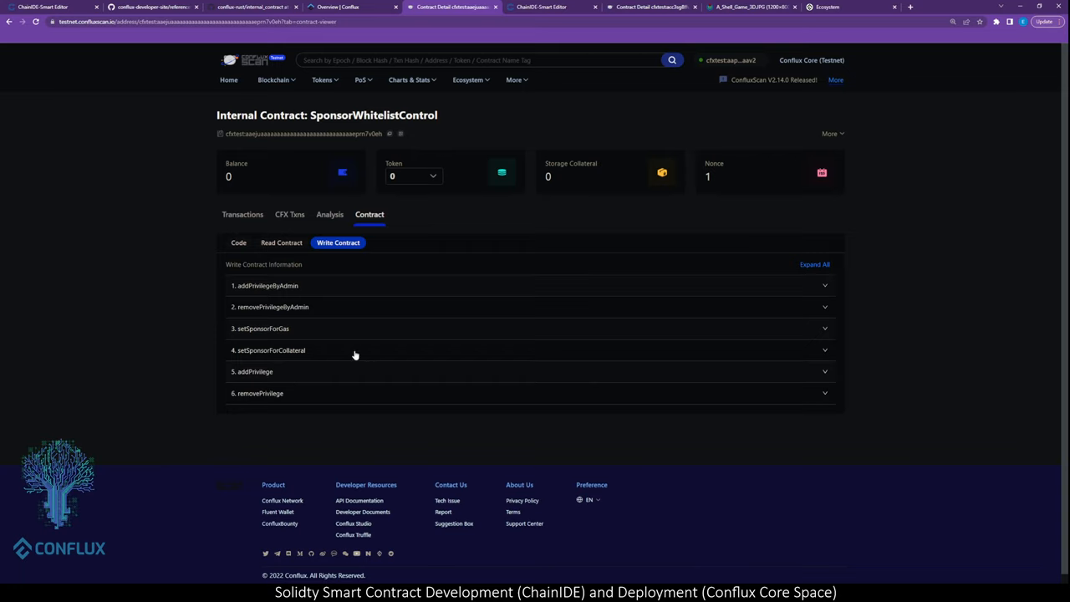
mouse_move(296, 354)
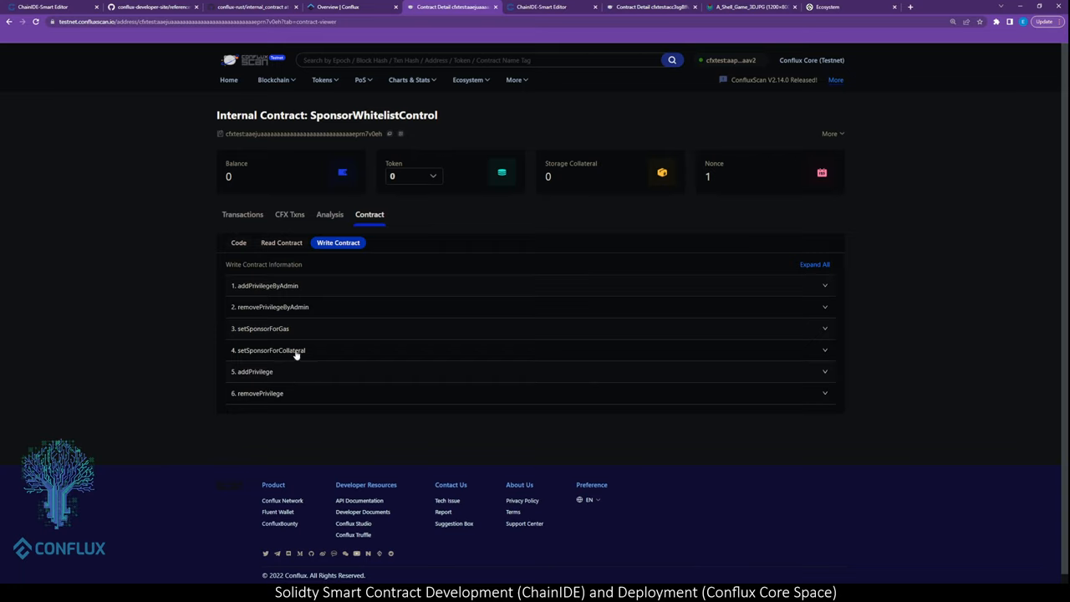
mouse_move(303, 356)
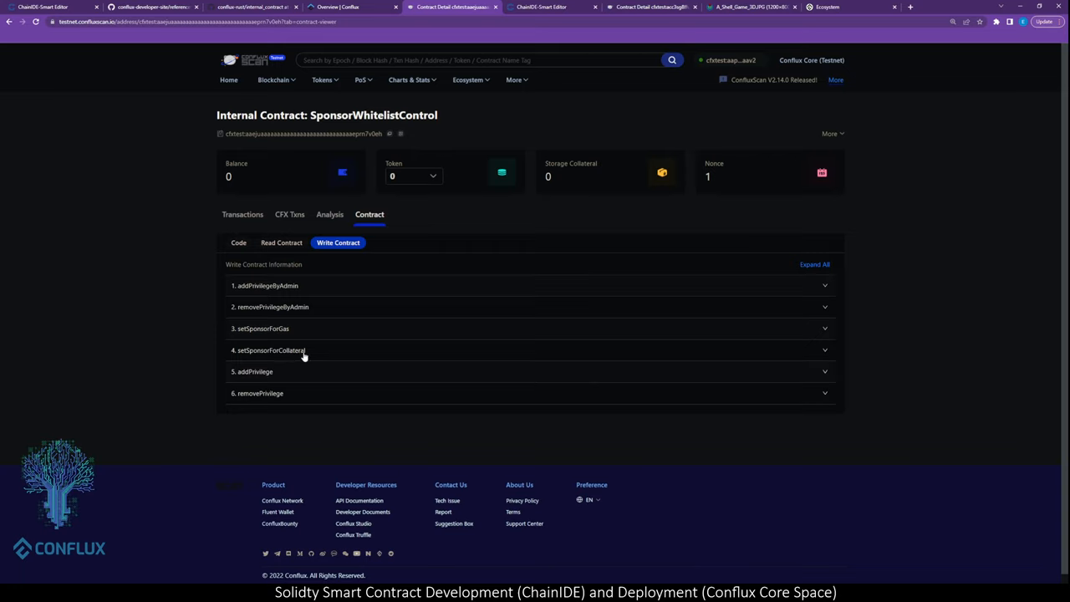
mouse_move(268, 354)
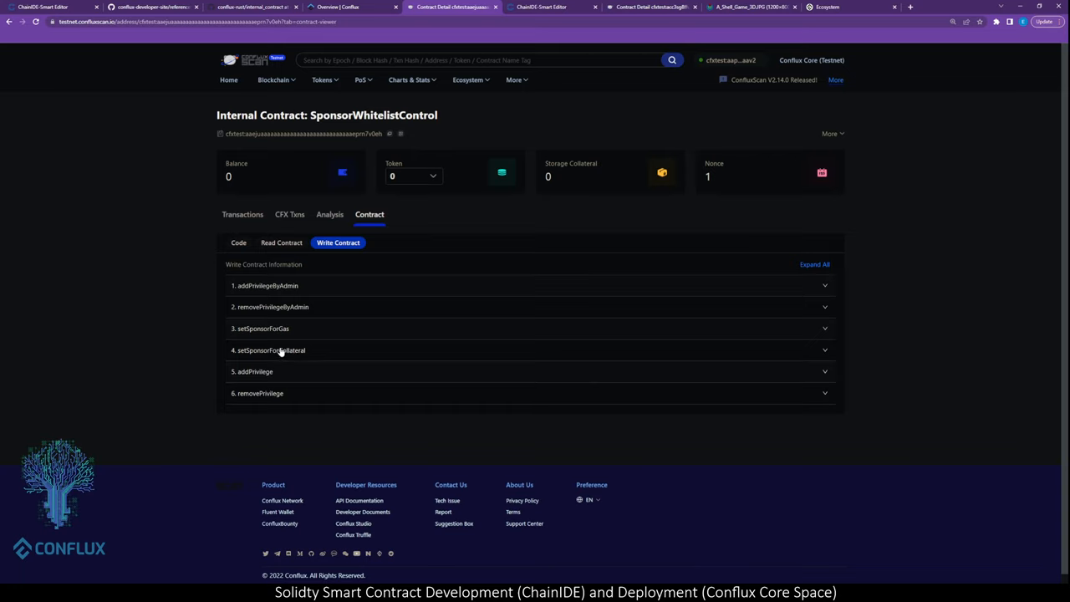
mouse_move(165, 350)
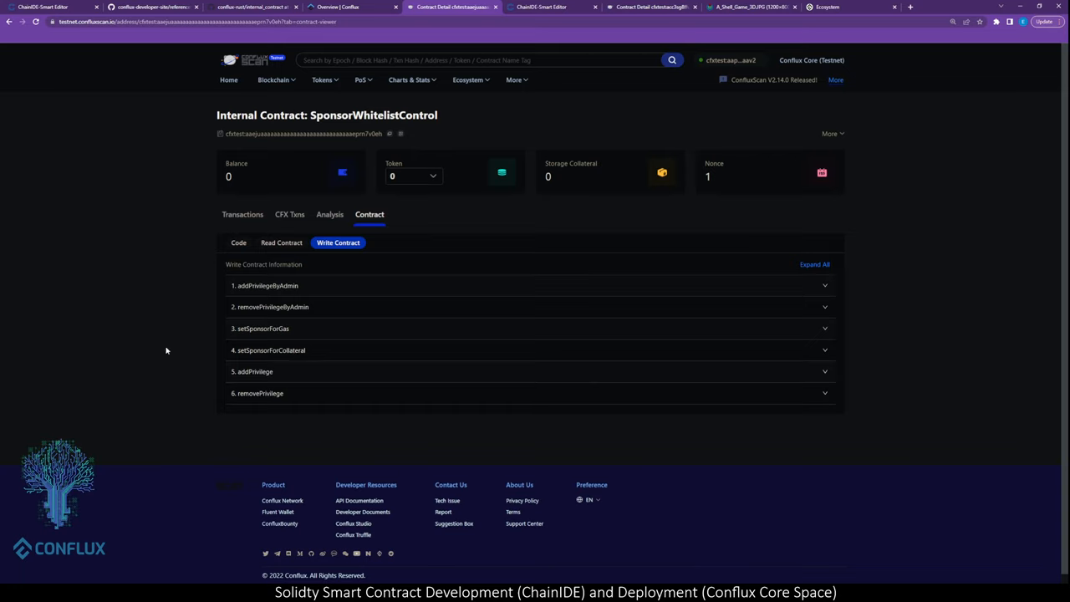
mouse_move(270, 333)
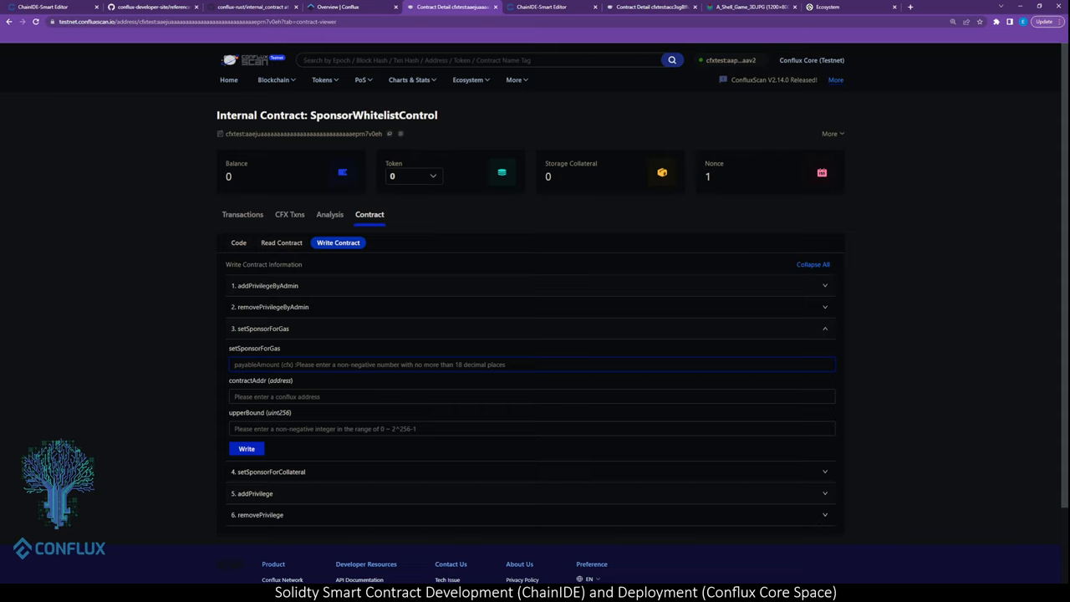
text(50)
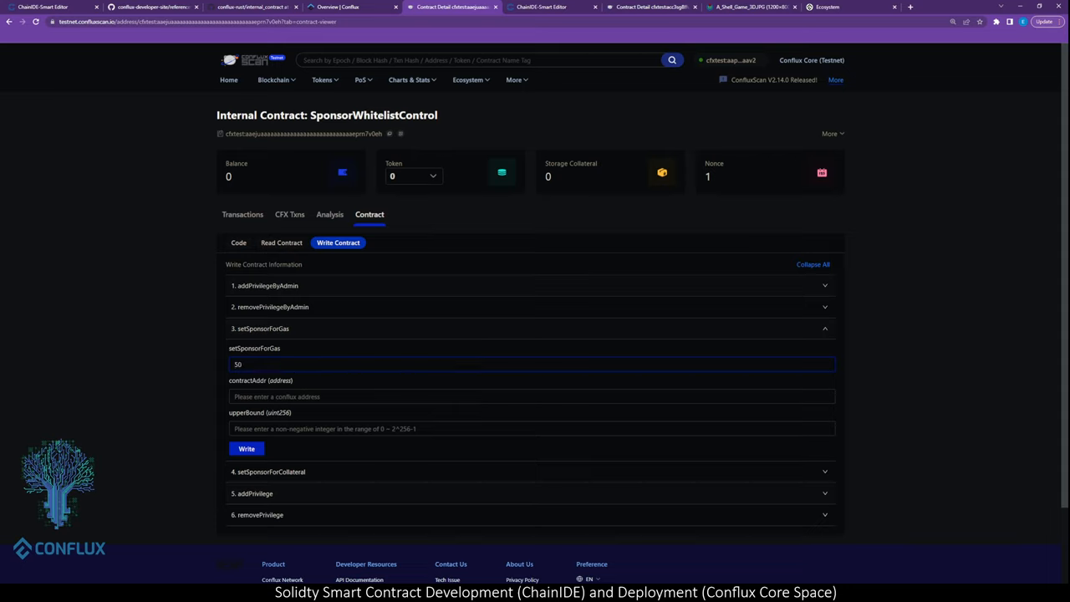
click(530, 397)
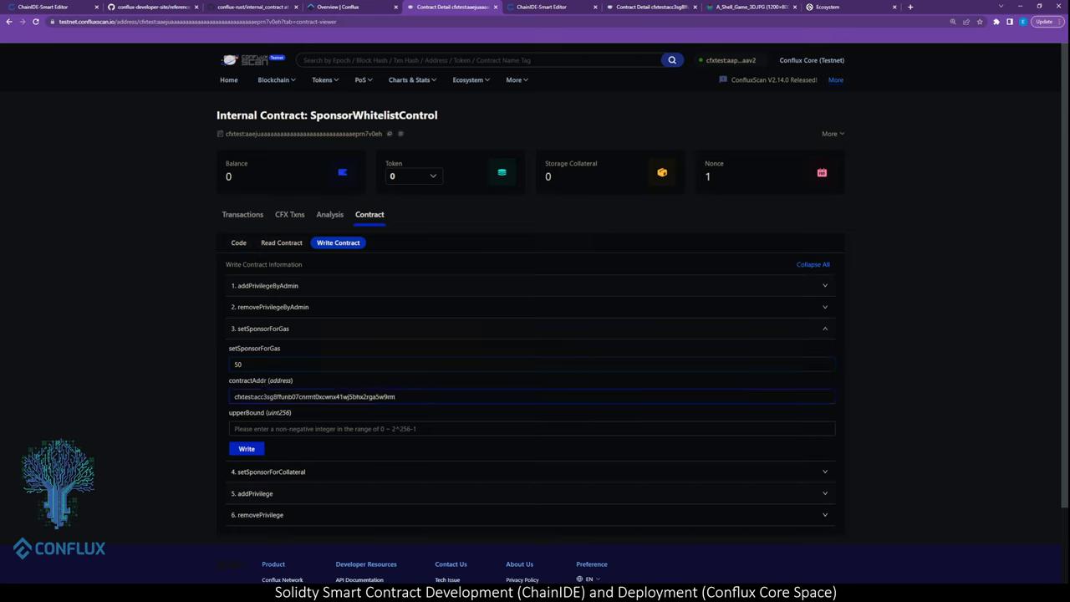
click(531, 428)
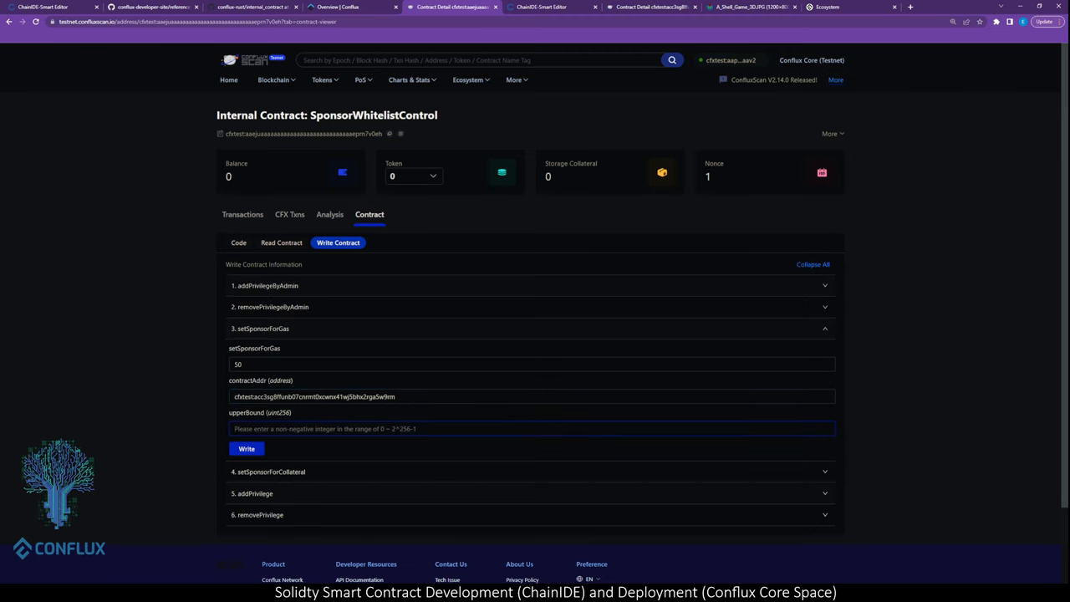
click(540, 7)
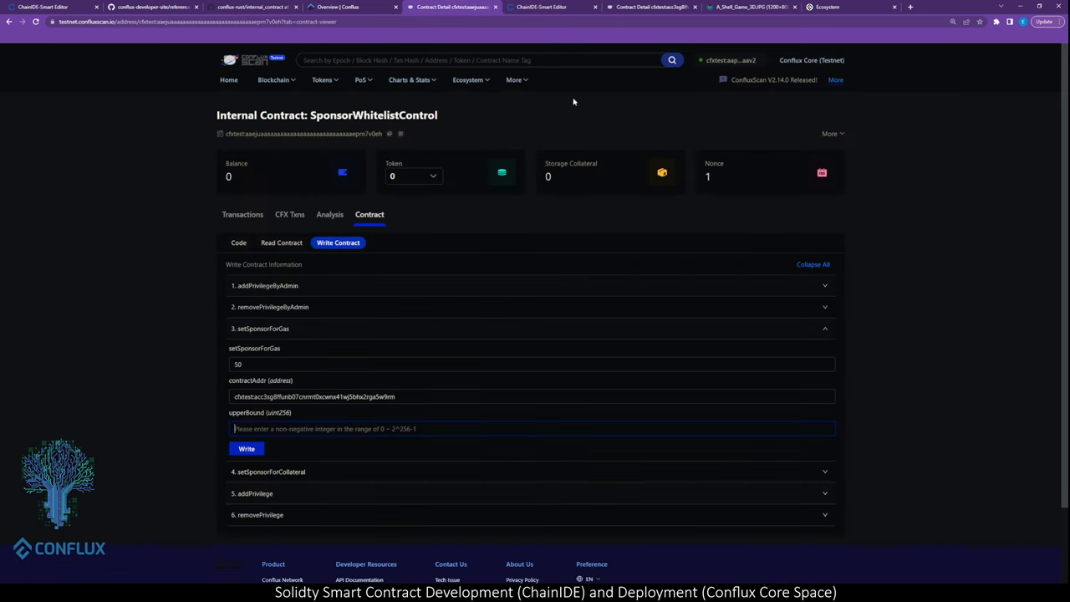
text(2000000000000000000)
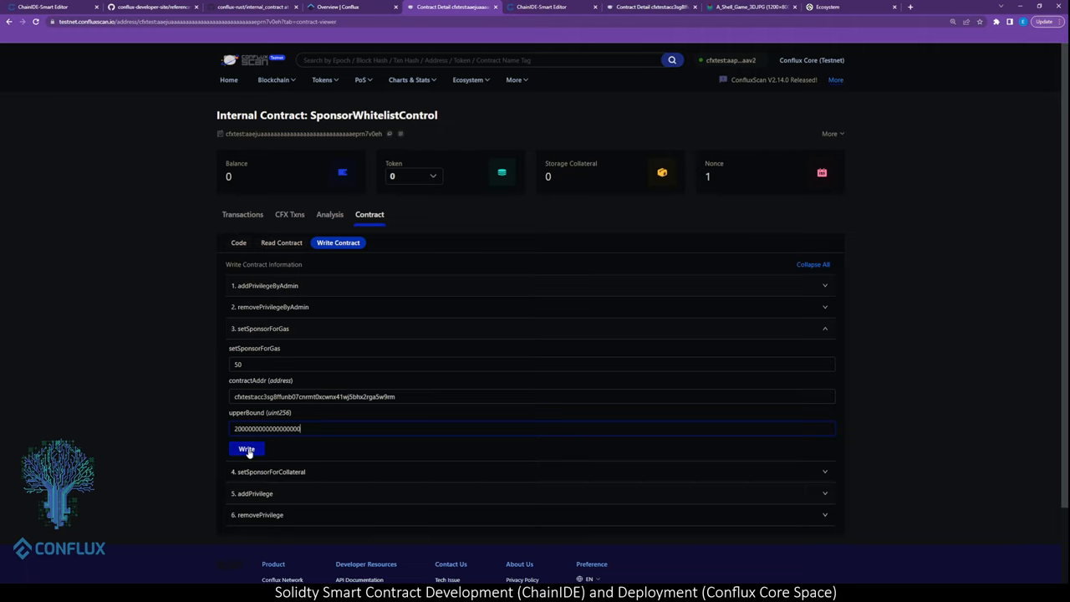
- Submit the sponsorship, read the upper_bound * 1000 rejection, and dismiss the error
click(245, 449)
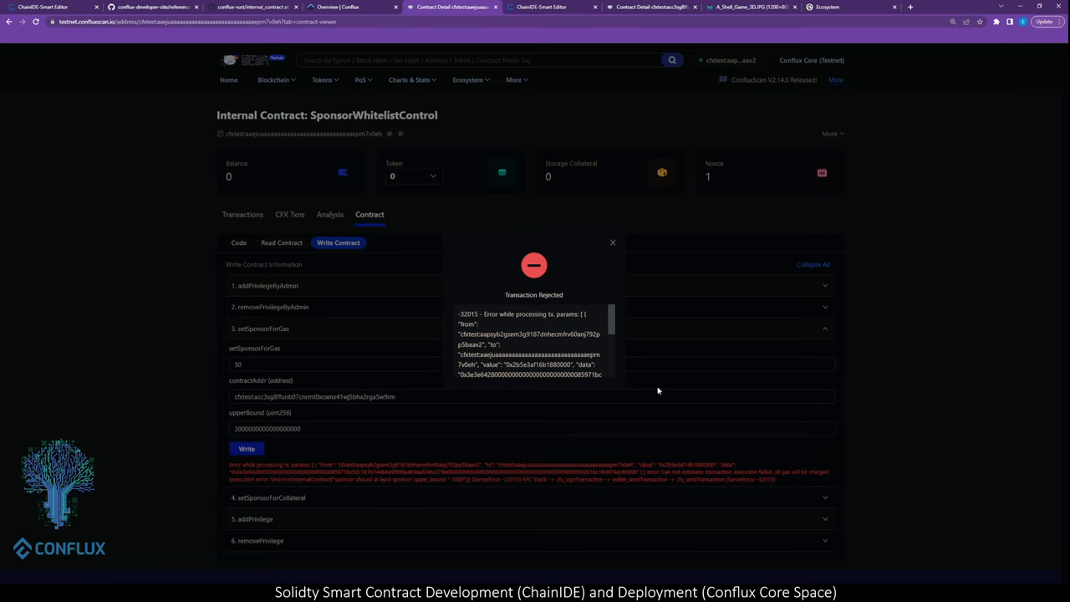
scroll(down, 3)
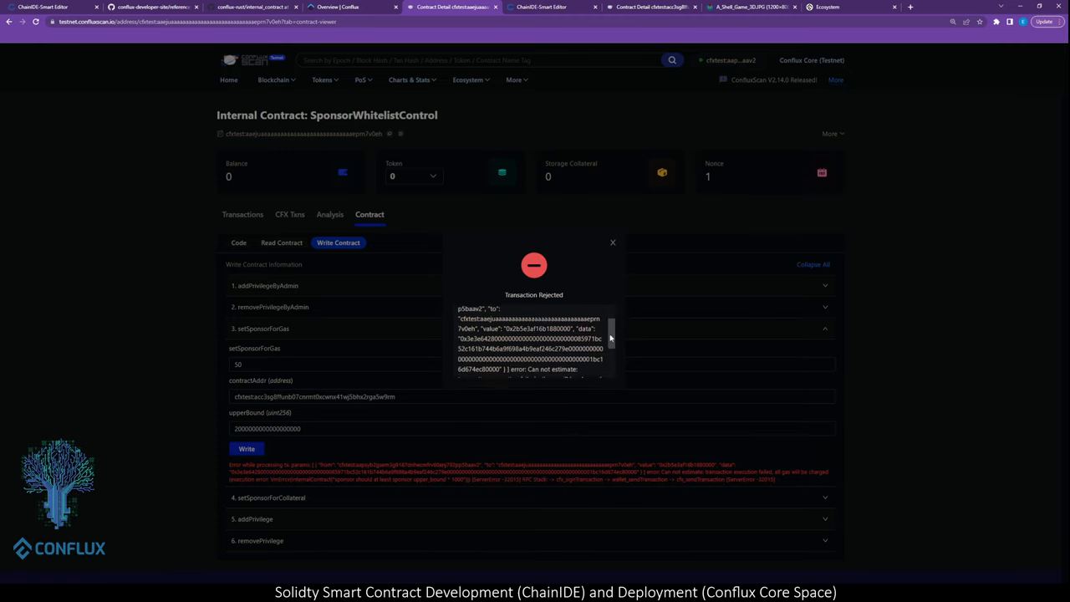
scroll(down, 3)
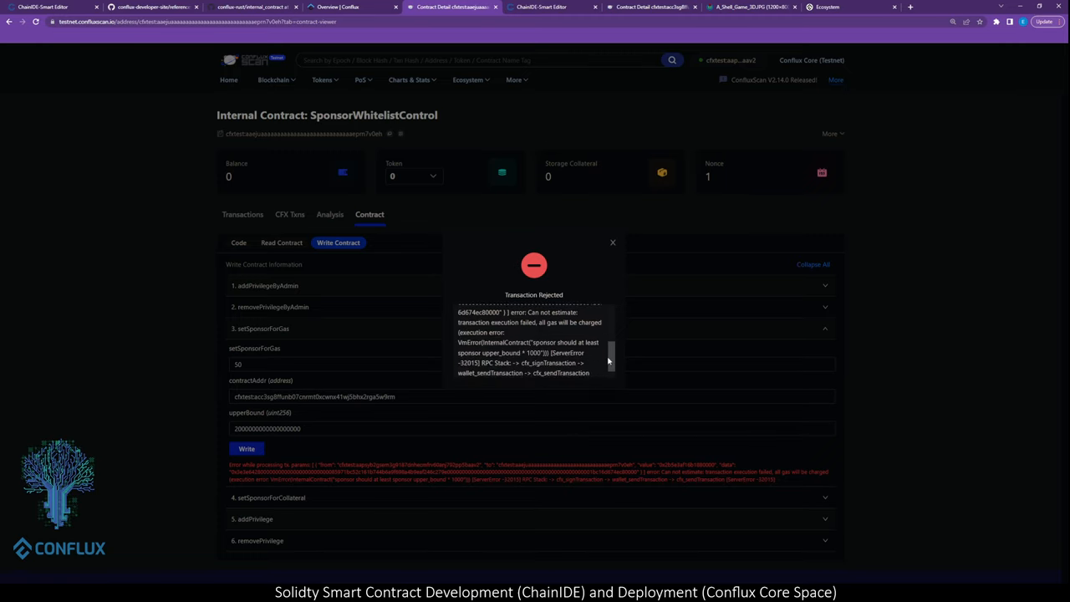
scroll(down, 3)
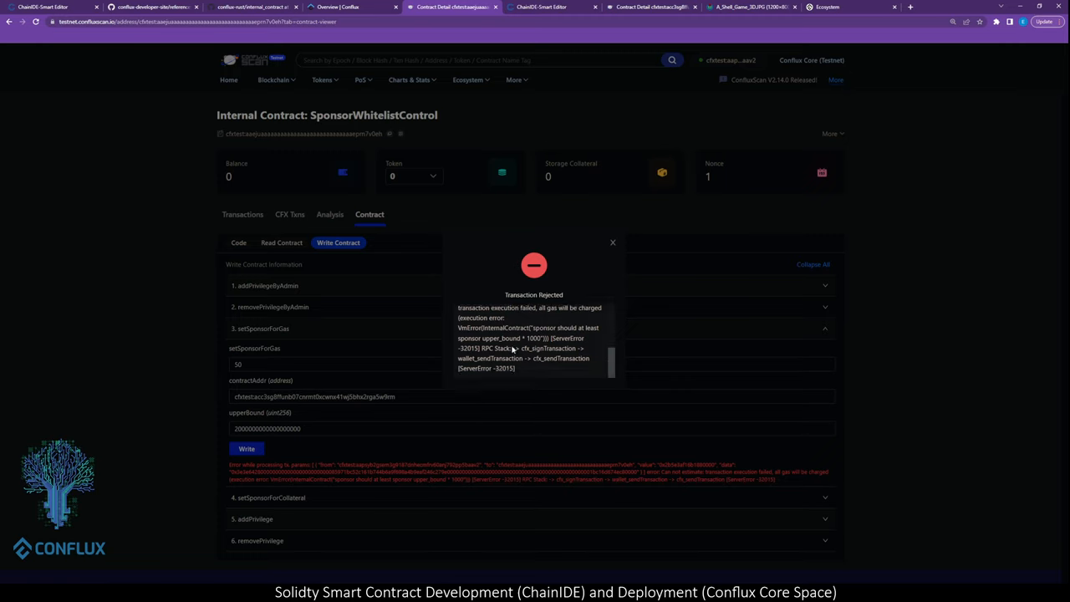
mouse_move(590, 332)
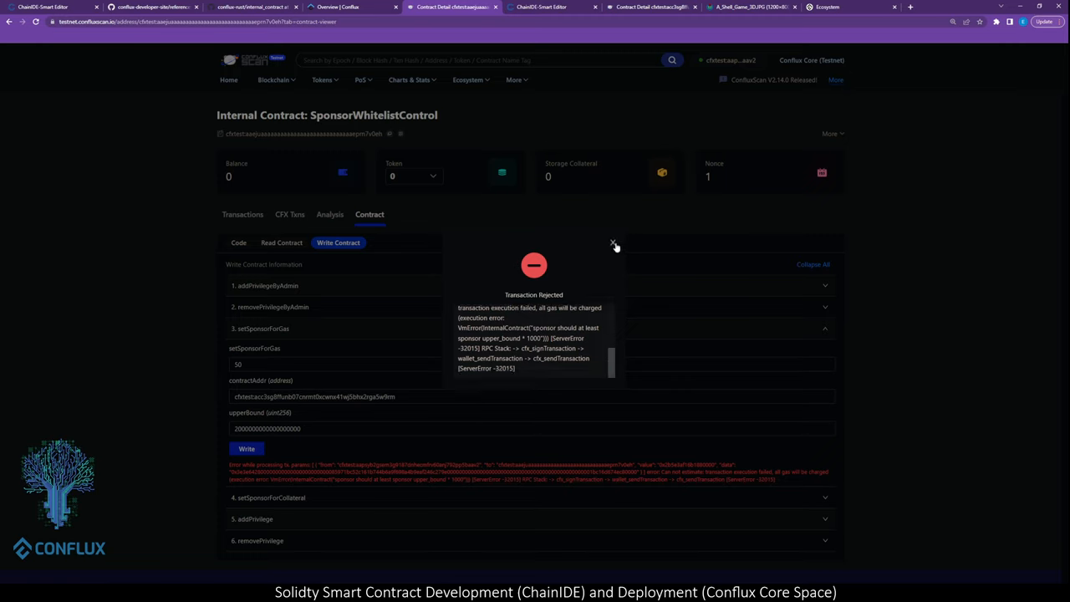
click(614, 244)
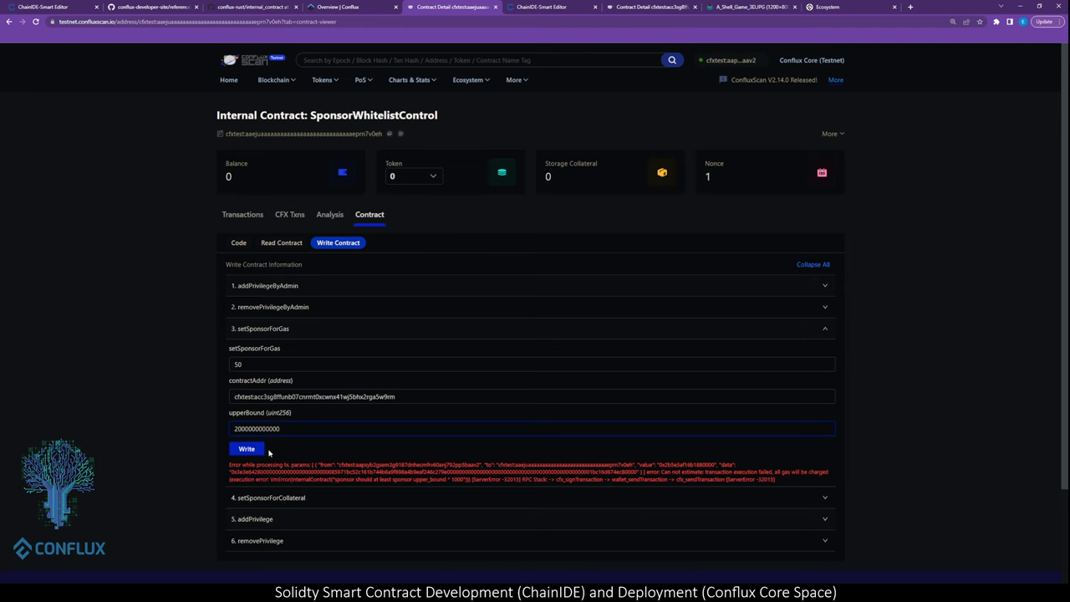
- Resubmit setSponsorForGas with the smaller upper bound, approve in Fluent, and close the hash notice
click(246, 449)
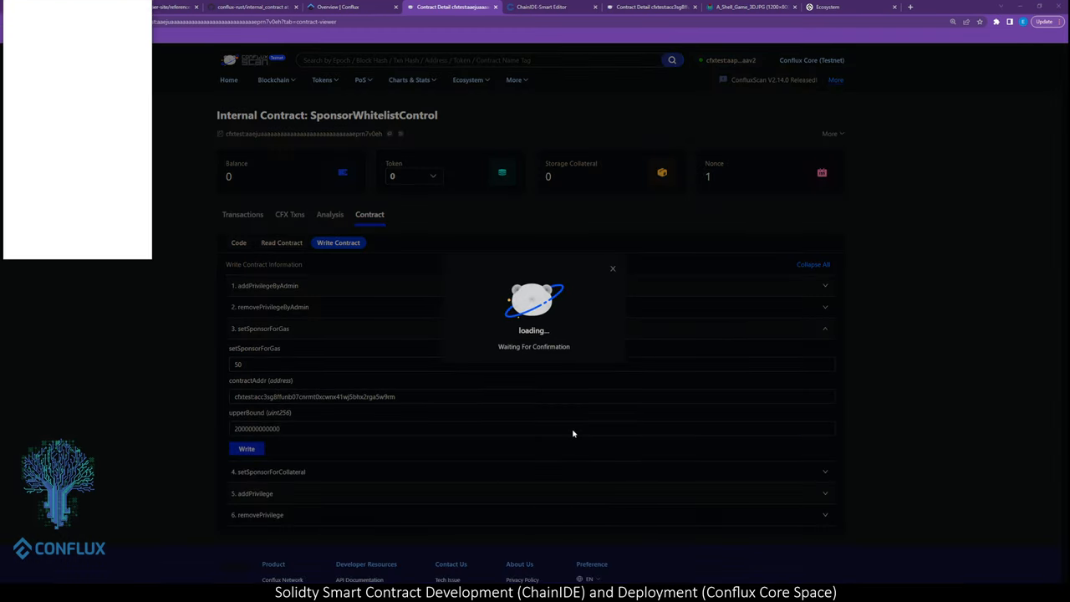
click(247, 449)
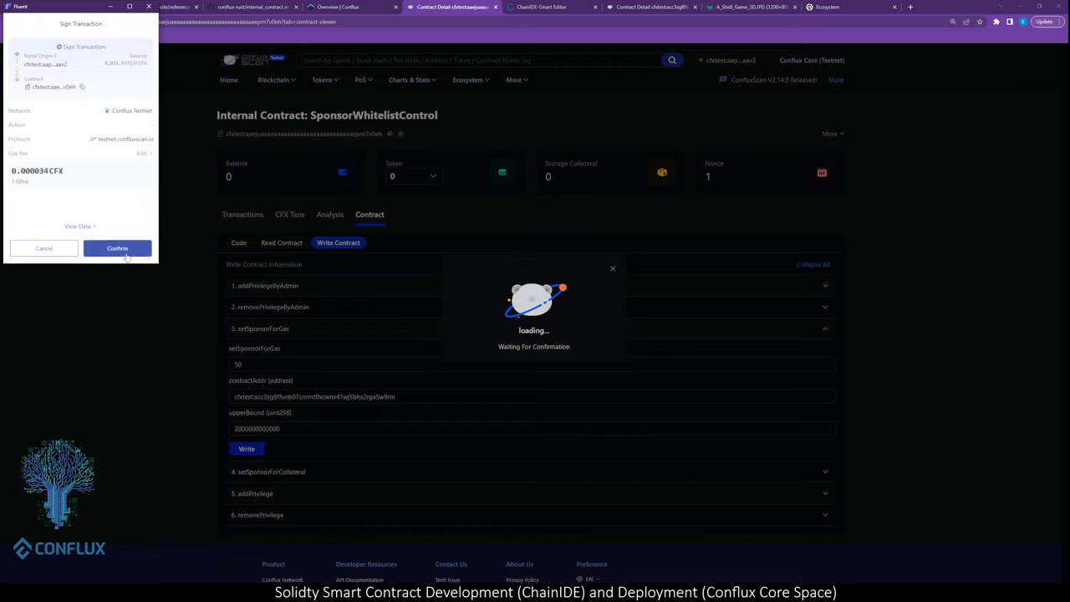
click(117, 248)
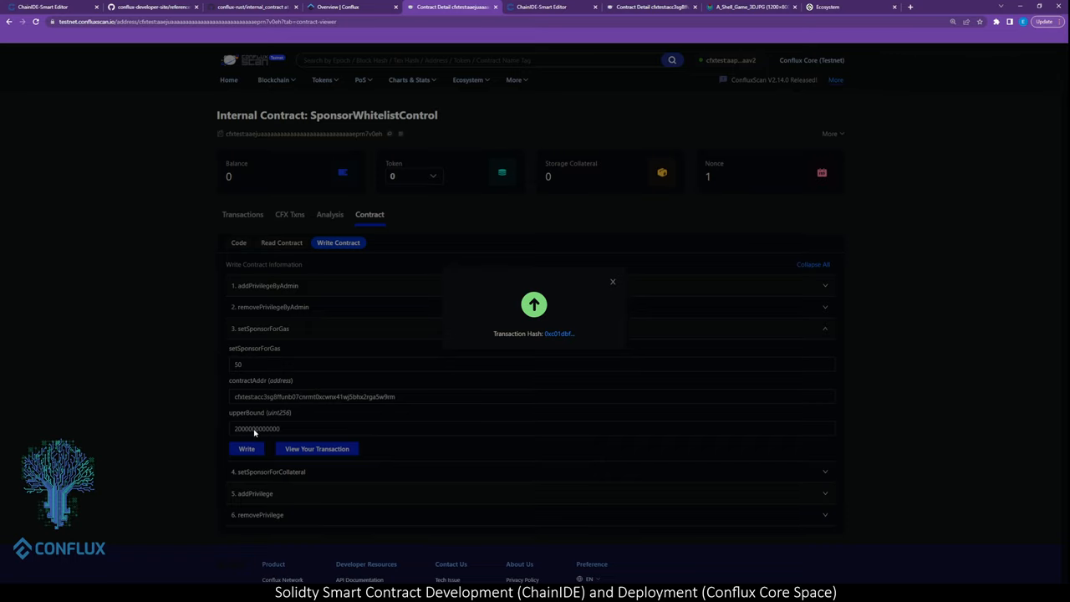
mouse_move(263, 392)
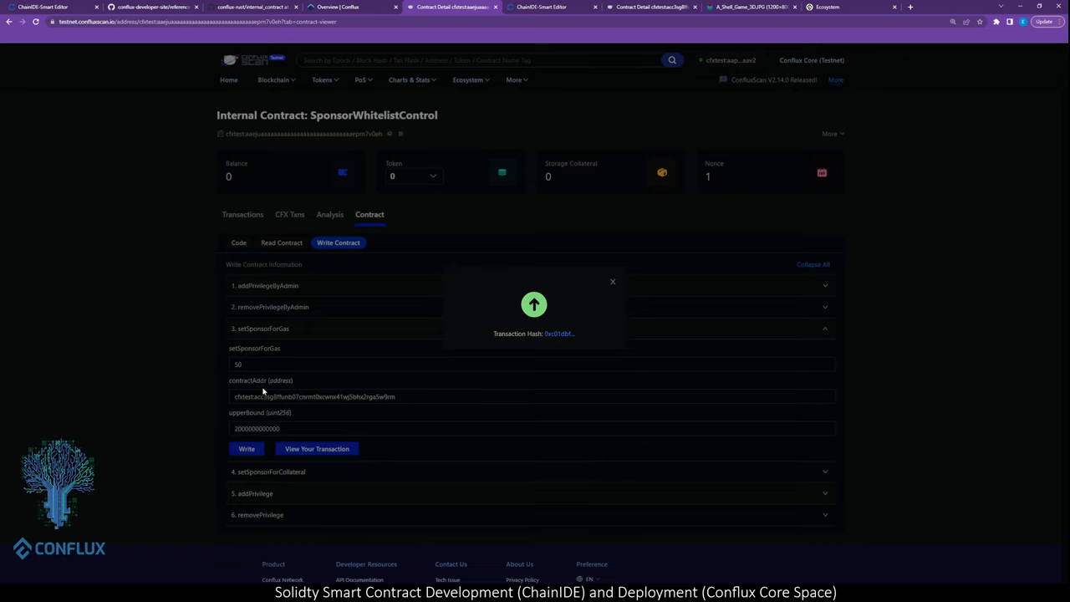
mouse_move(238, 433)
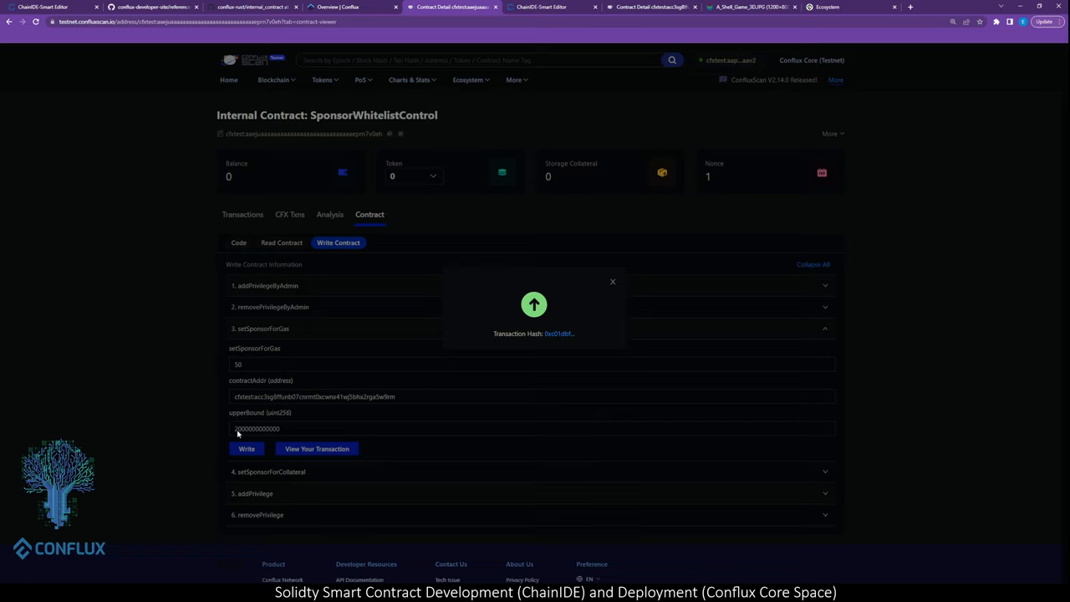
mouse_move(283, 433)
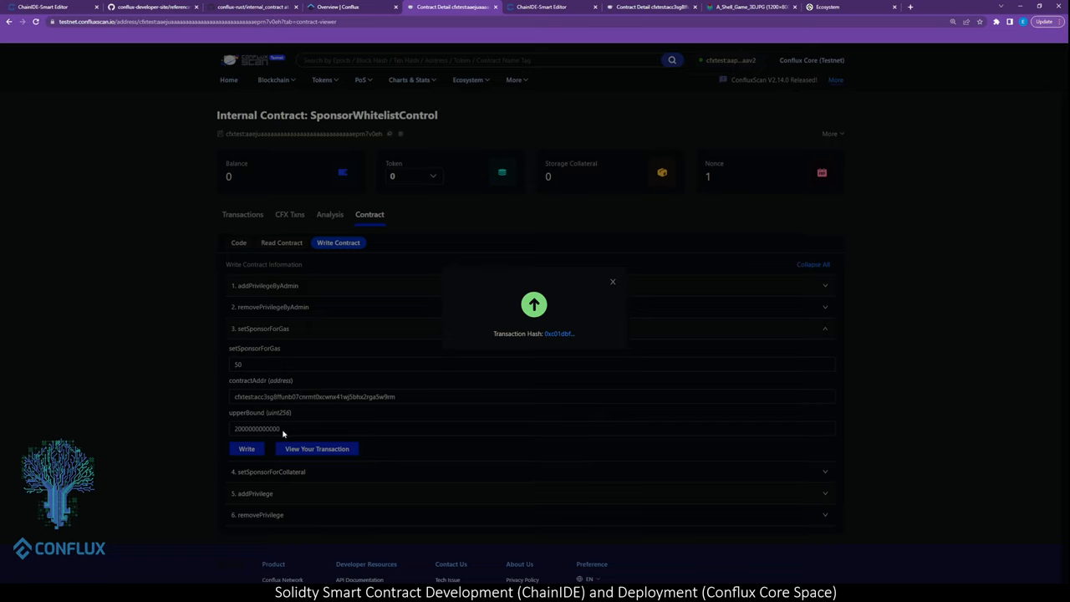
mouse_move(610, 284)
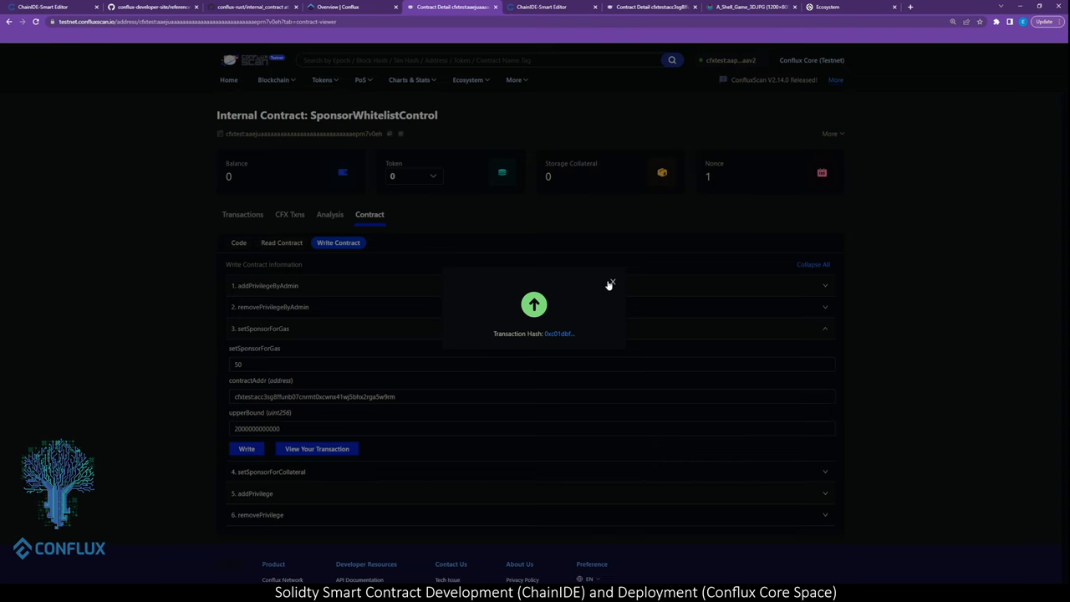
click(611, 283)
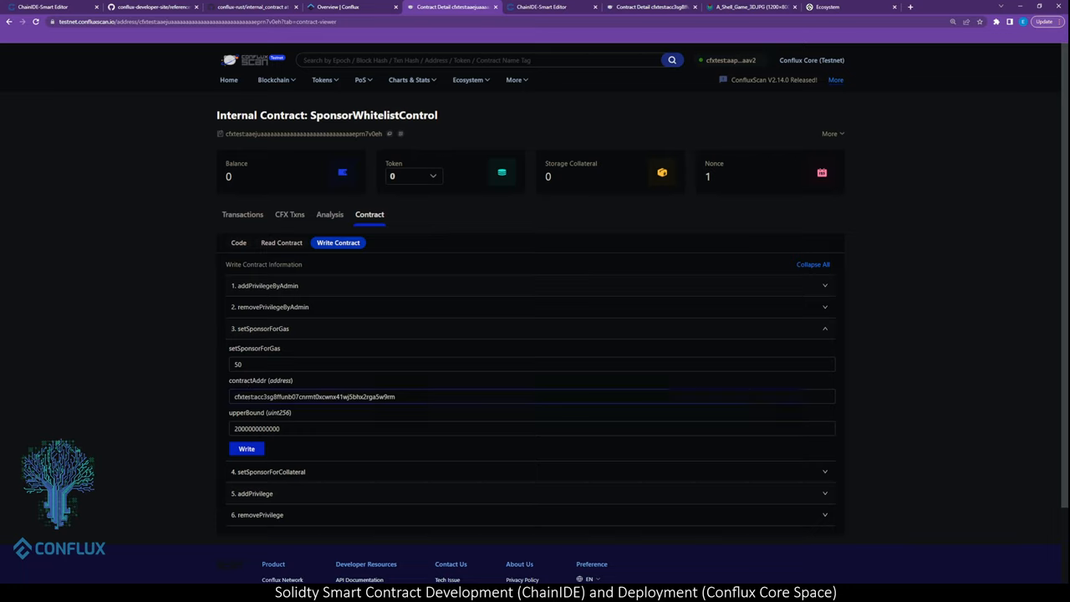
mouse_move(825, 290)
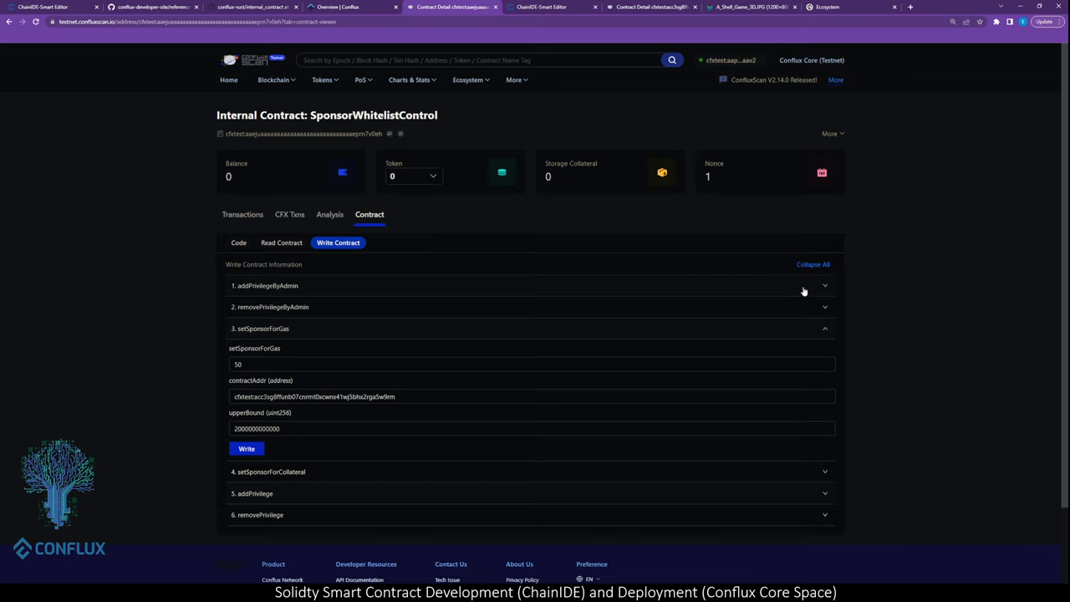
- Fill addPrivilegeByAdmin with contract address cfxtest:acc3…w9rm and start the addresses list
click(264, 285)
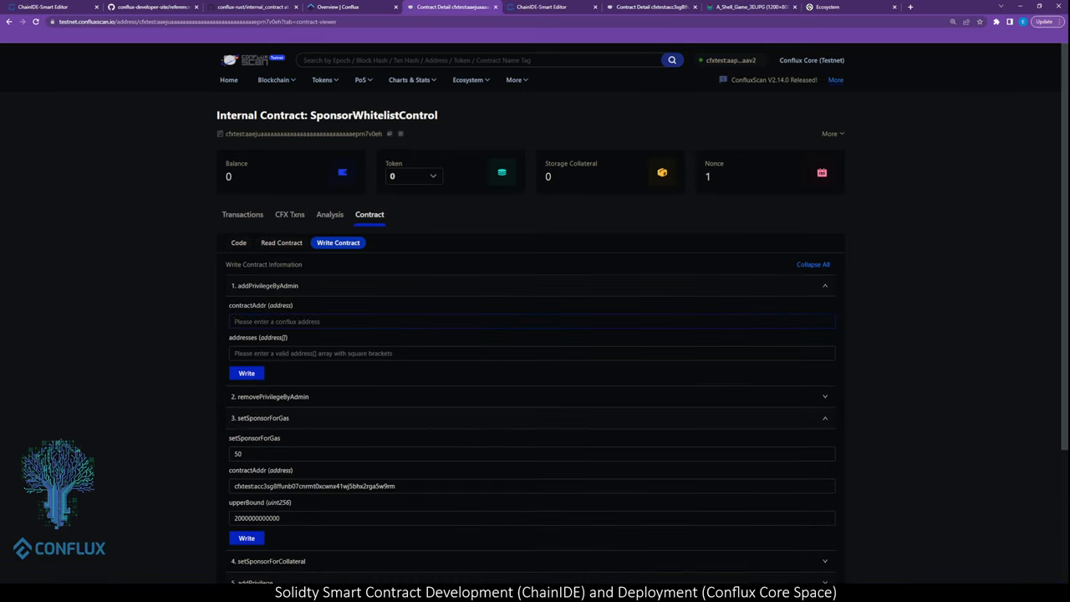
click(531, 321)
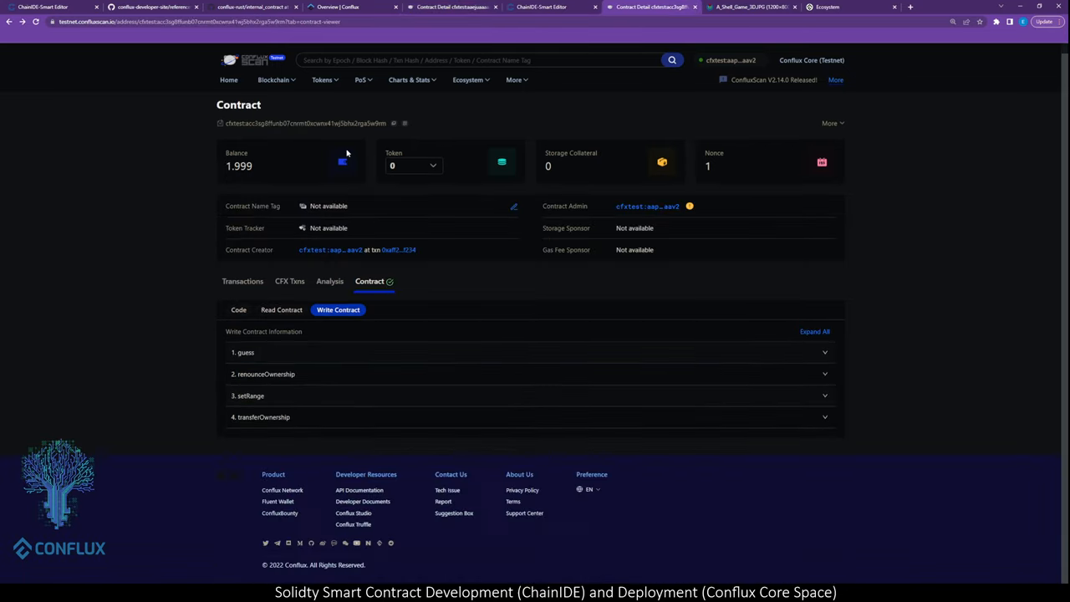
click(393, 123)
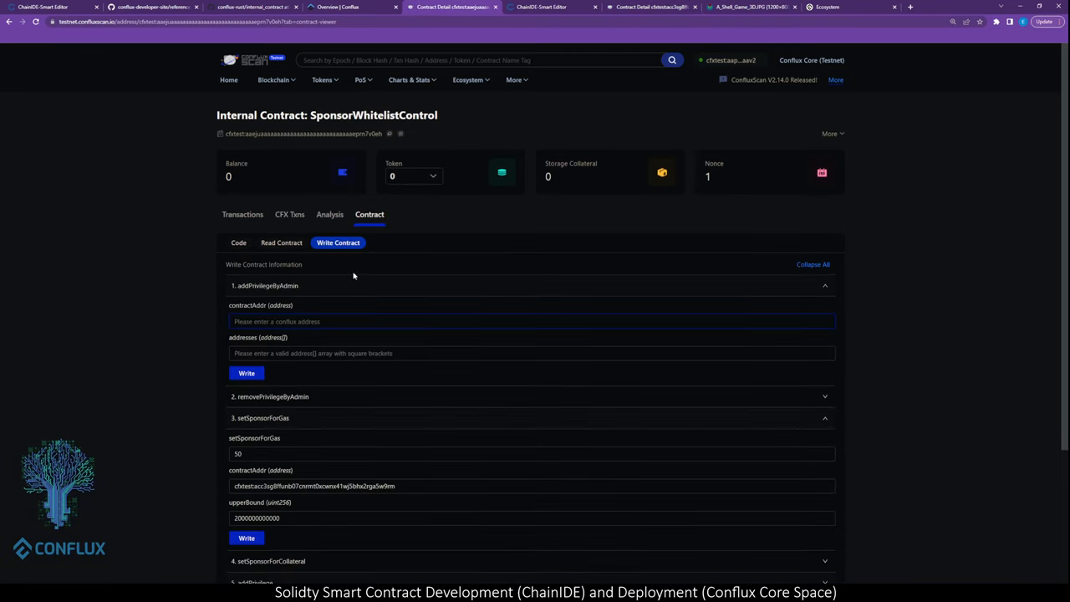
scroll(down, 3)
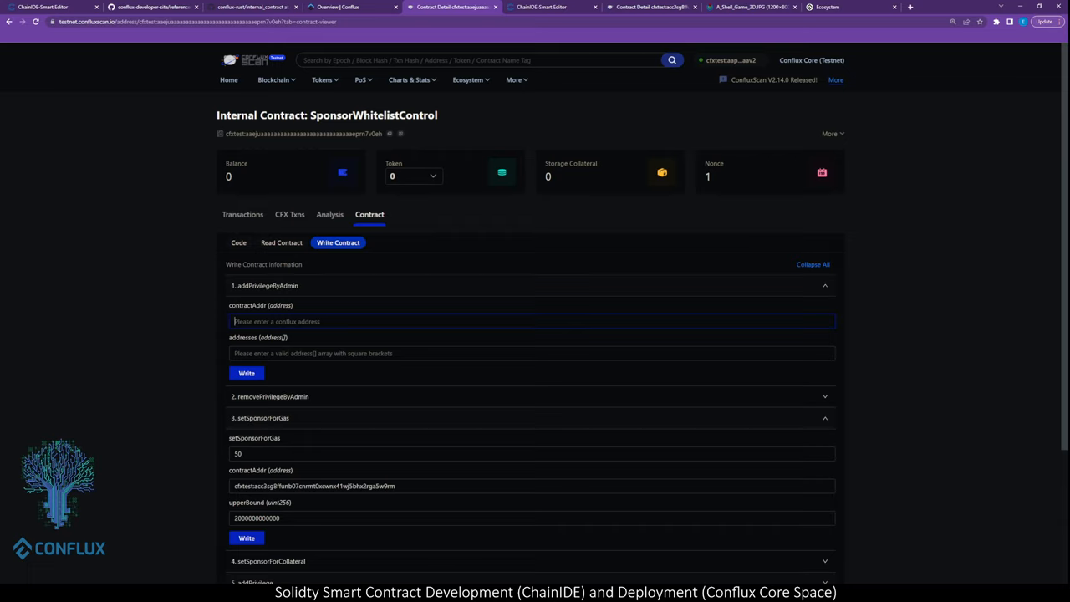
text(cfxtest:acc3sg8ffunb07cnrmt0xcwnx41wj5bhx2rga5w9rm)
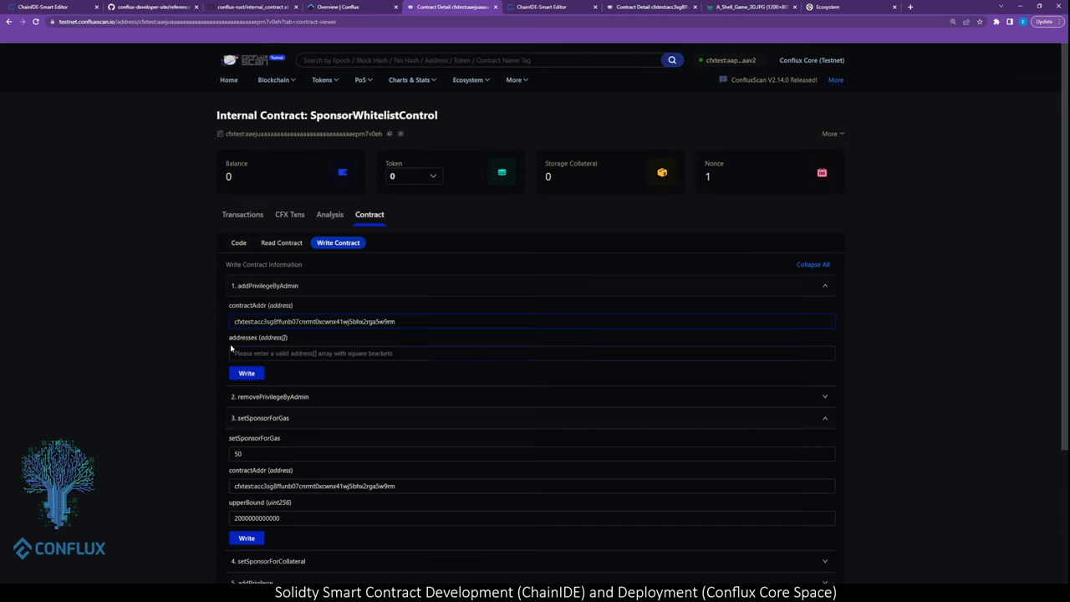
click(532, 353)
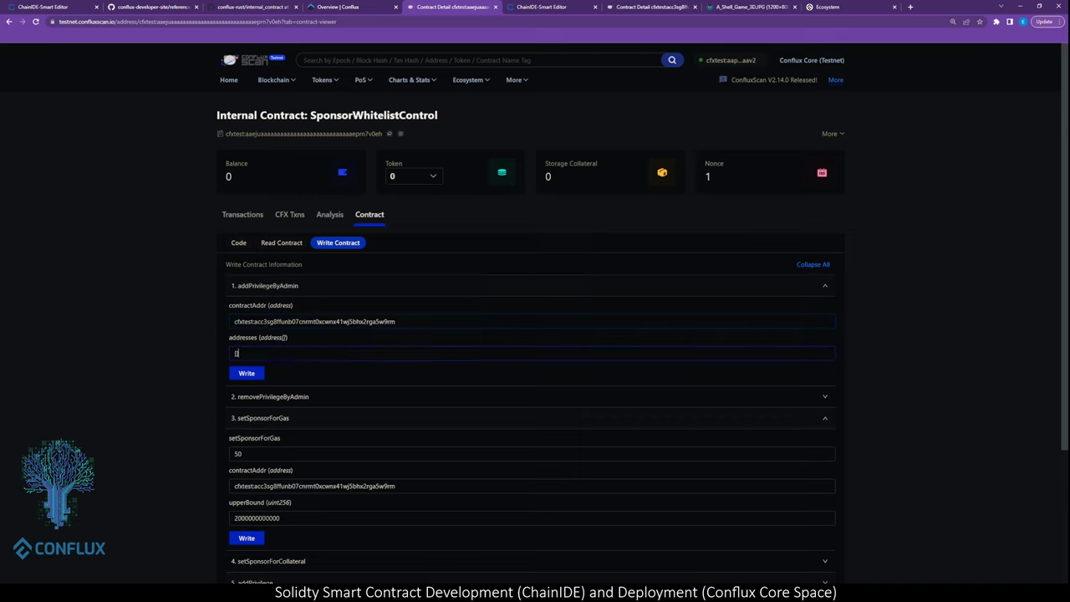
text(r)
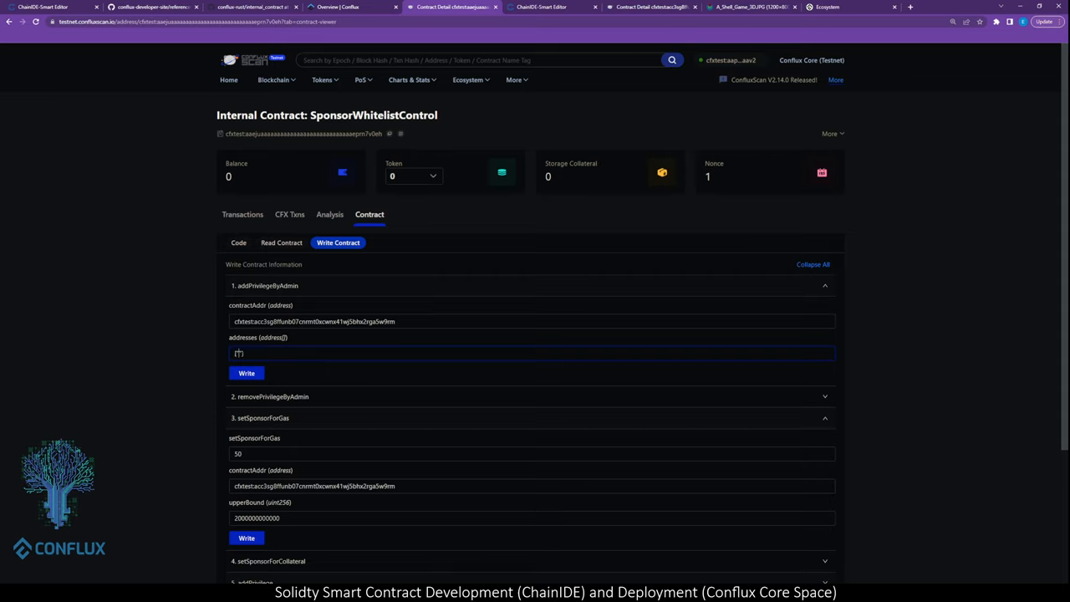
- Send addPrivilegeByAdmin with the CIP37 testnet zero address from GitHub, approved in Fluent
click(251, 6)
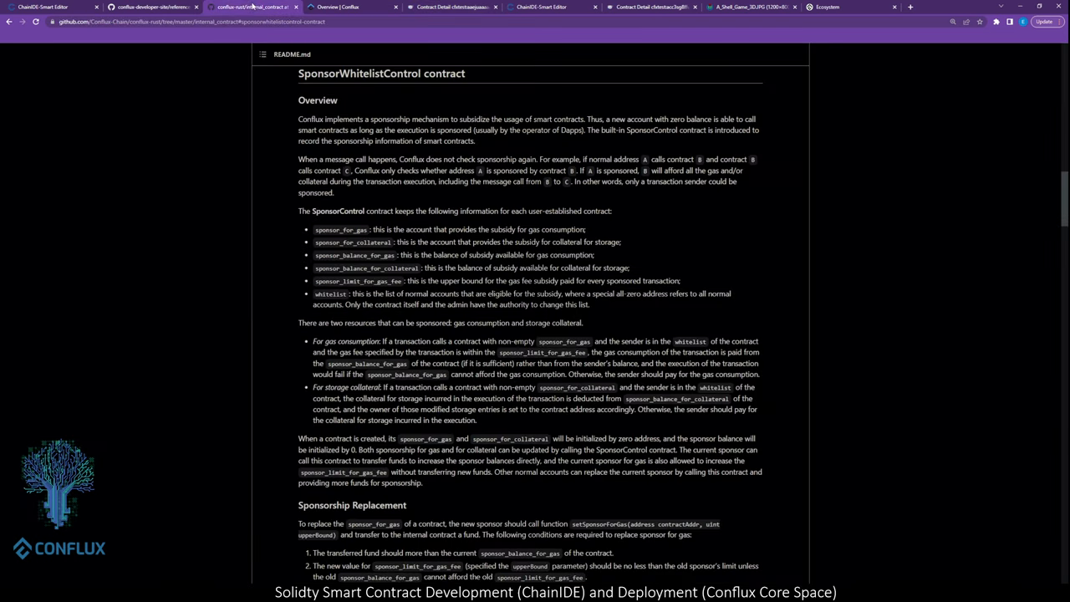
mouse_move(444, 199)
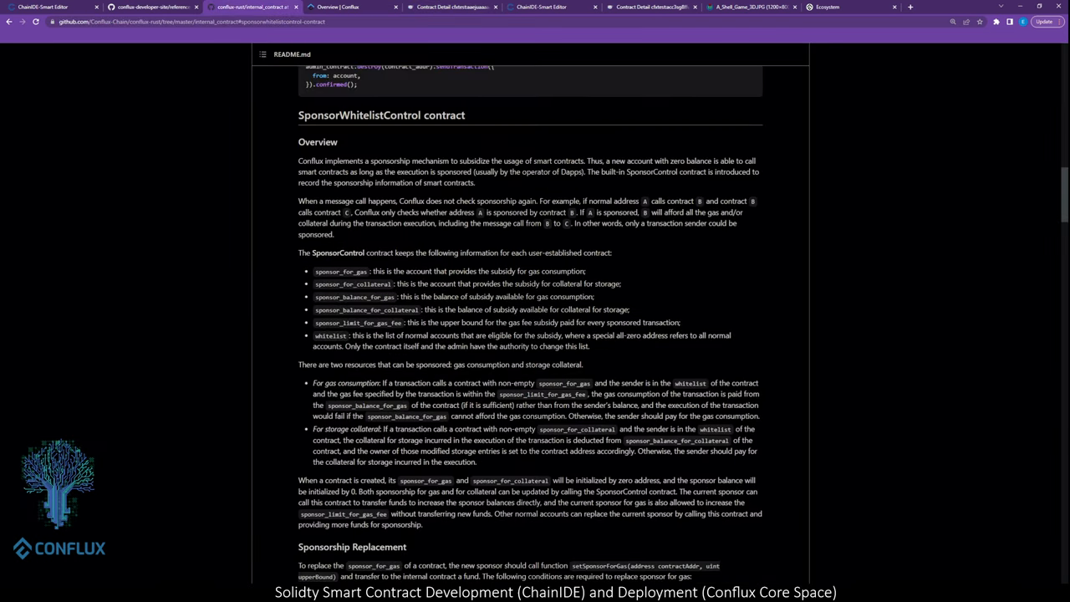
scroll(down, 3)
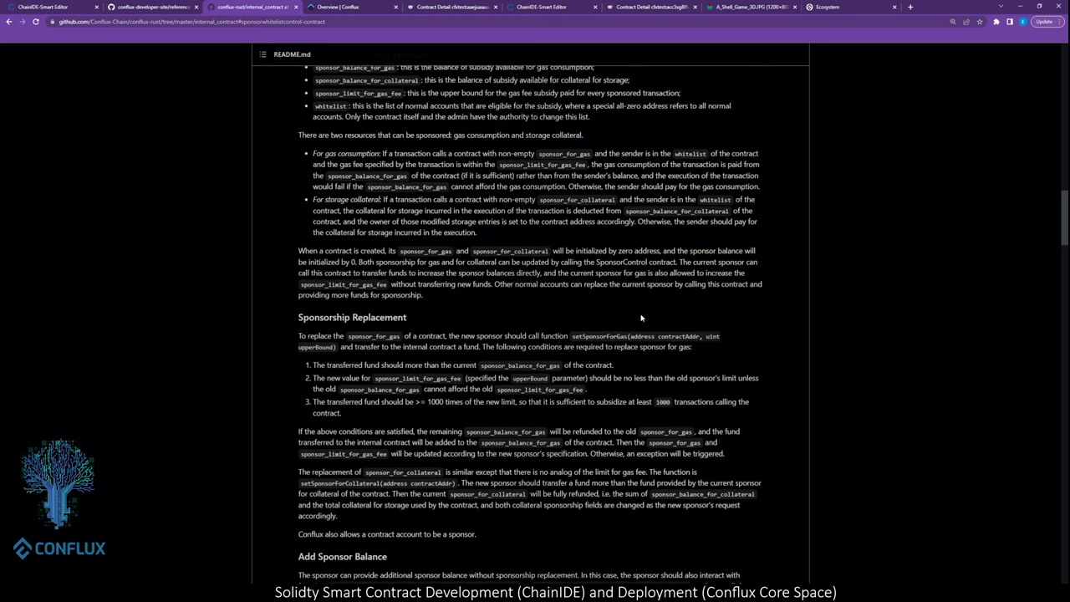
scroll(down, 3)
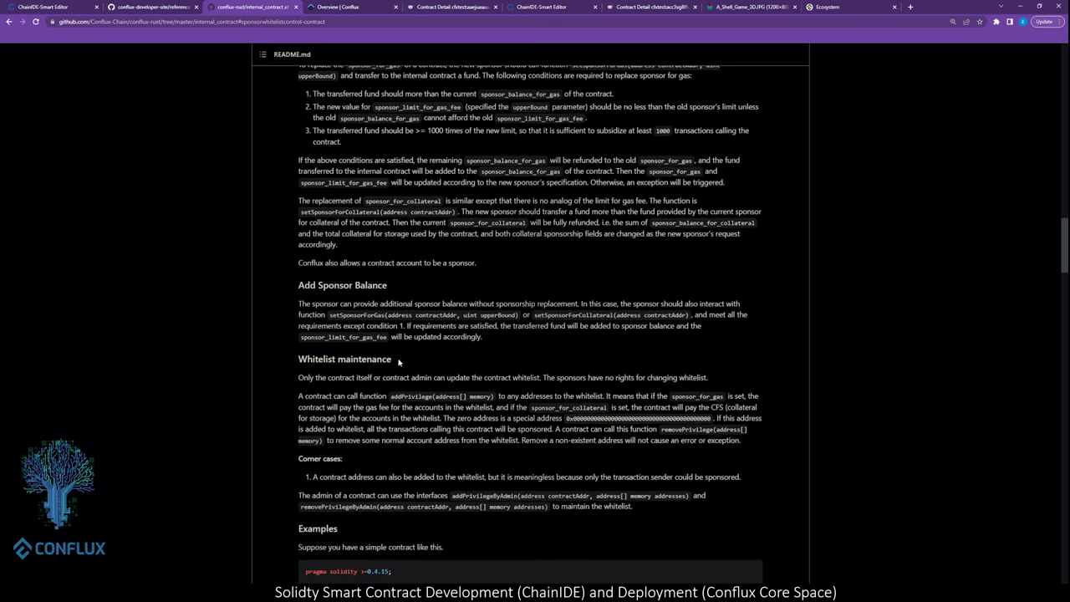
scroll(down, 3)
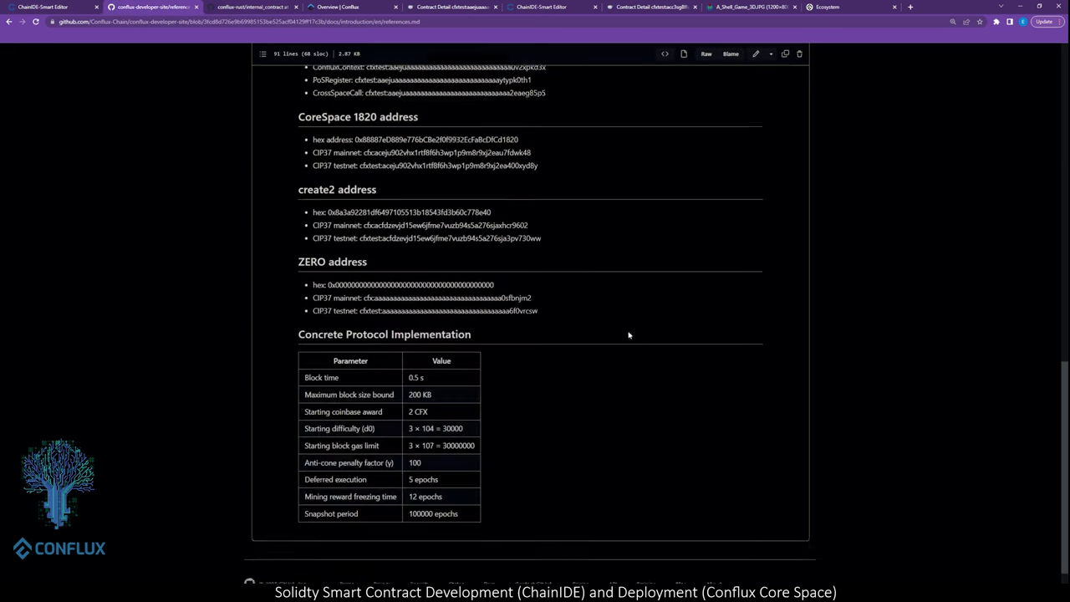
scroll(down, 3)
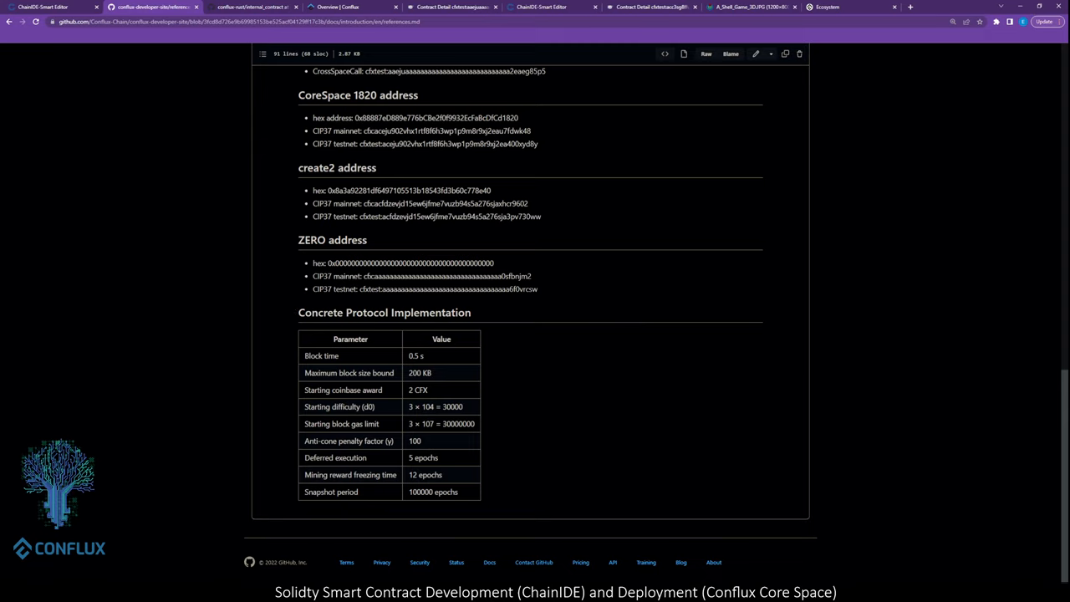
mouse_move(399, 305)
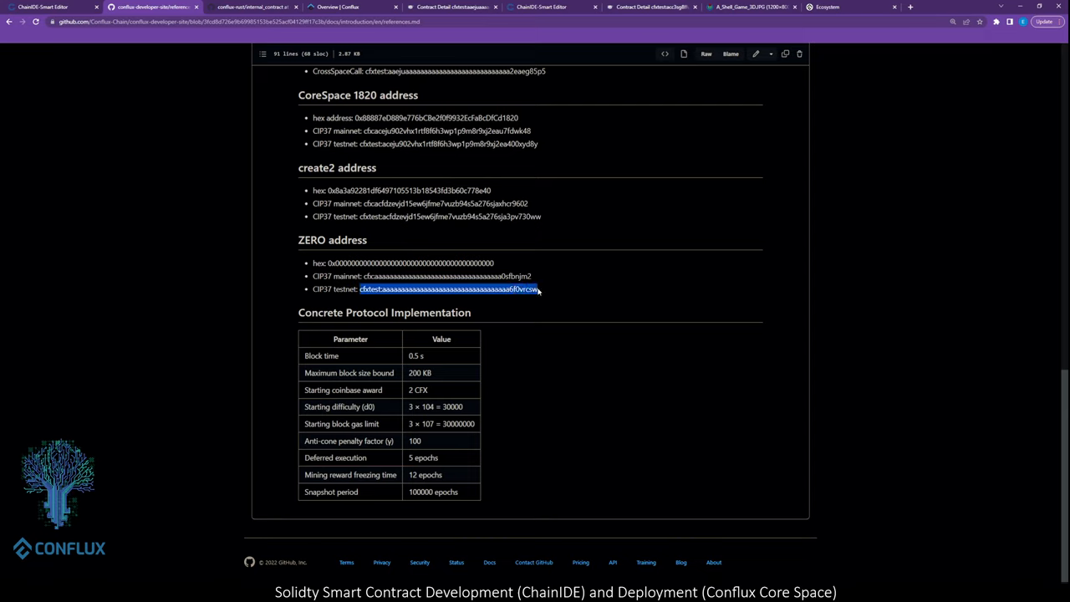
mouse_move(401, 304)
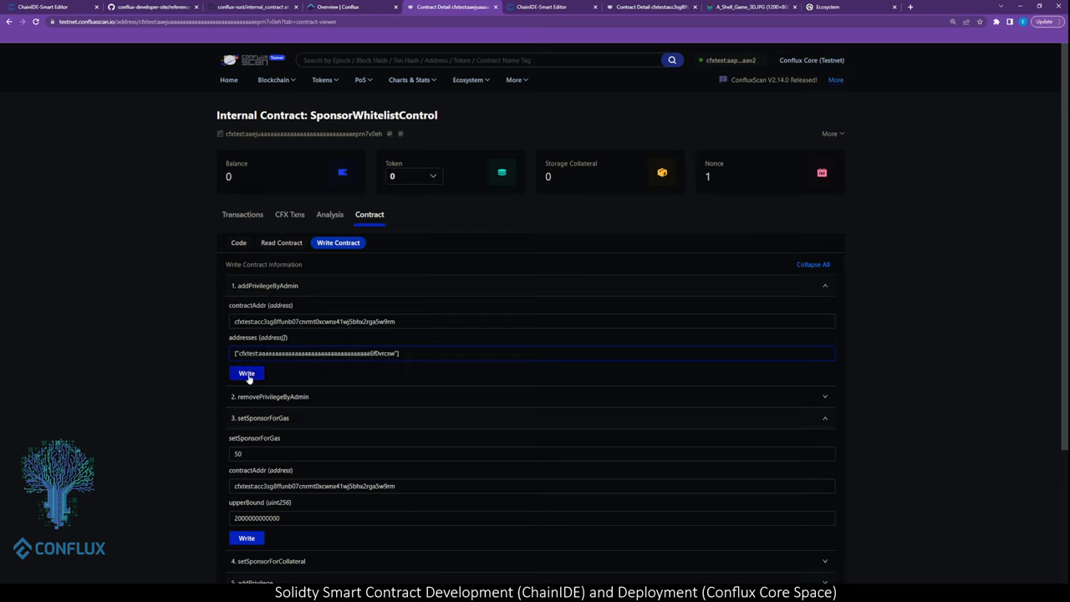
click(246, 373)
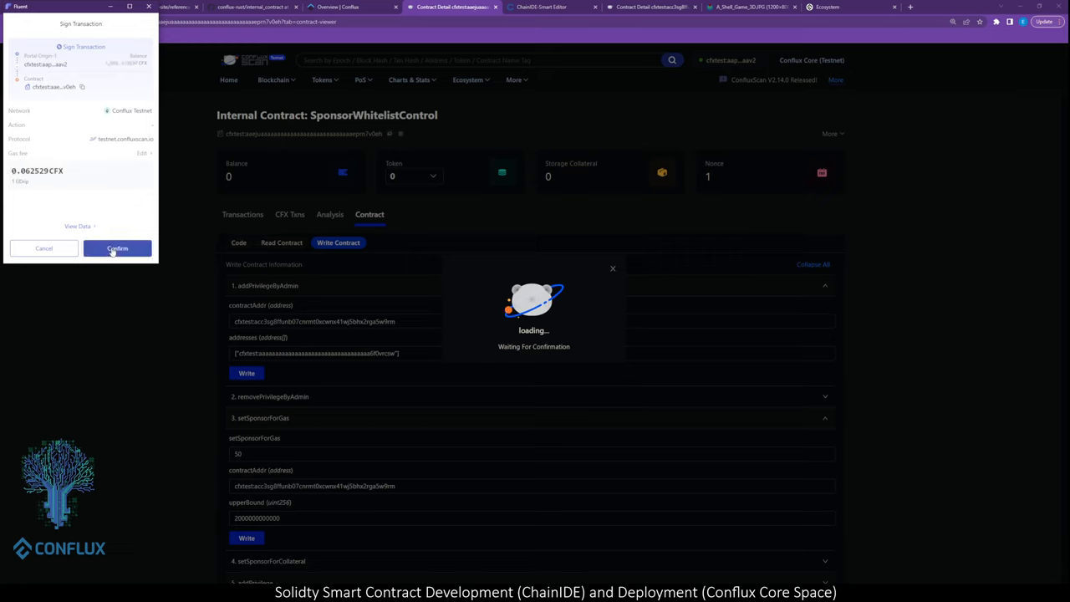
click(116, 248)
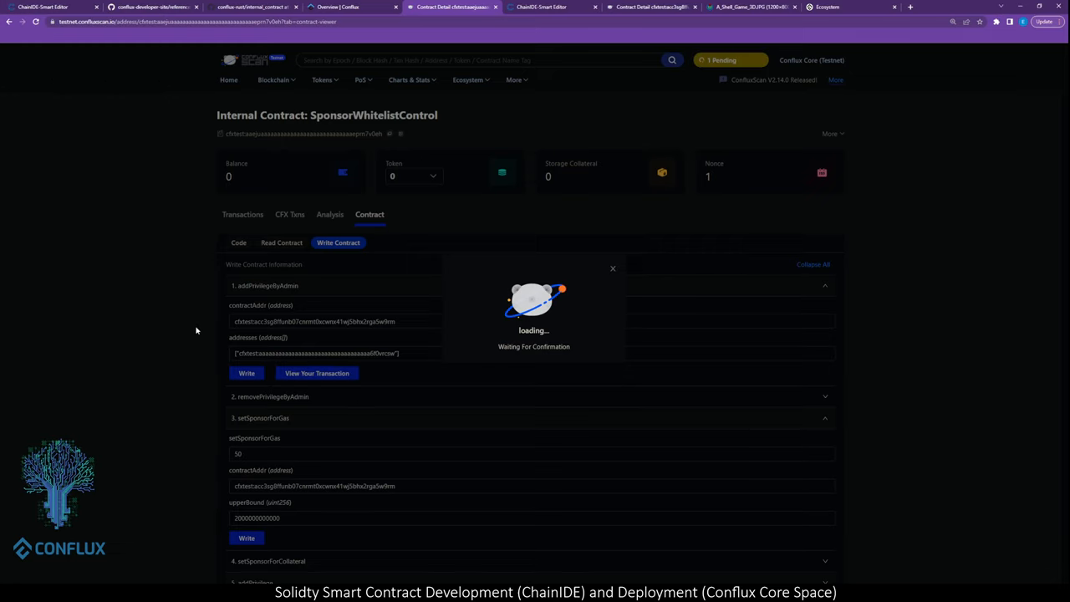
mouse_move(188, 304)
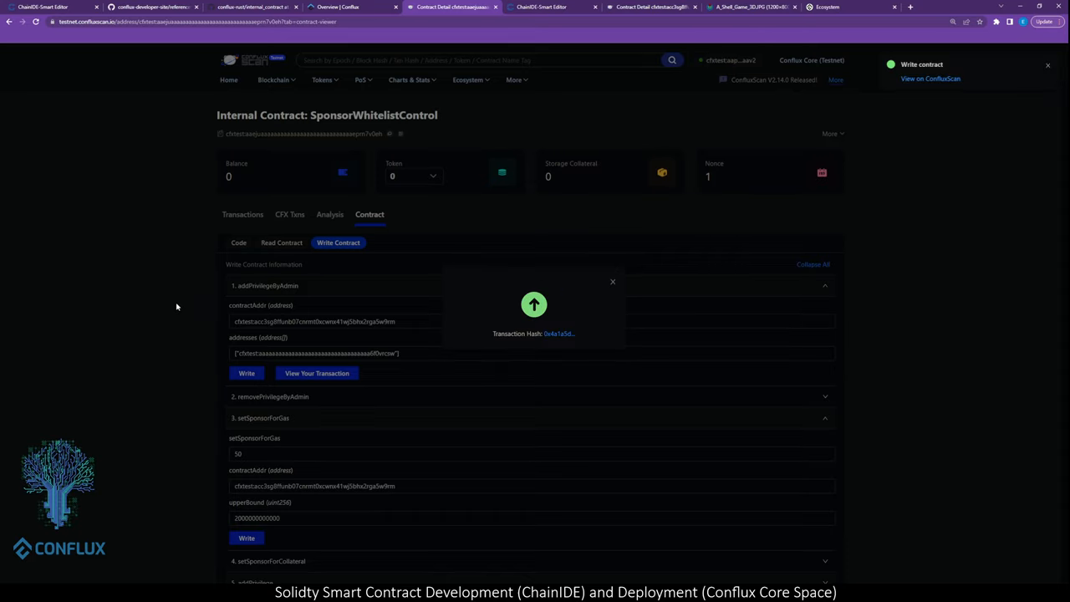
mouse_move(221, 408)
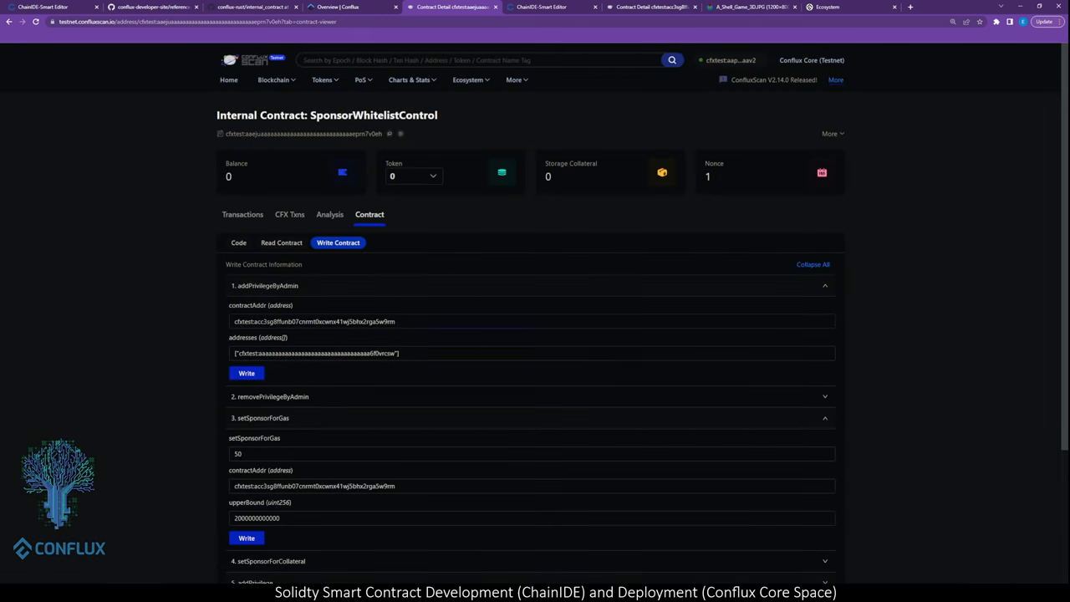
click(281, 242)
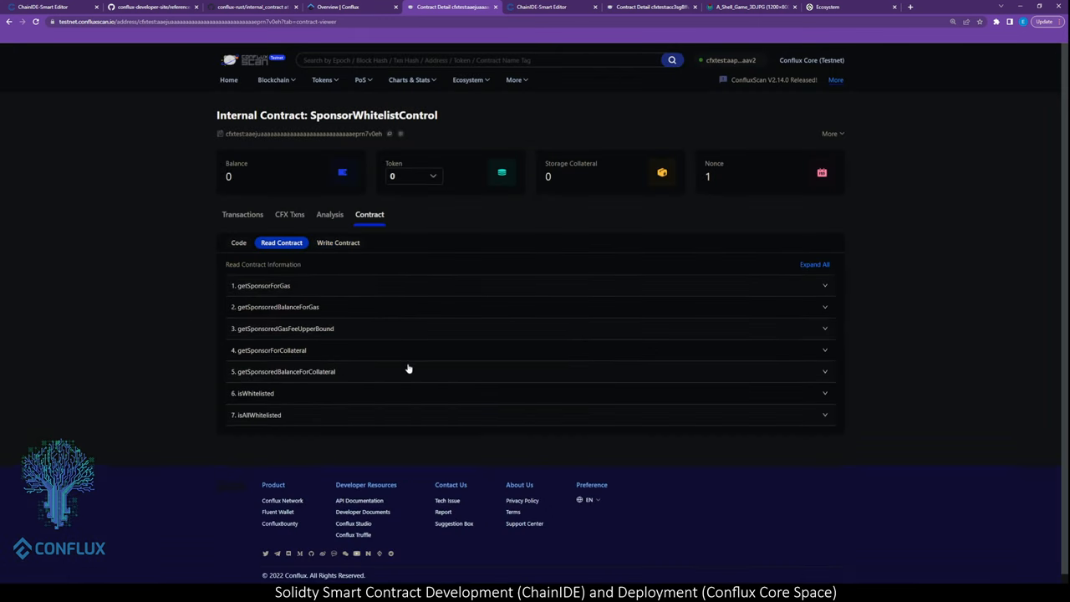
mouse_move(302, 312)
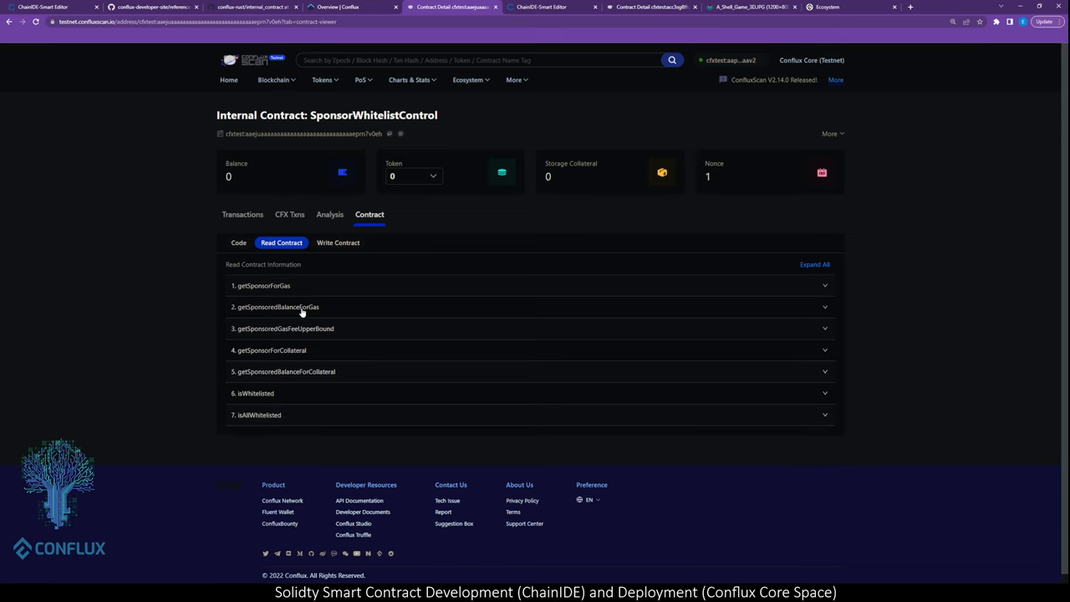
click(274, 307)
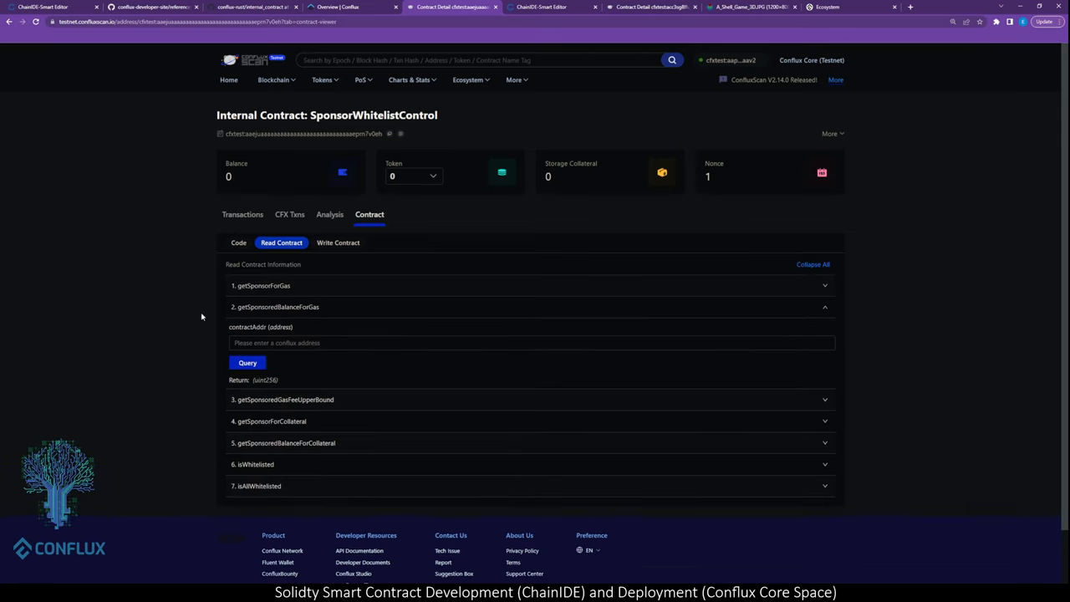
click(531, 342)
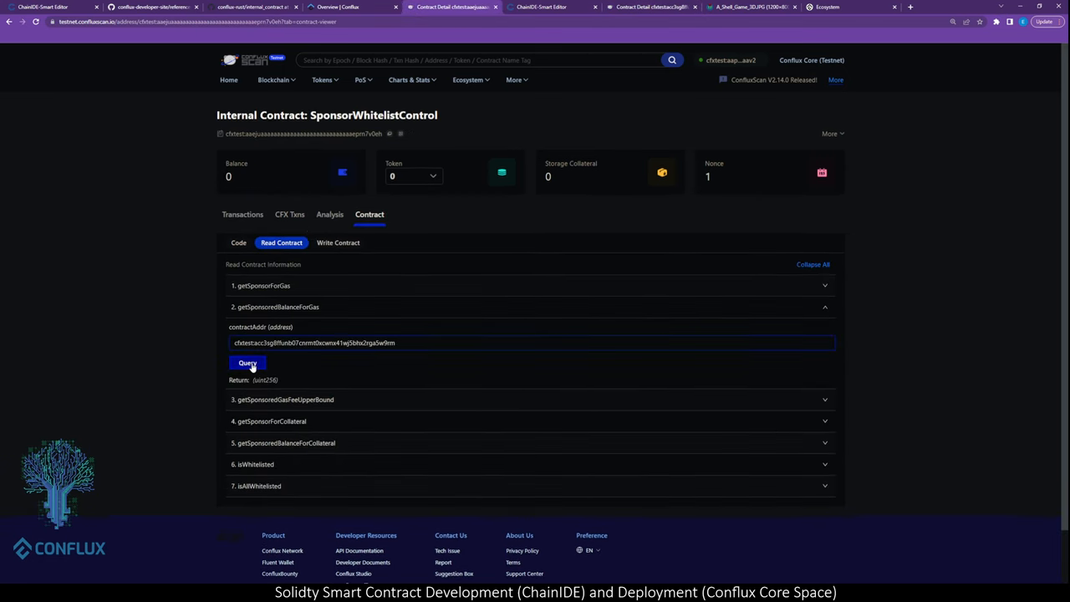
click(247, 362)
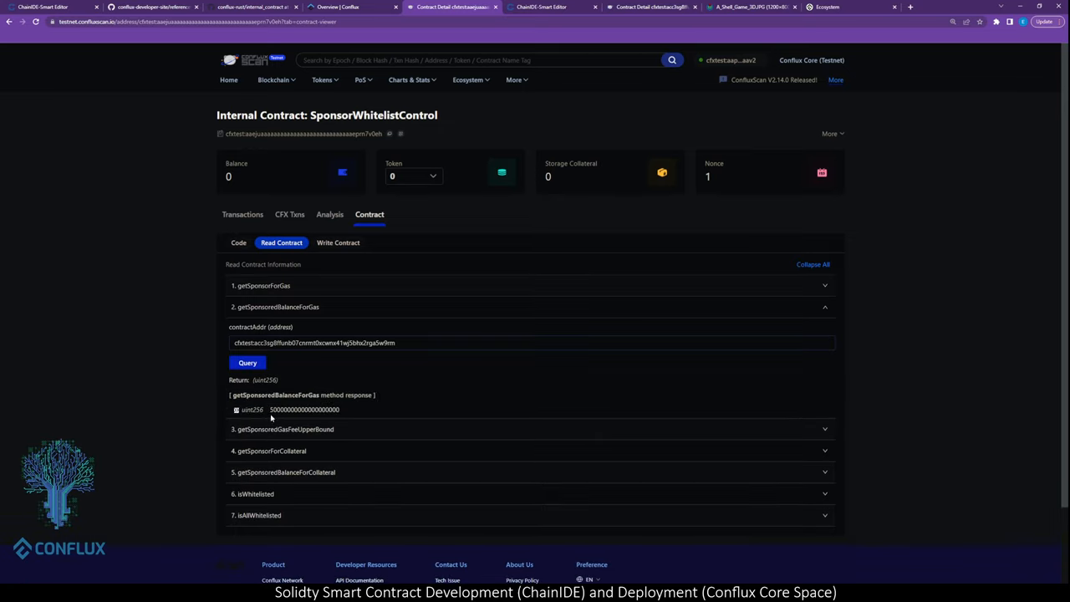
mouse_move(316, 412)
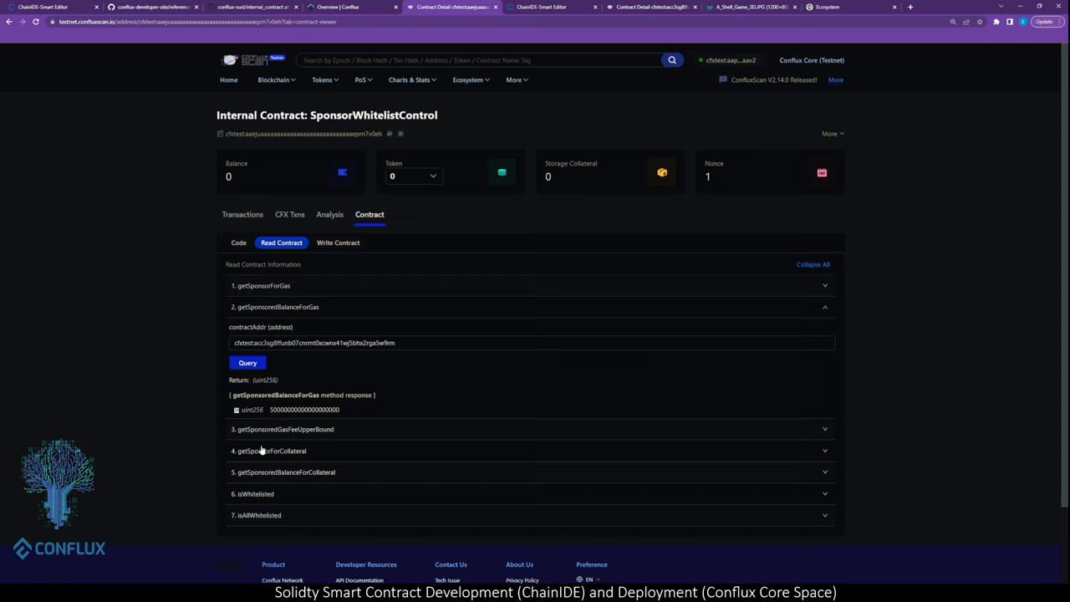
mouse_move(332, 433)
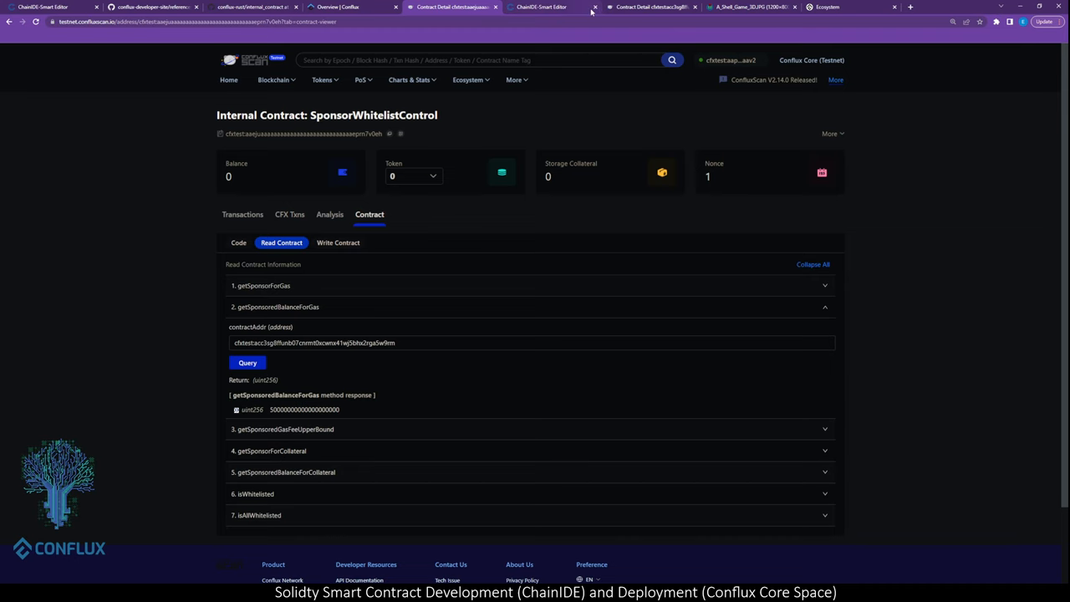
- Retry the guess submission twice in ChainIDE, then return to the SponsorWhitelistControl page
click(542, 7)
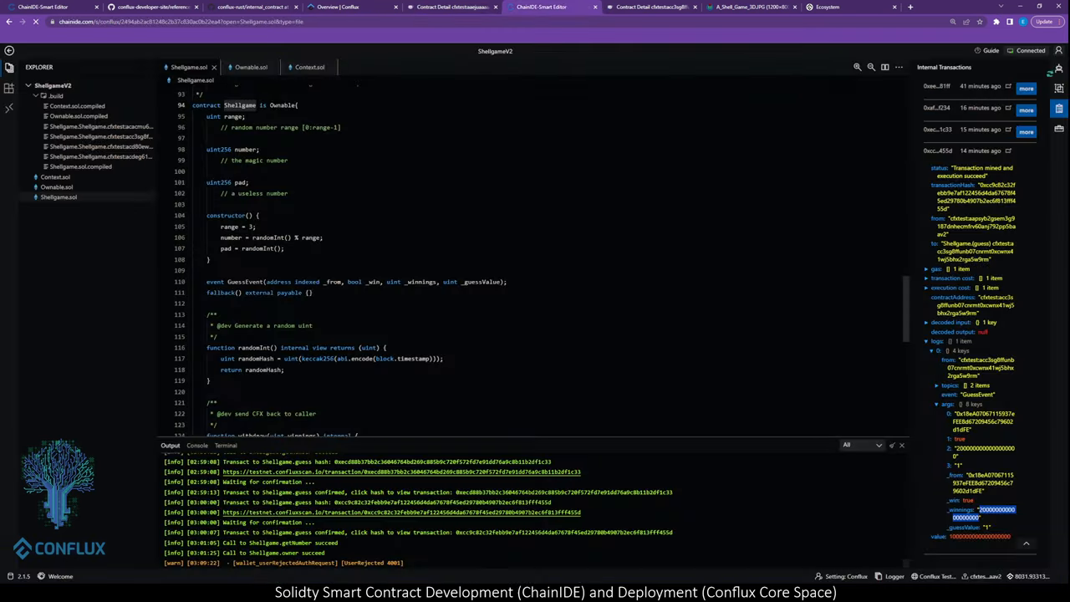
click(1058, 88)
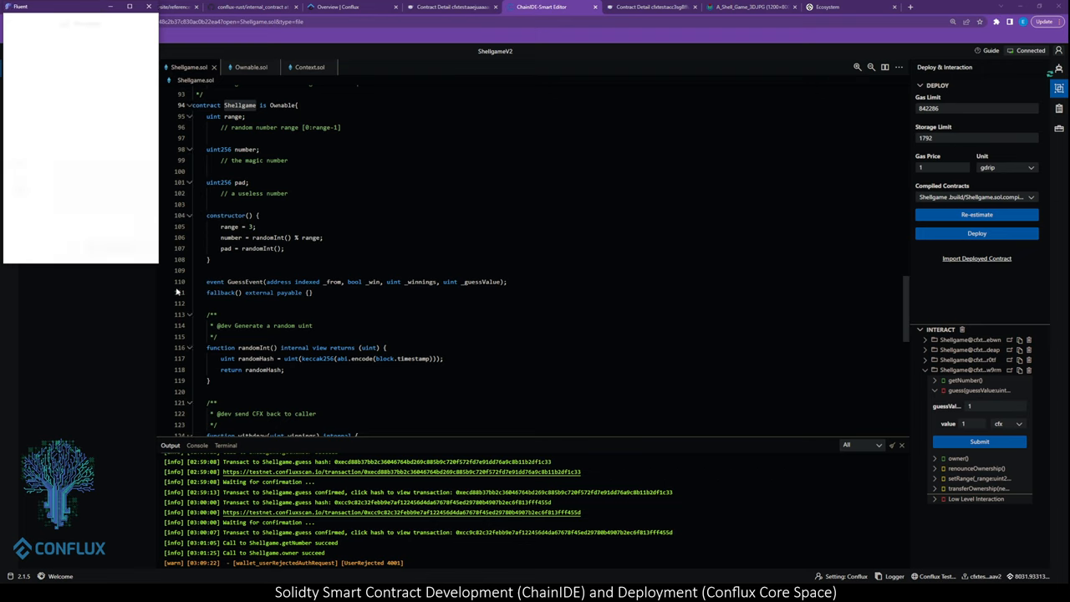
click(978, 441)
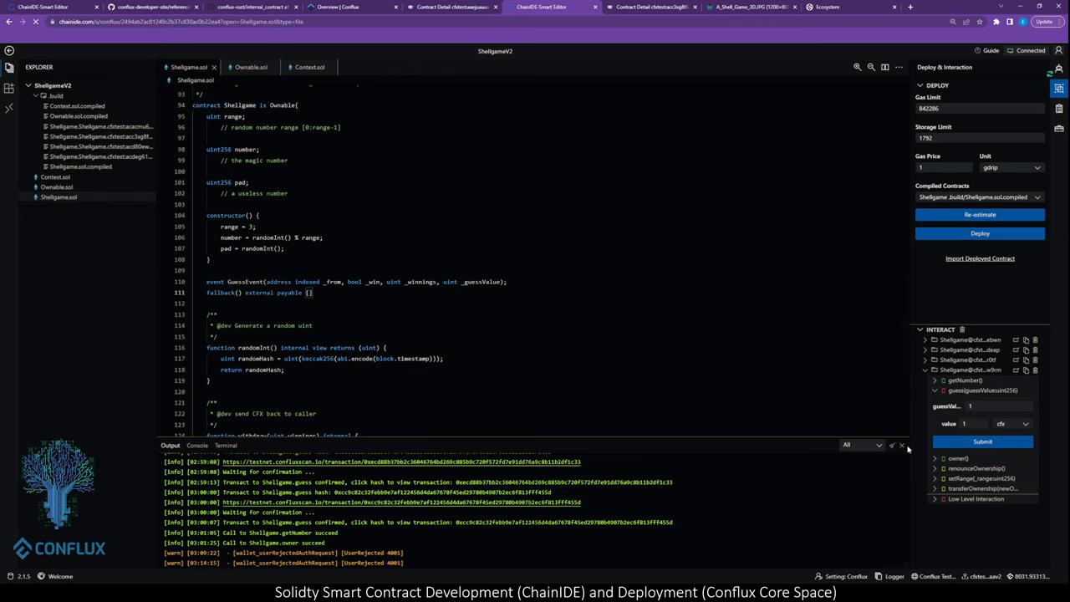
click(982, 442)
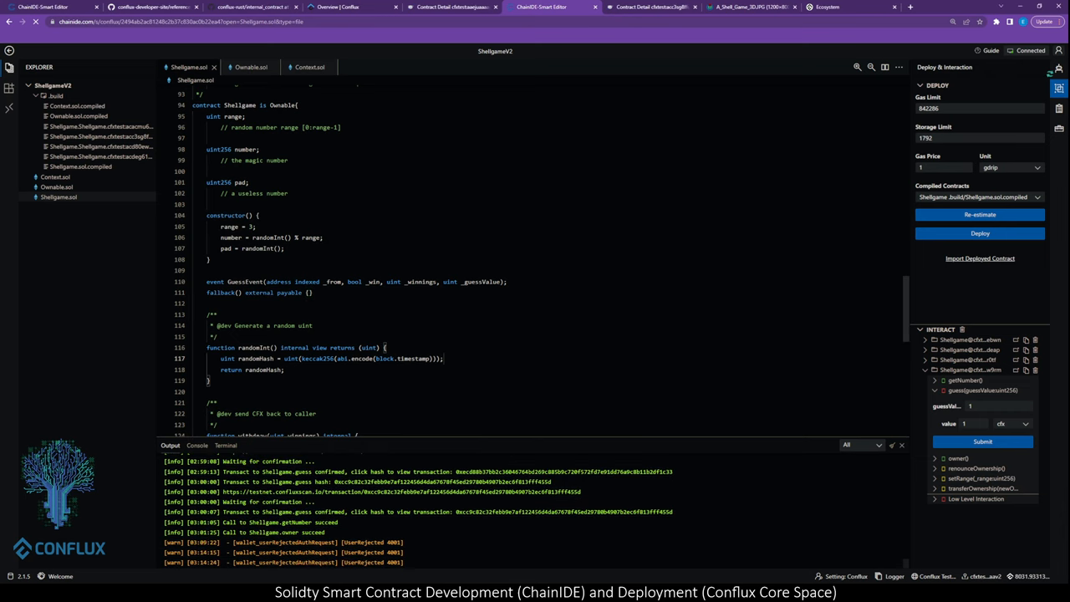
click(652, 7)
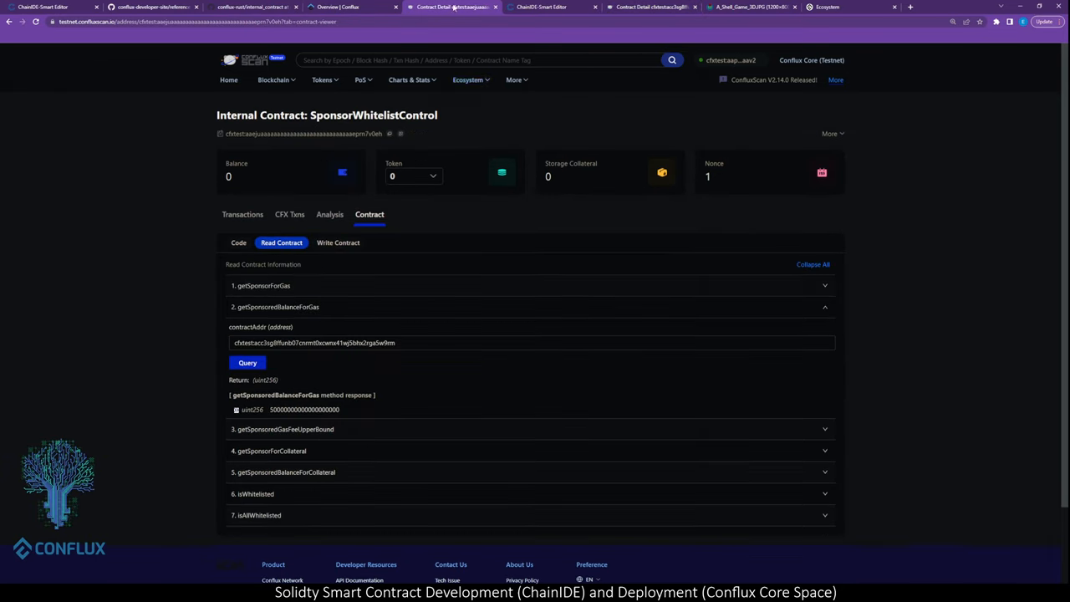
mouse_move(393, 334)
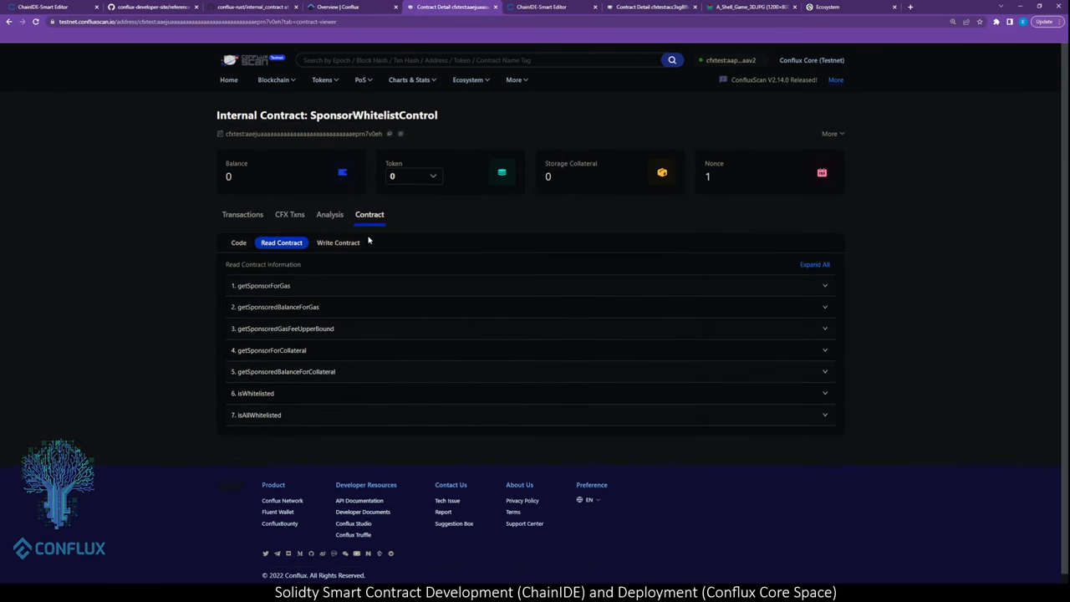
- Sponsor 40 CFX storage collateral for cfxtest:acc3sg8f…rga5w9m via setSponsorForCollateral, approved in Fluent
click(339, 242)
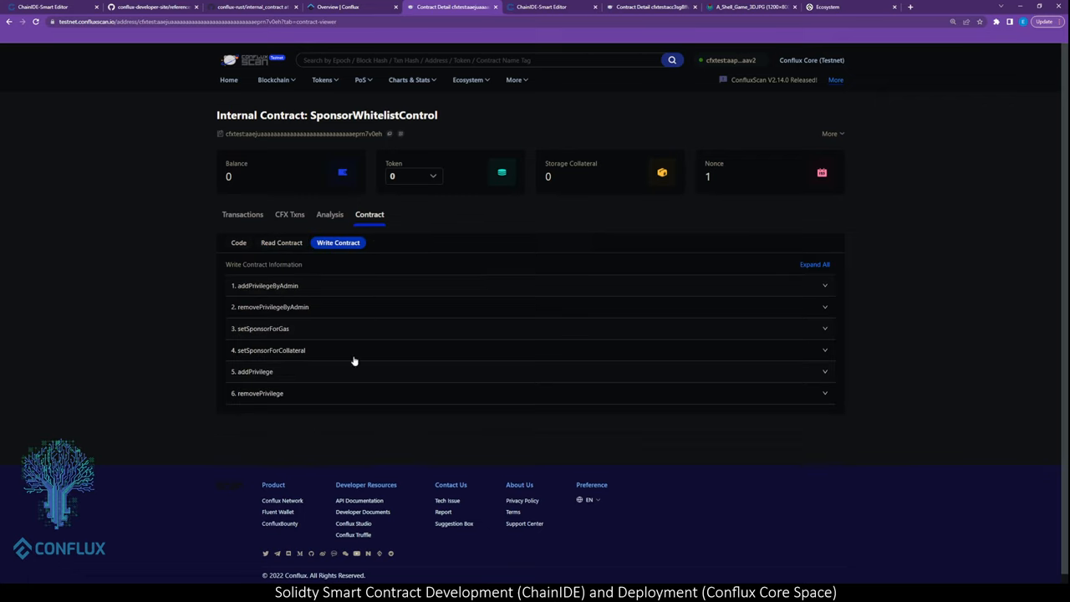
mouse_move(823, 353)
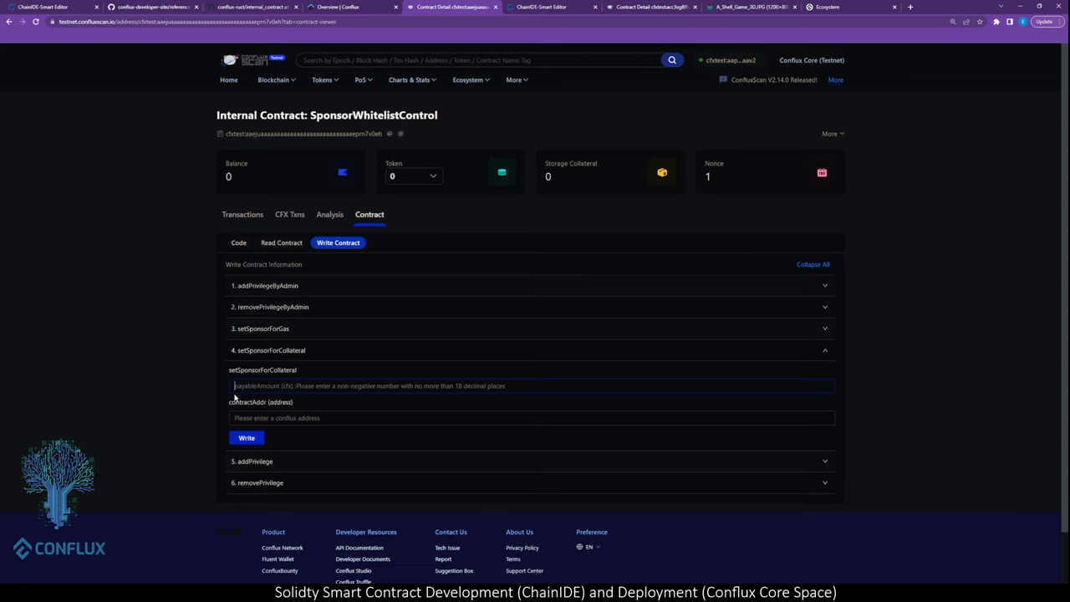
mouse_move(301, 401)
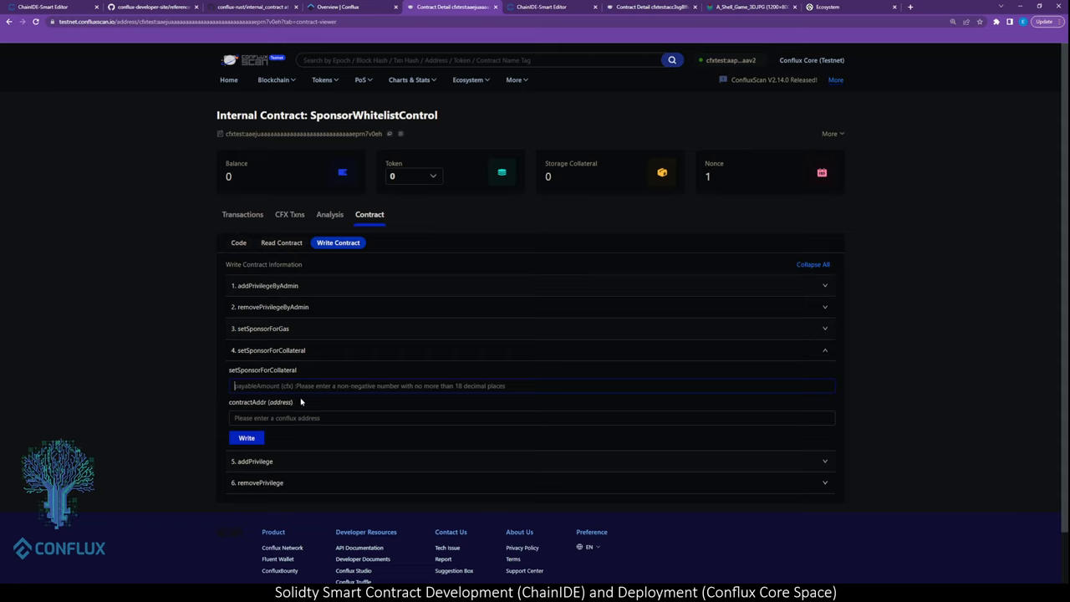
click(531, 385)
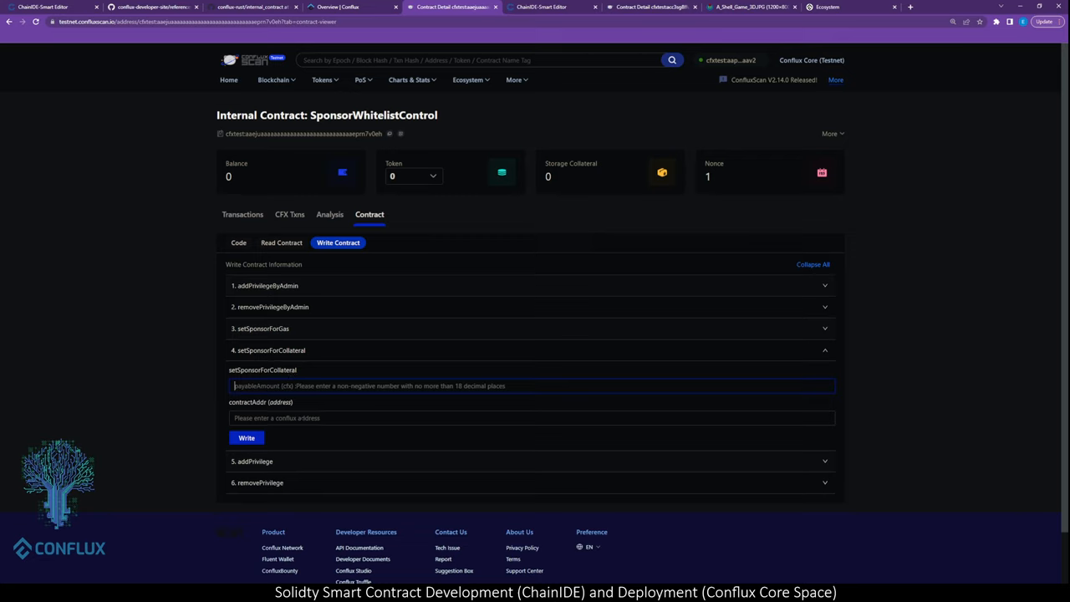
text(cfxtest:acc3sg8ffunh07cnrmt0xcwnx41wj5bhx2rga5w9m)
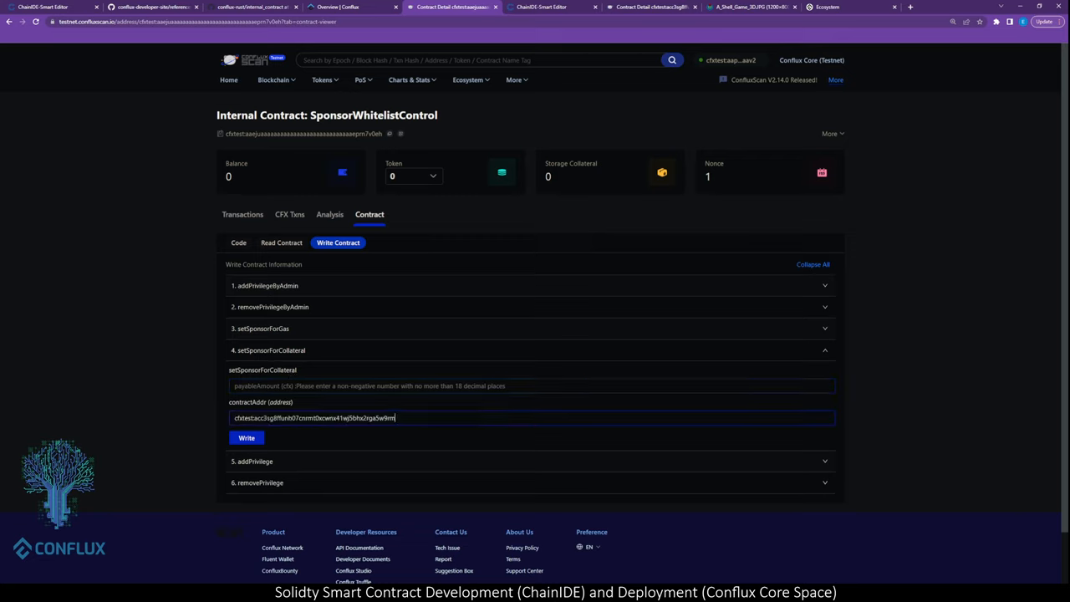
click(531, 386)
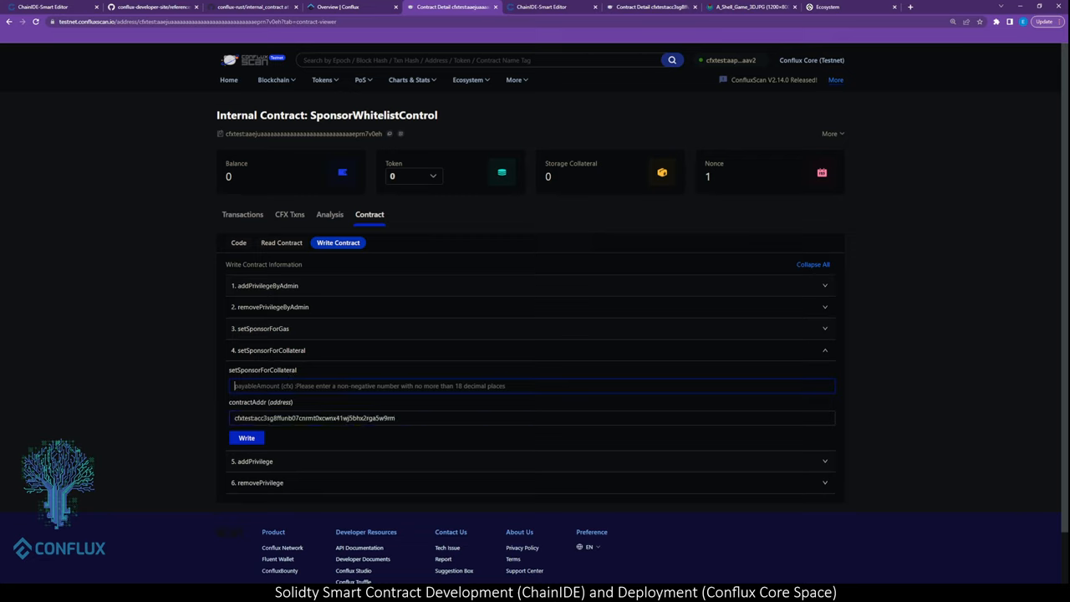
mouse_move(433, 339)
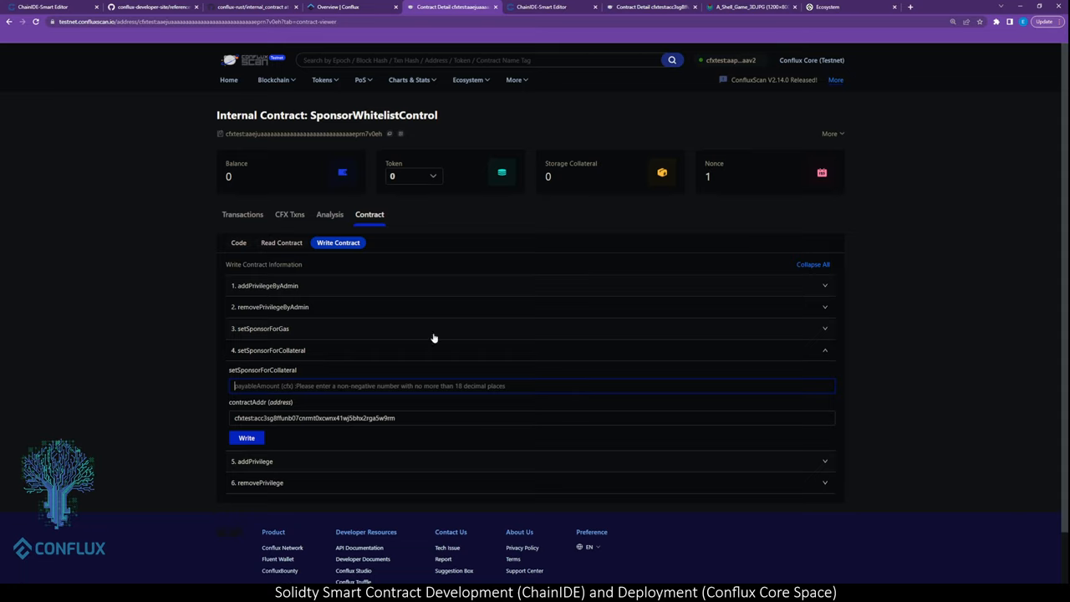
text(40)
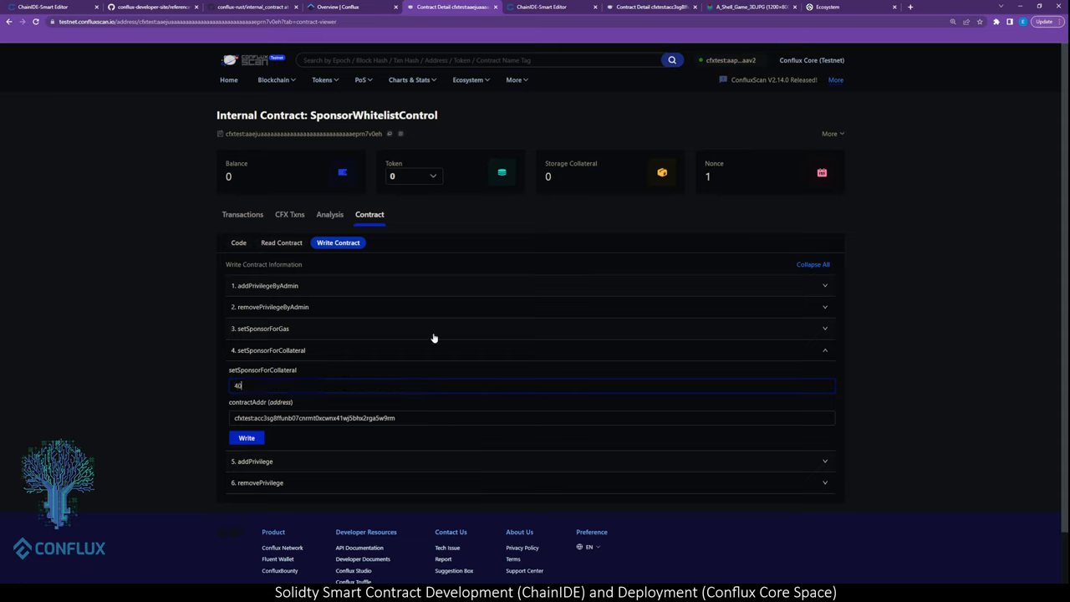
click(245, 437)
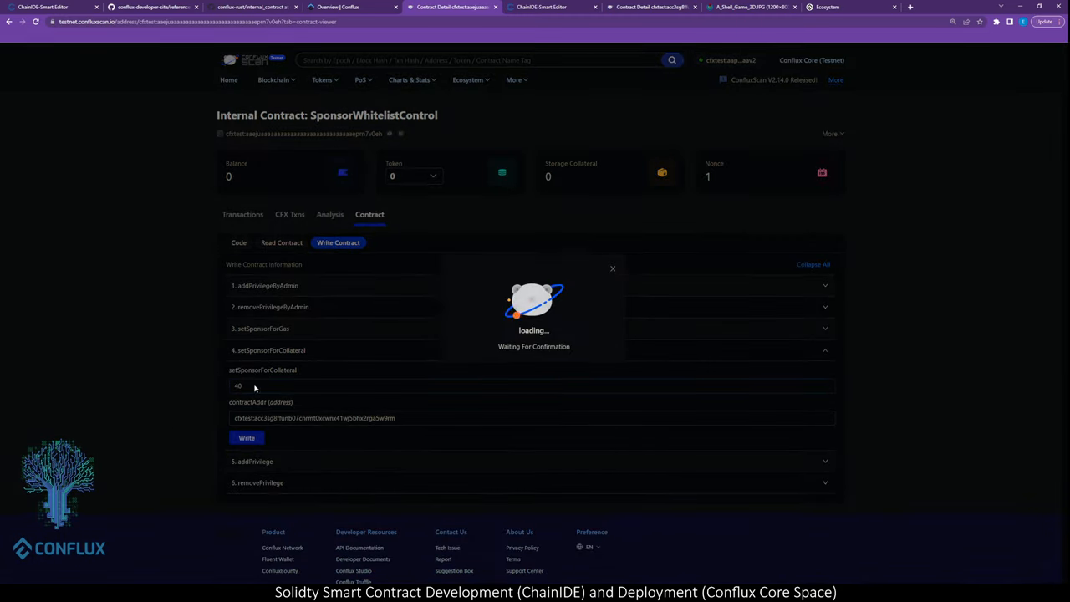
click(245, 438)
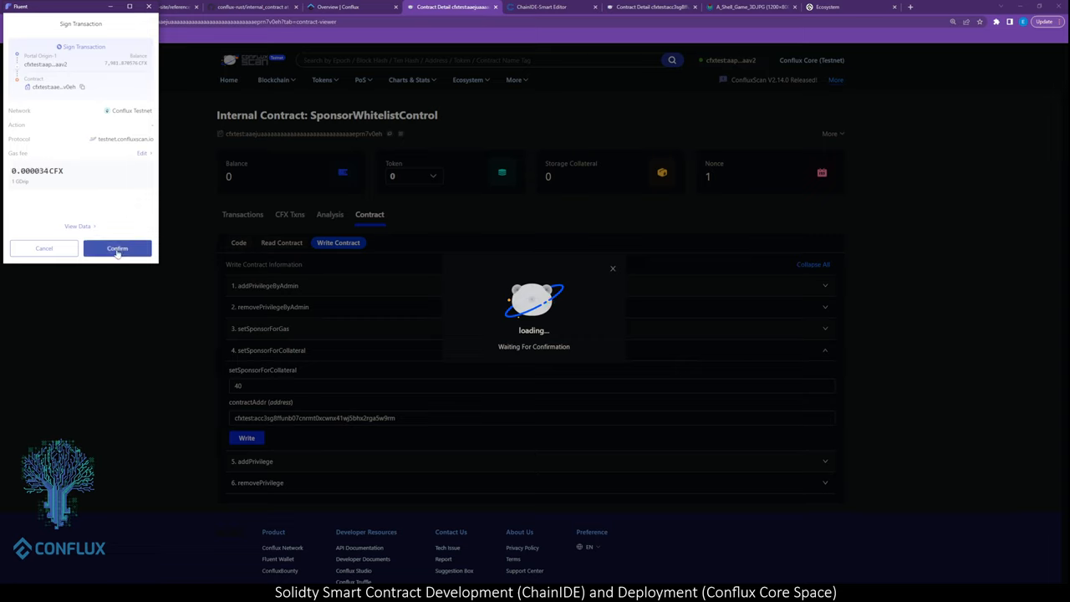
click(117, 248)
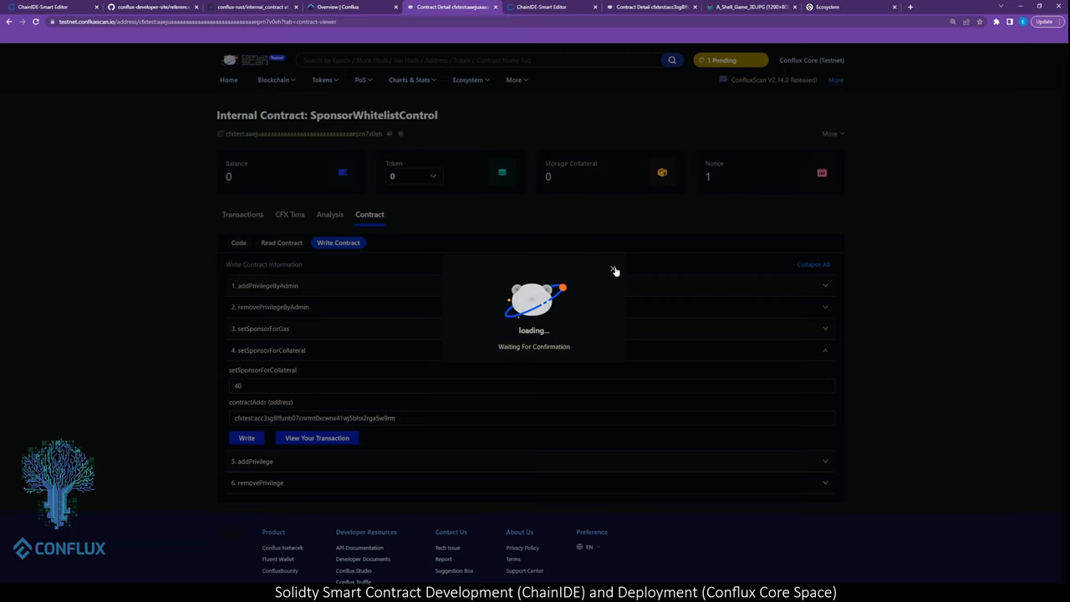
click(245, 437)
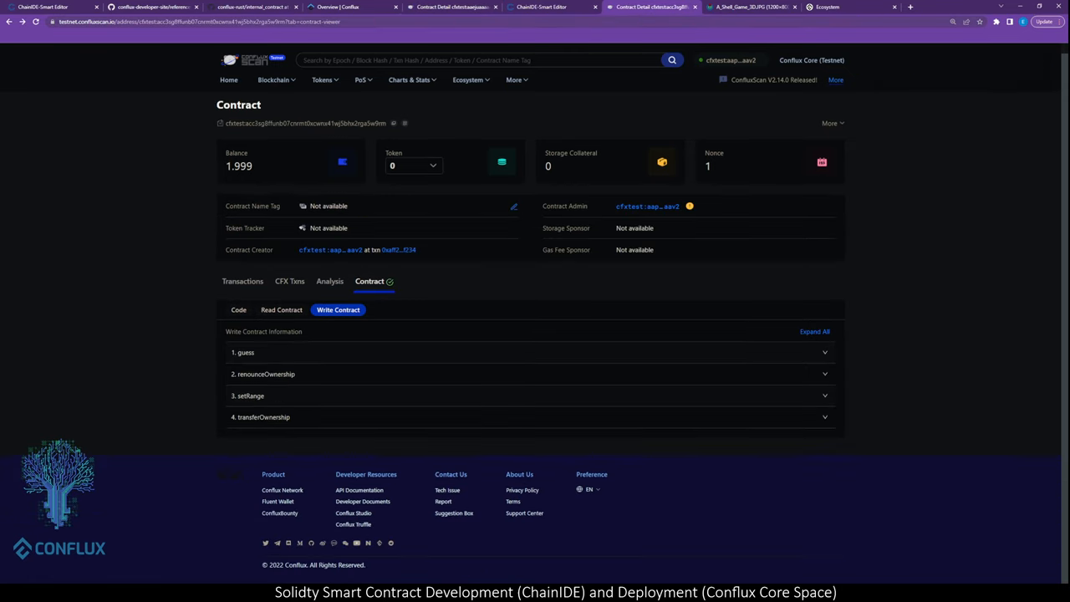
- Look up the V2 contract on the Contract Sponsor page, showing 40 CFX storage and 50 CFX gas balances
click(714, 7)
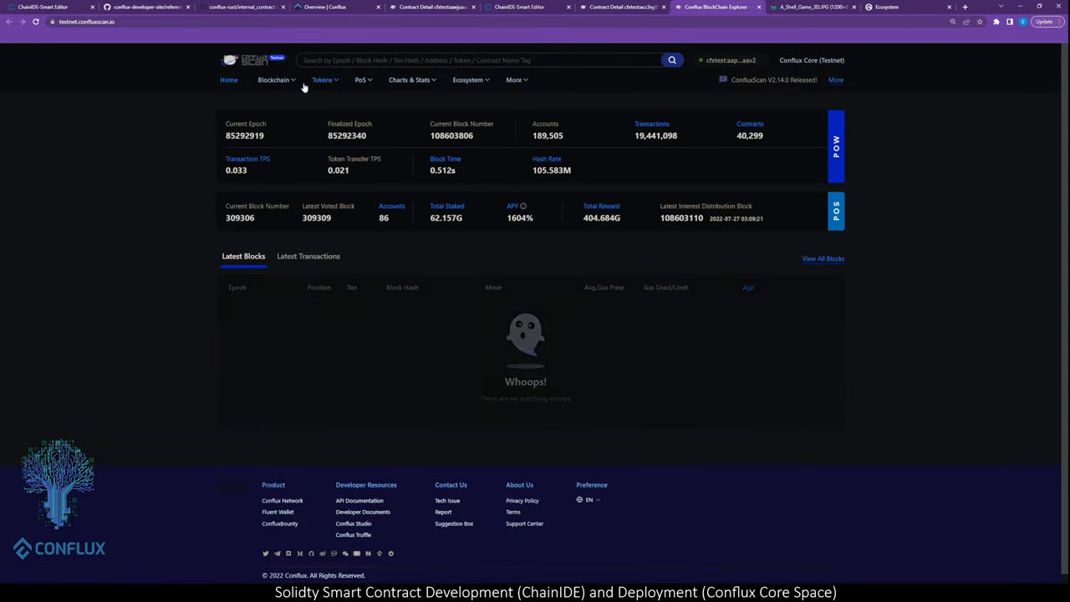
click(275, 79)
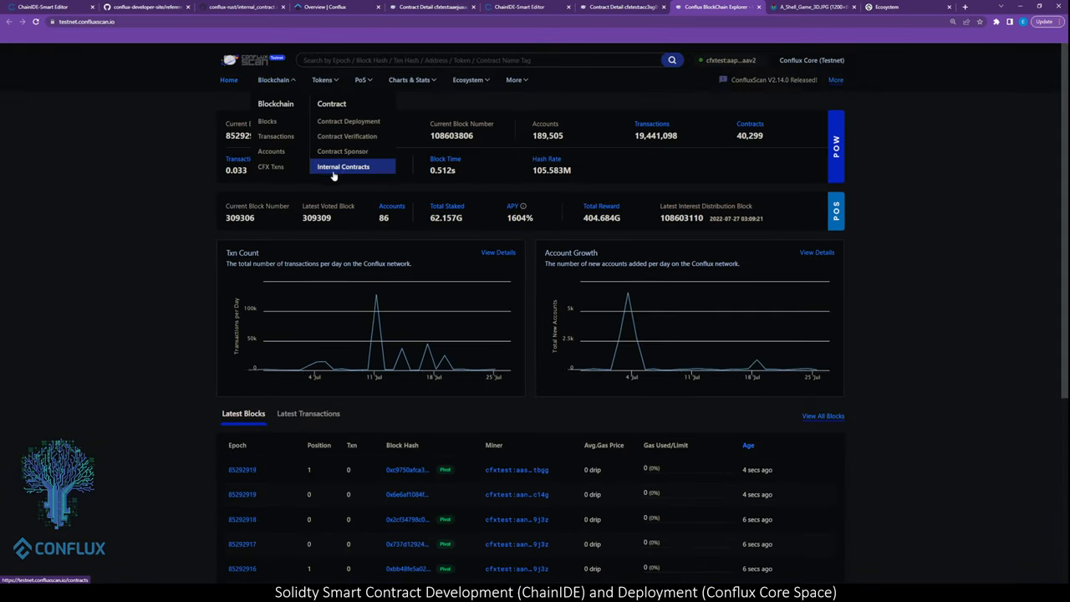
mouse_move(341, 151)
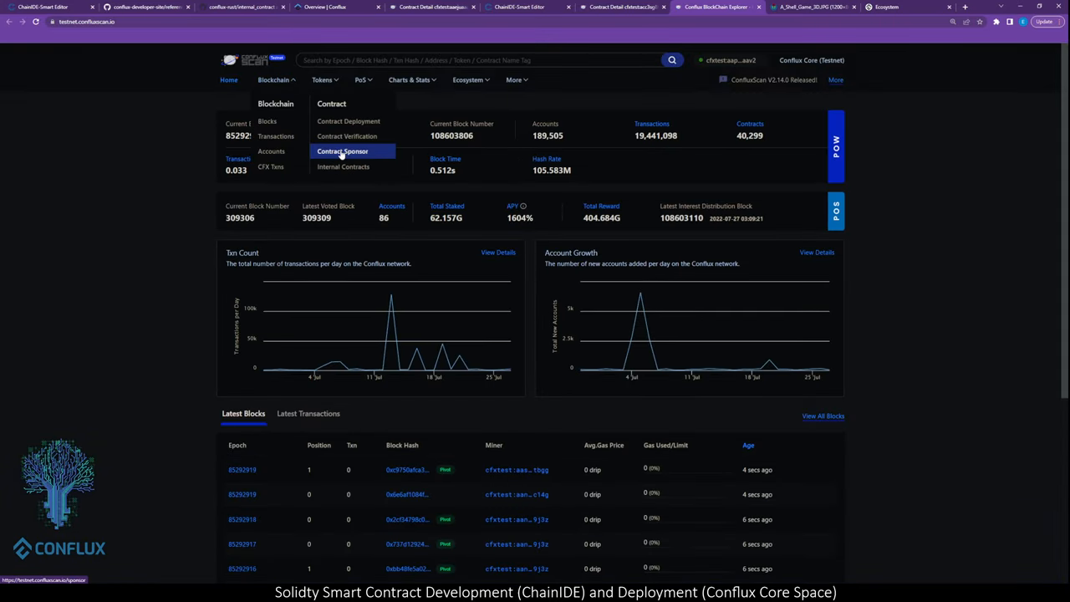
click(342, 151)
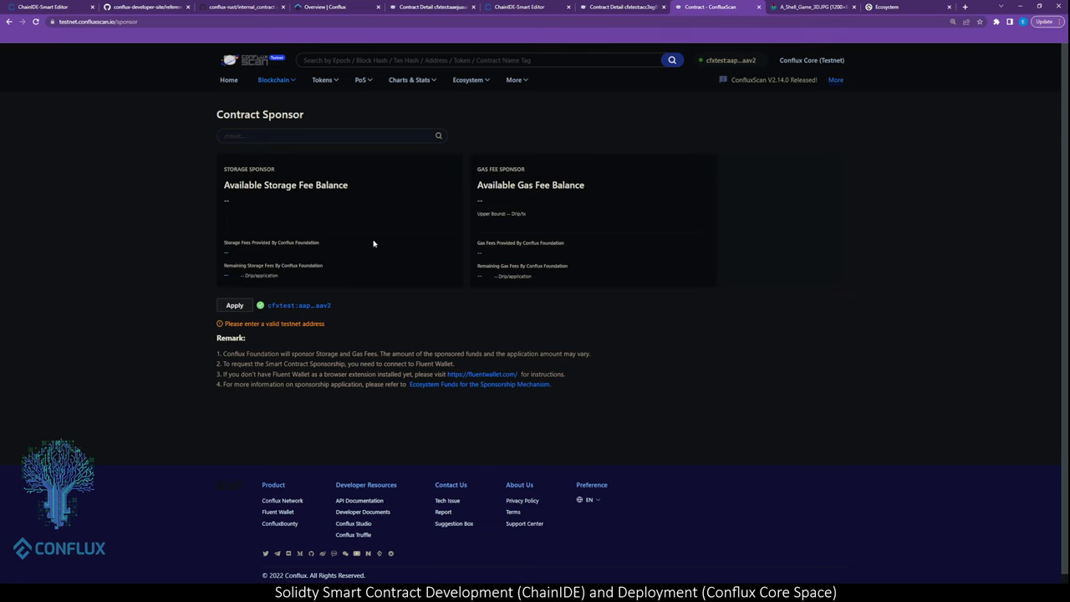
text(cfxtestacc3sg8ffunb07cnrmt0xcwnx41wj5bhx2rga5w9rm)
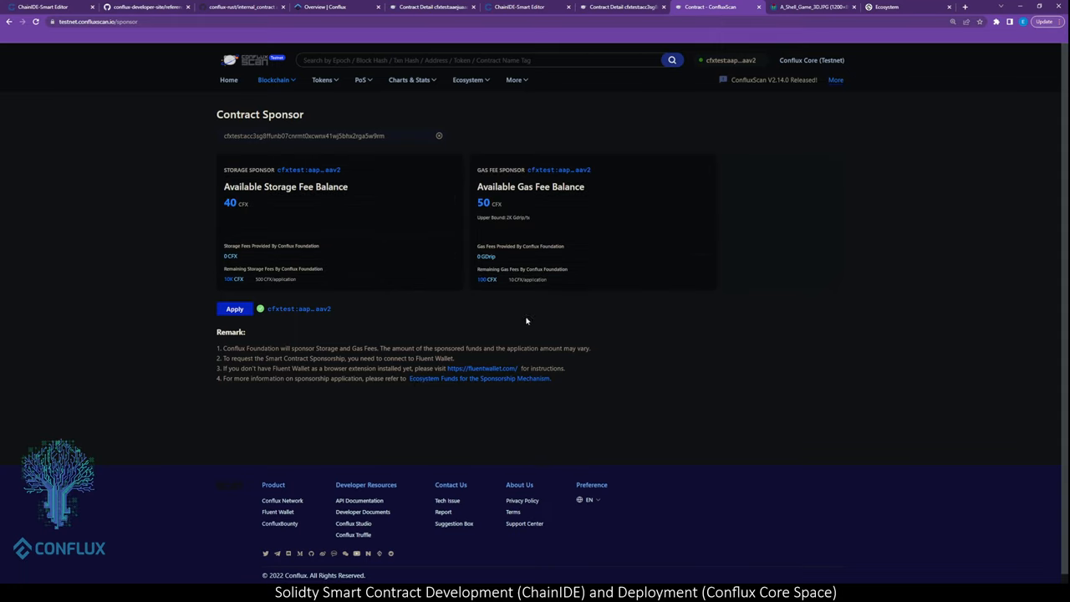
mouse_move(233, 211)
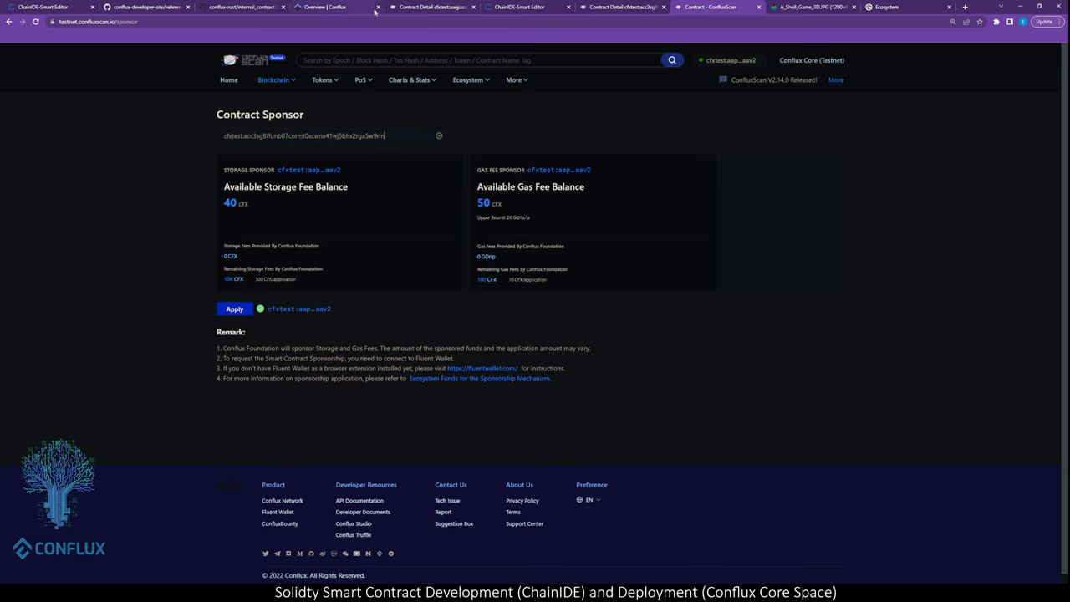
- Submit a guess of 1 with 1 CFX from ChainIDE, bringing Fluent's Partially Sponsored prompt into view
click(520, 7)
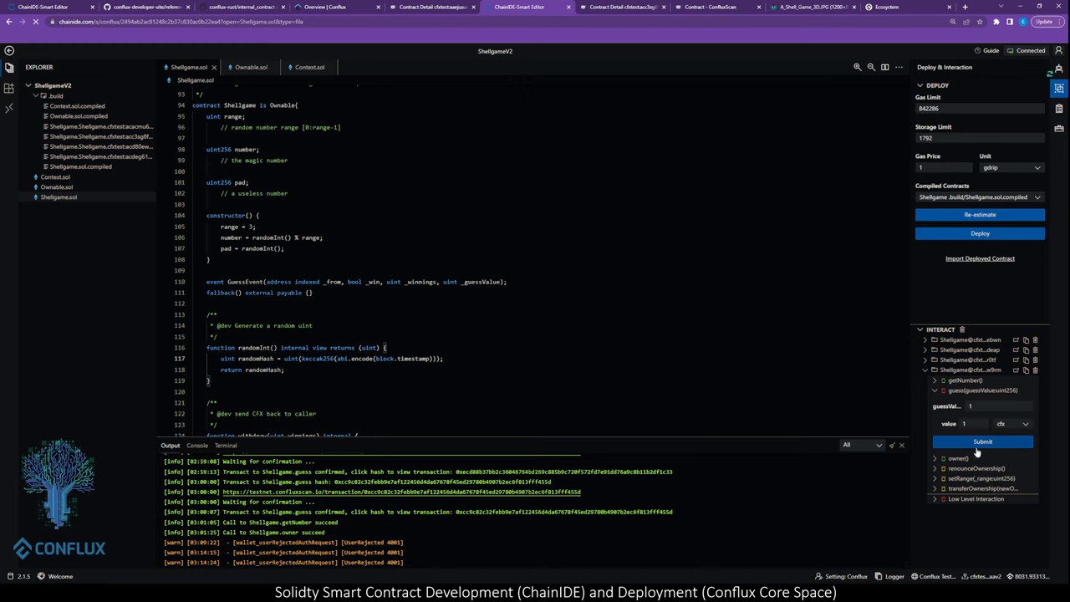
click(982, 442)
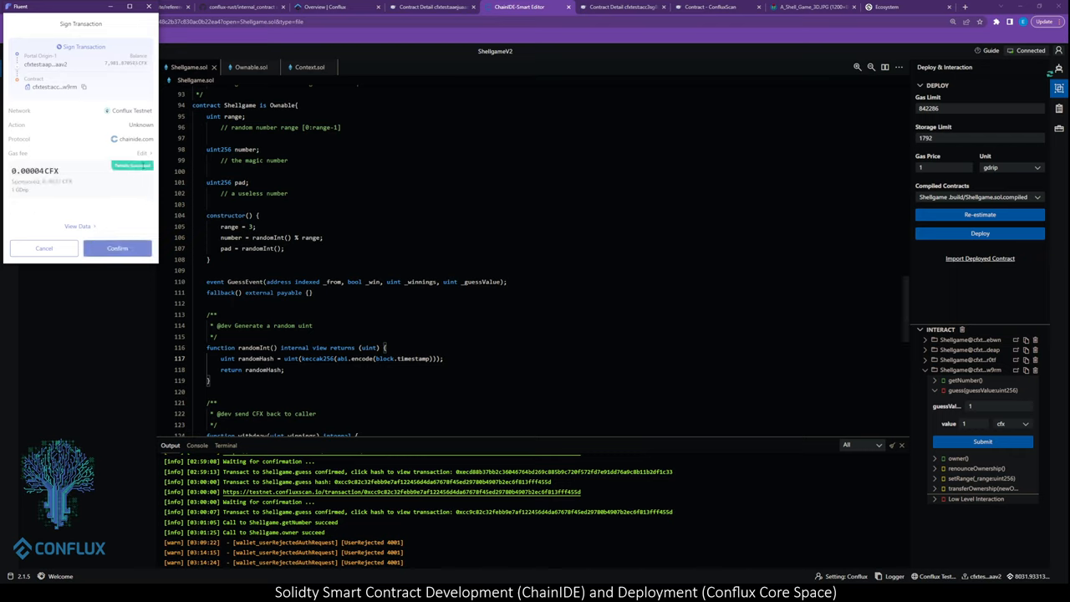
drag(80, 23, 219, 67)
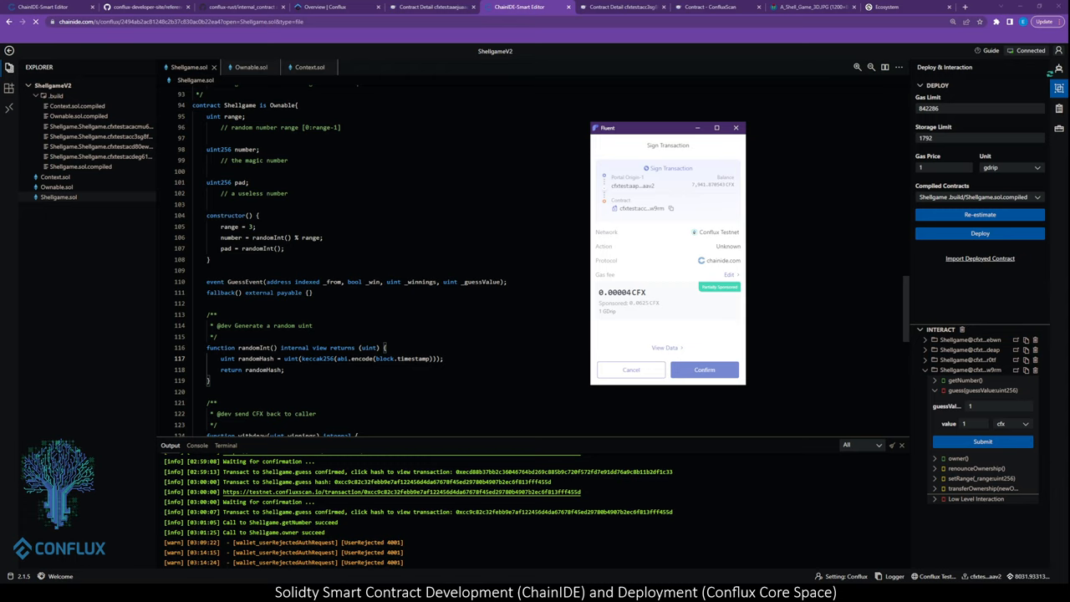
mouse_move(635, 378)
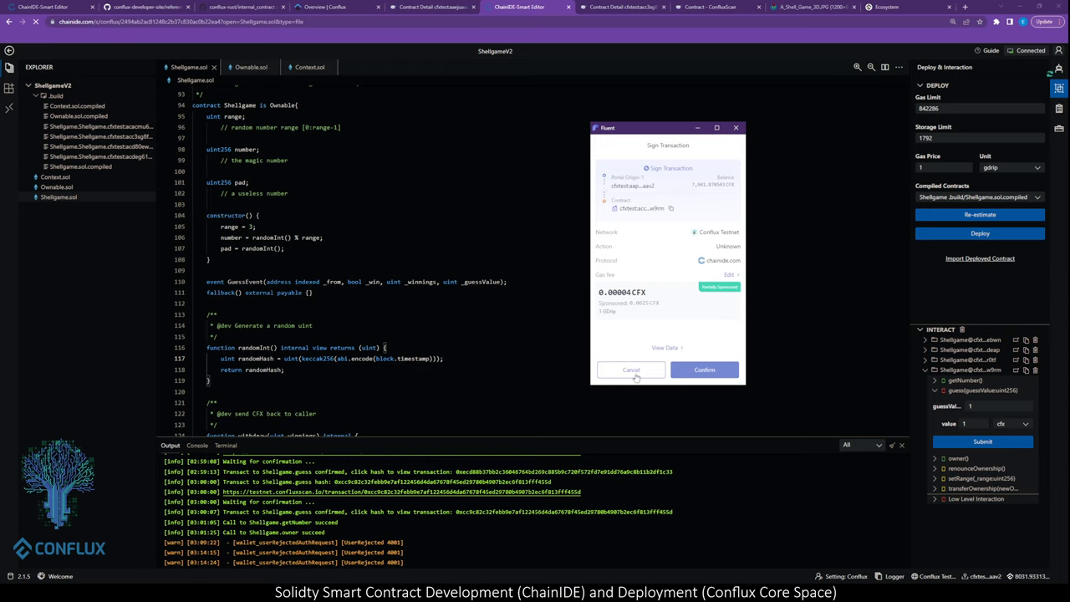